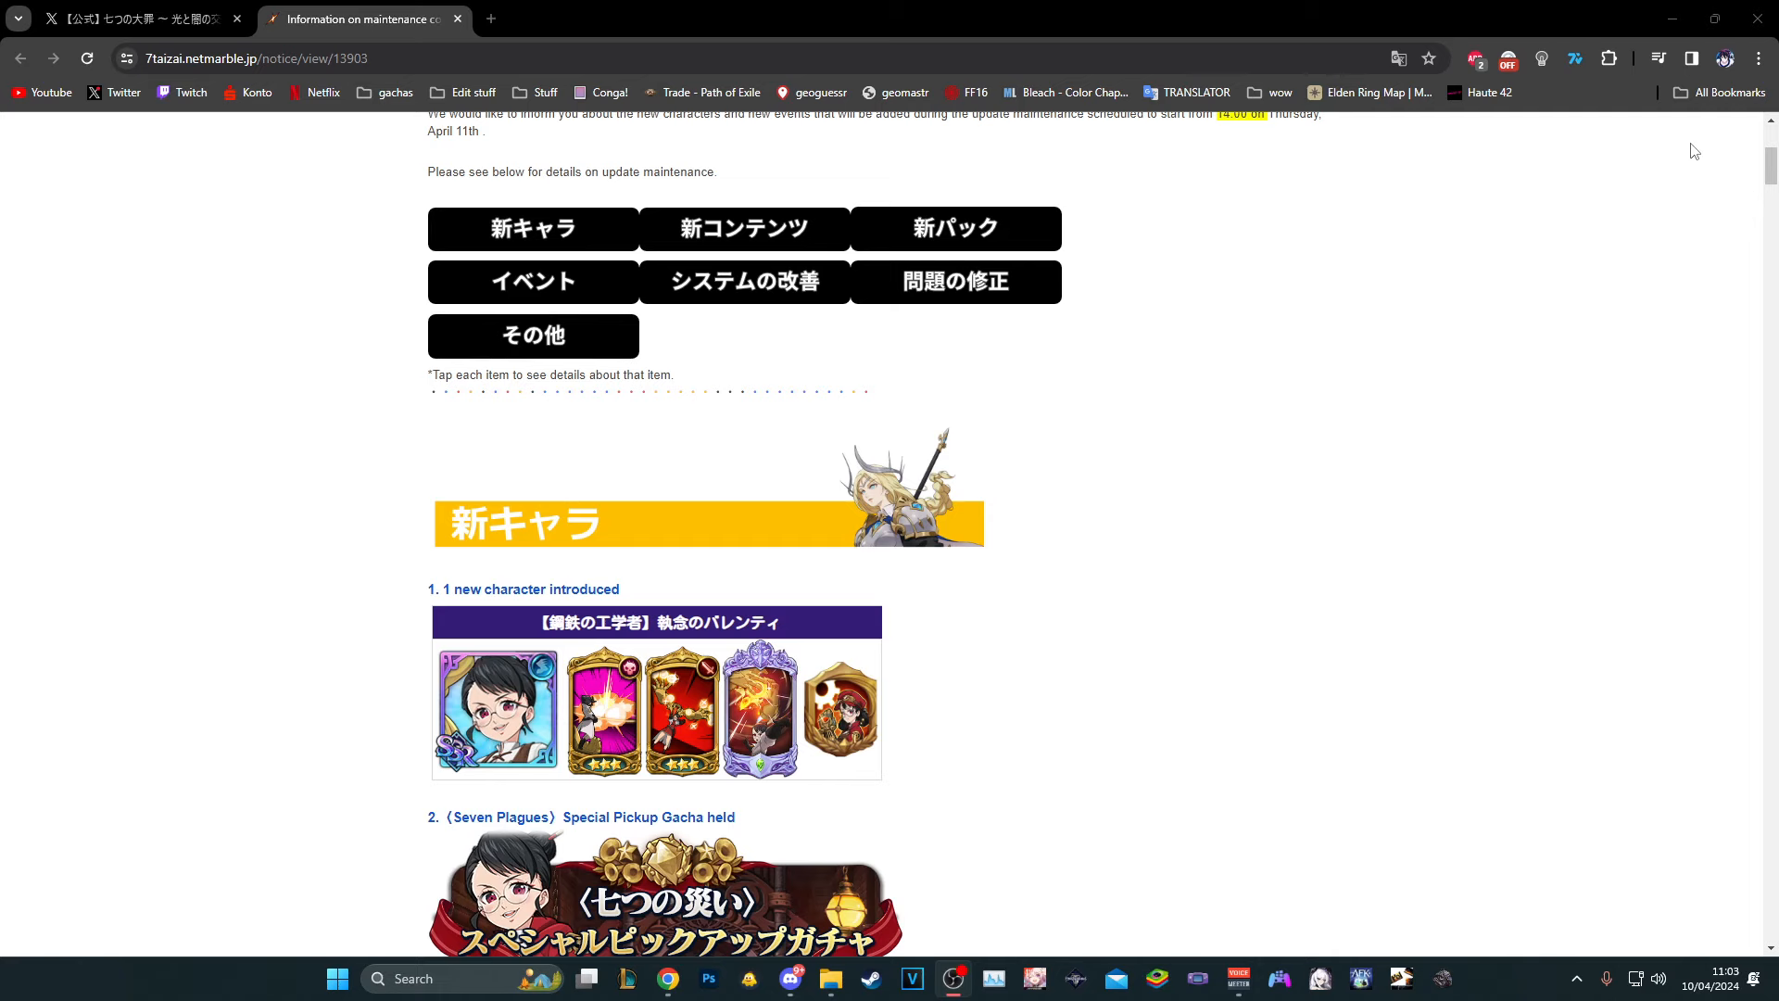
Scroll the maintenance notice down to the new artifacts table and Belgius boss battle
scroll(down, 3)
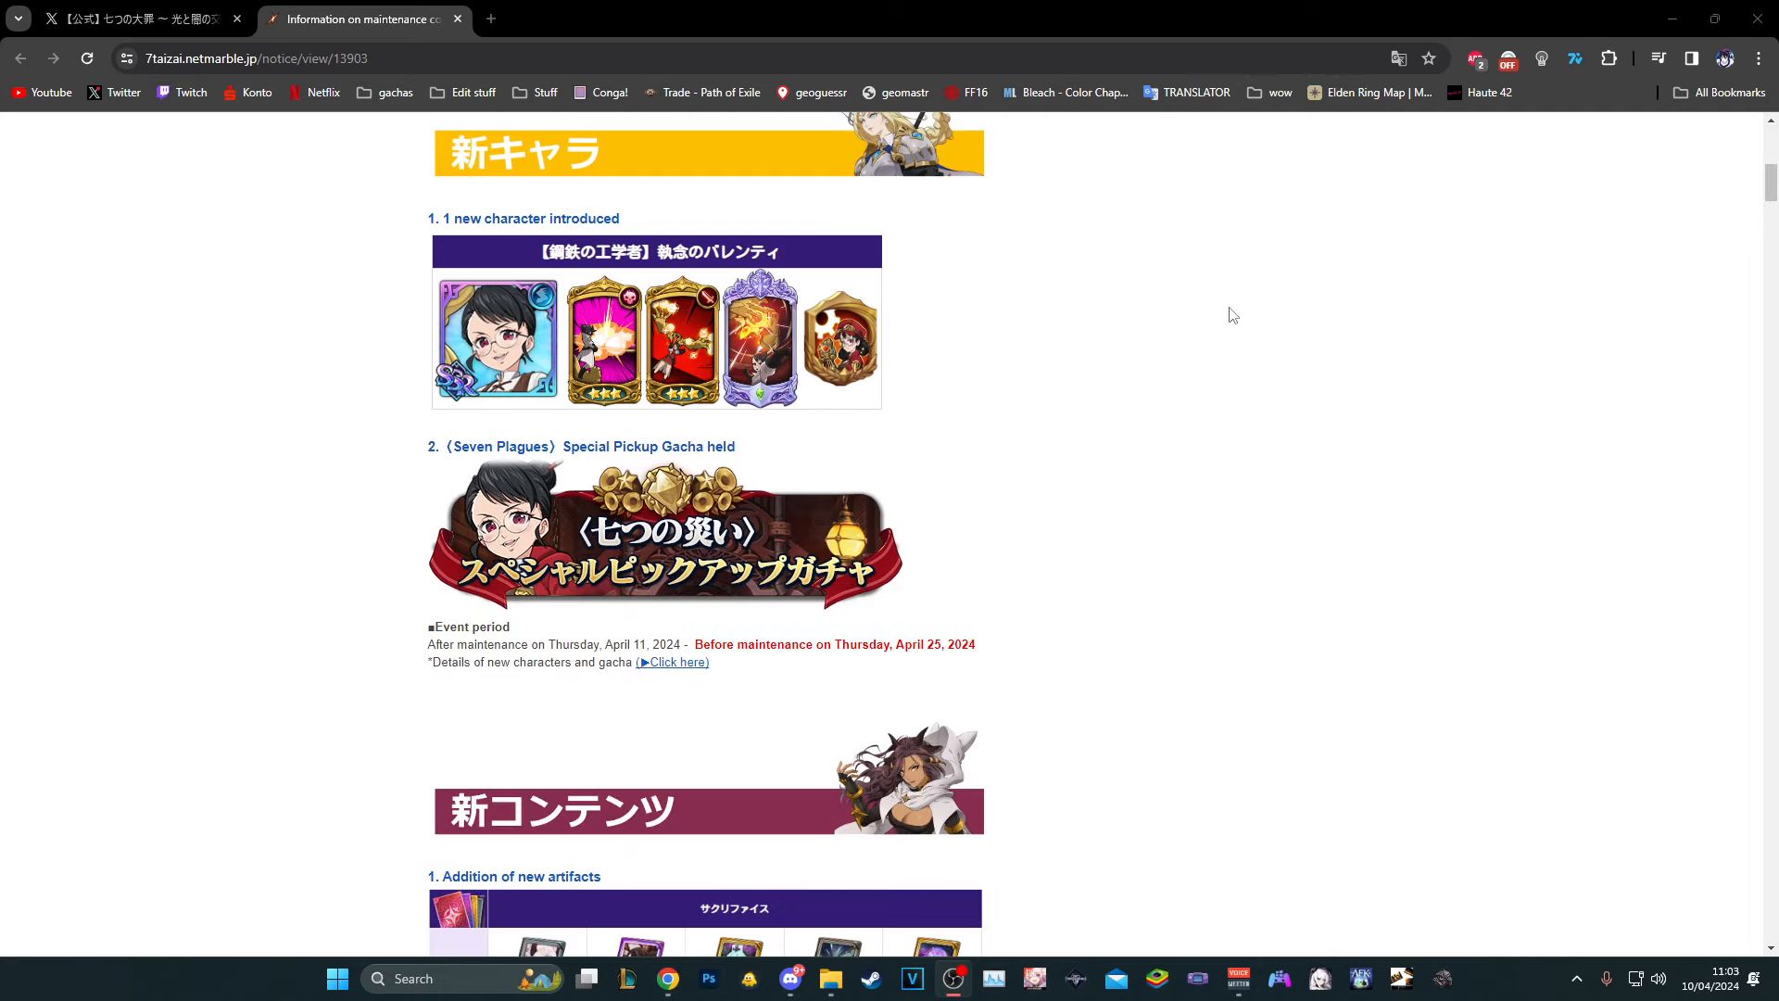
scroll(up, 3)
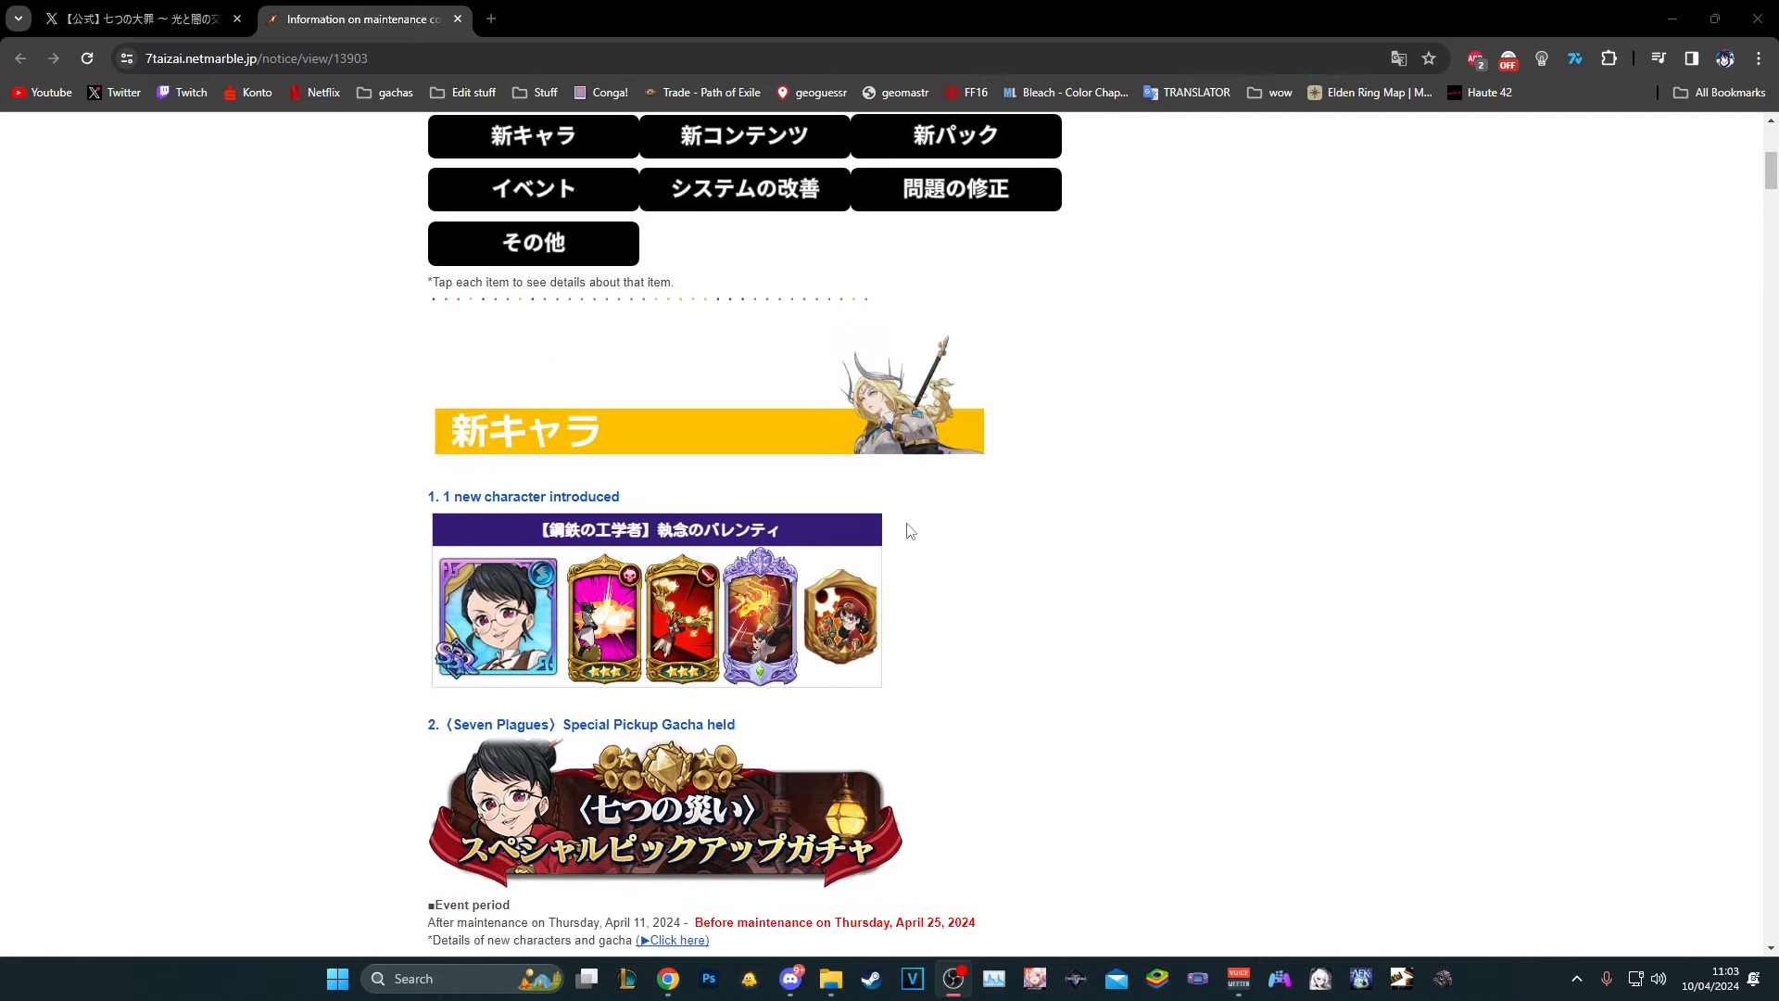
scroll(down, 3)
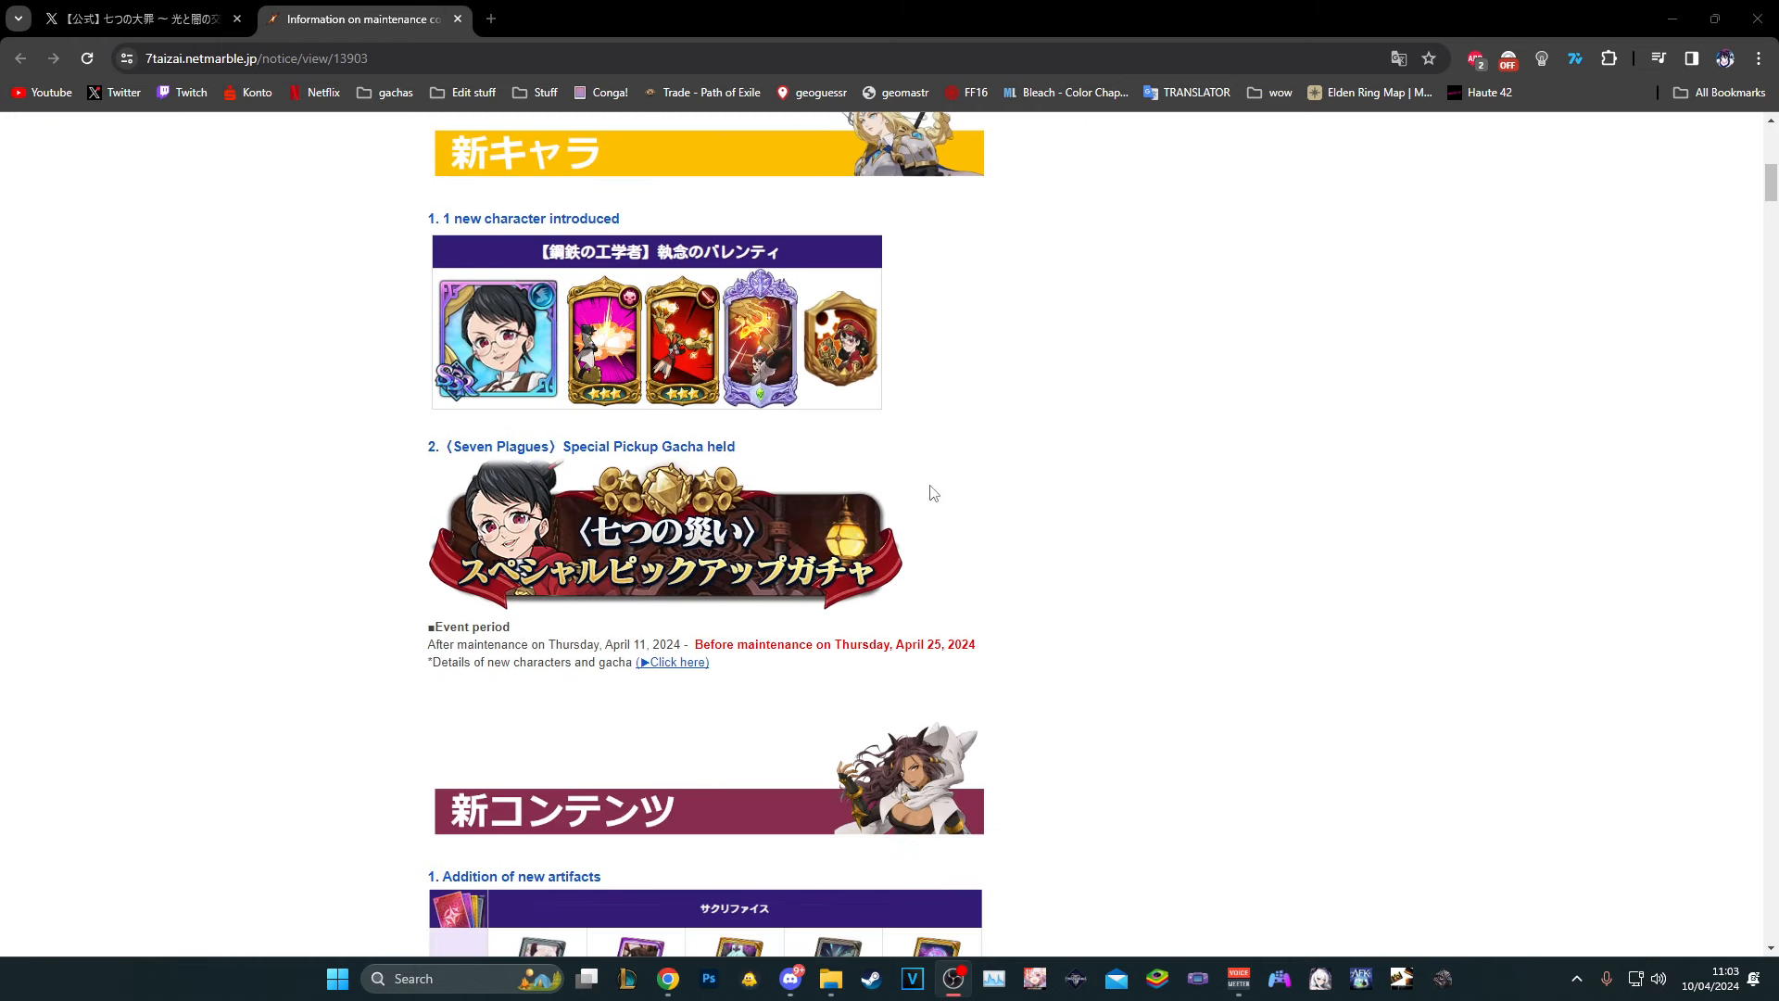
scroll(down, 3)
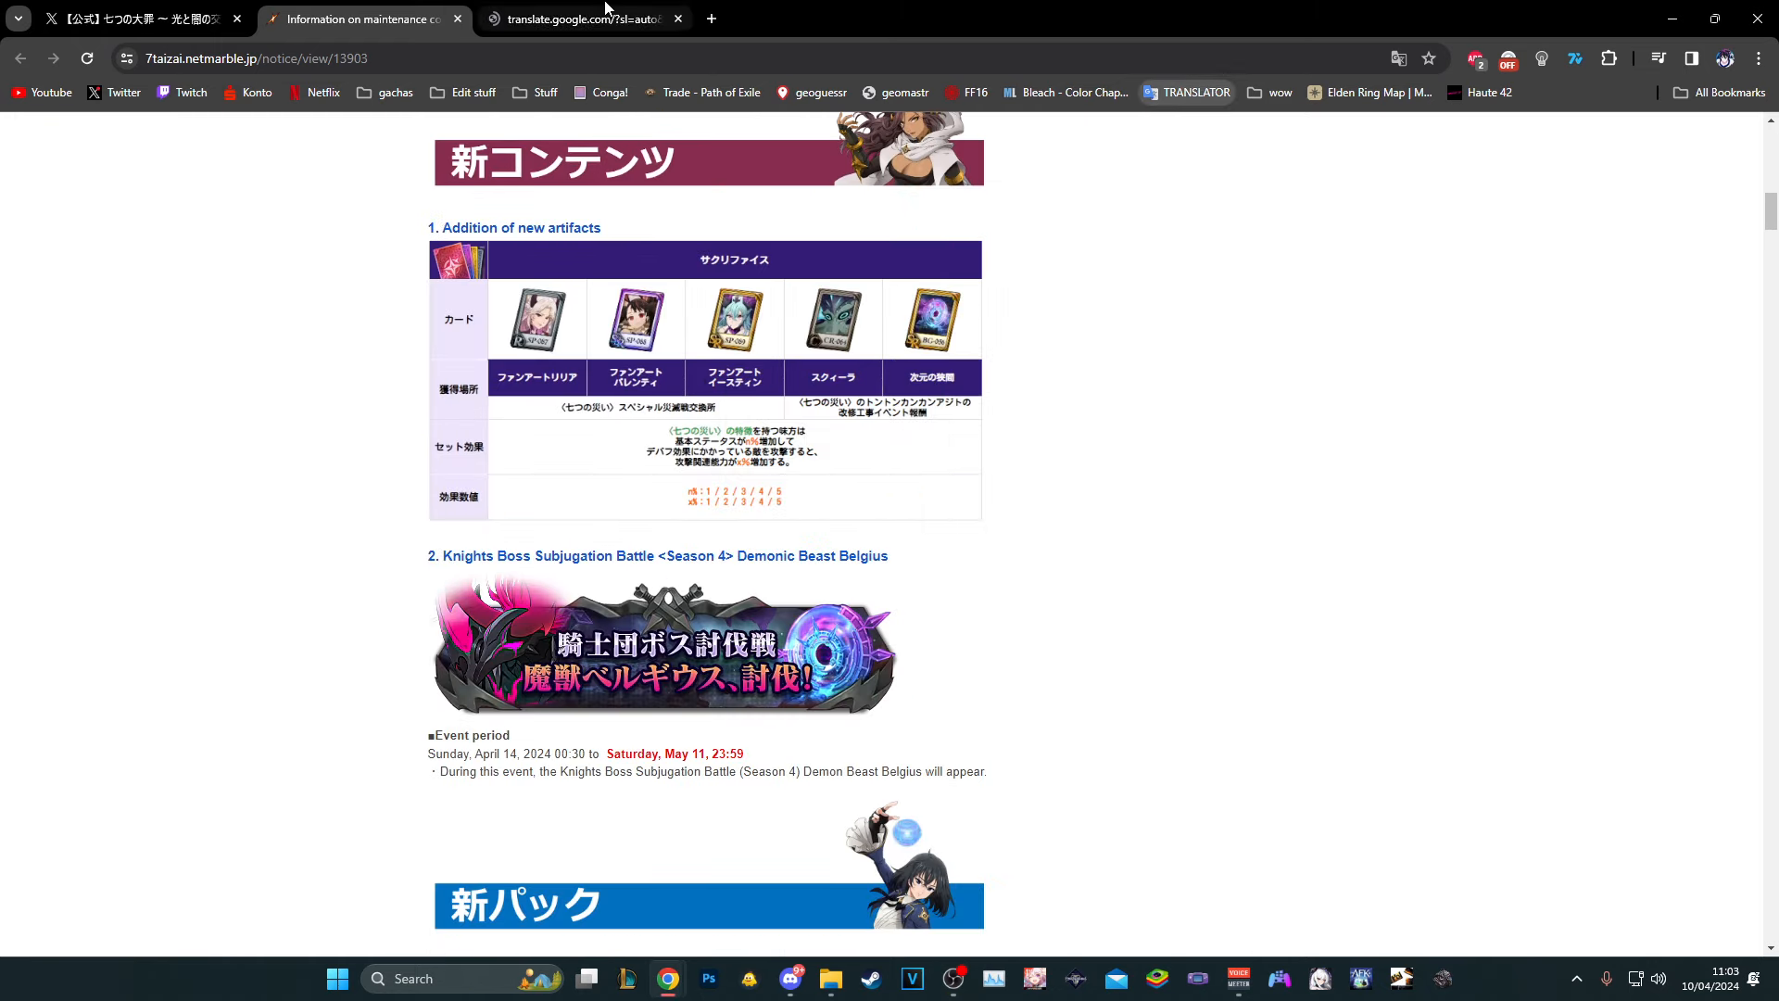
View the English translation of the artifacts table: fan art cards, sources and set effects
click(582, 19)
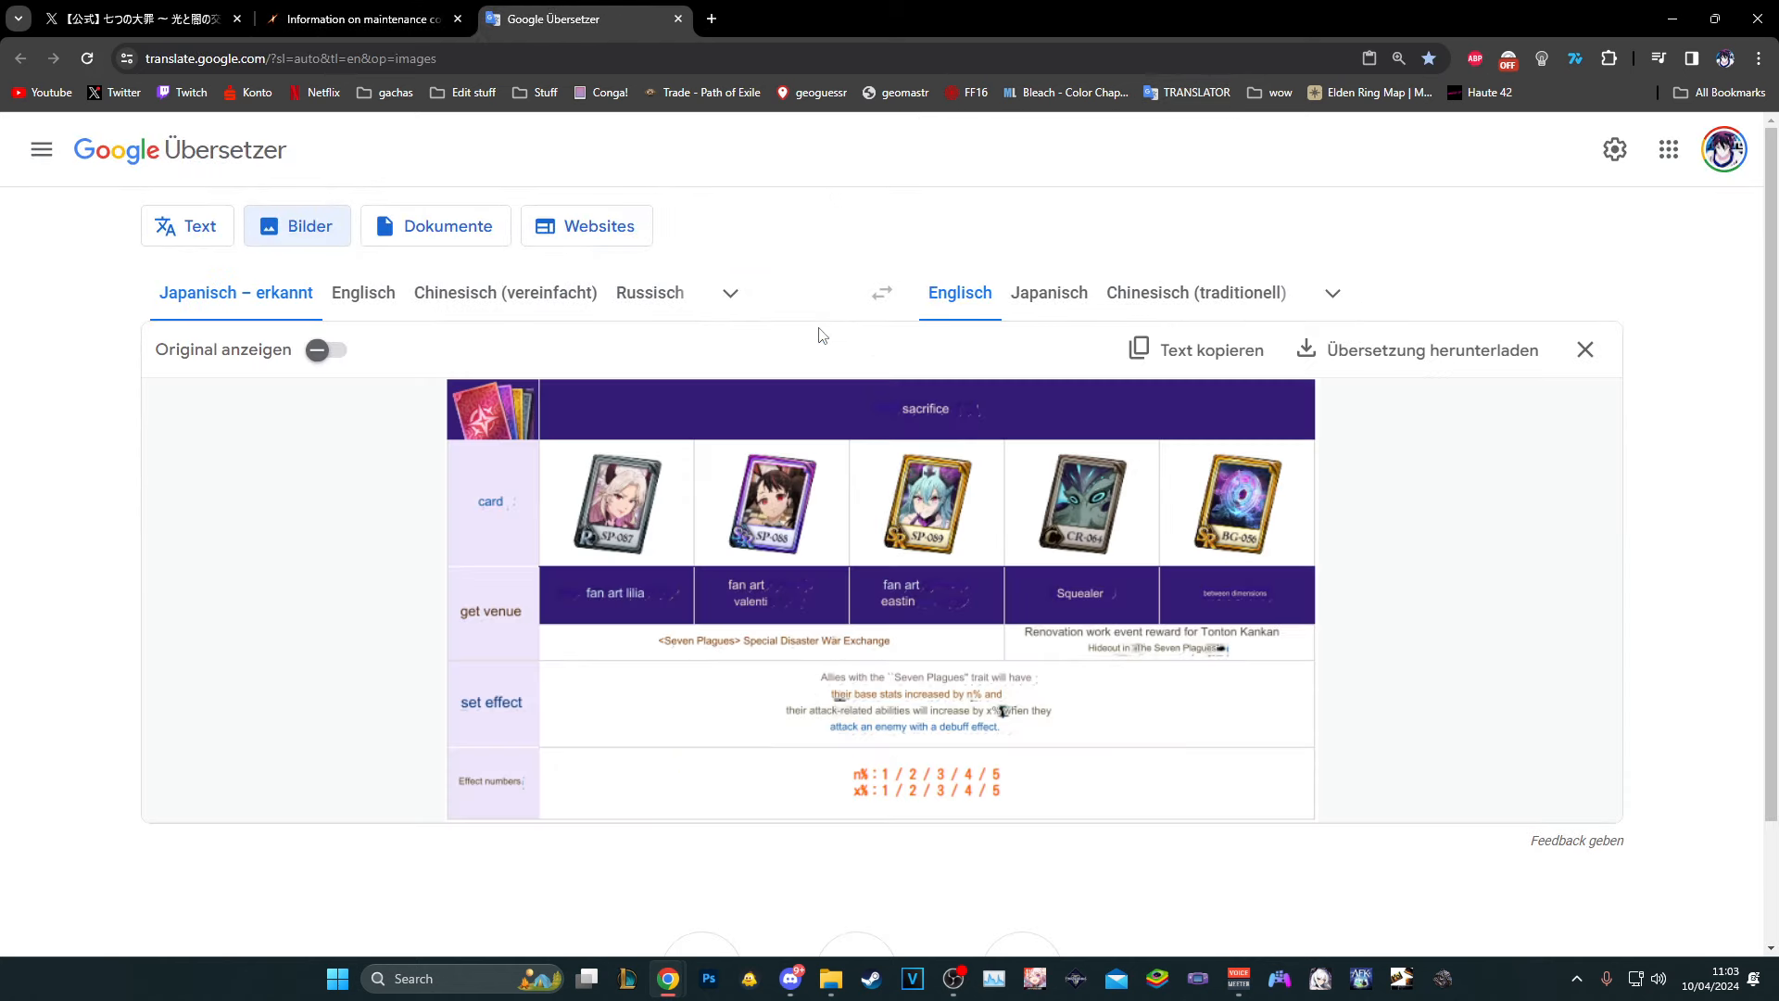
mouse_move(926, 697)
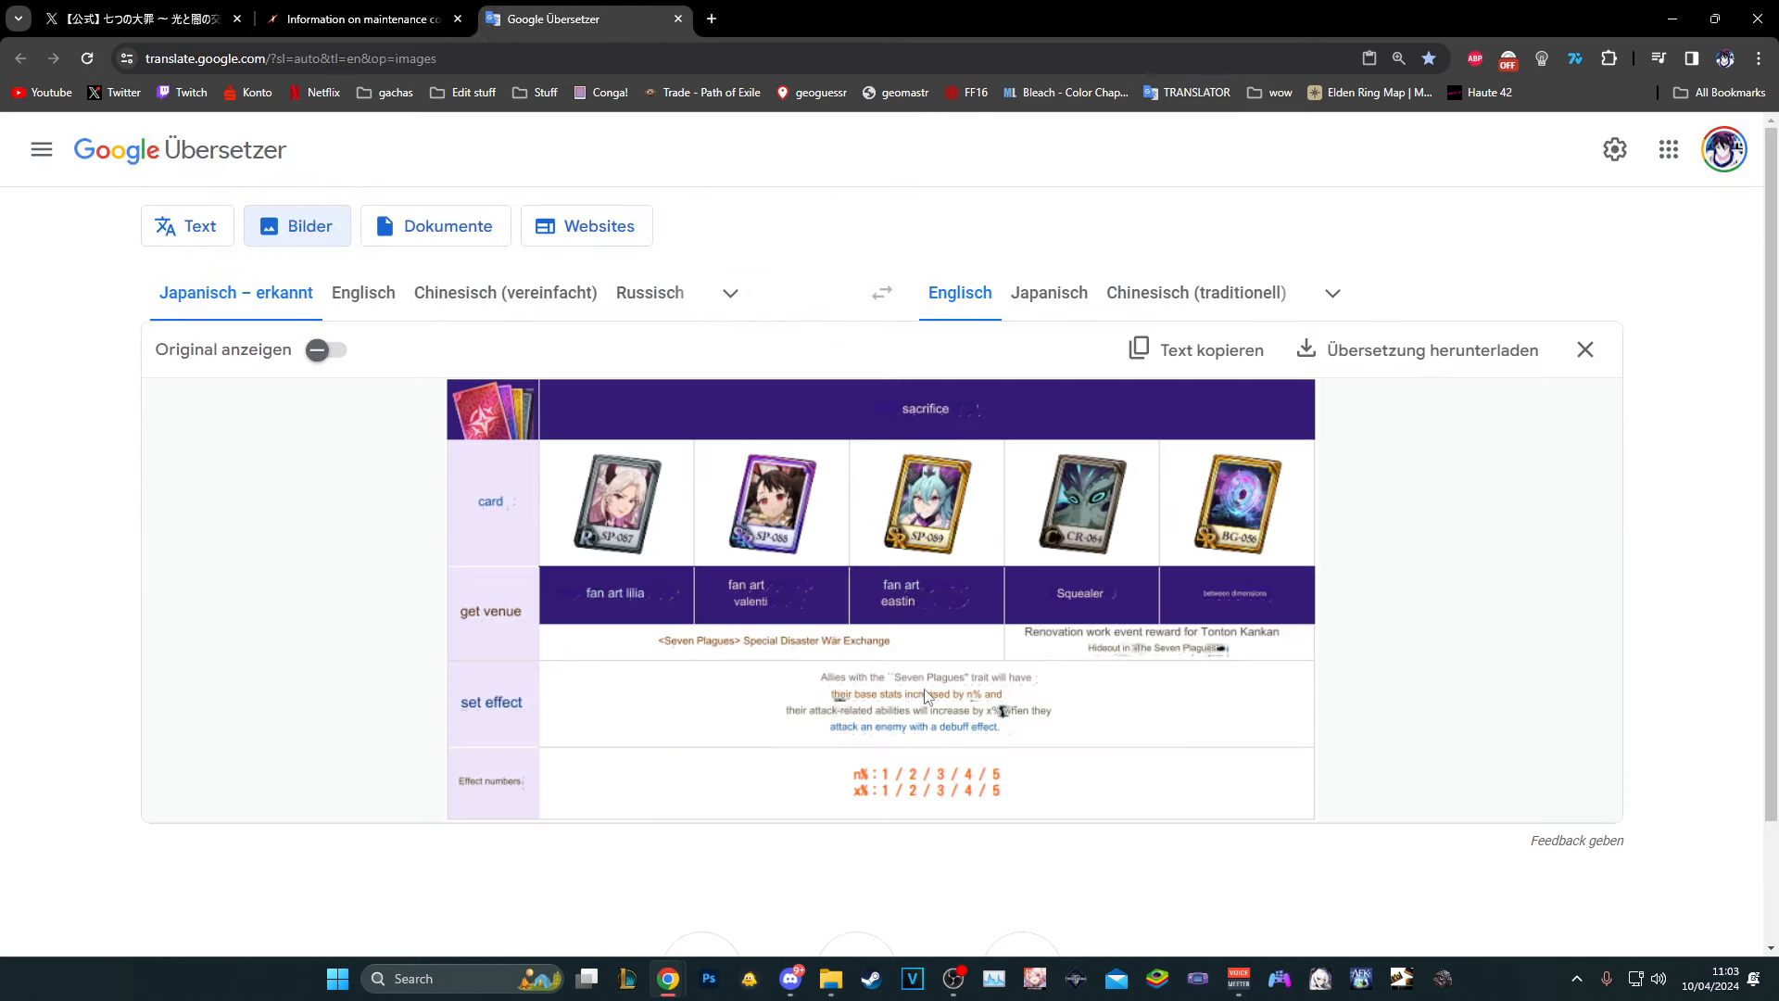
mouse_move(920, 735)
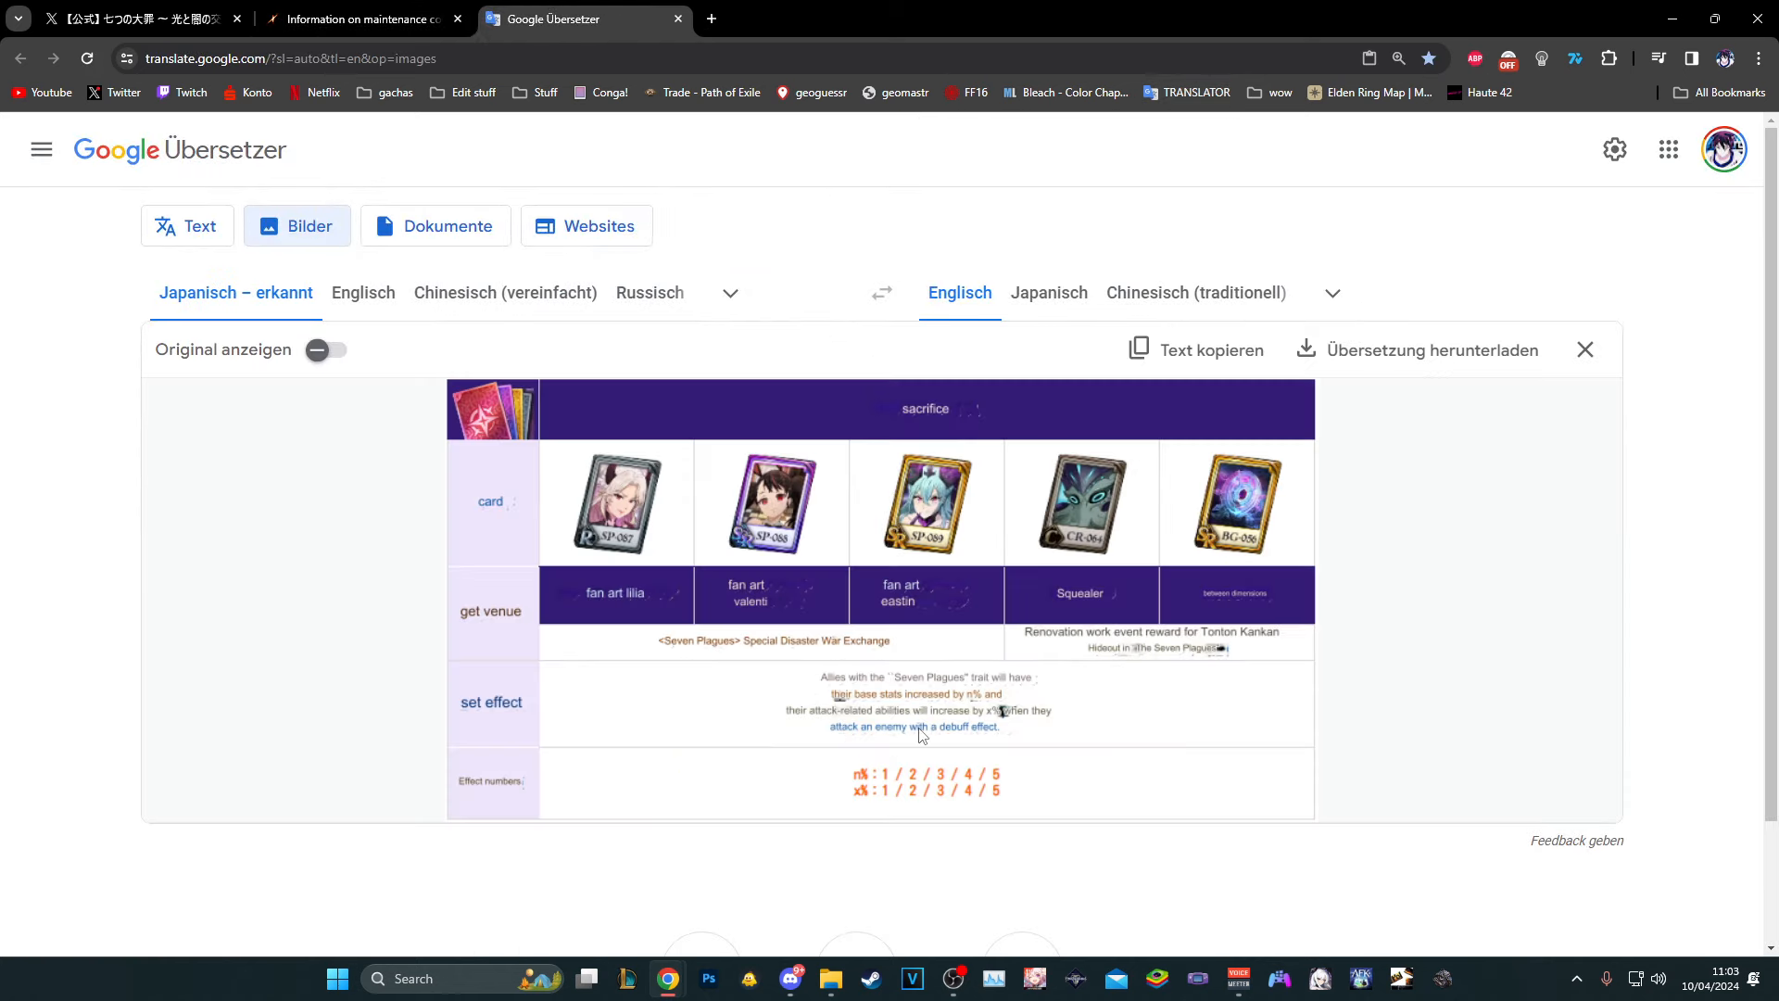
mouse_move(949, 743)
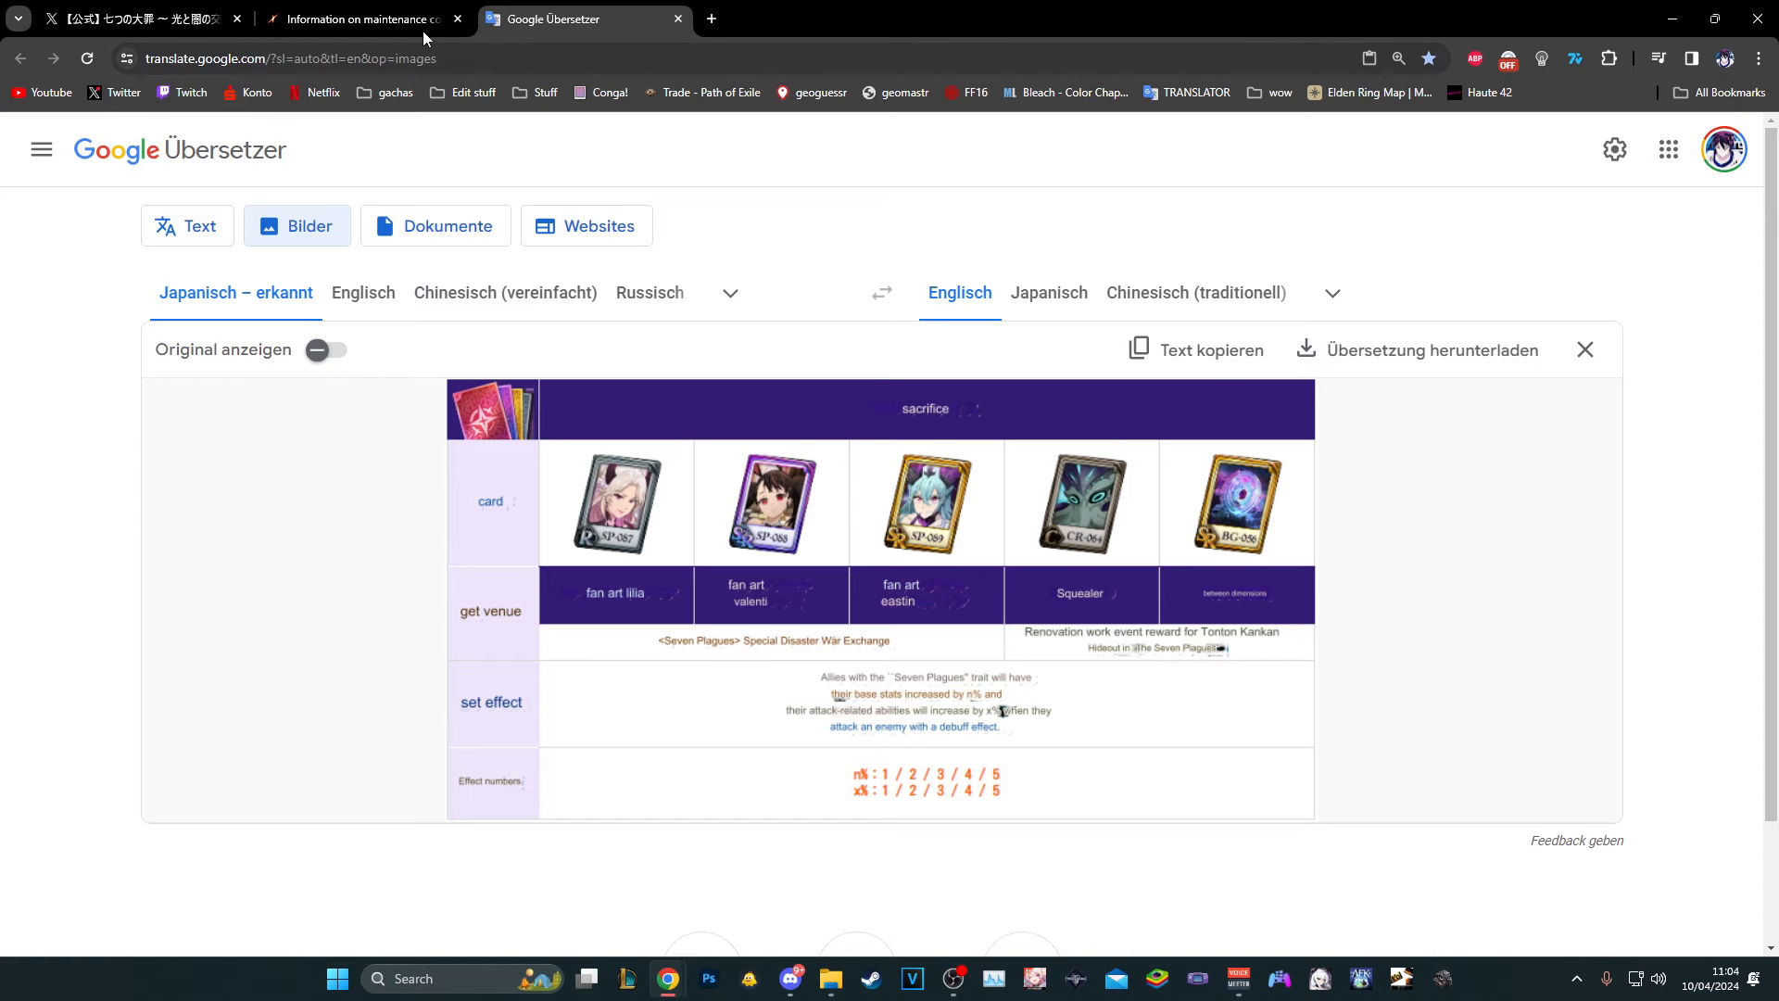
Return to the maintenance notice and scroll up to the new character and Seven Plagues gacha
click(363, 19)
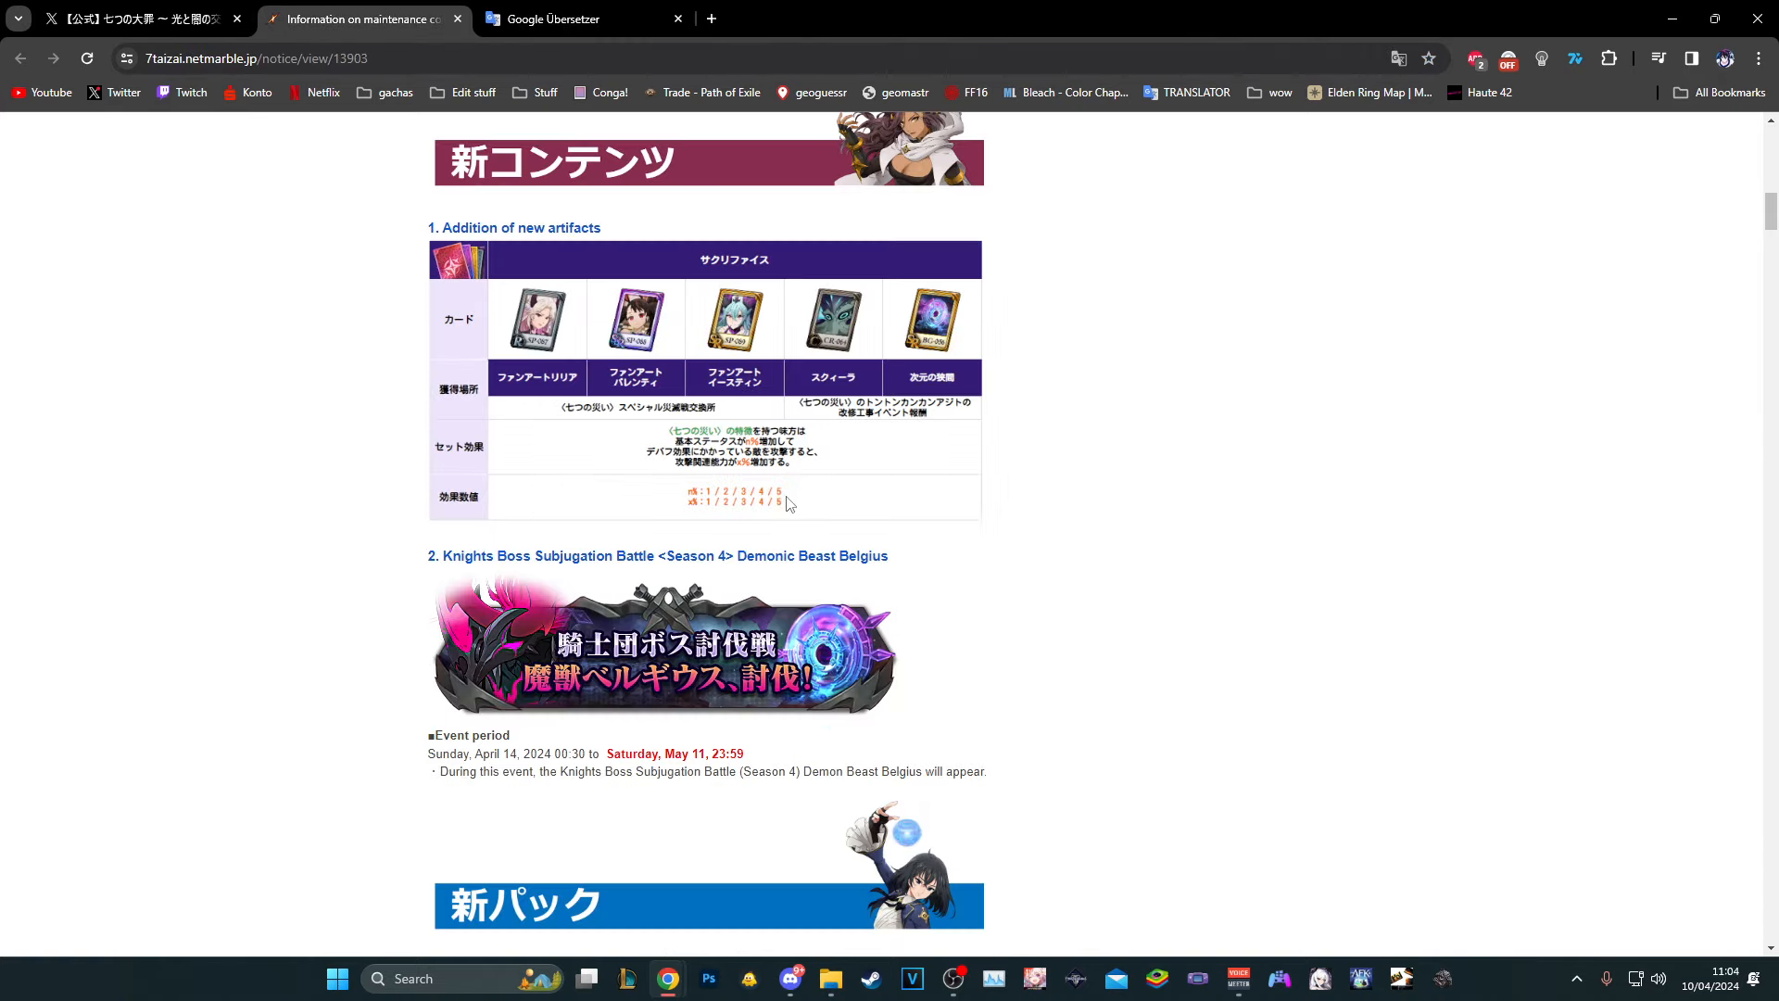
scroll(up, 3)
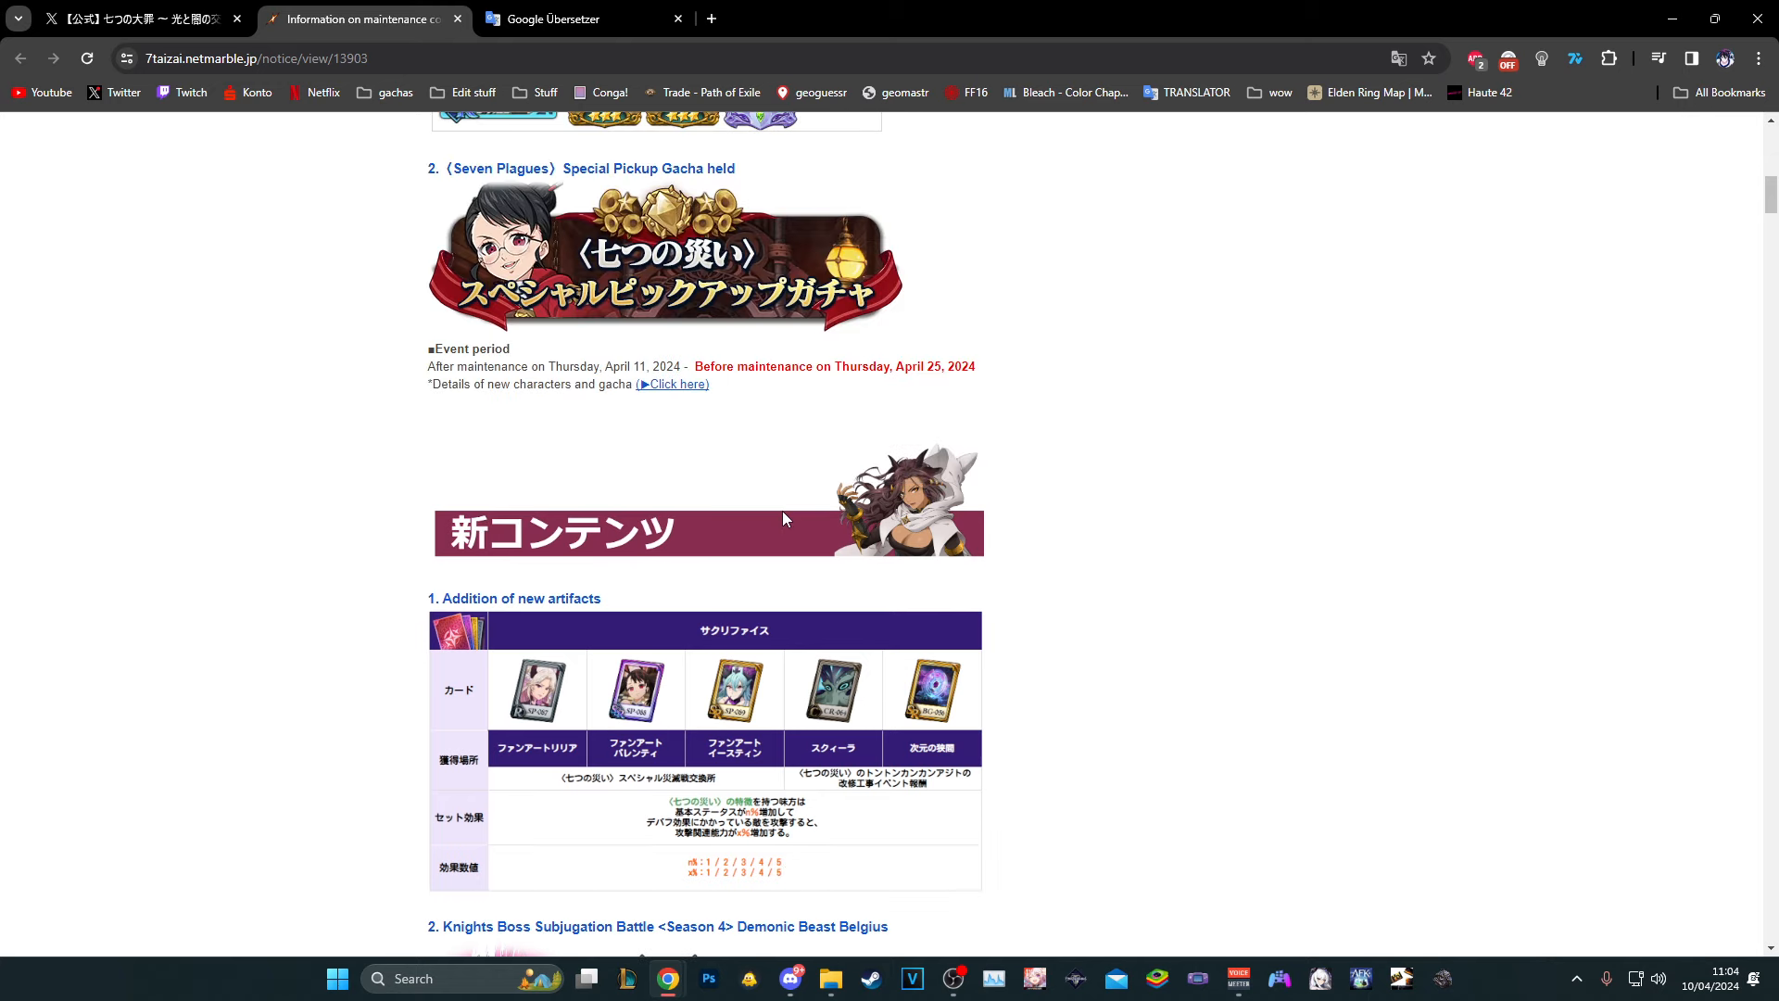
scroll(up, 3)
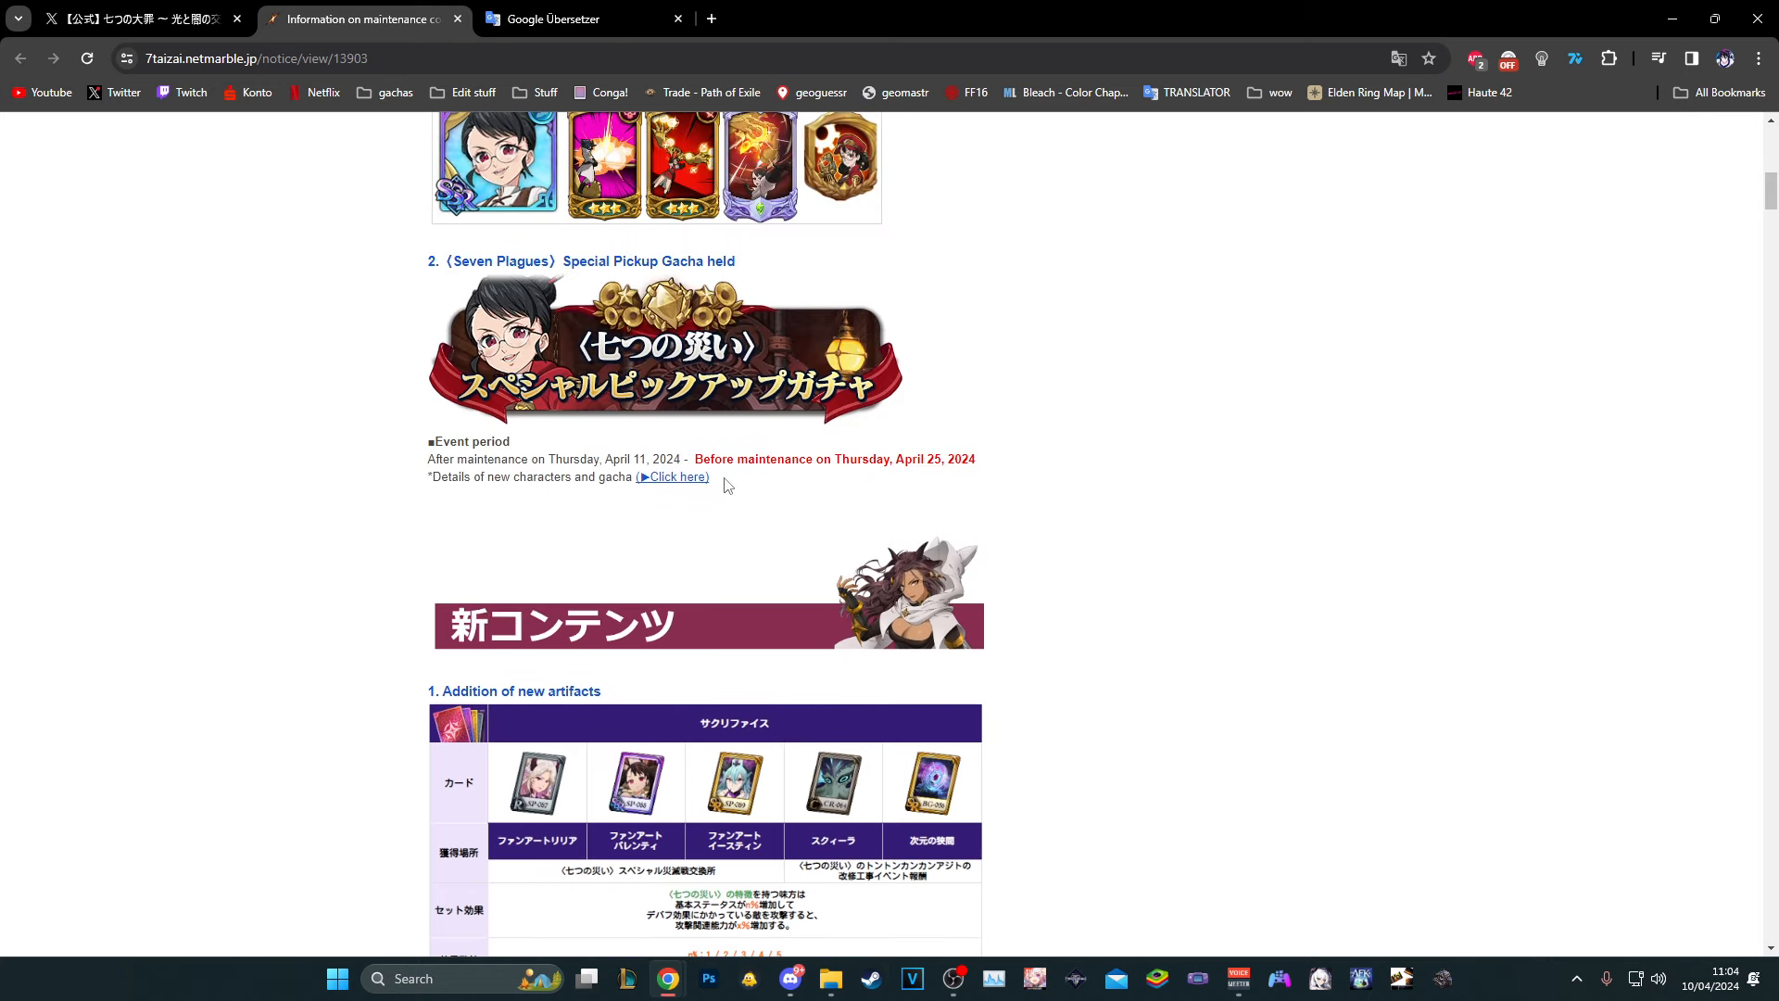
scroll(up, 3)
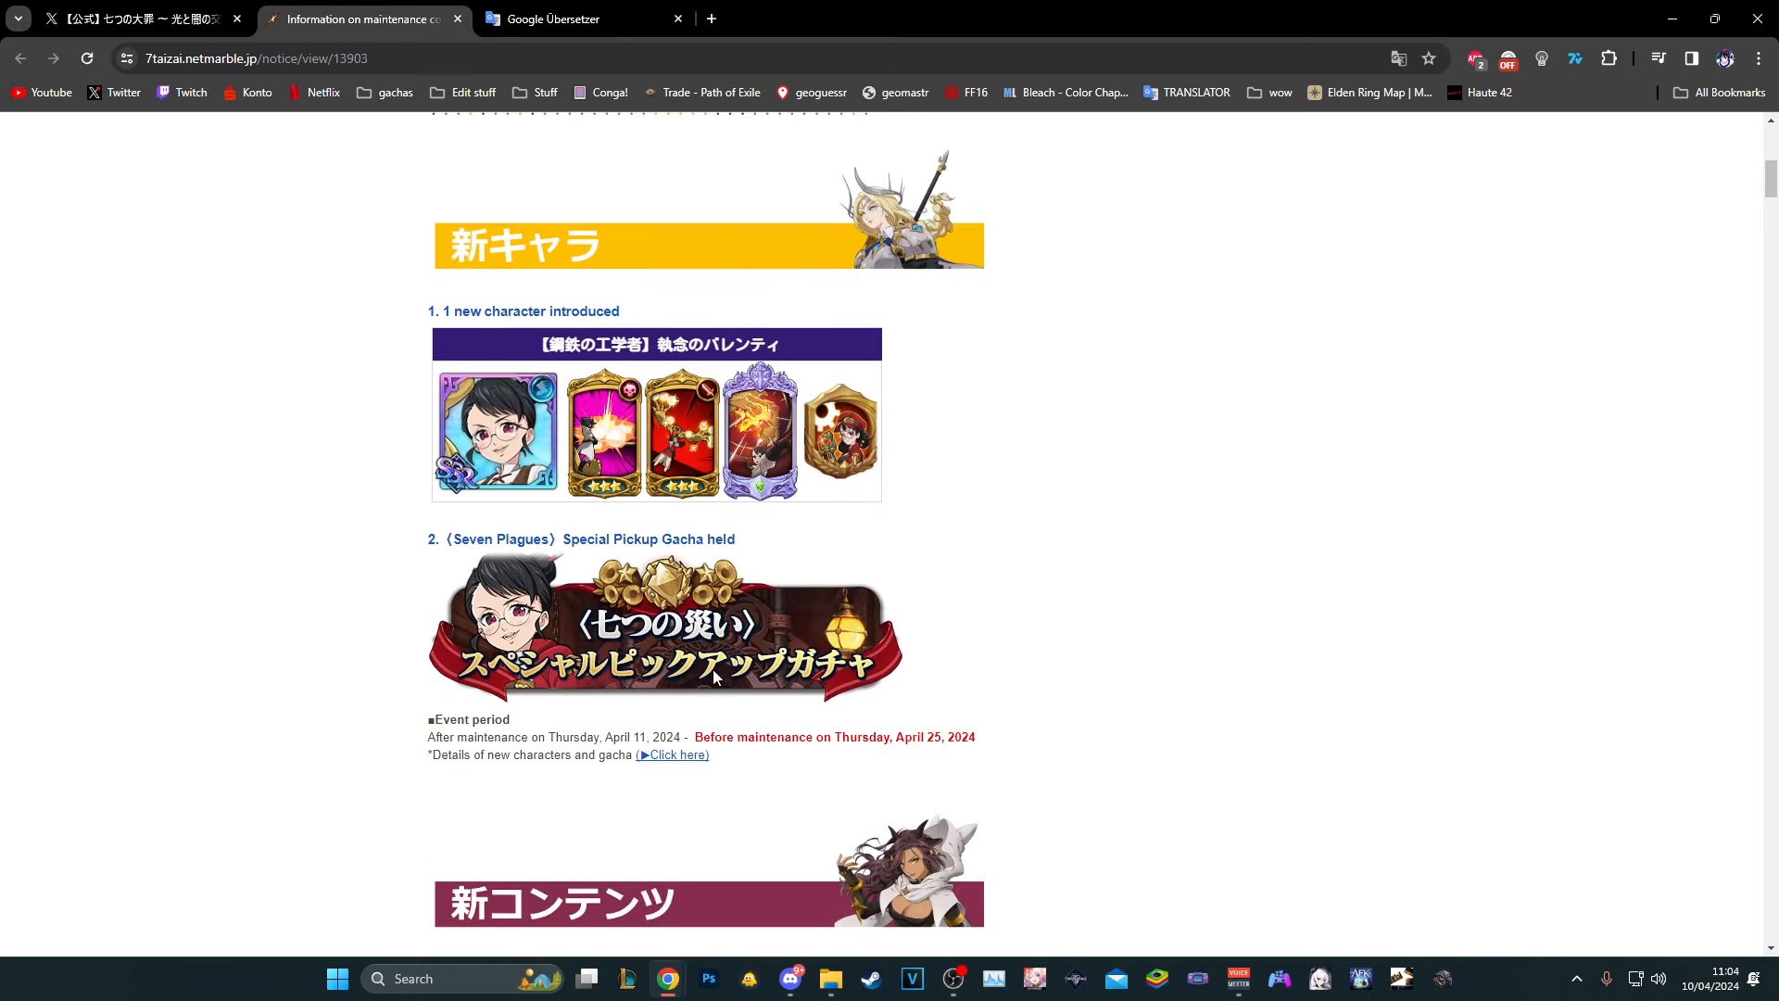
Open the Seven Plagues pickup gacha details page and send Valenti's skill card image to translation
click(677, 754)
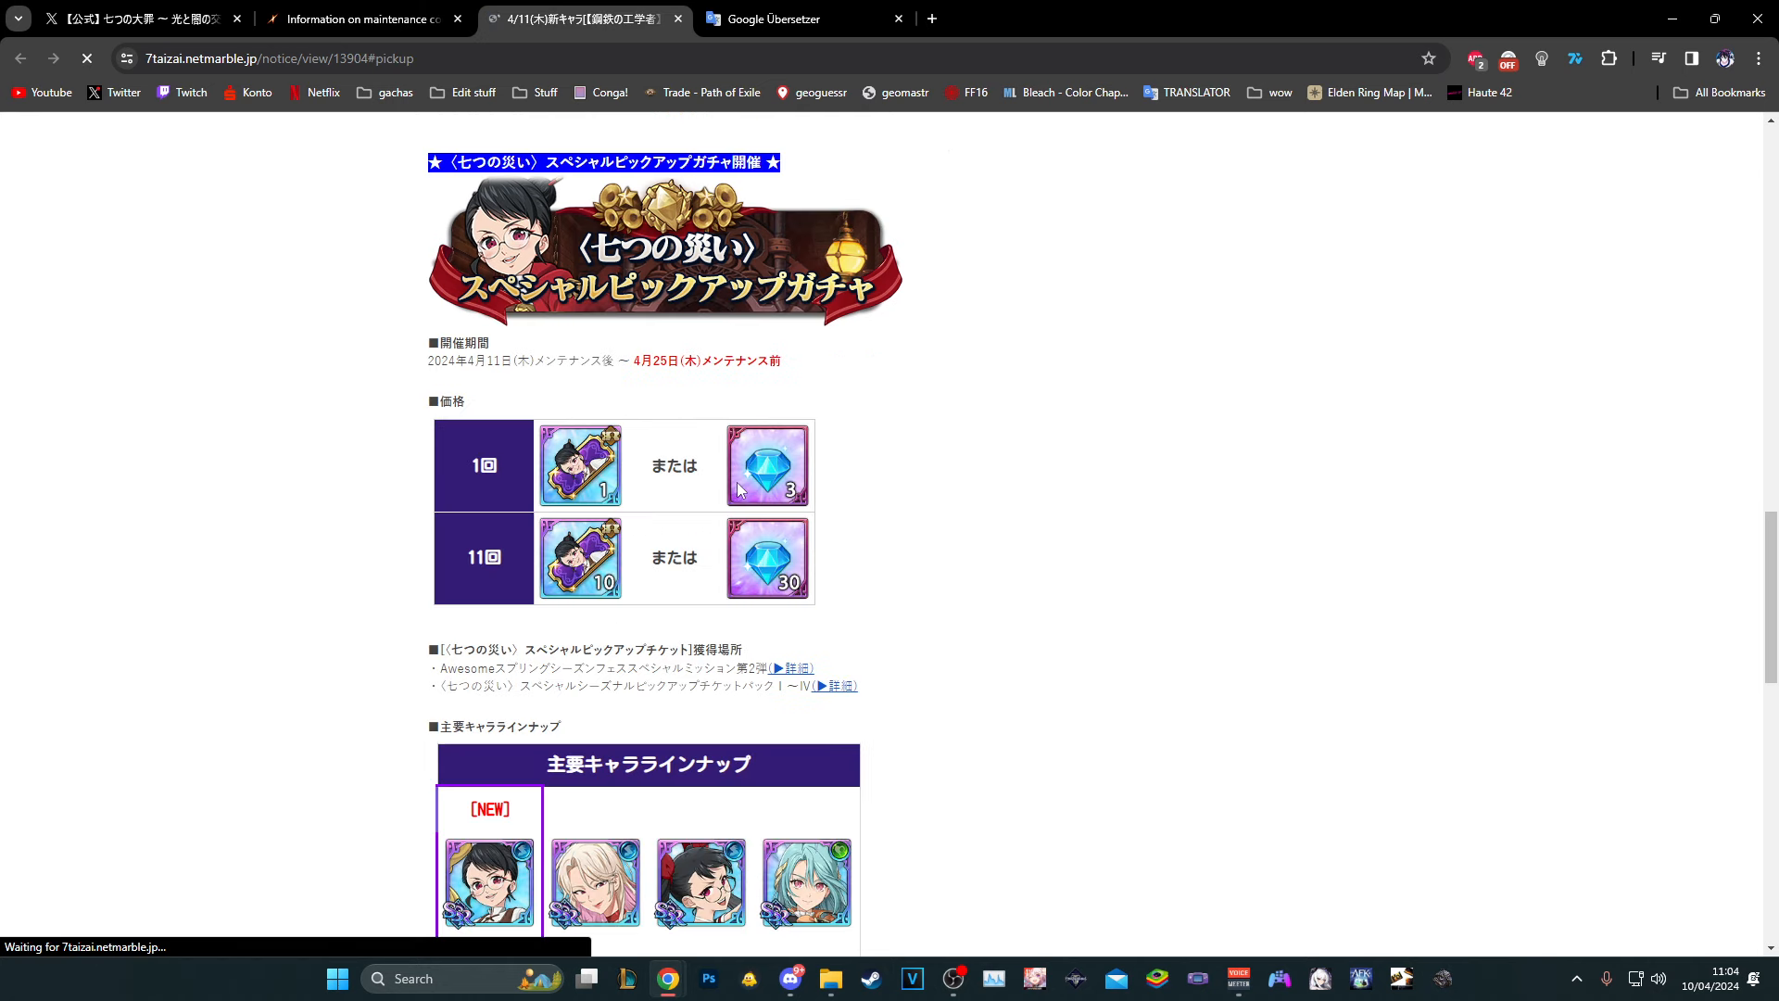
scroll(down, 3)
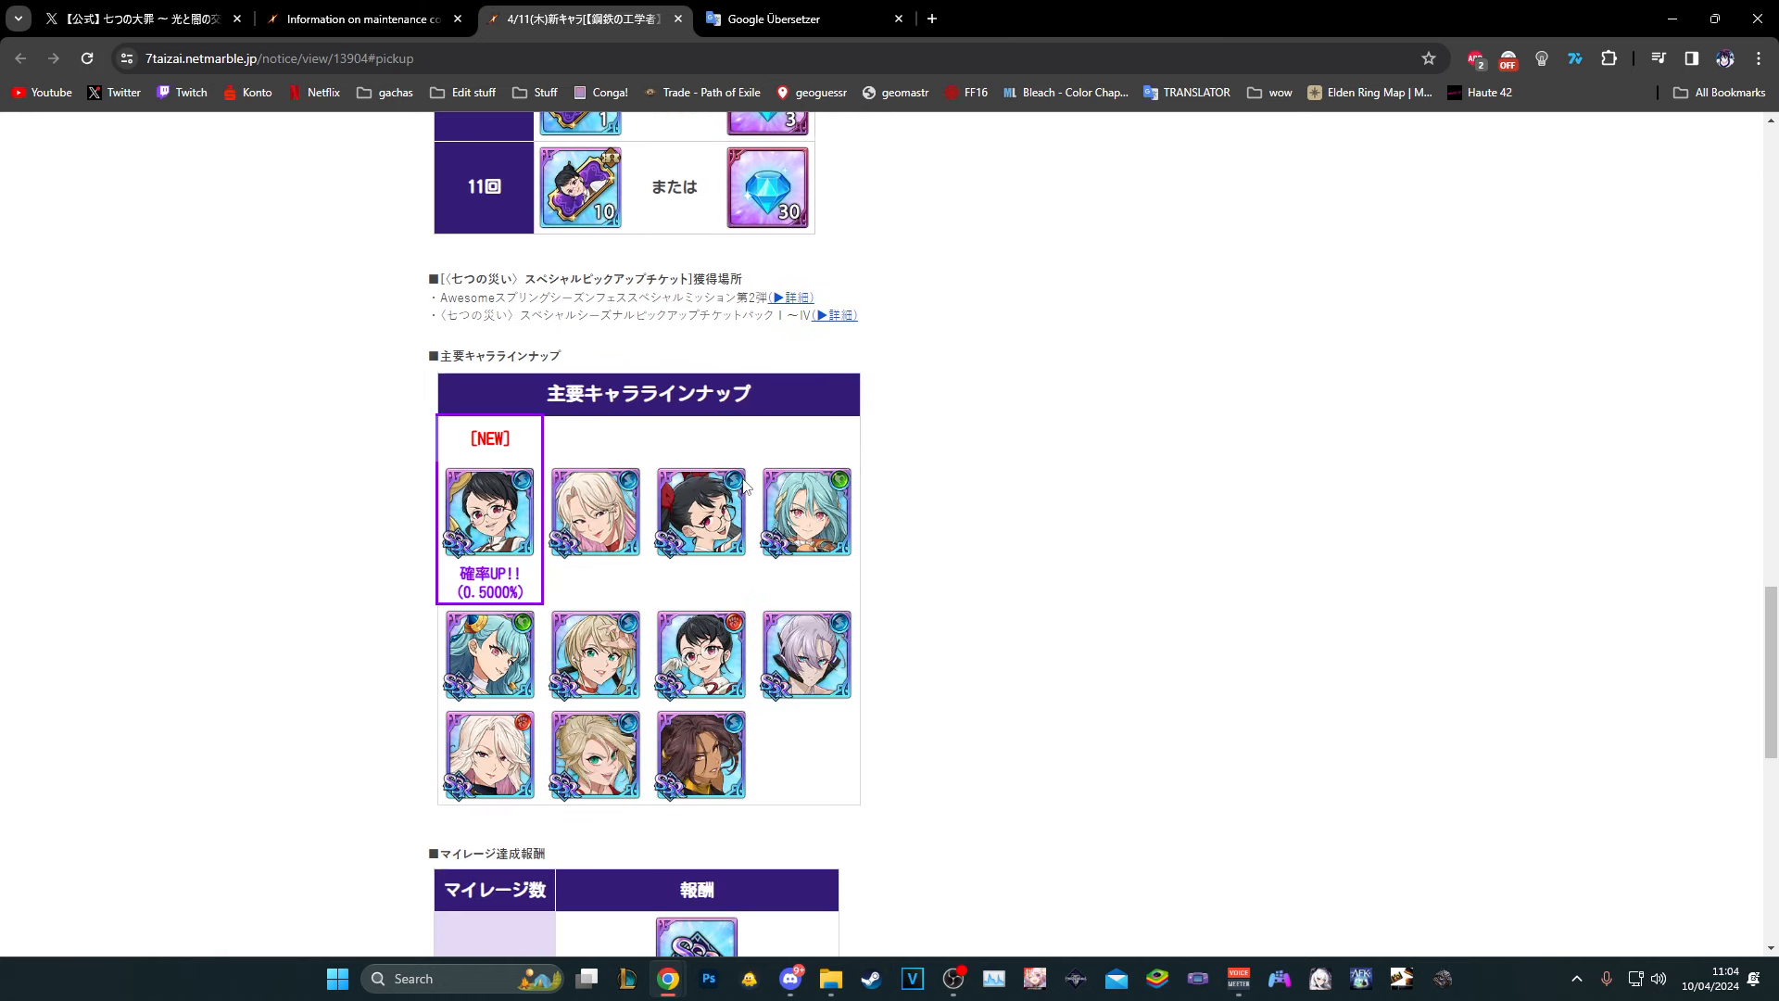
scroll(down, 3)
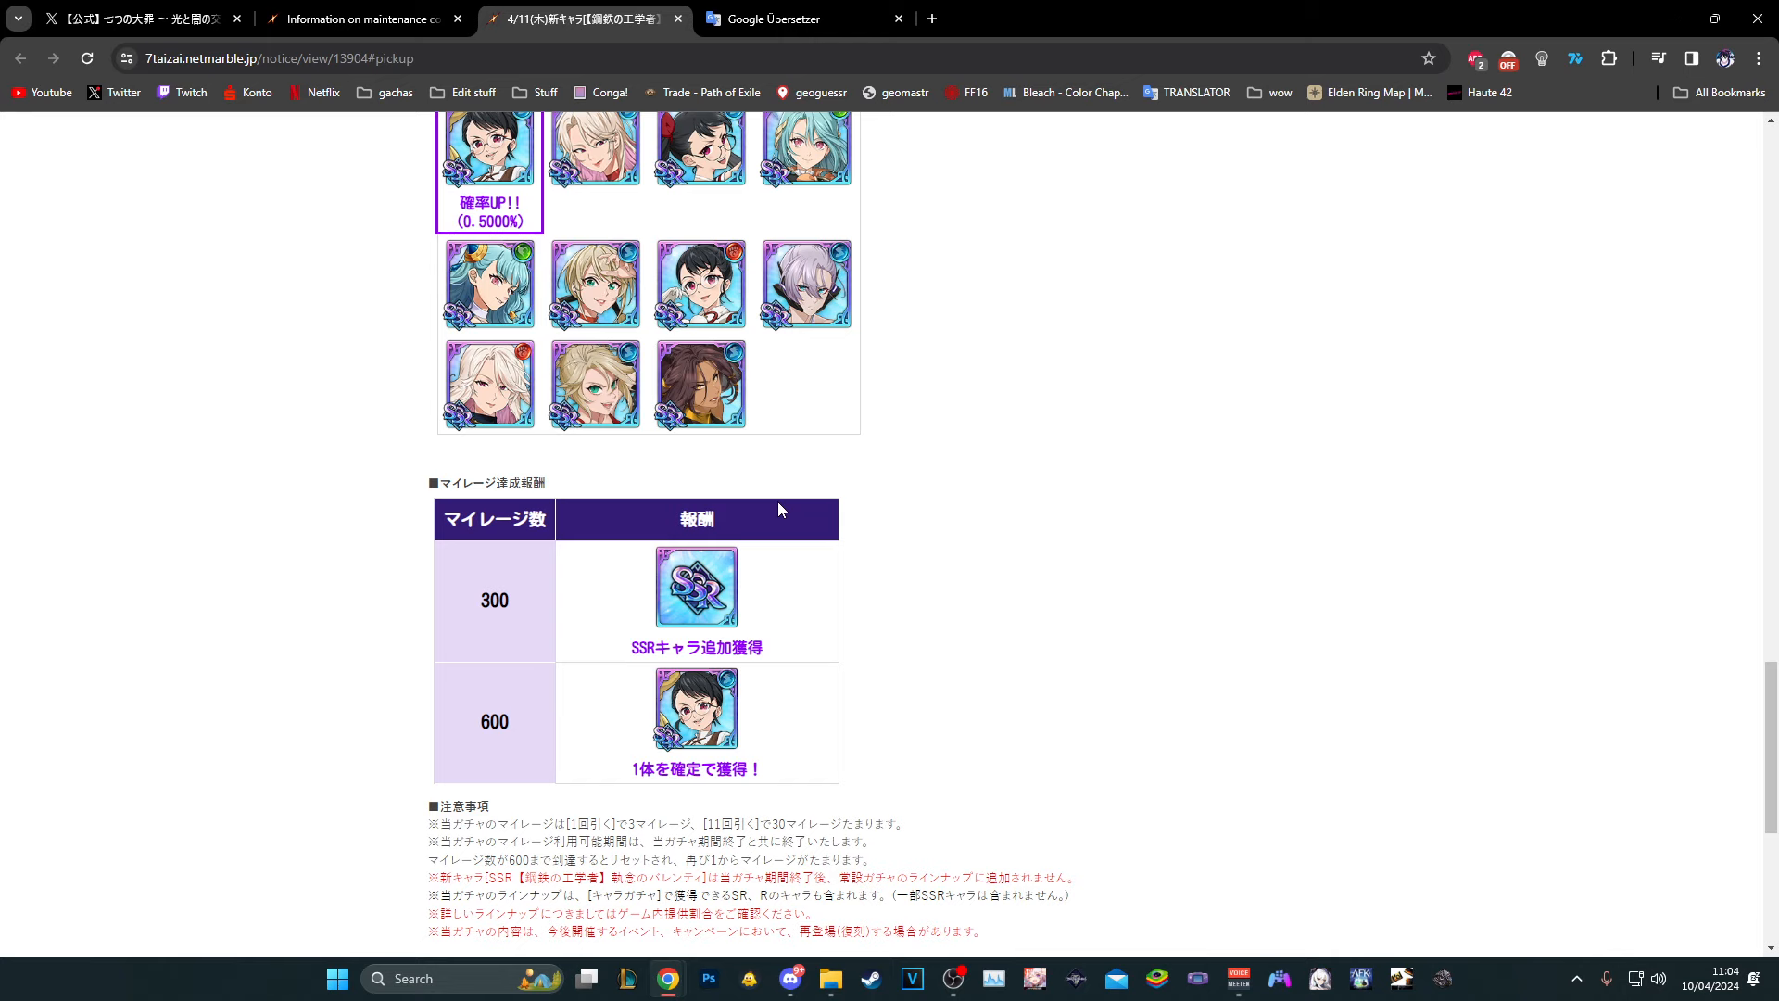
scroll(up, 3)
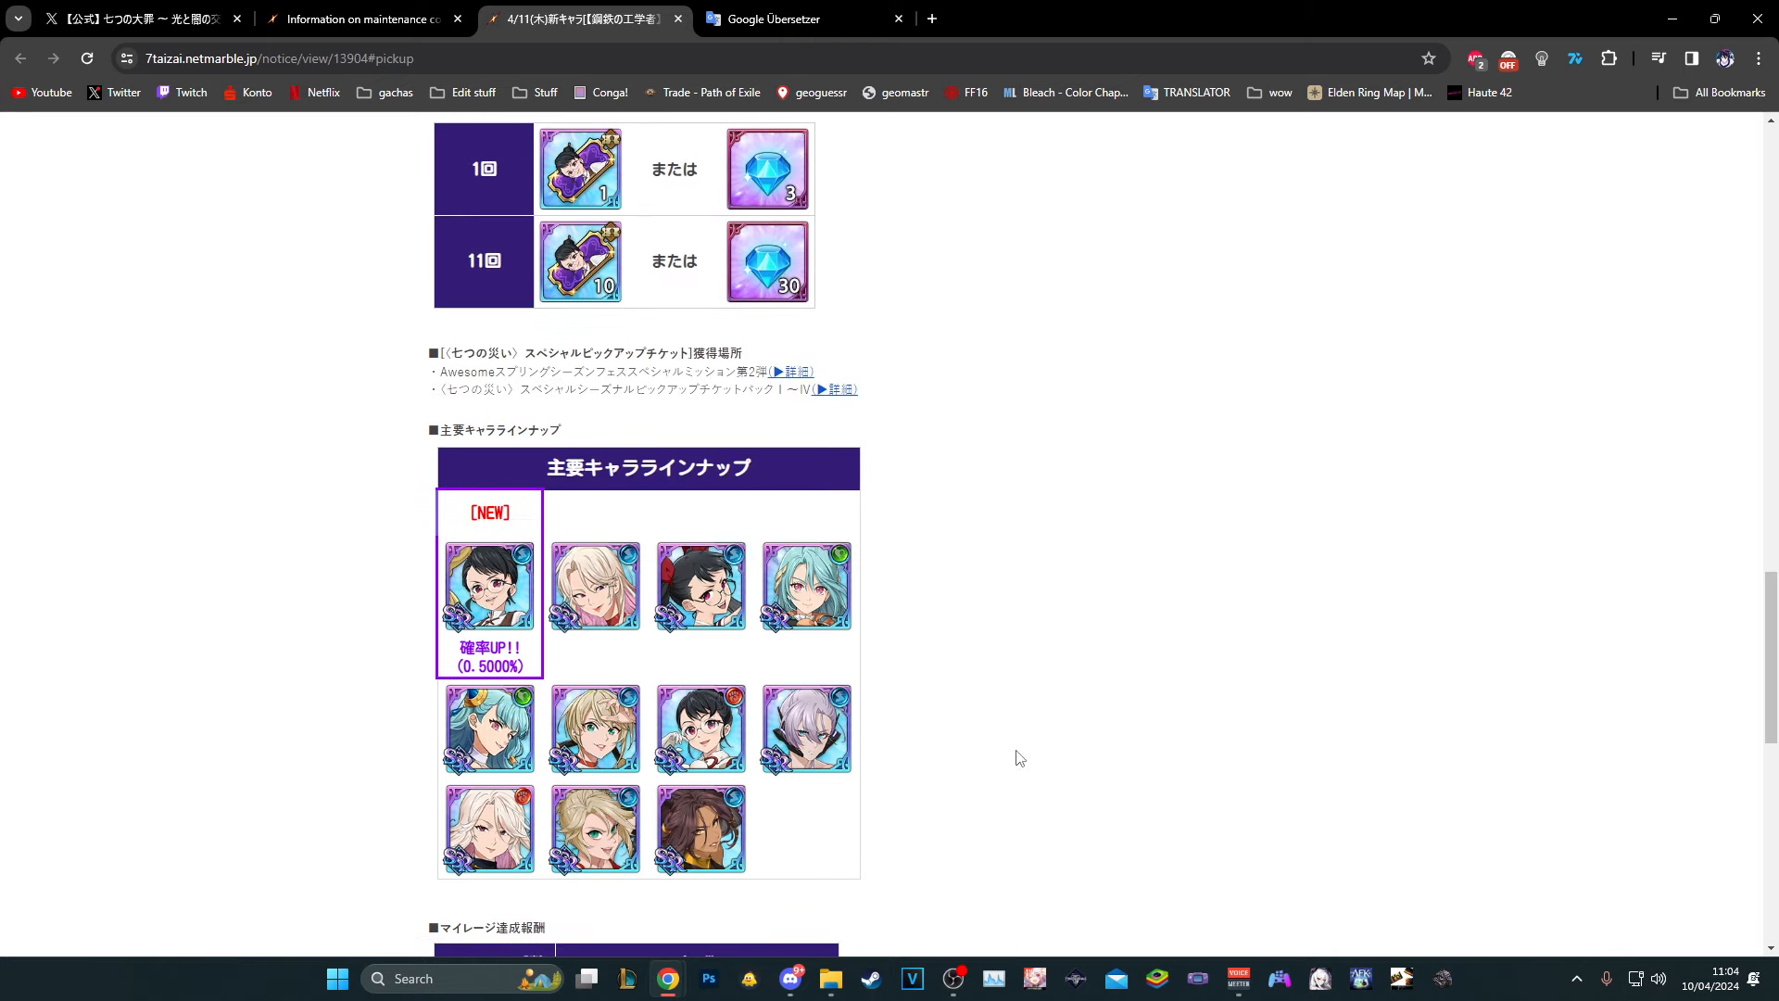
scroll(down, 3)
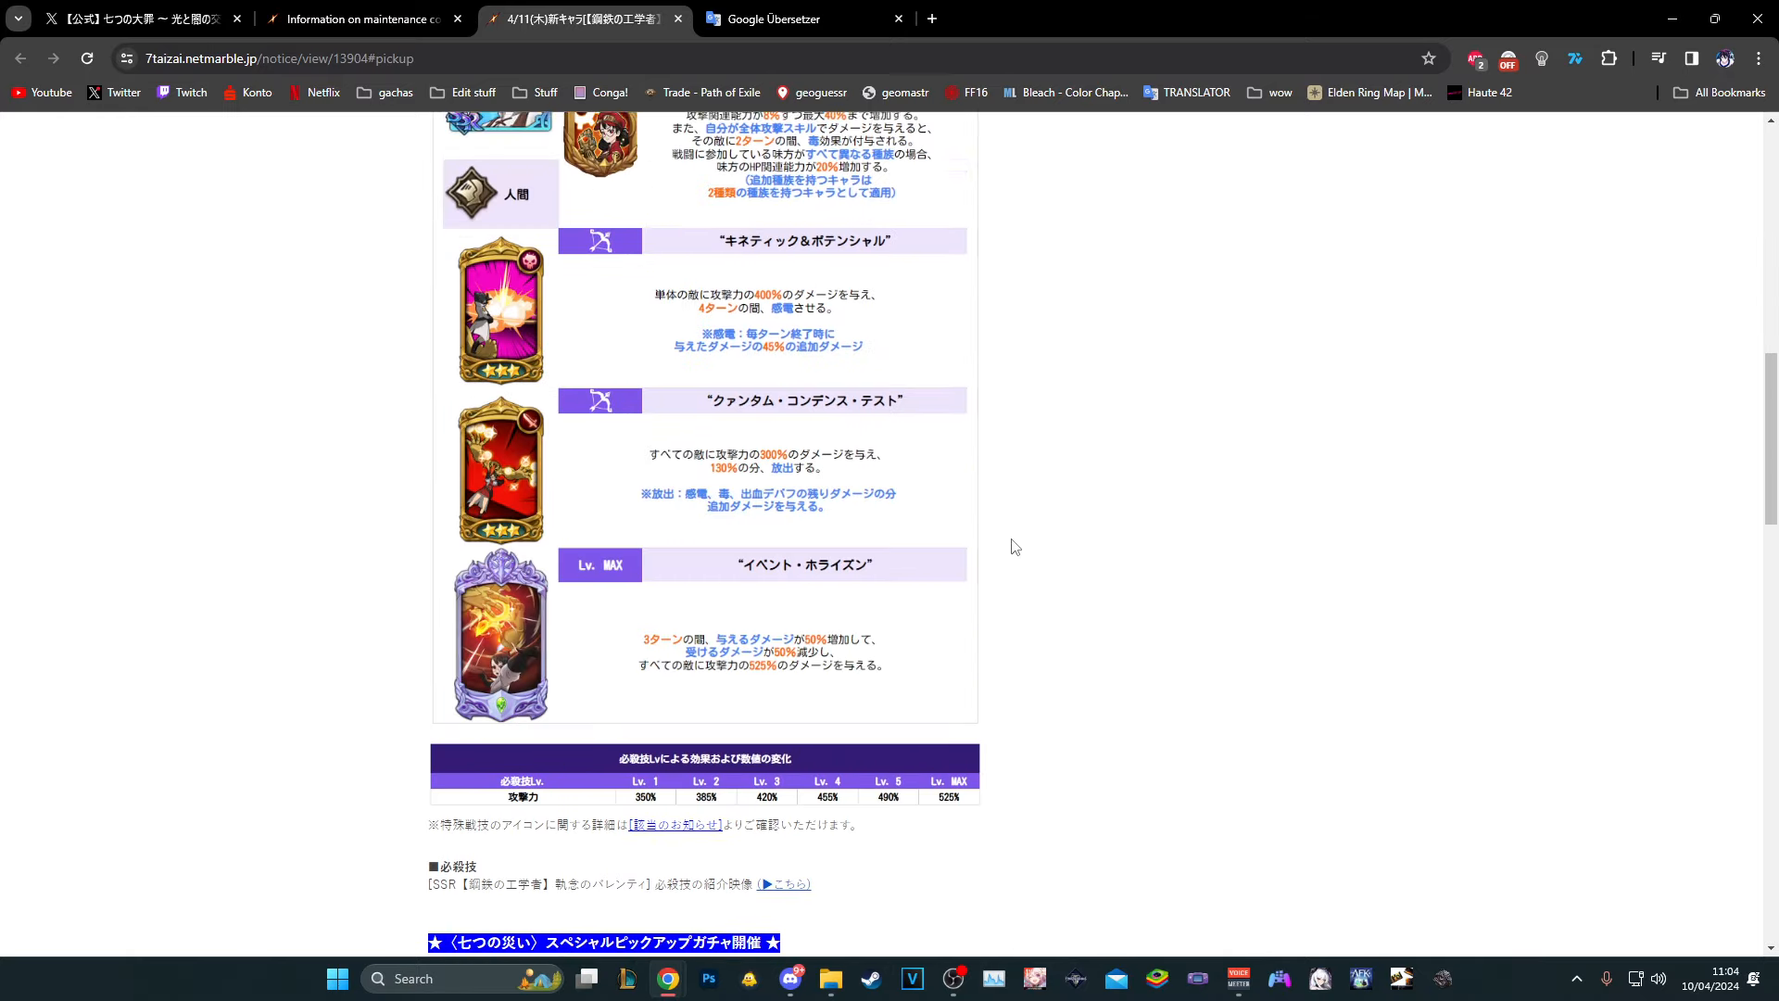
right_click(812, 420)
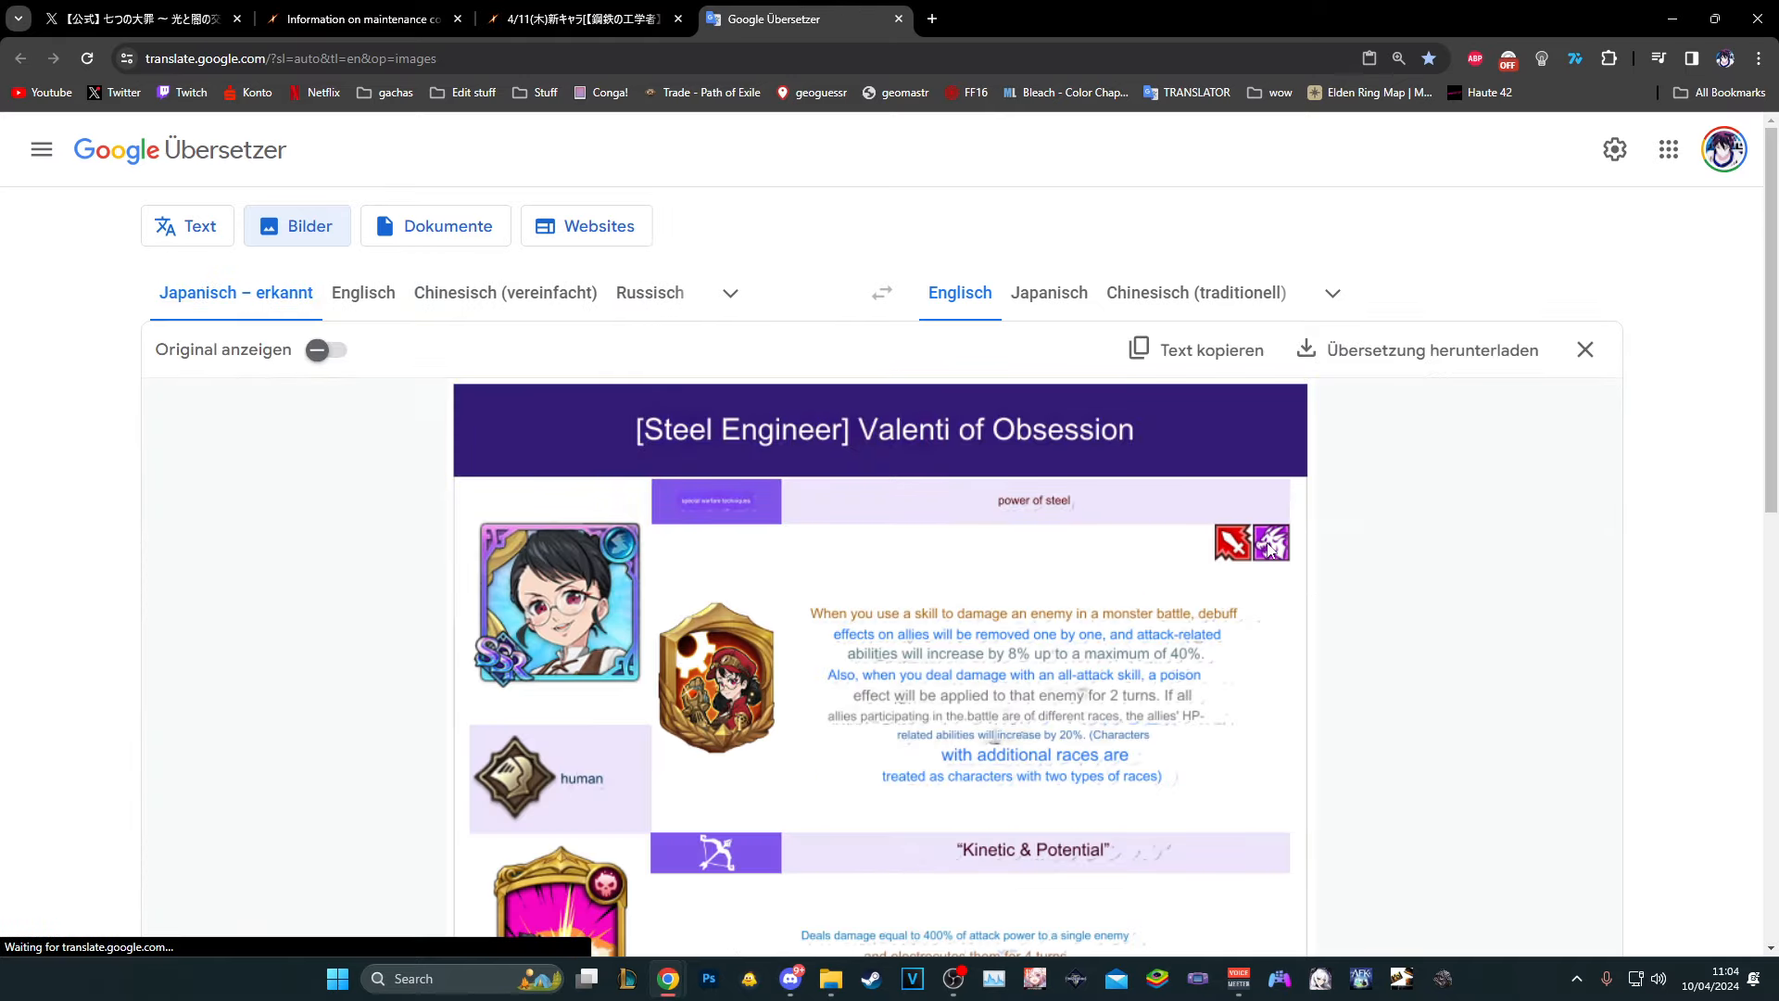
Read Valenti's translated skill card through to the max-level Event Horizon skill
scroll(down, 3)
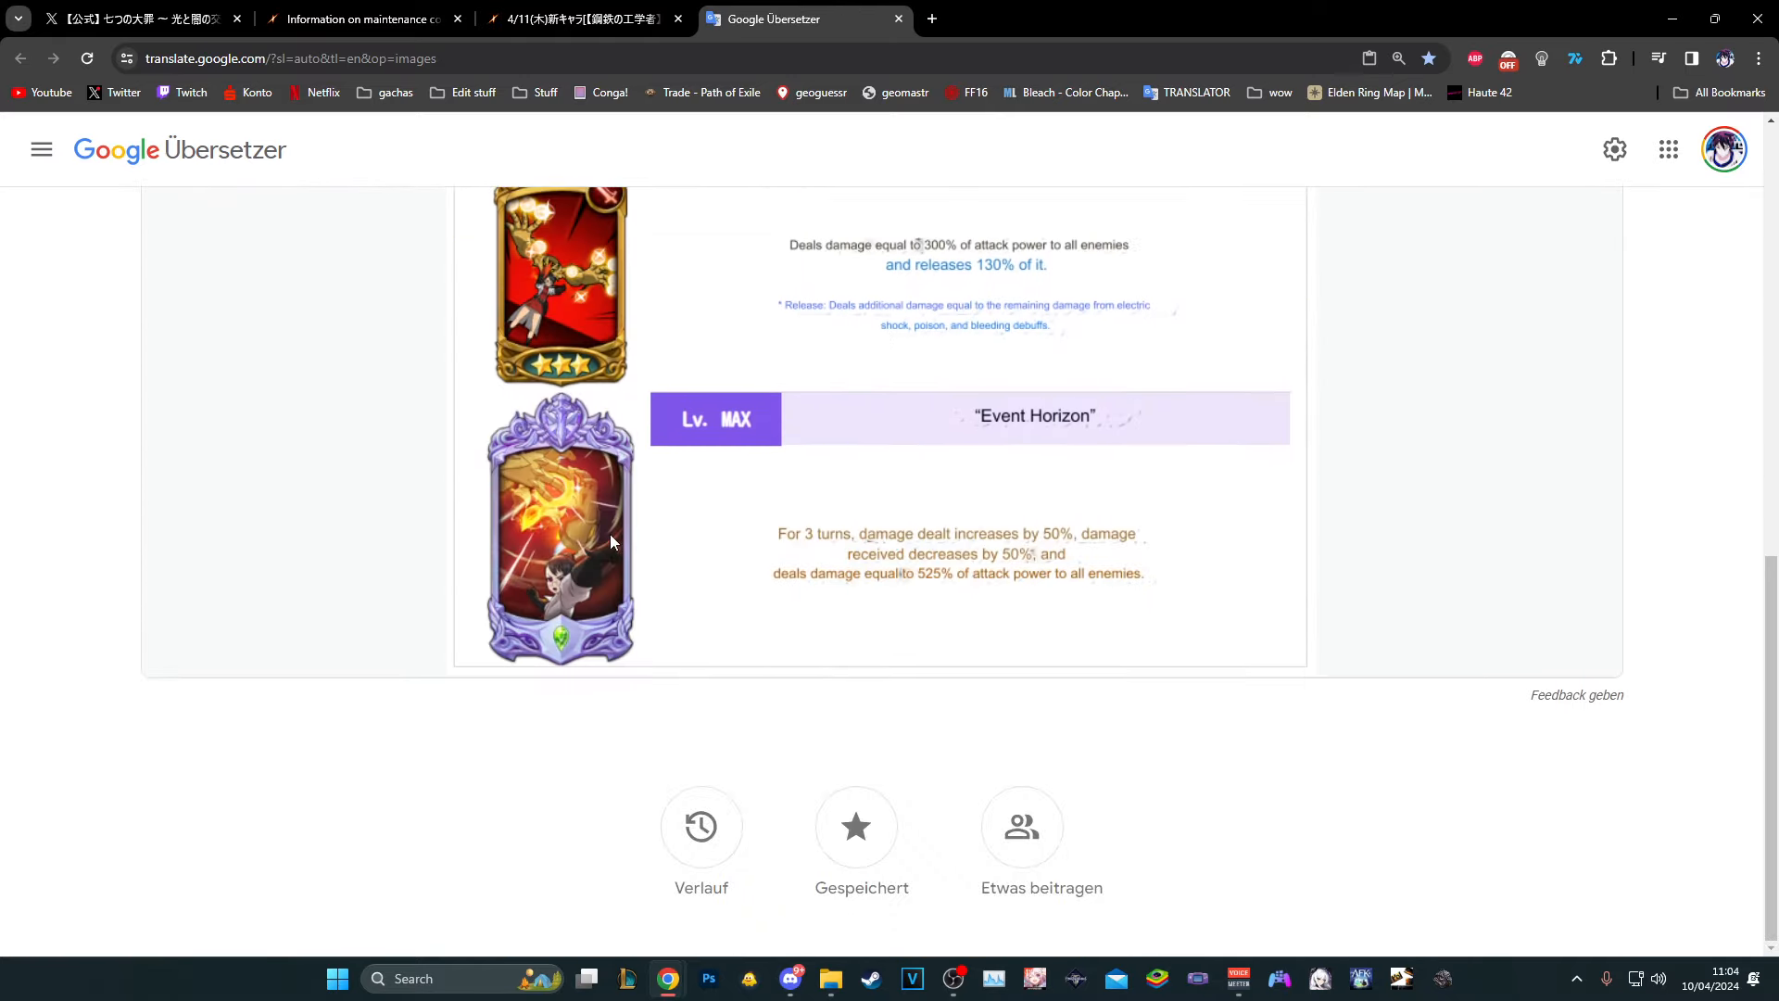
scroll(up, 3)
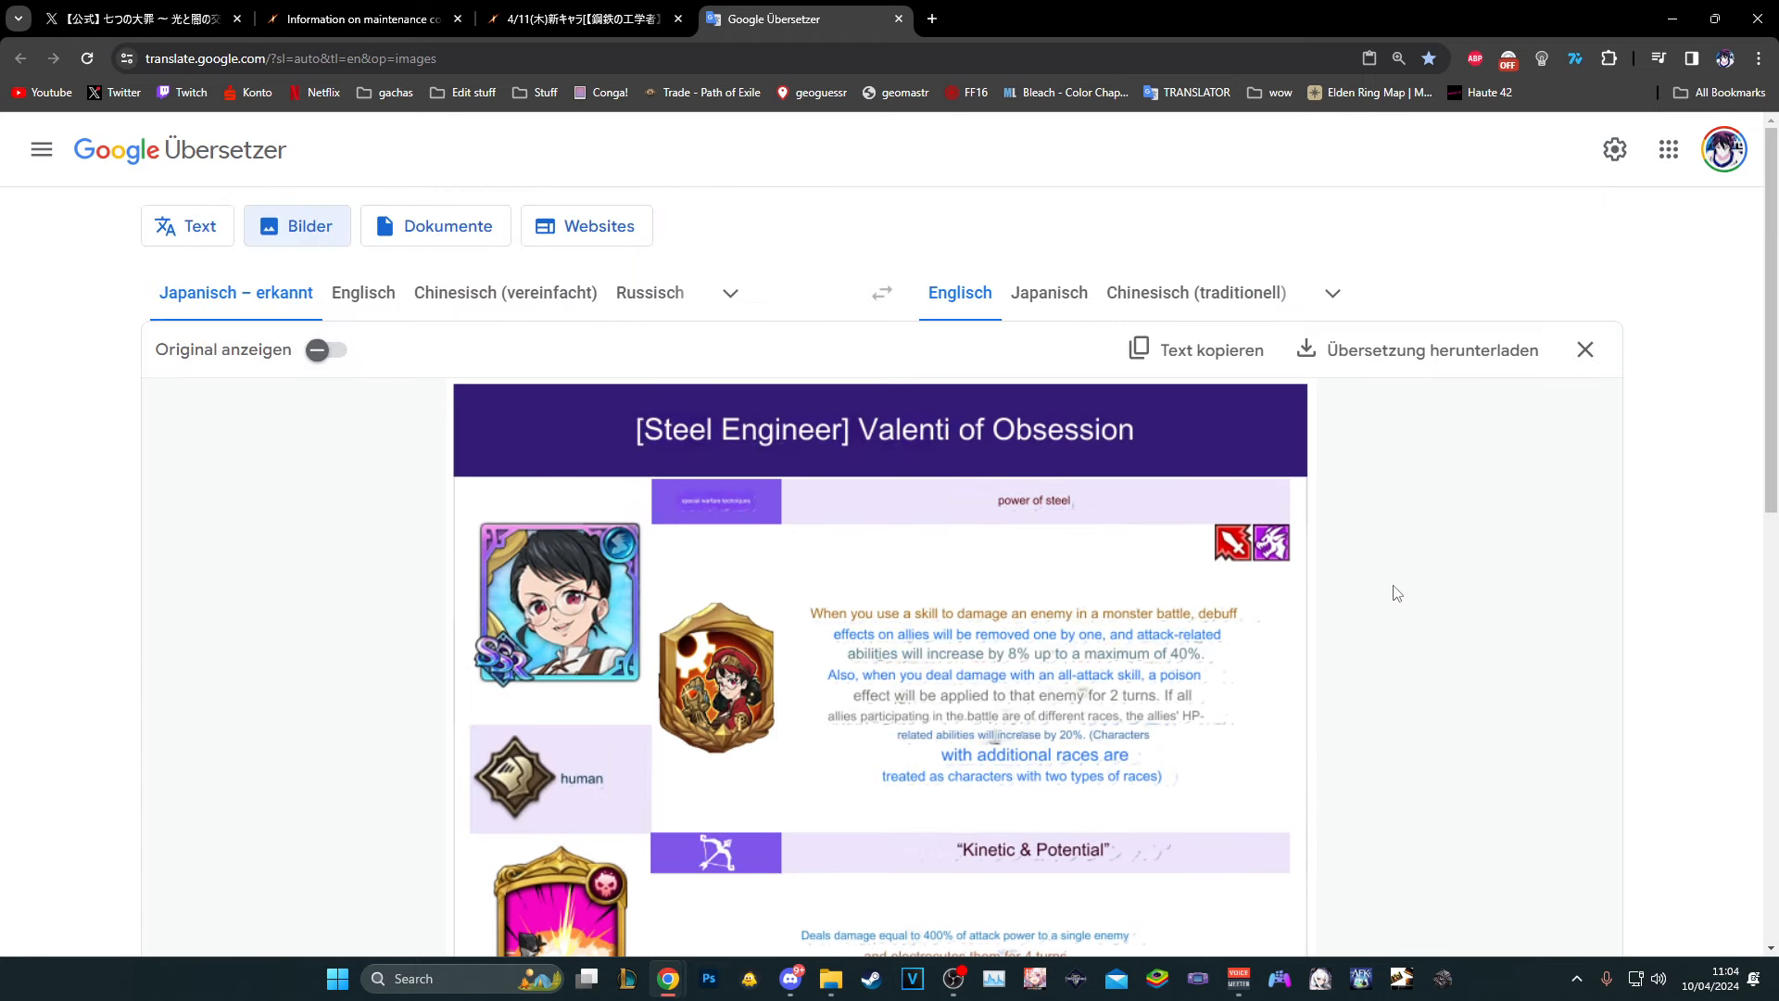
mouse_move(1402, 602)
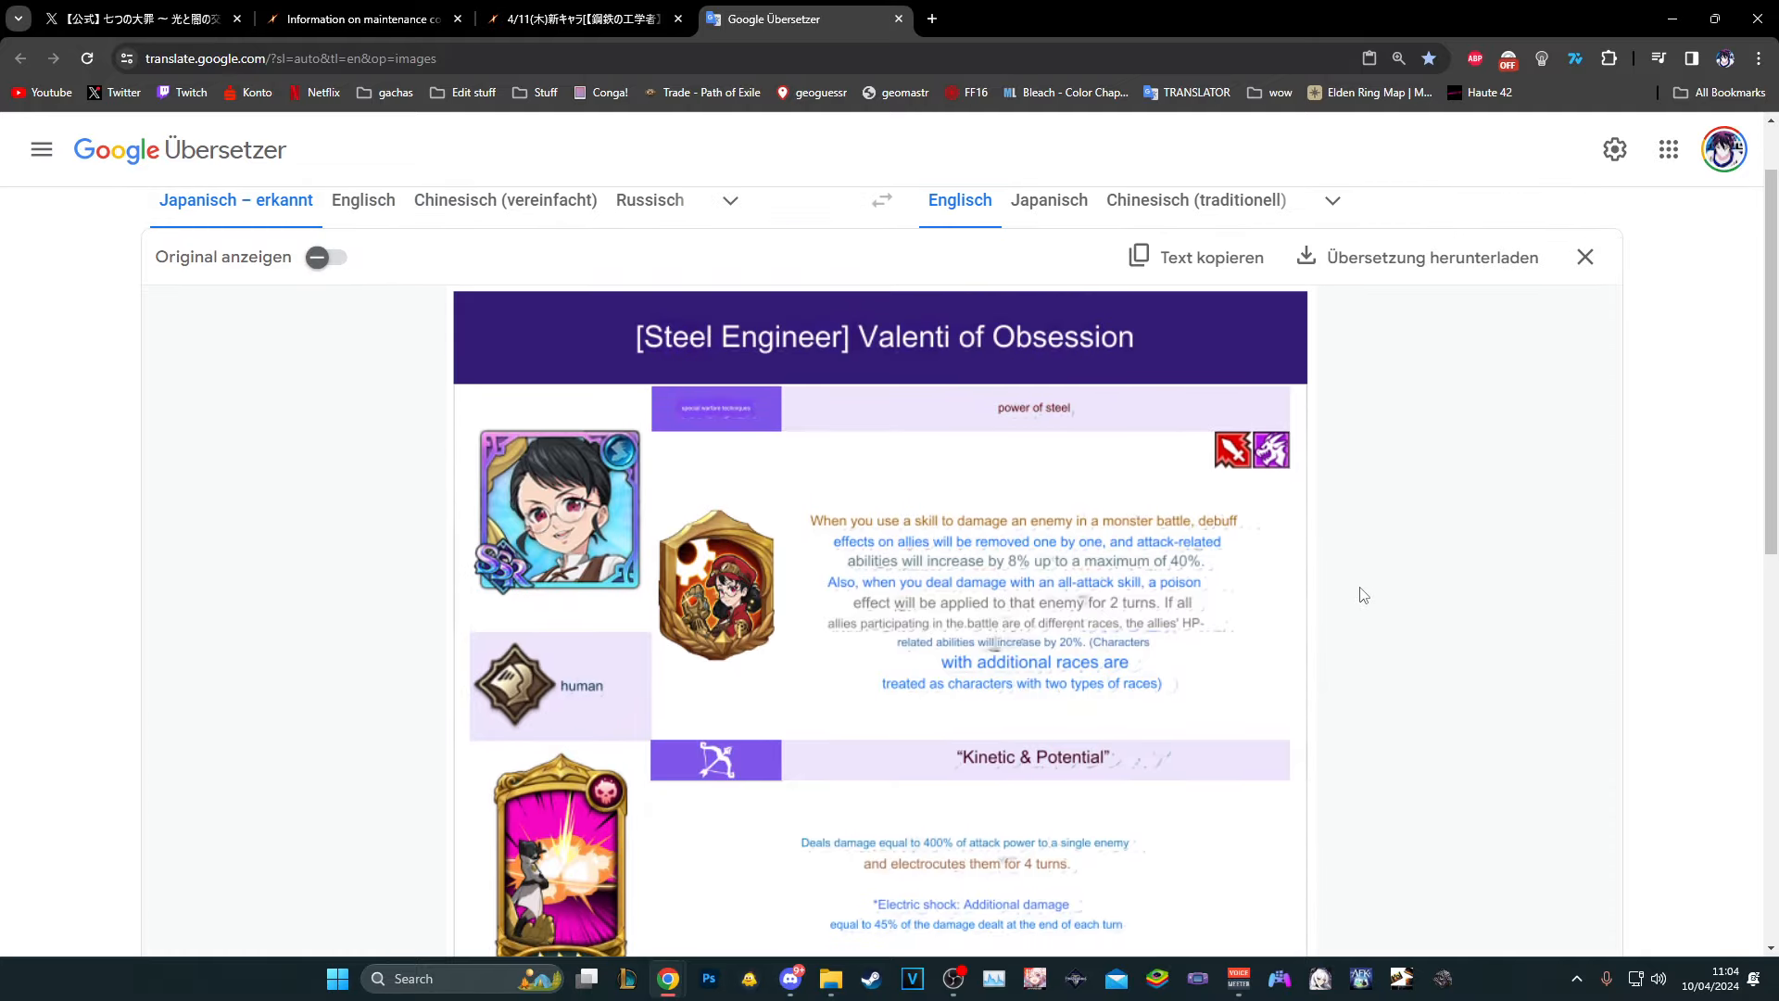
mouse_move(1356, 591)
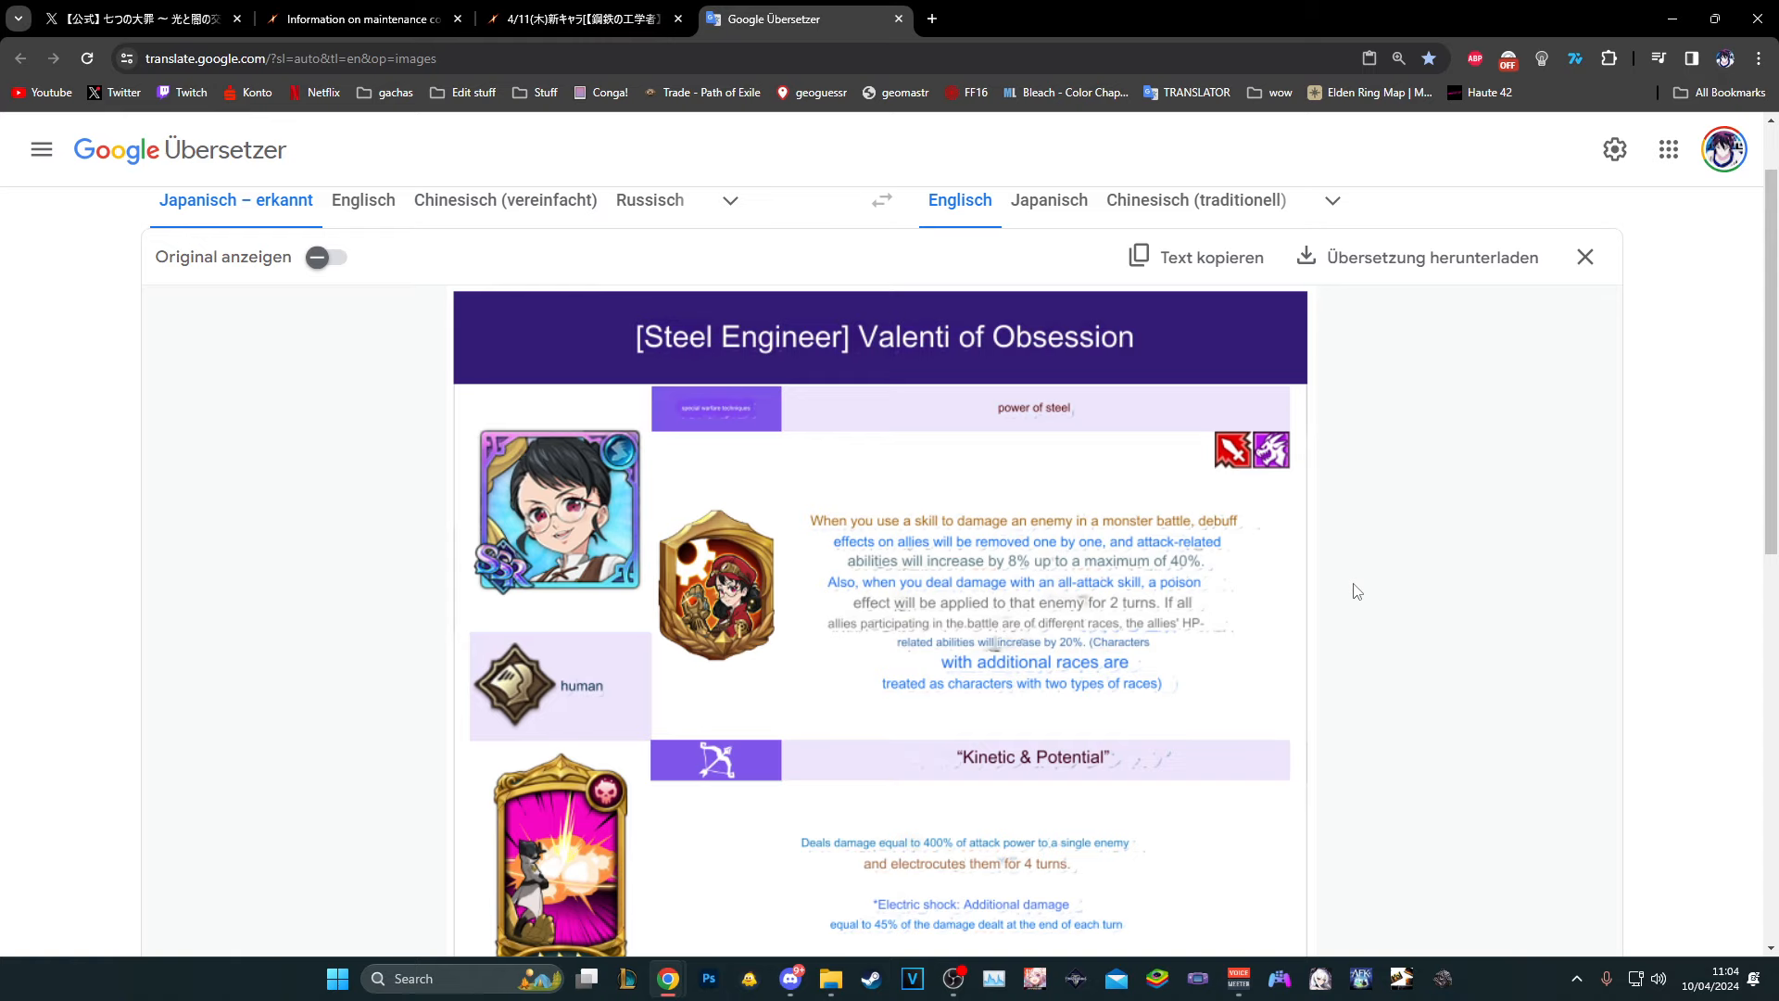
mouse_move(1363, 583)
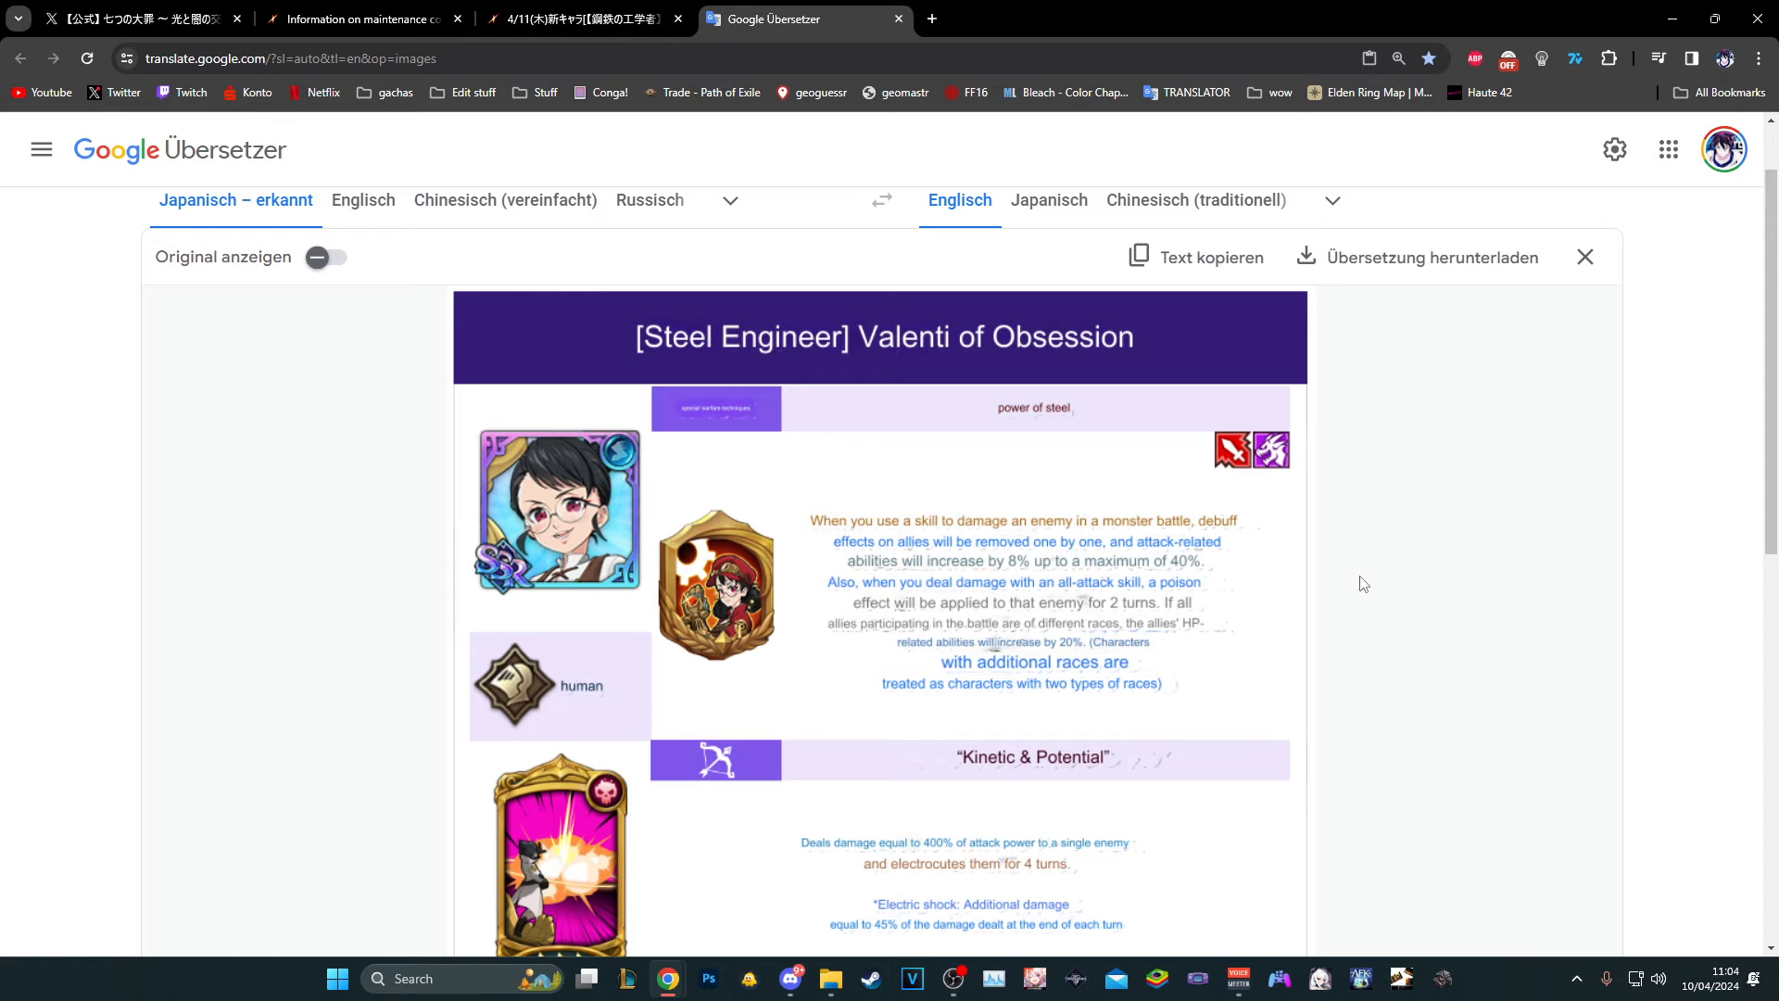
mouse_move(1340, 582)
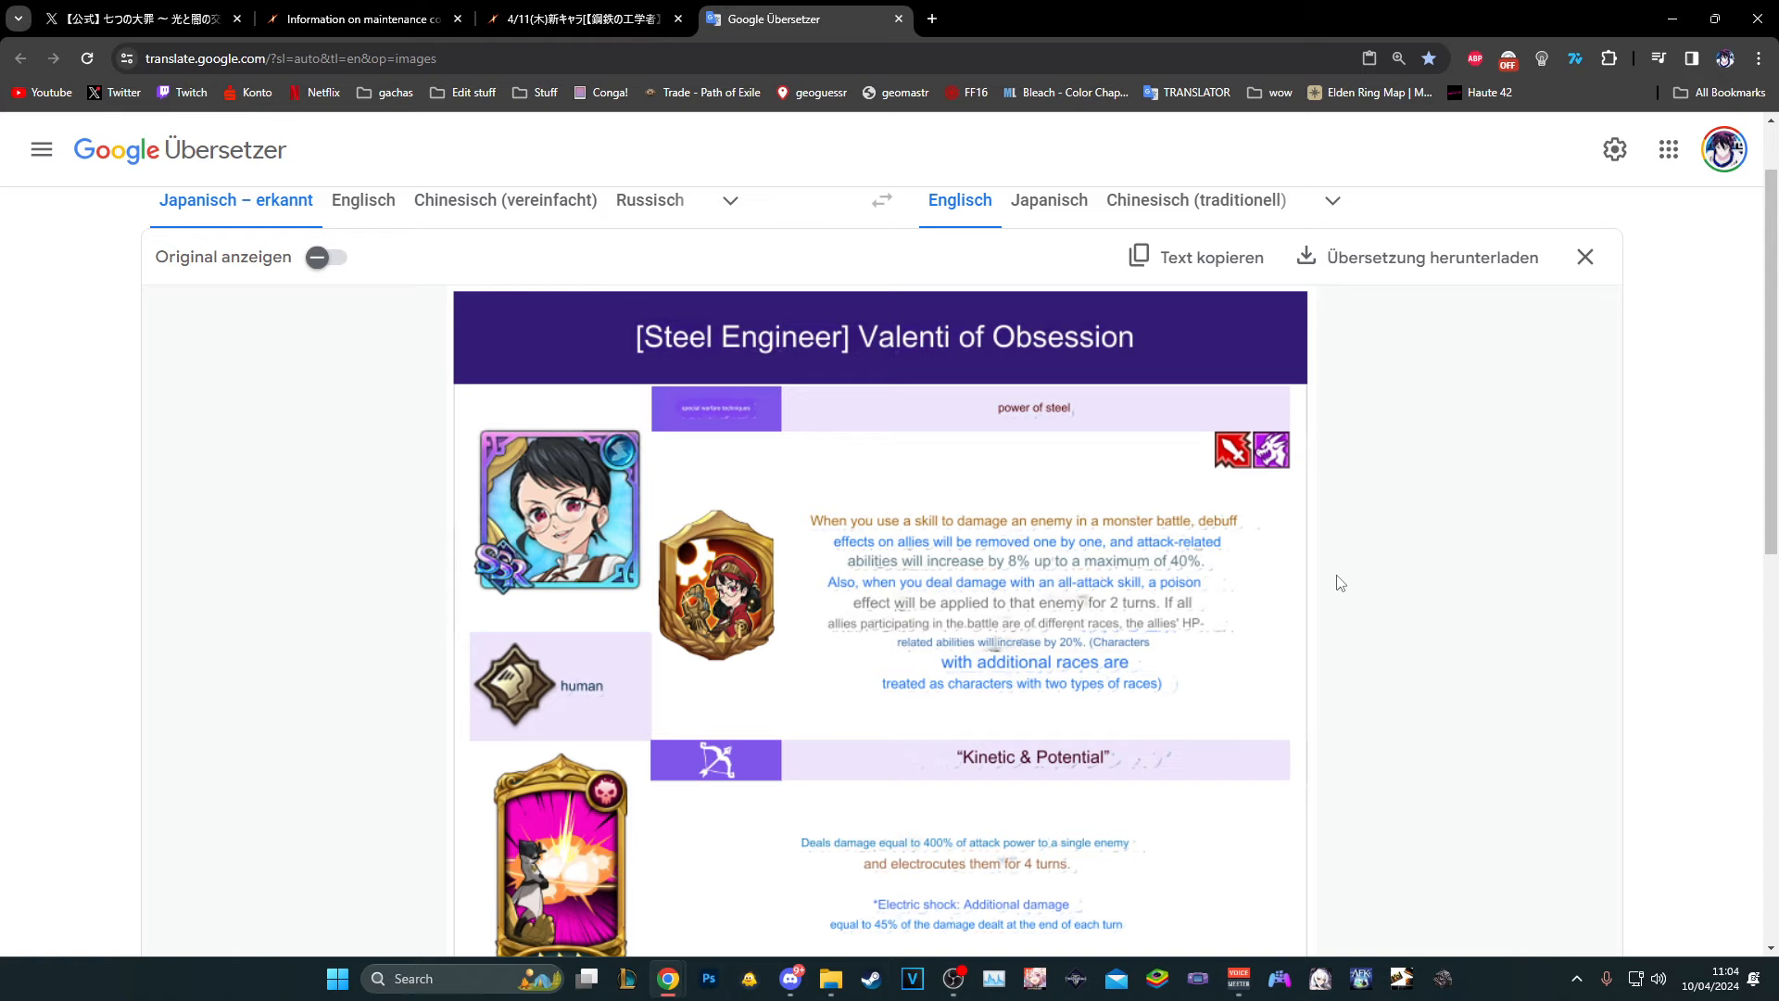
mouse_move(1223, 578)
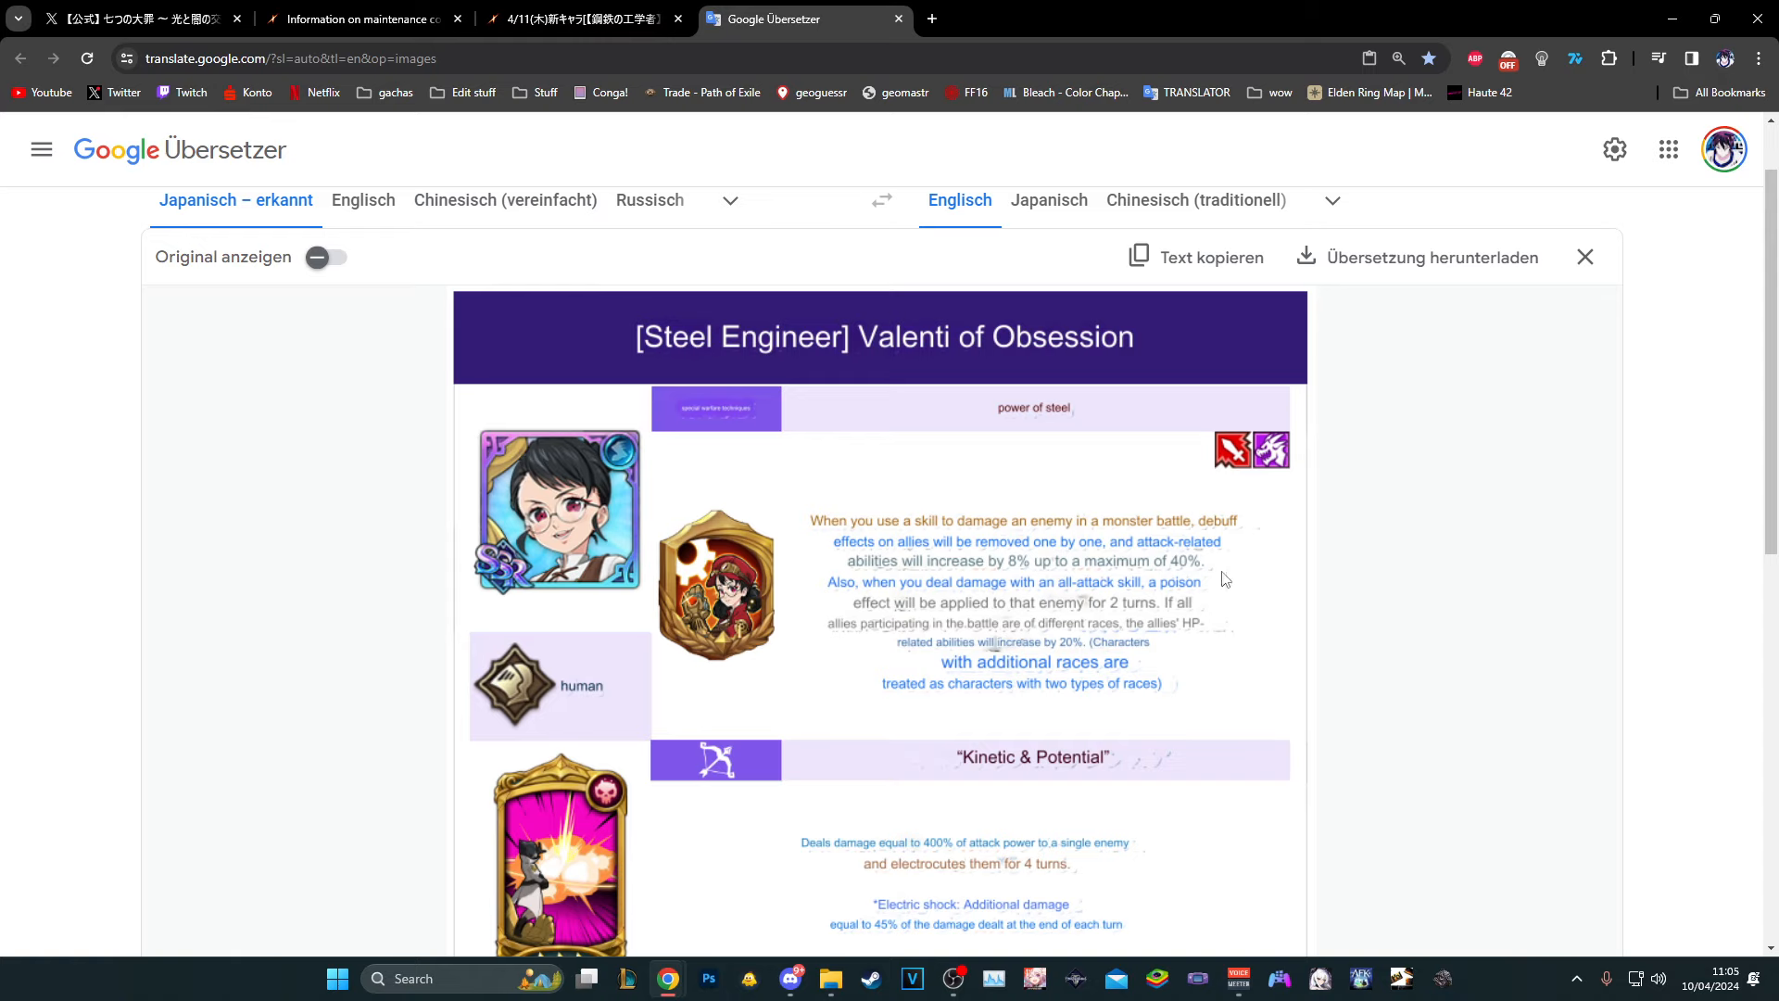
mouse_move(1217, 567)
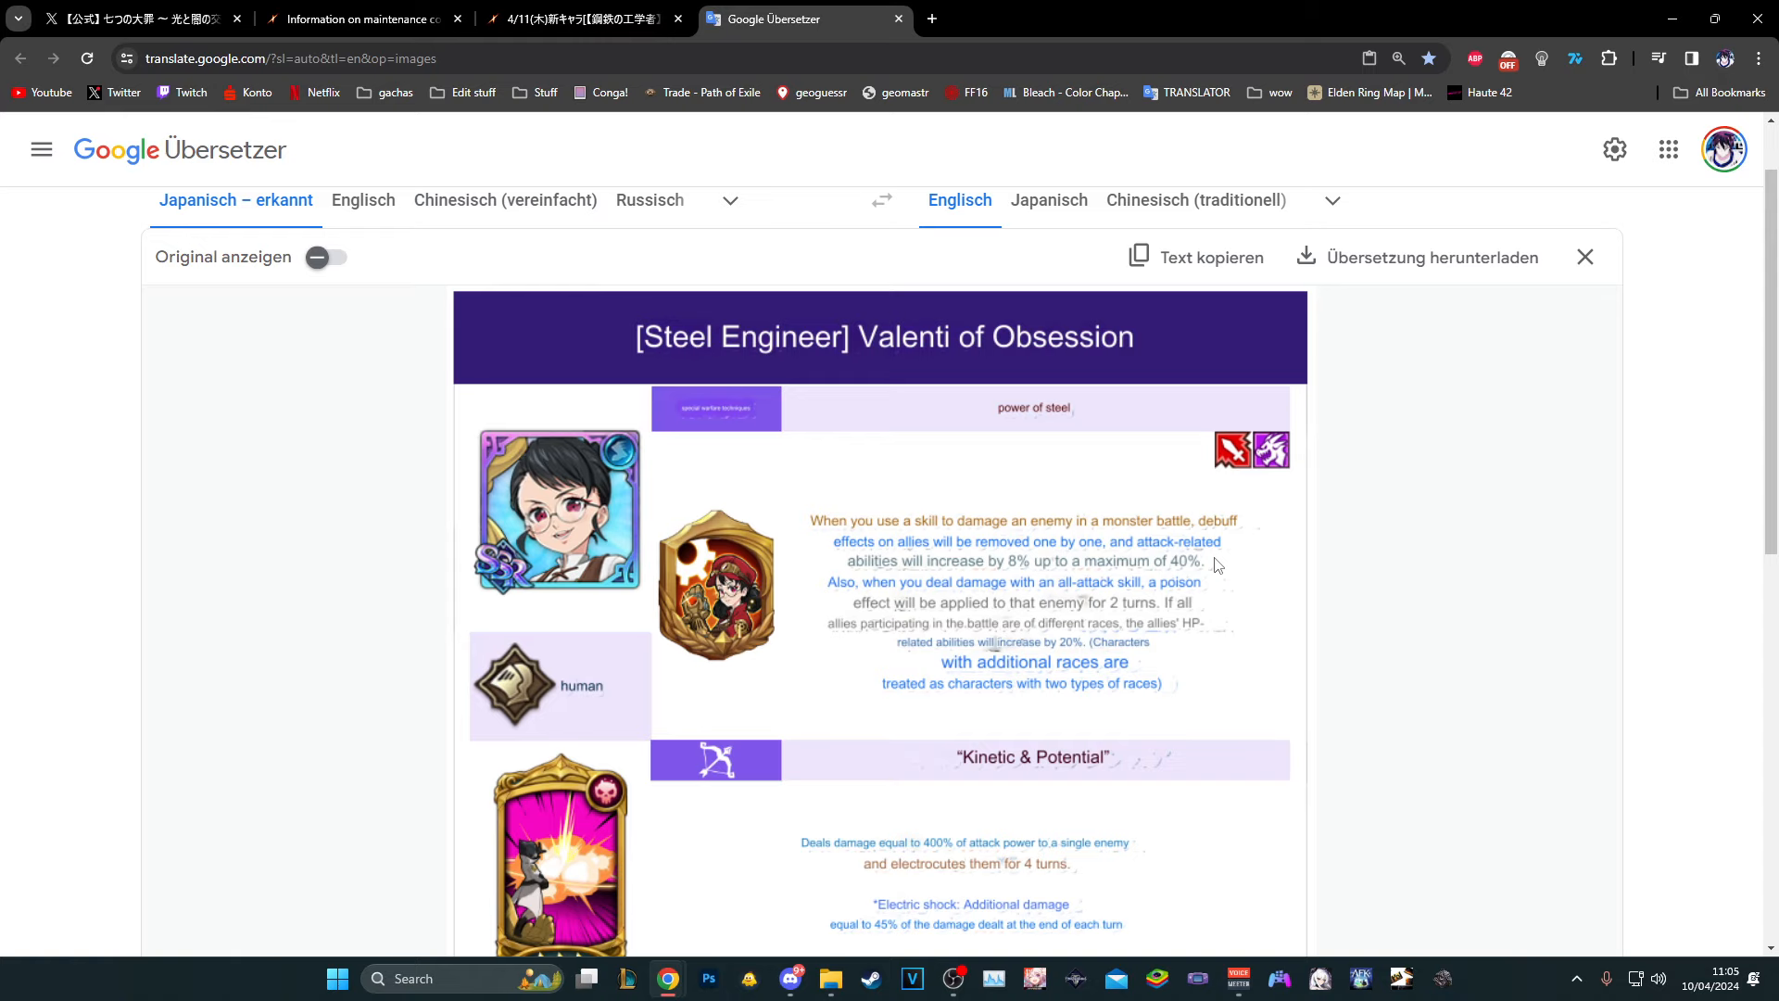
mouse_move(899, 641)
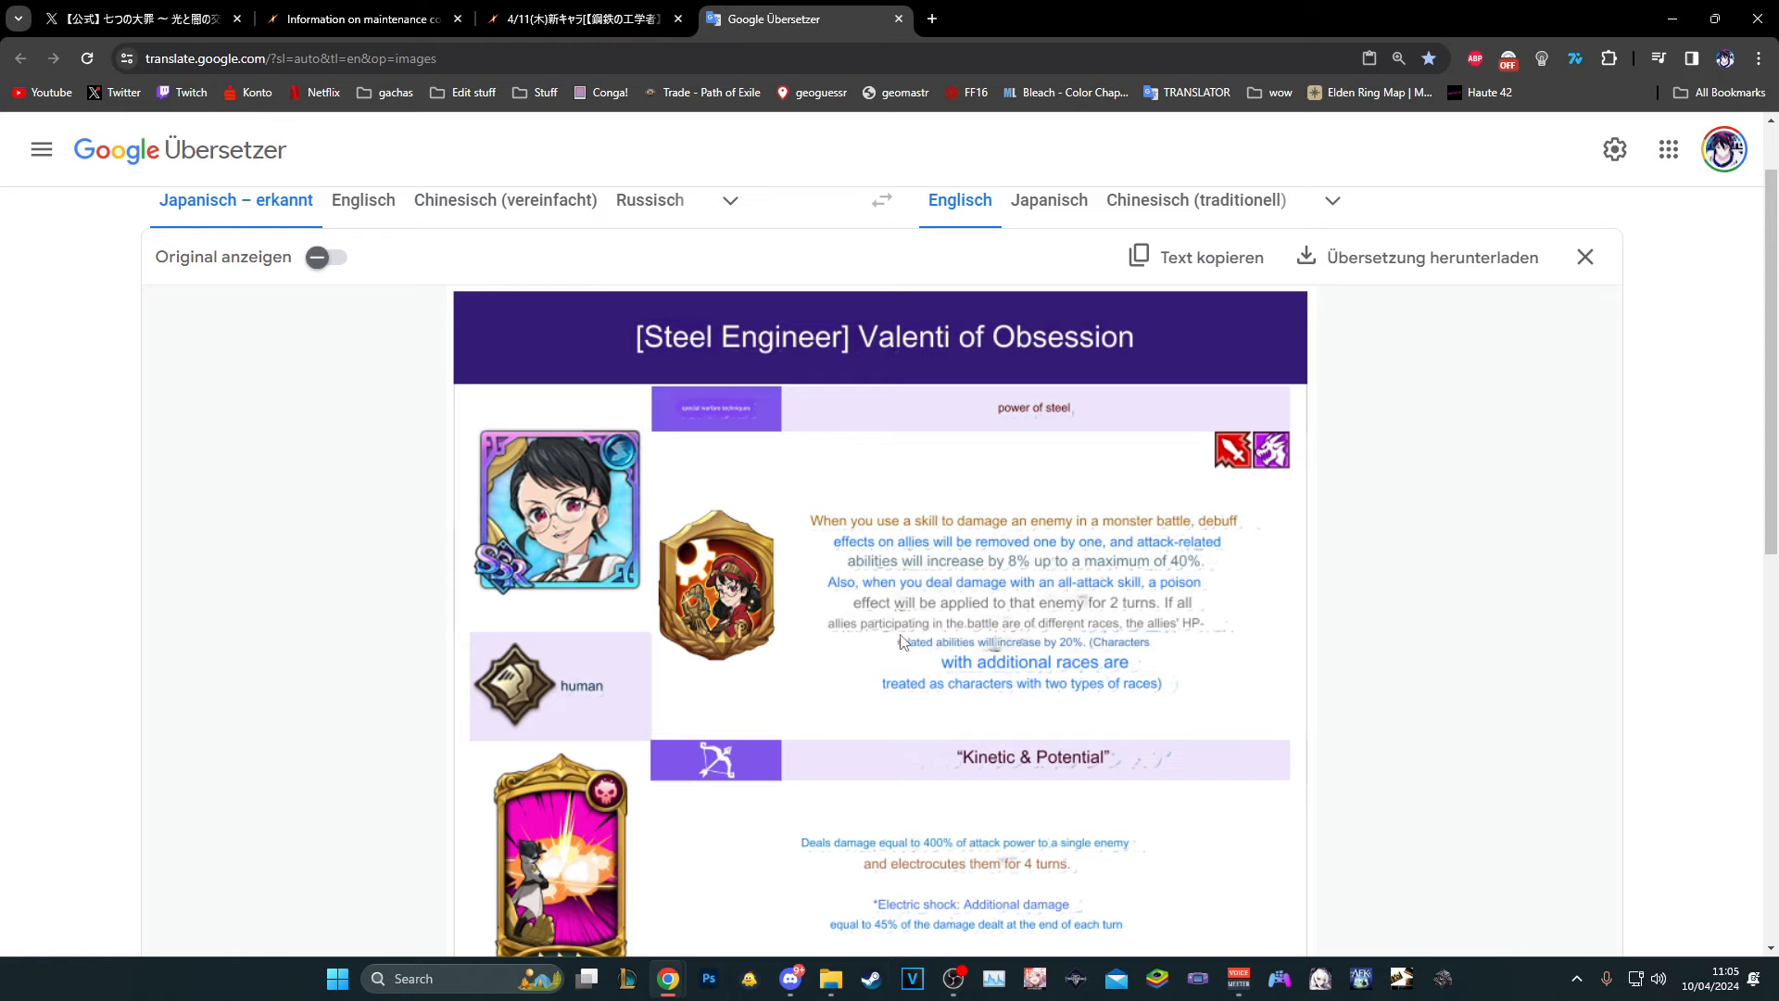
mouse_move(1038, 669)
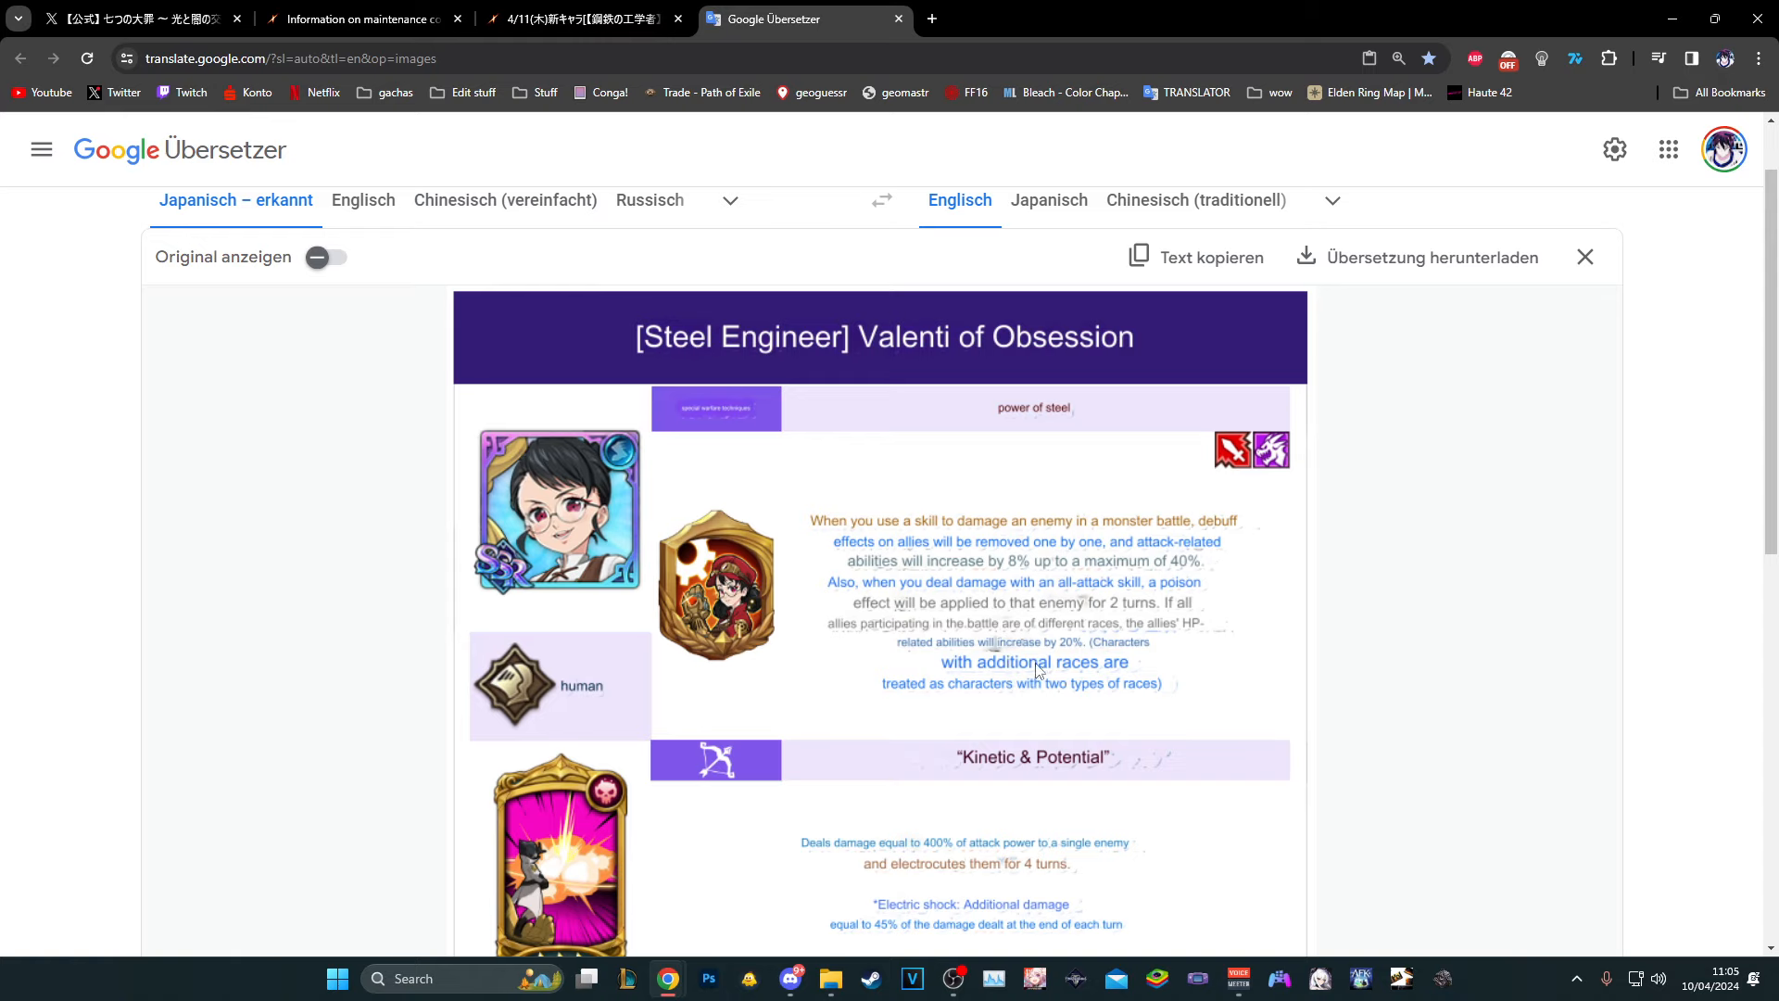
mouse_move(1038, 677)
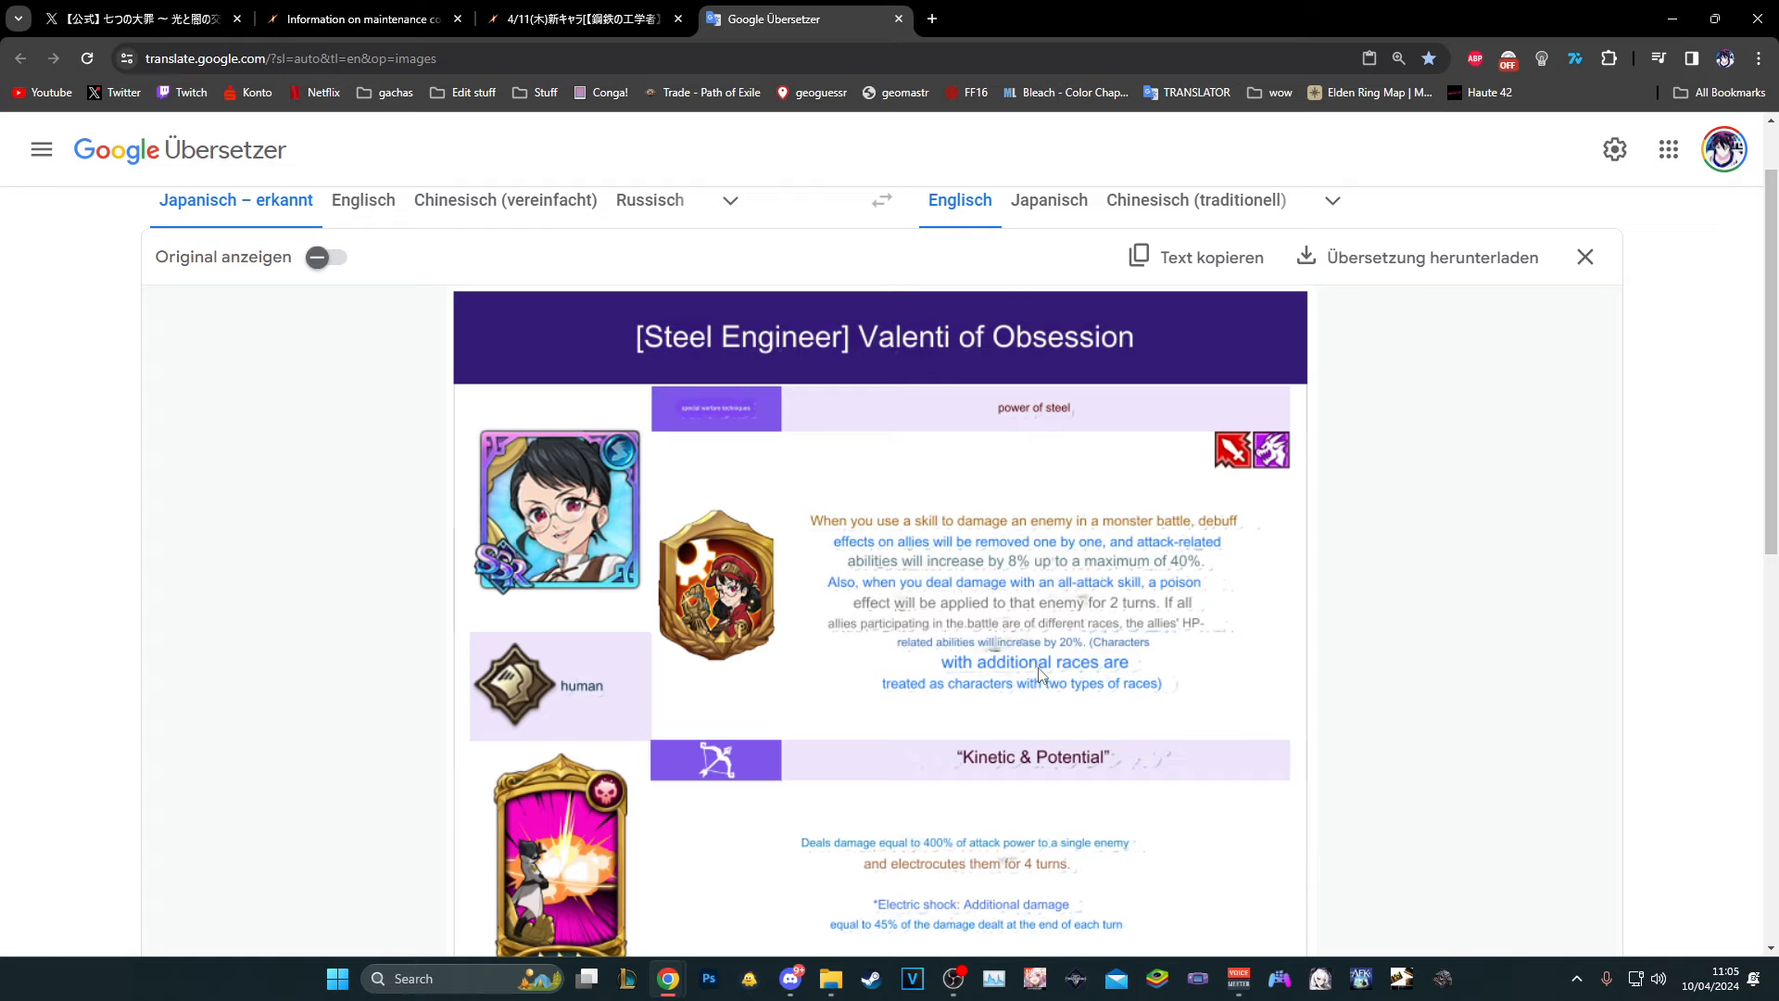
mouse_move(1107, 700)
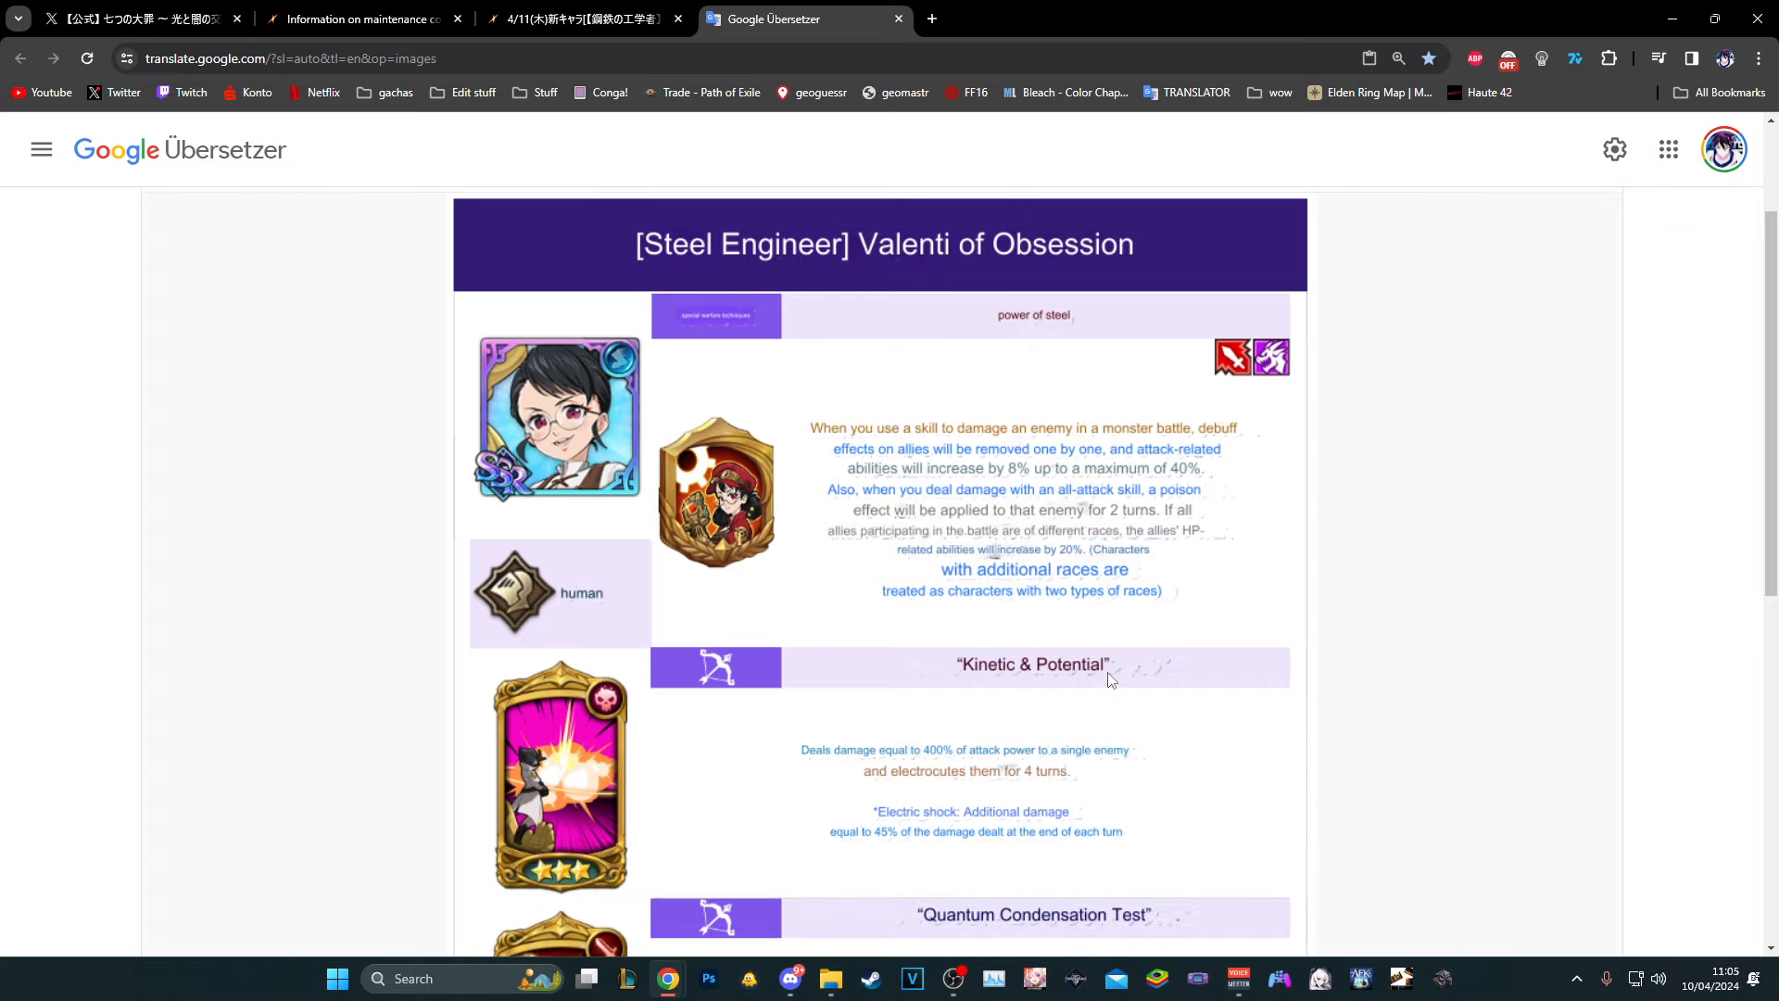
scroll(down, 3)
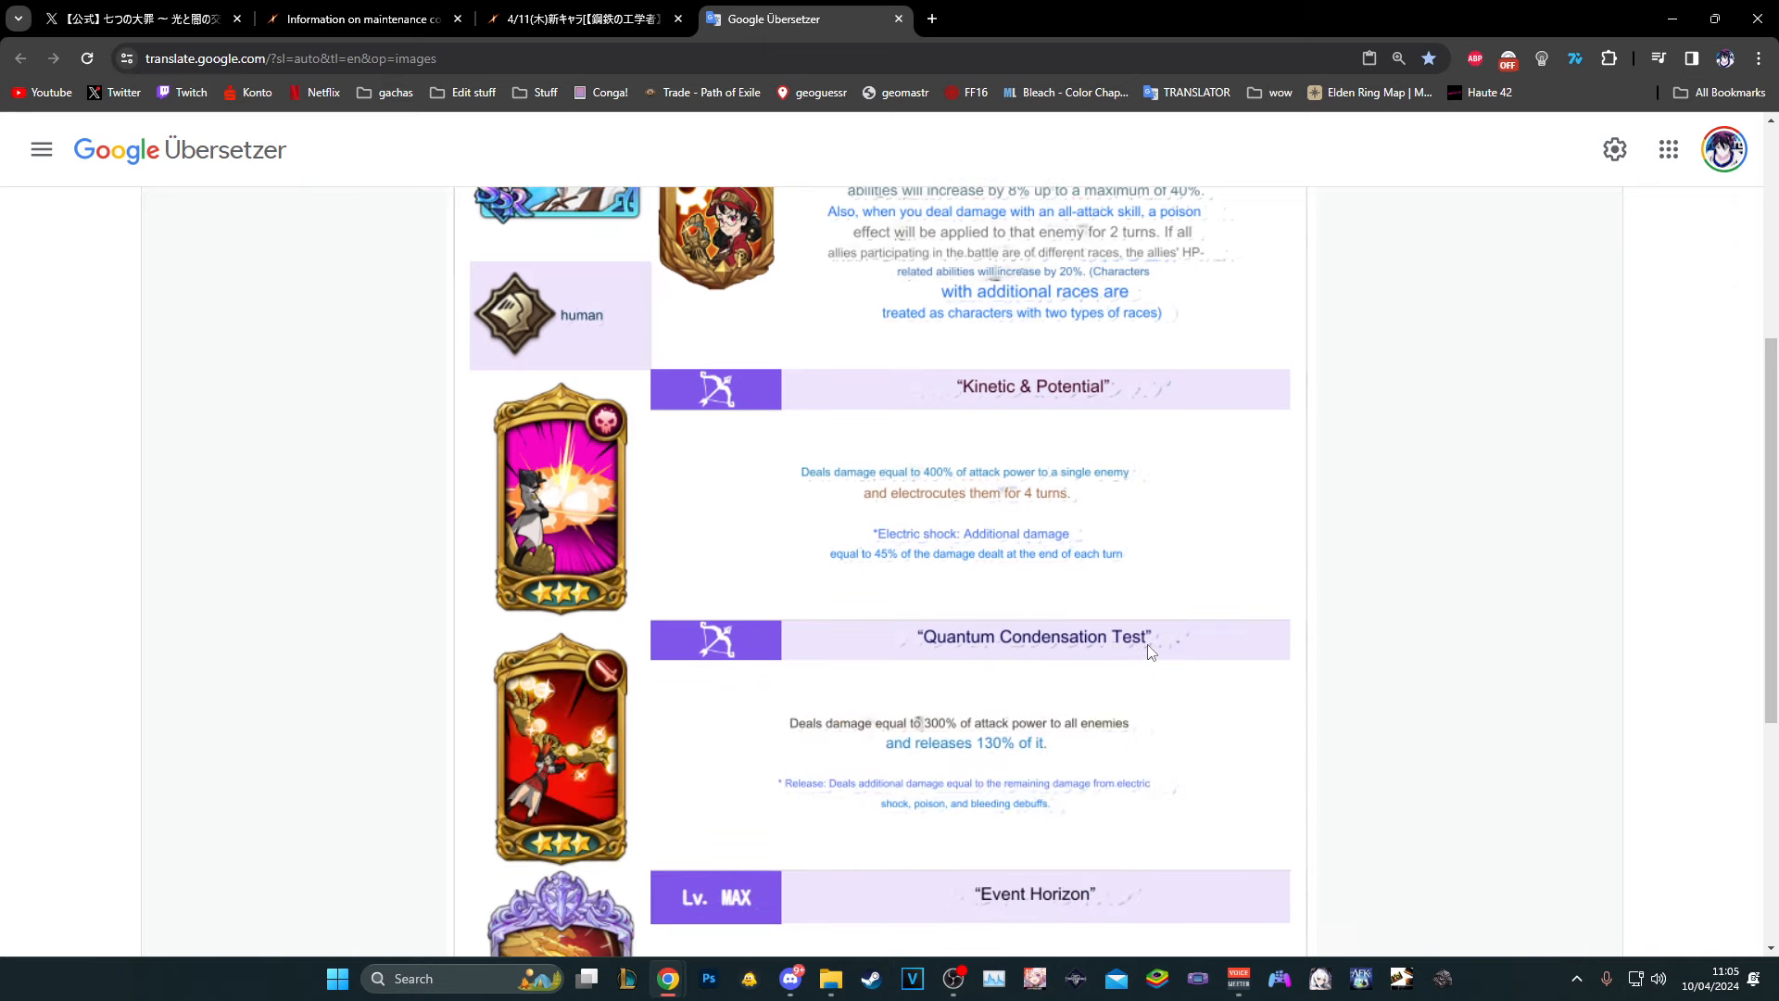
mouse_move(1012, 546)
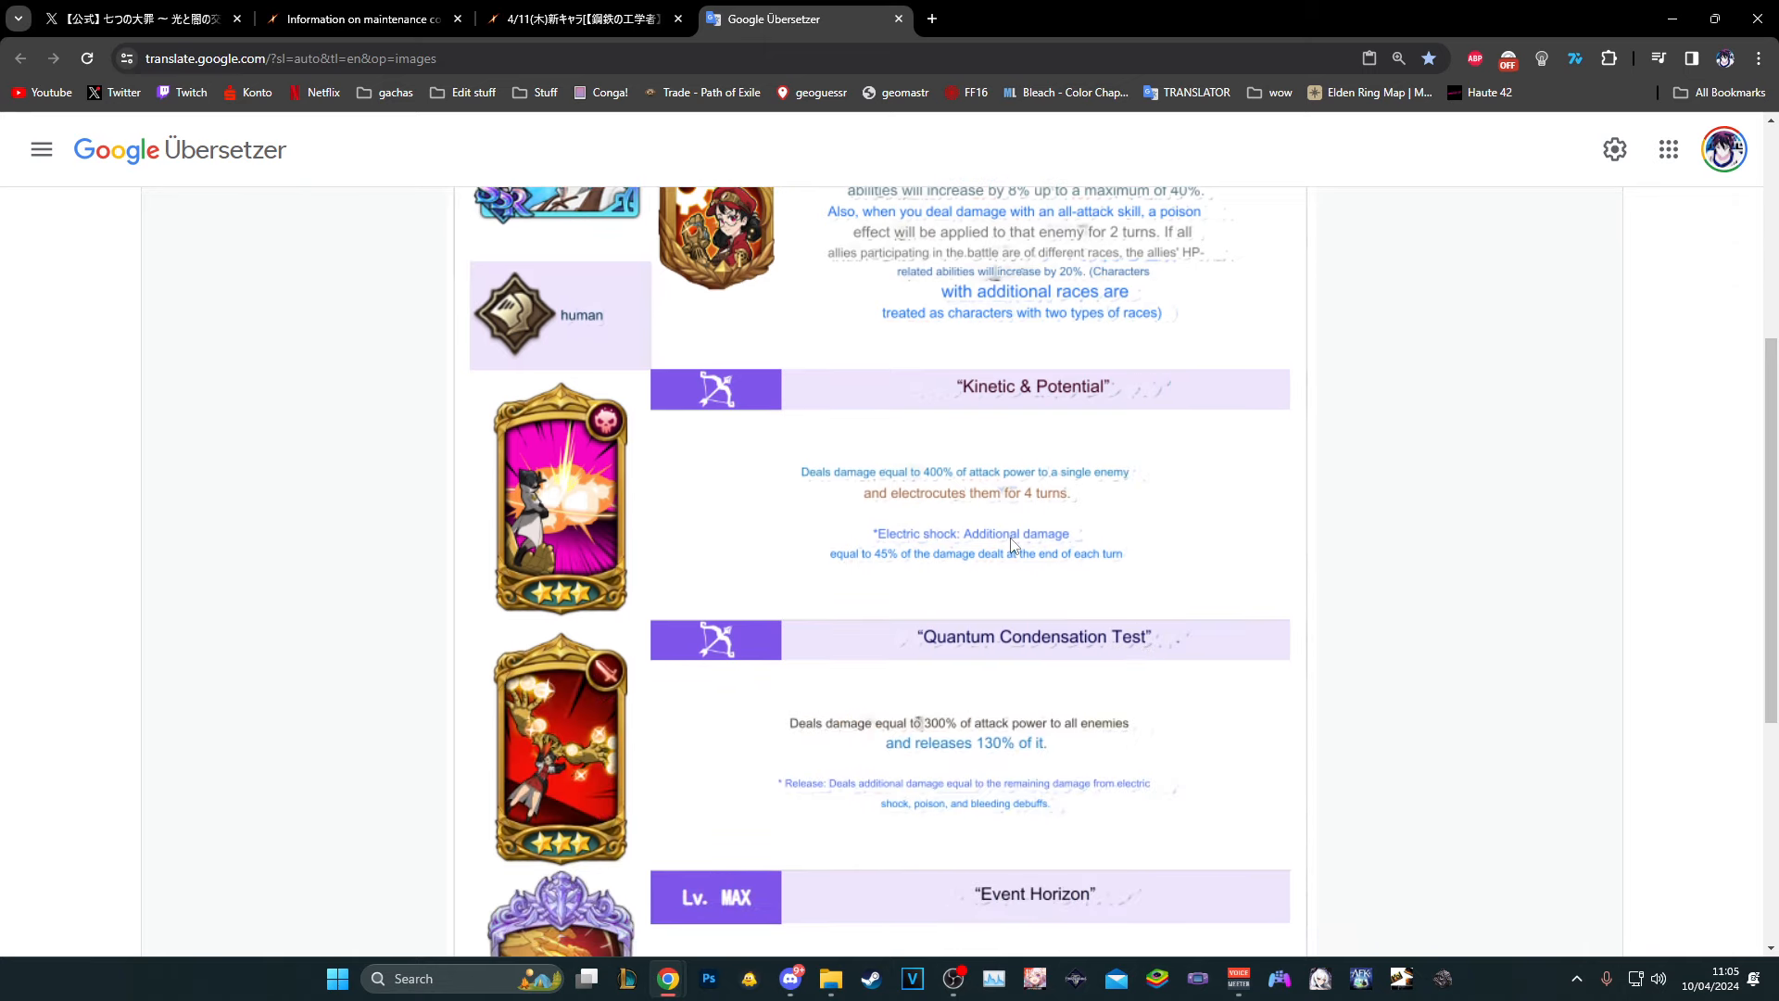
scroll(down, 3)
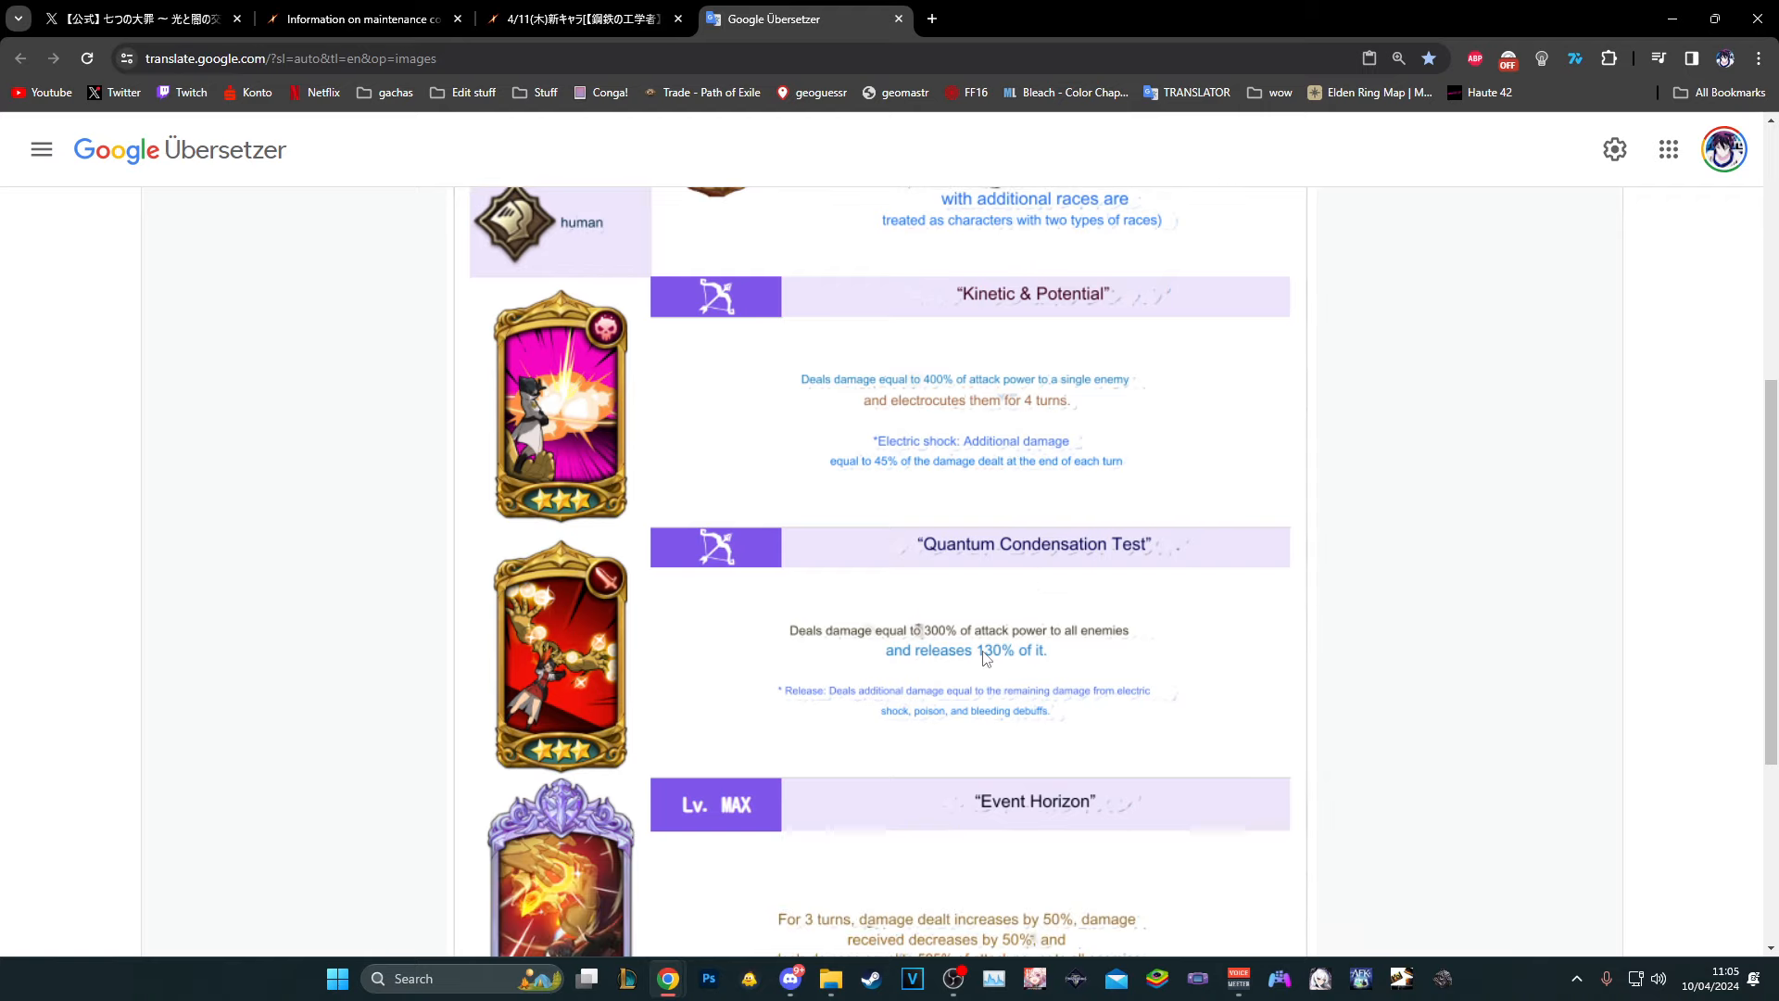
scroll(down, 3)
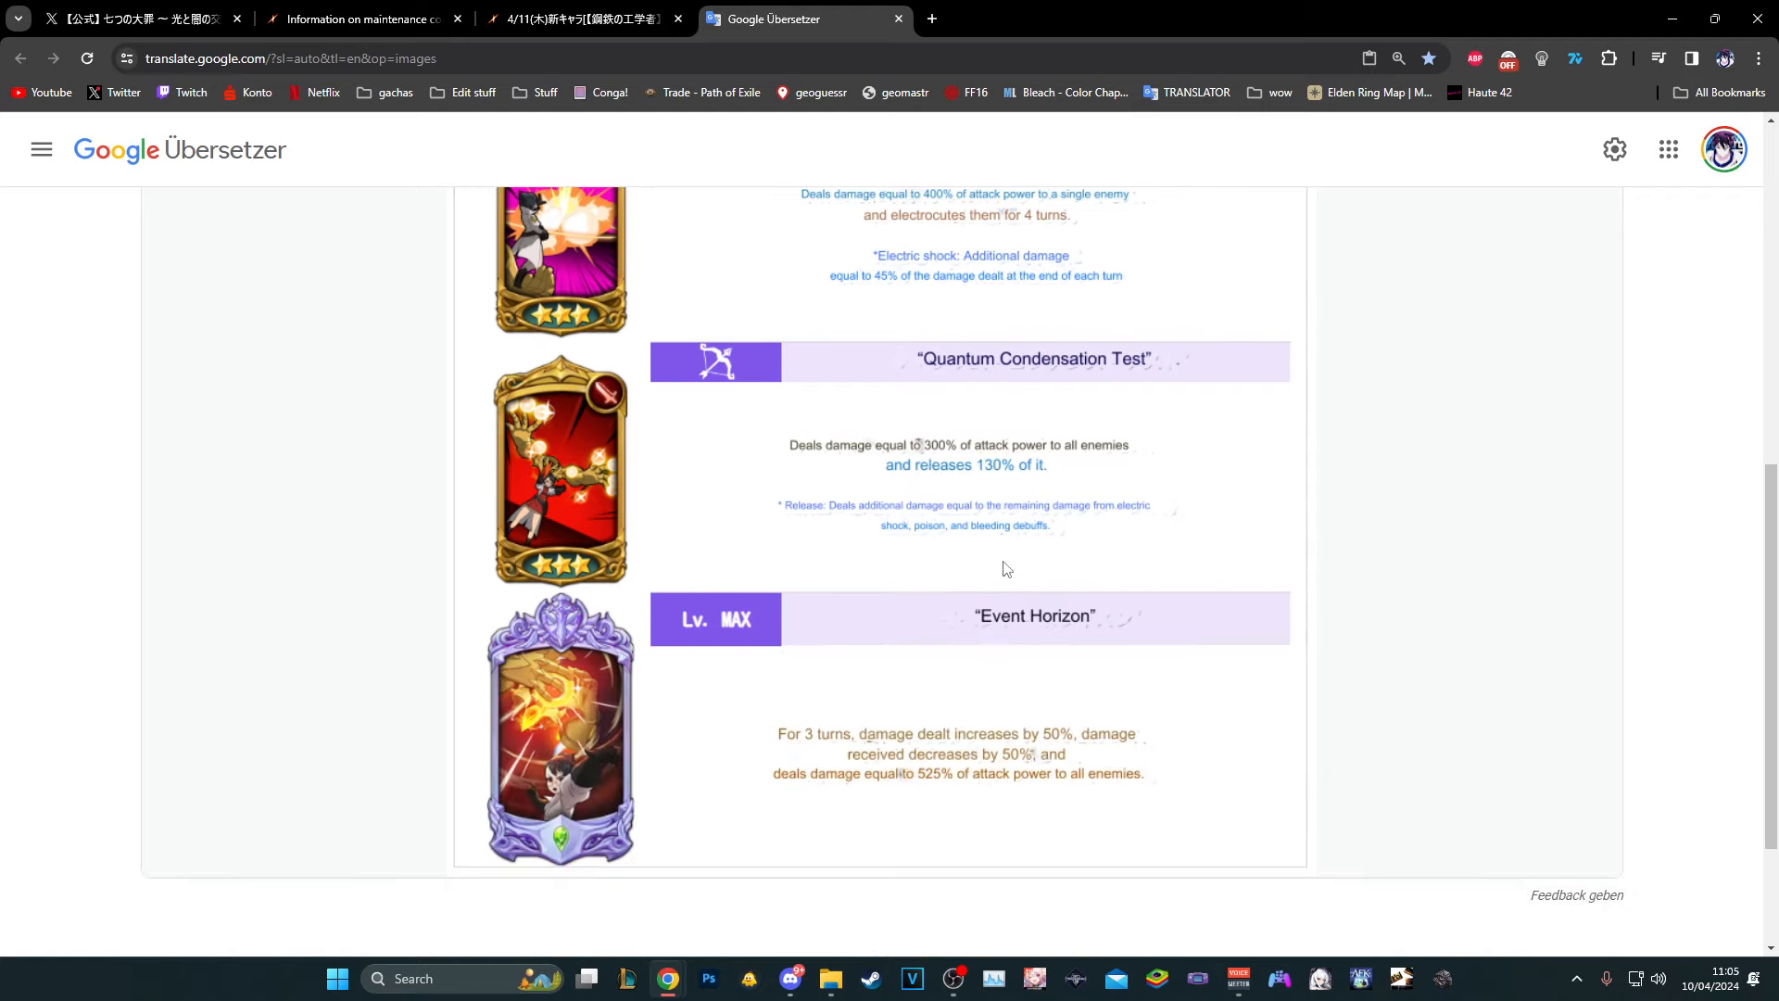
scroll(up, 3)
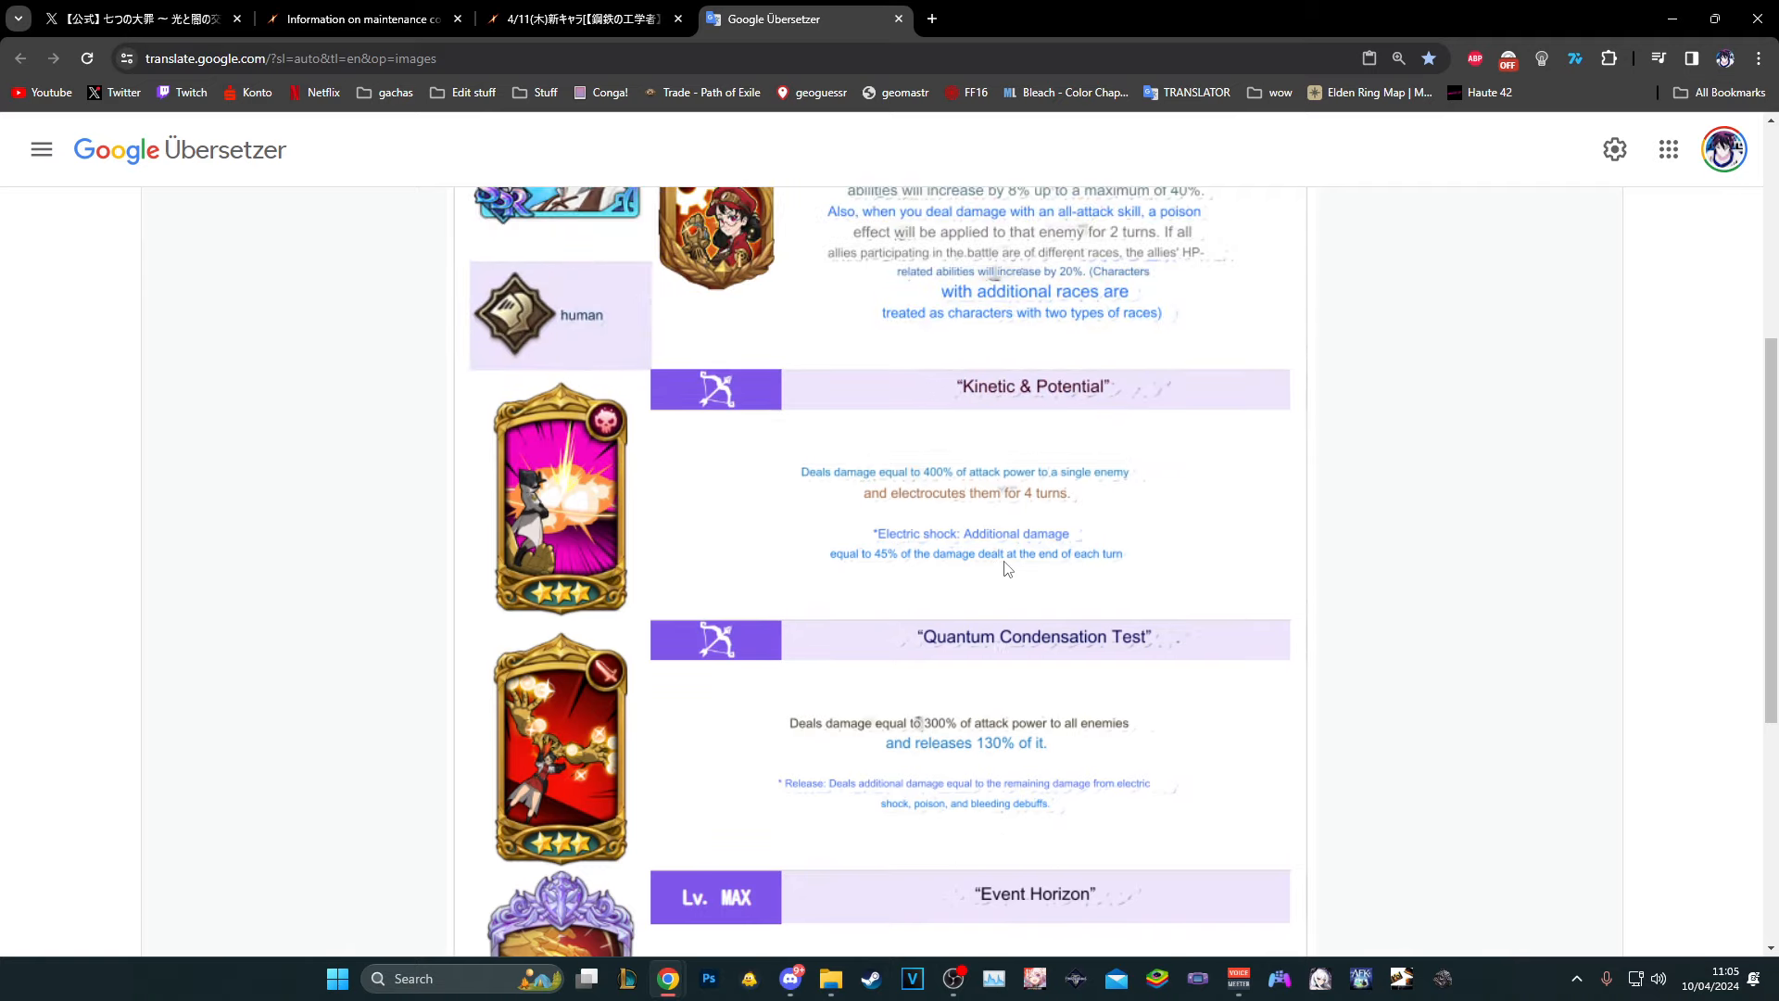
scroll(up, 3)
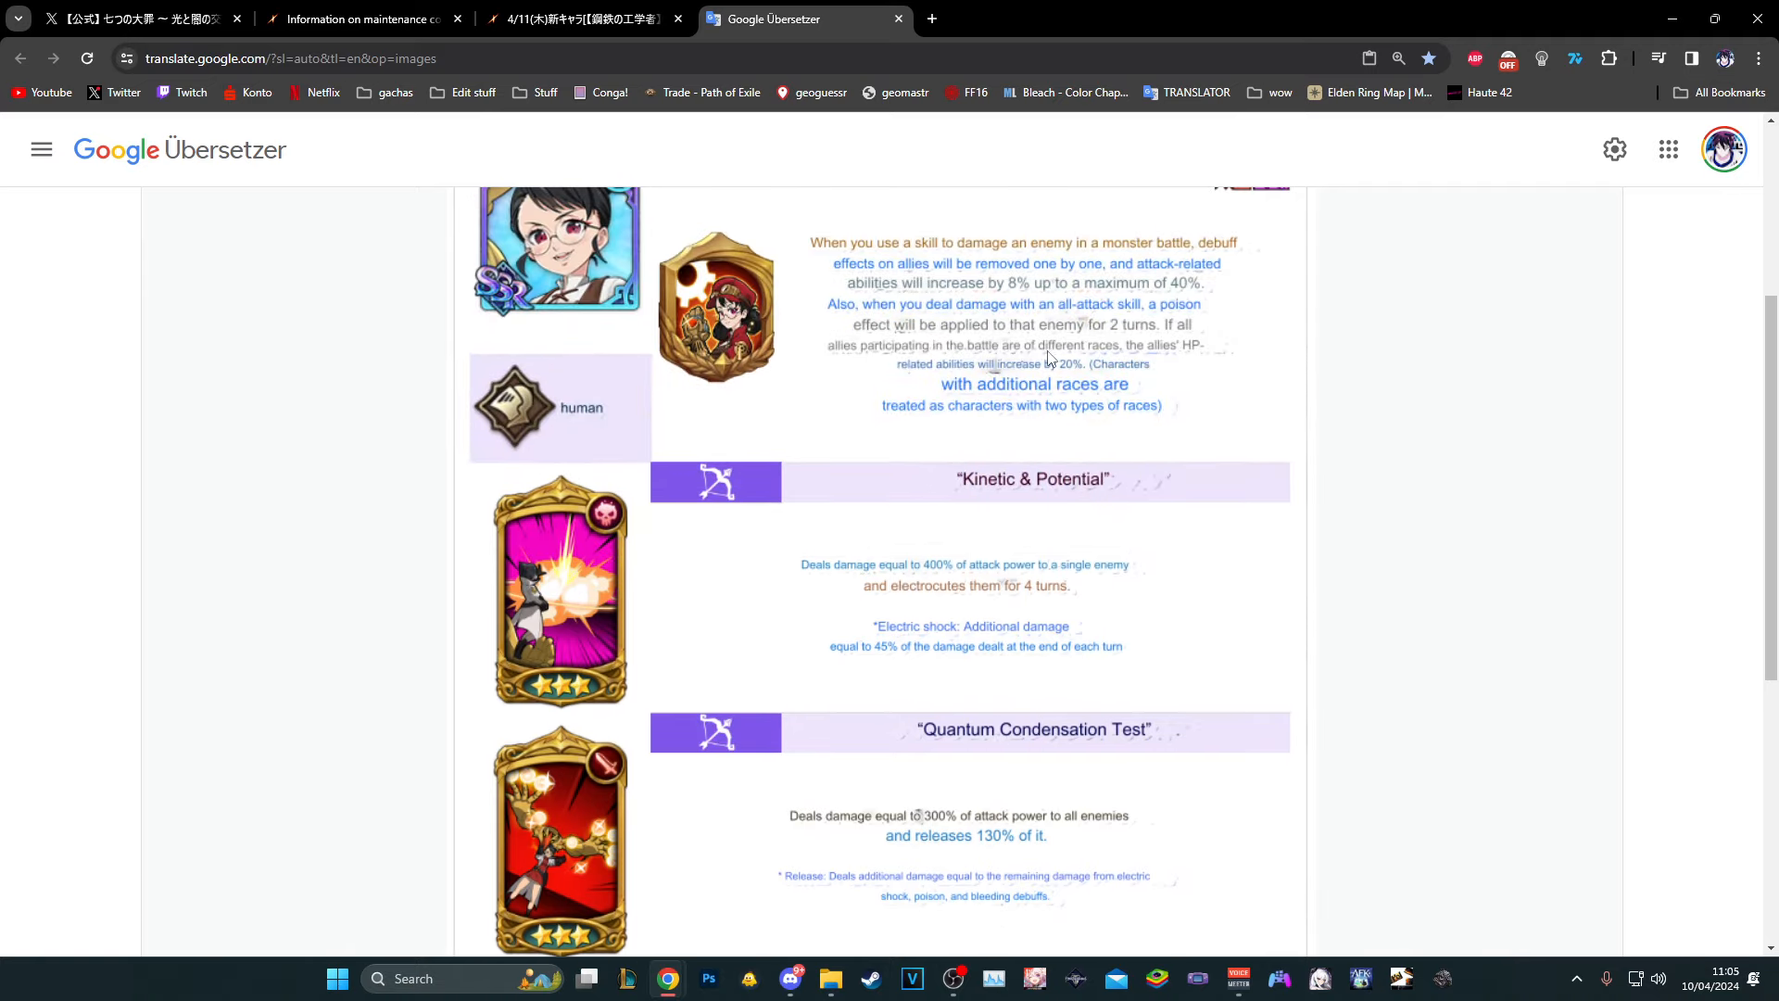
mouse_move(1143, 395)
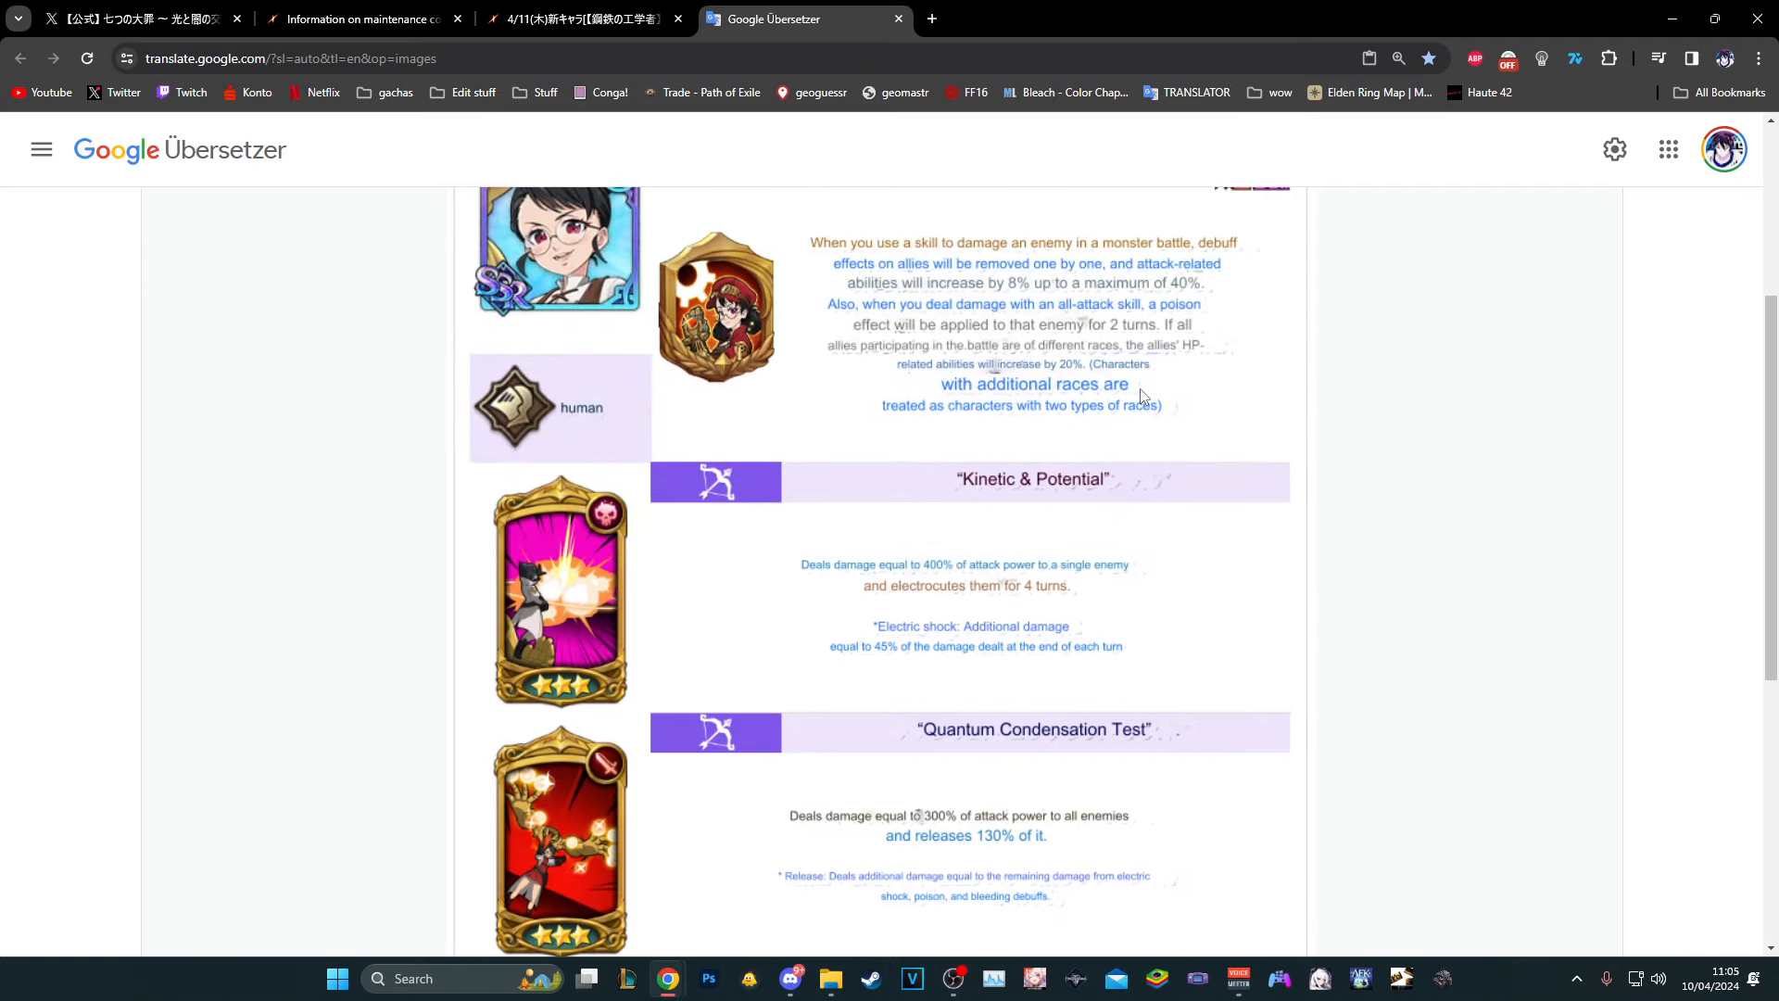
mouse_move(1171, 398)
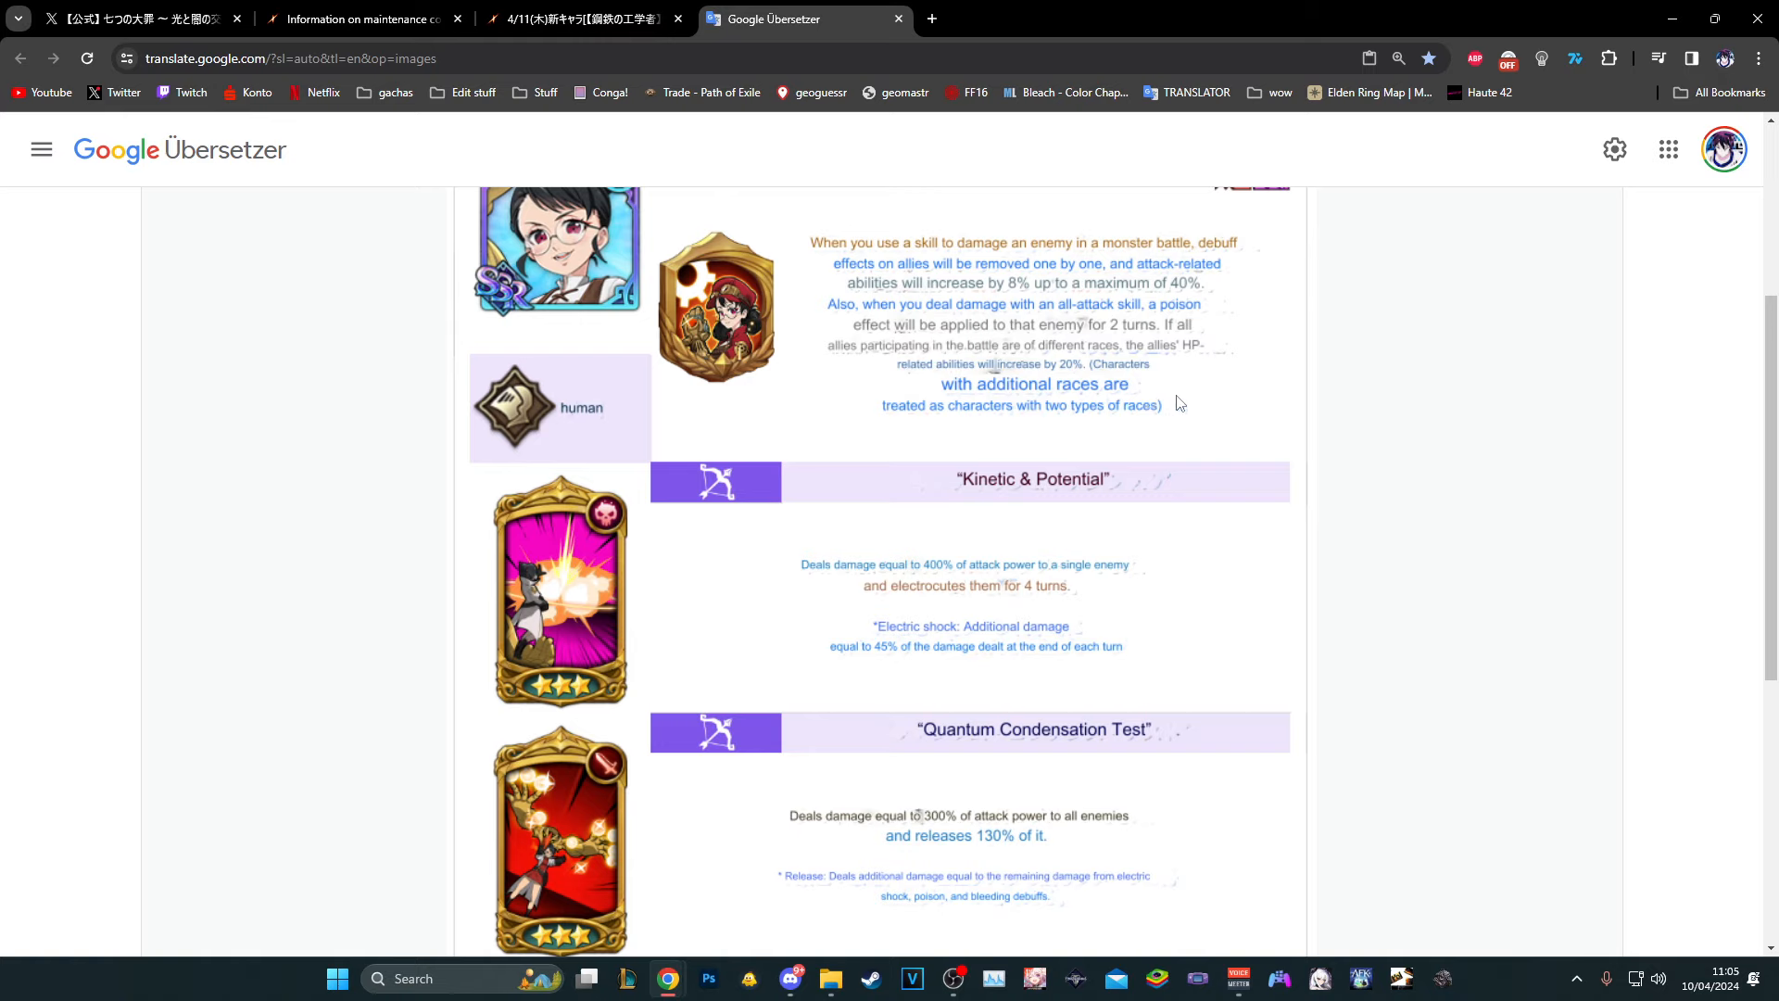
mouse_move(1189, 406)
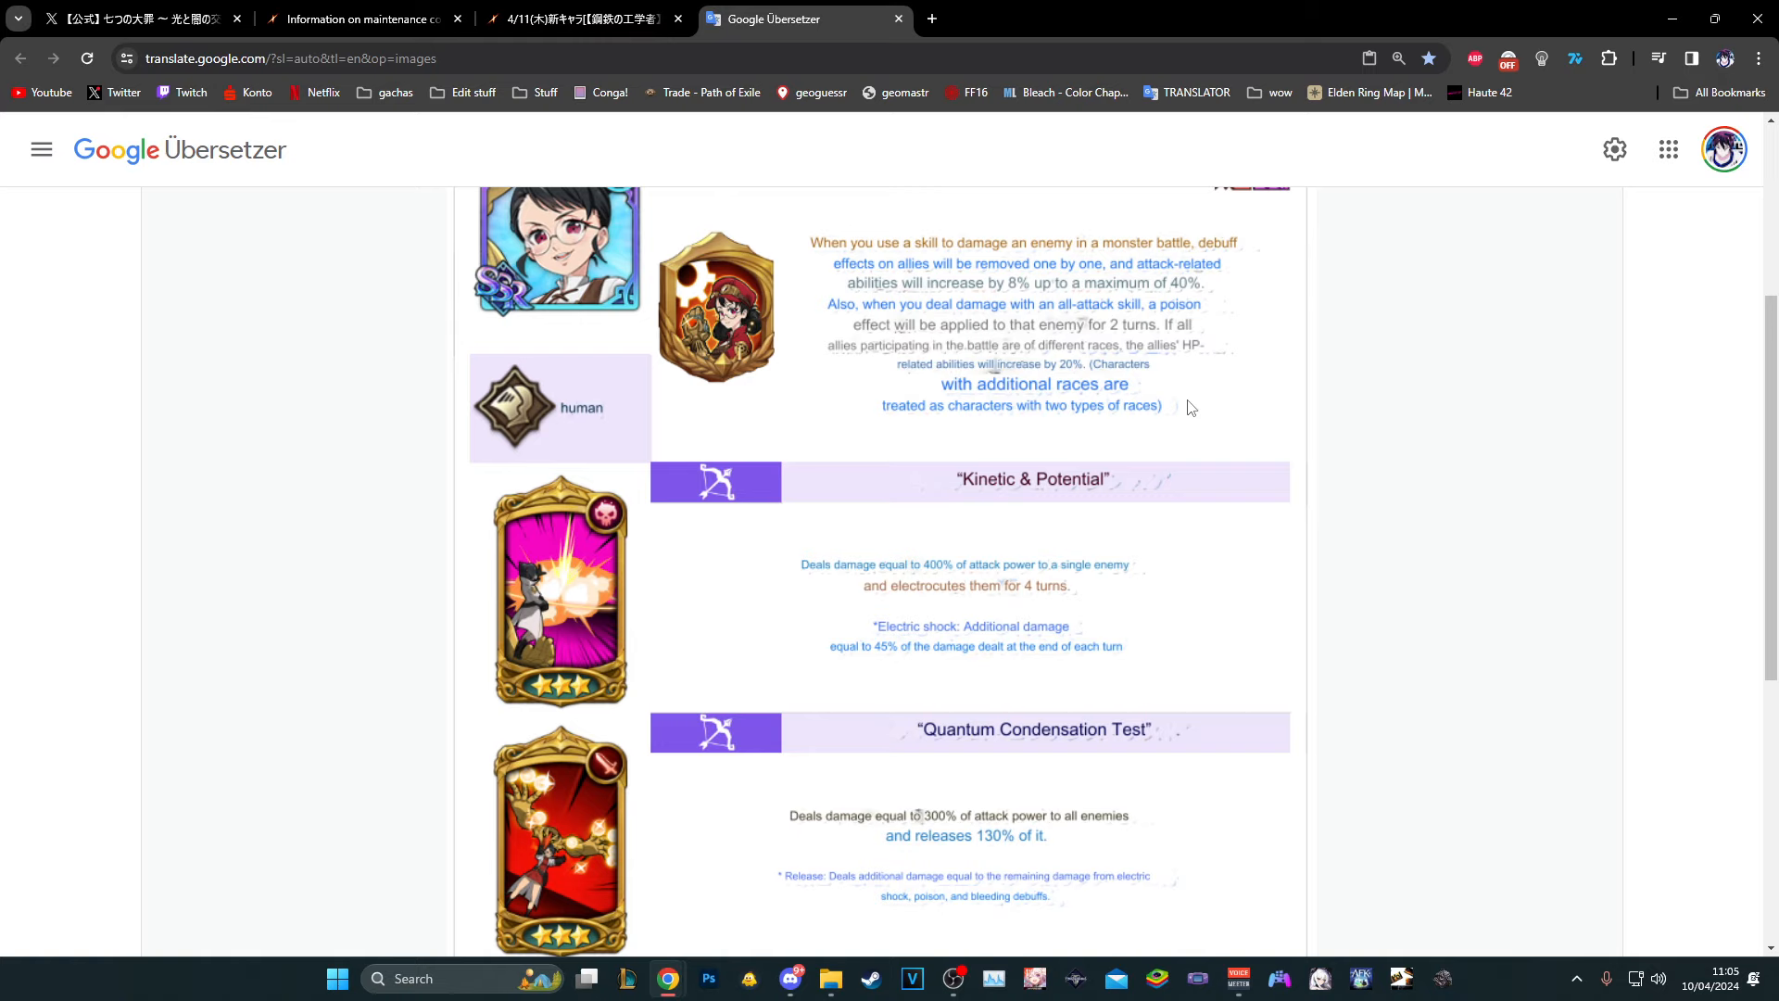
mouse_move(1235, 357)
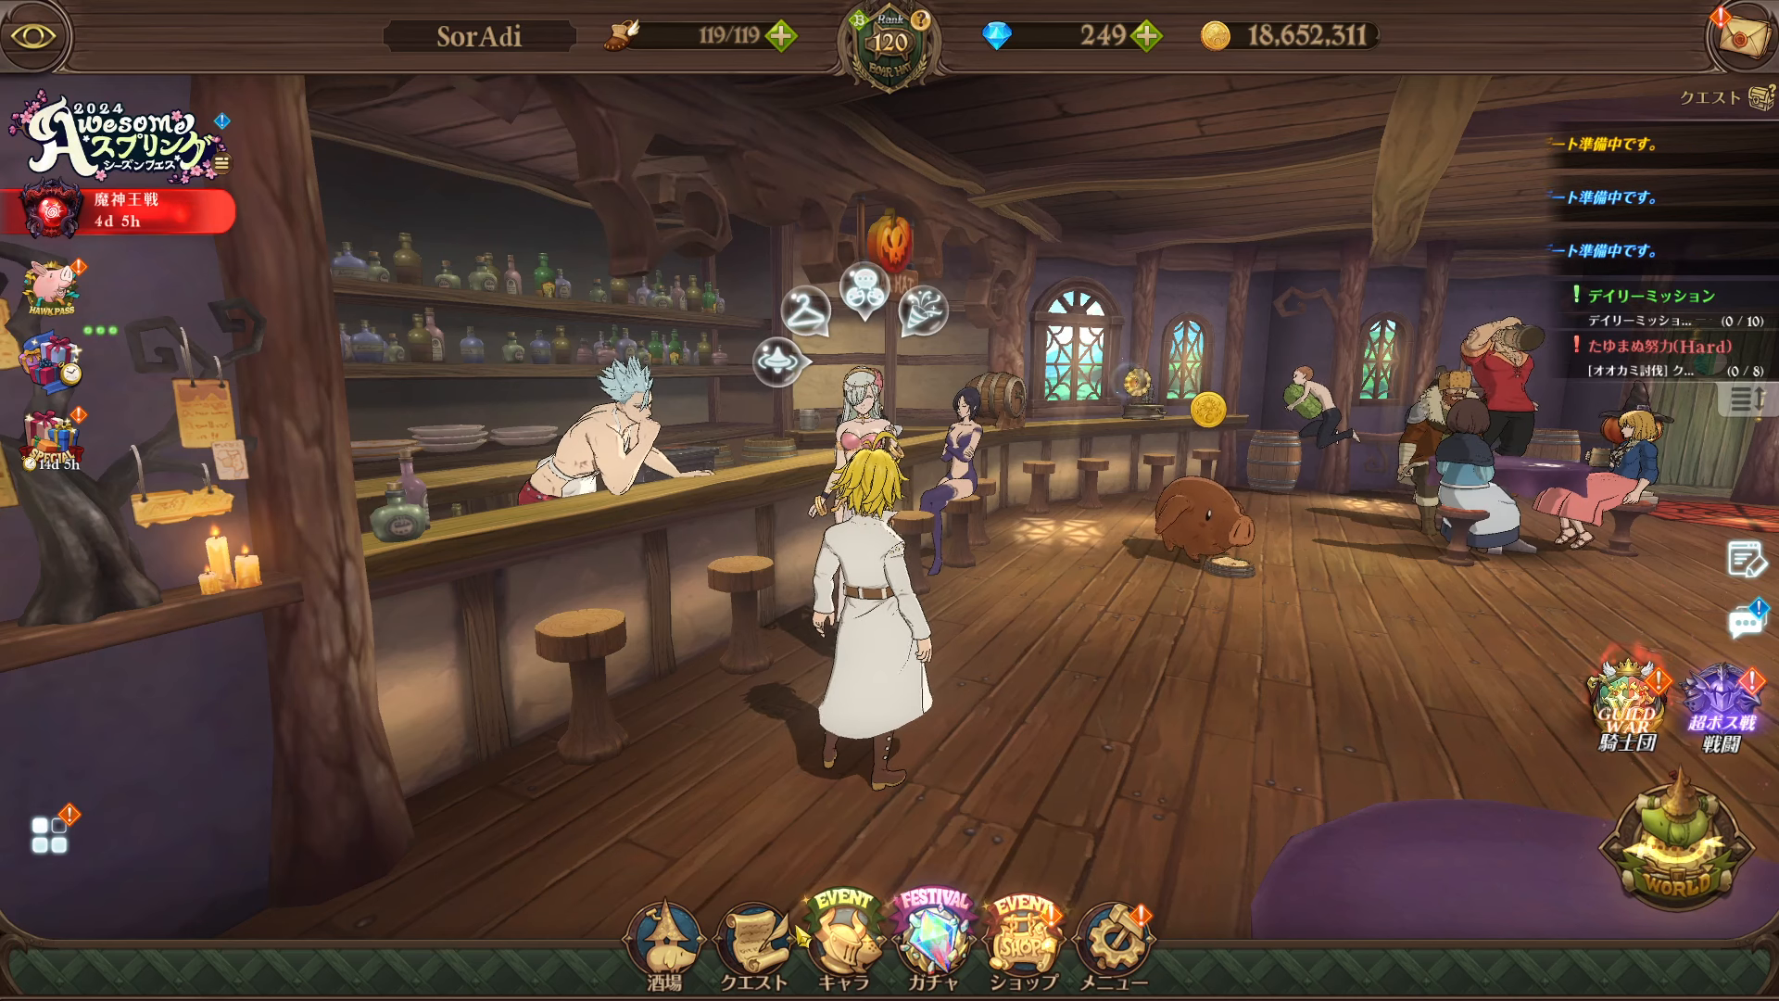
Go to Quest, open the Ratatusk beast battle stages, and dismiss the duplicate-login notice
click(841, 931)
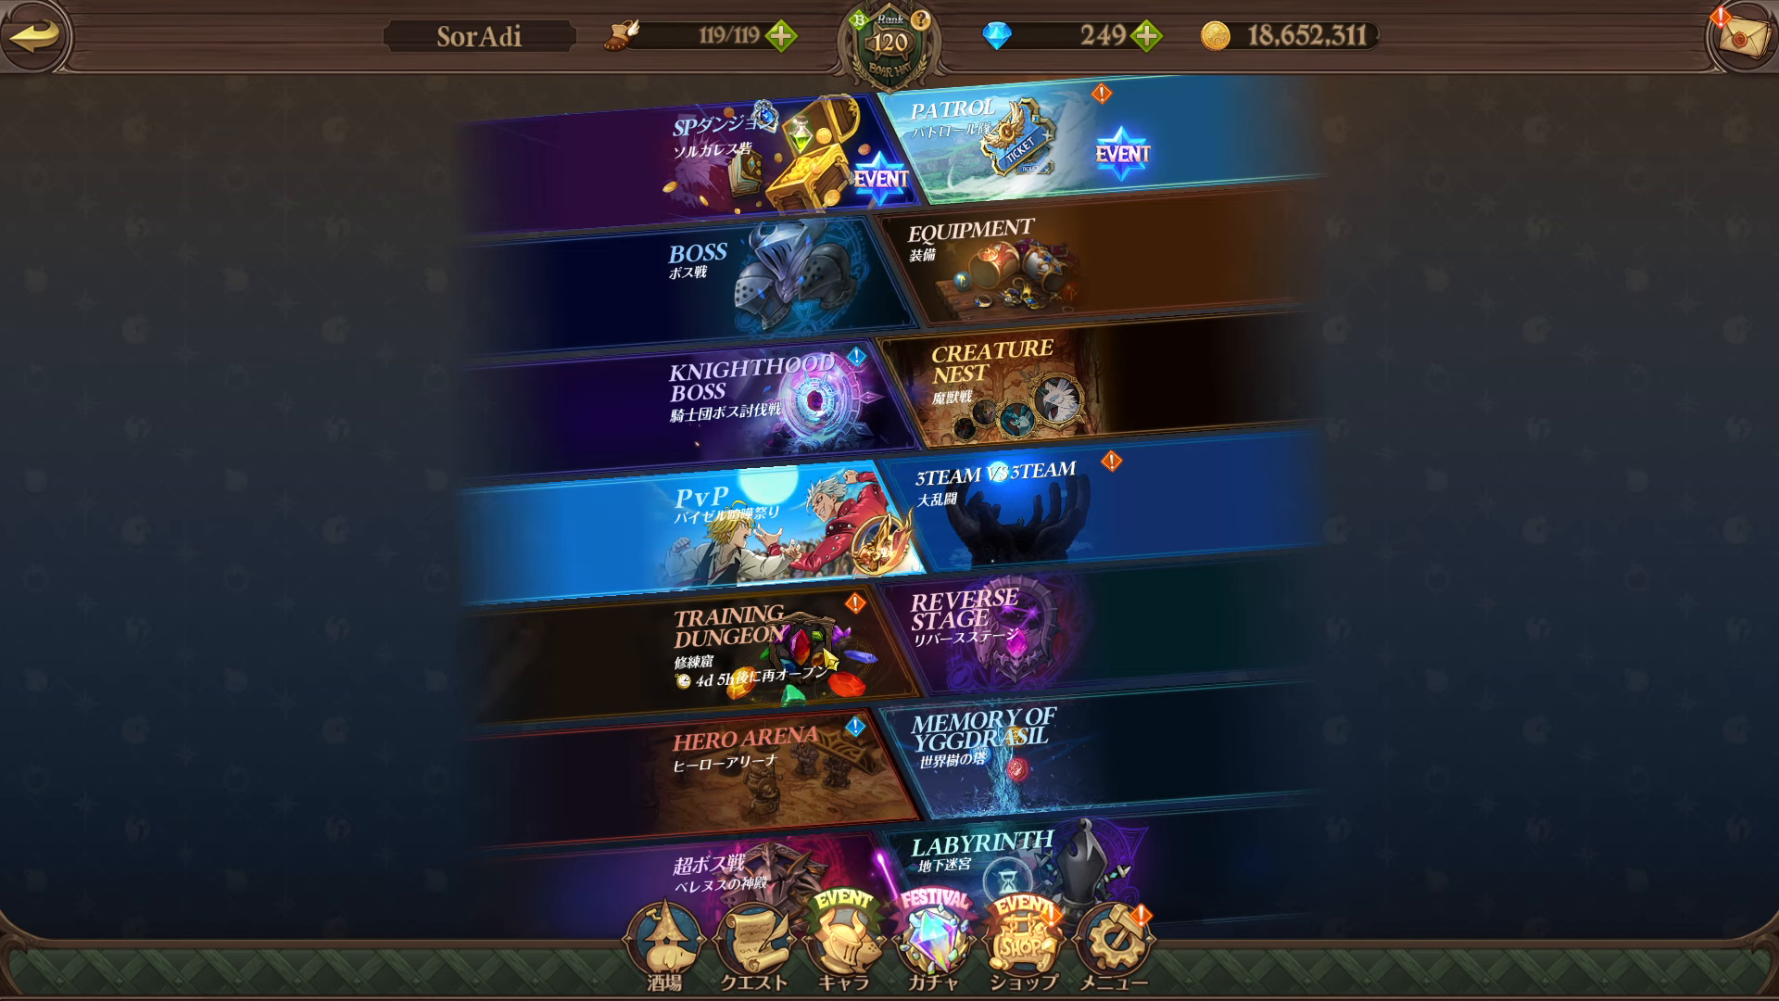
scroll(down, 3)
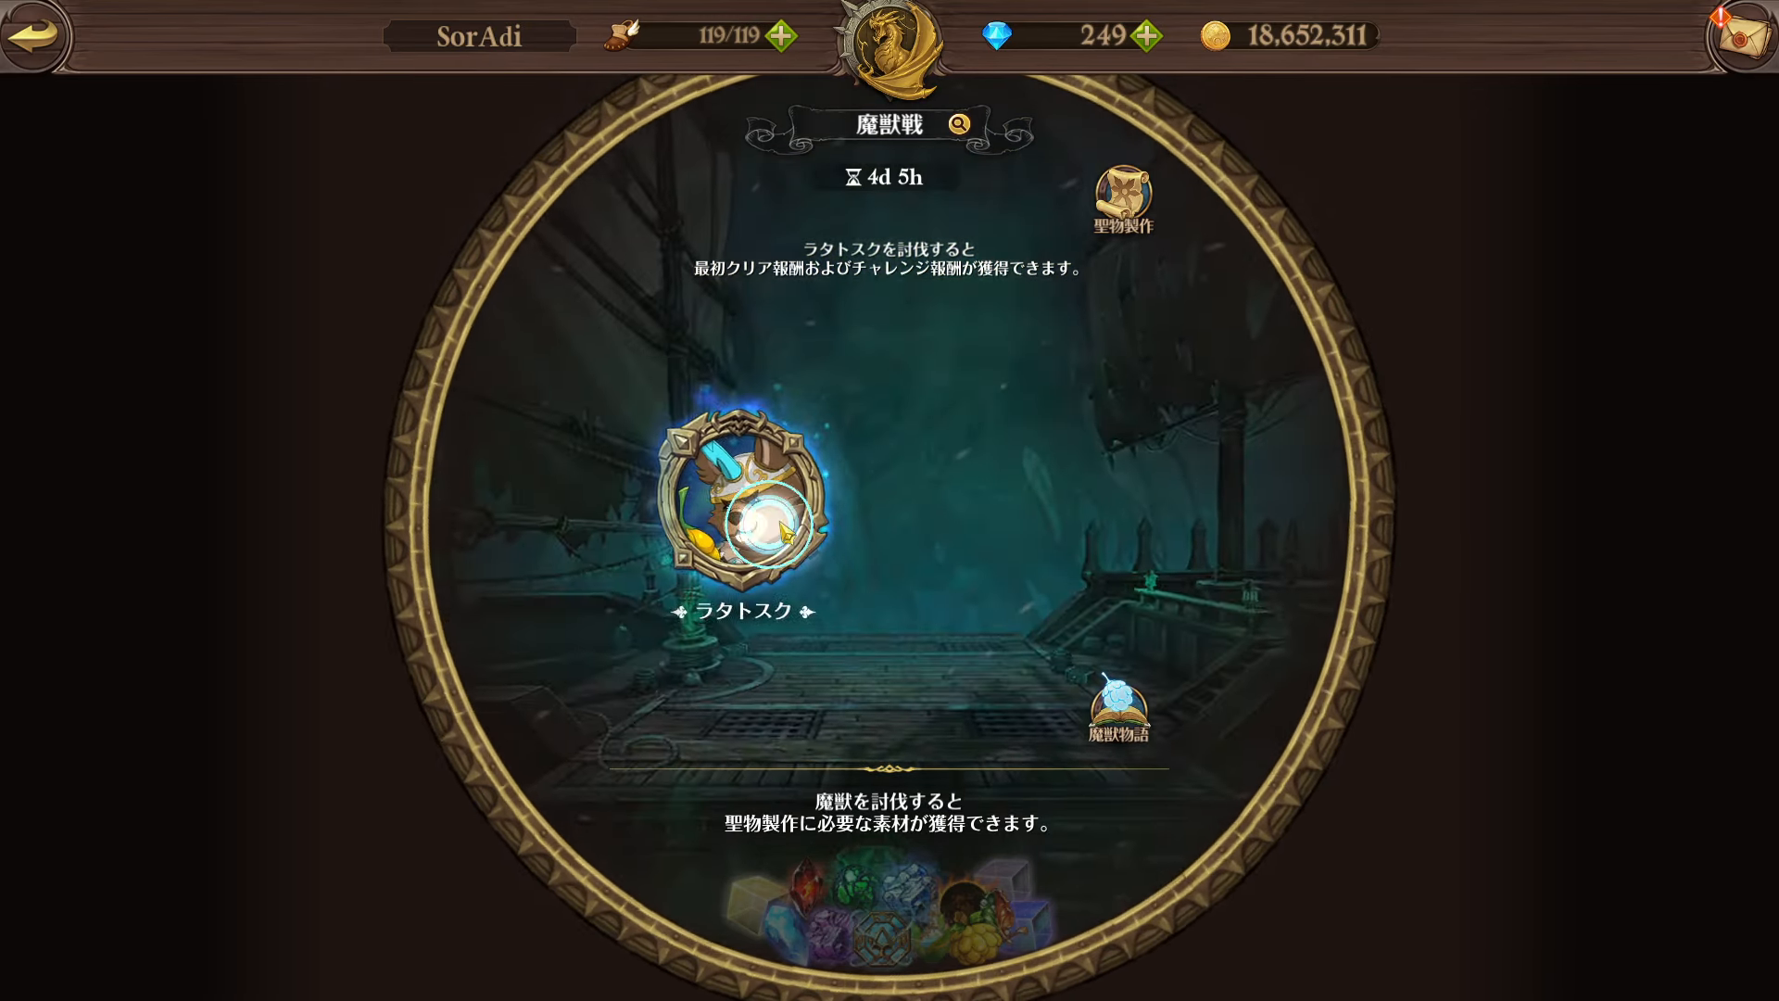
click(749, 505)
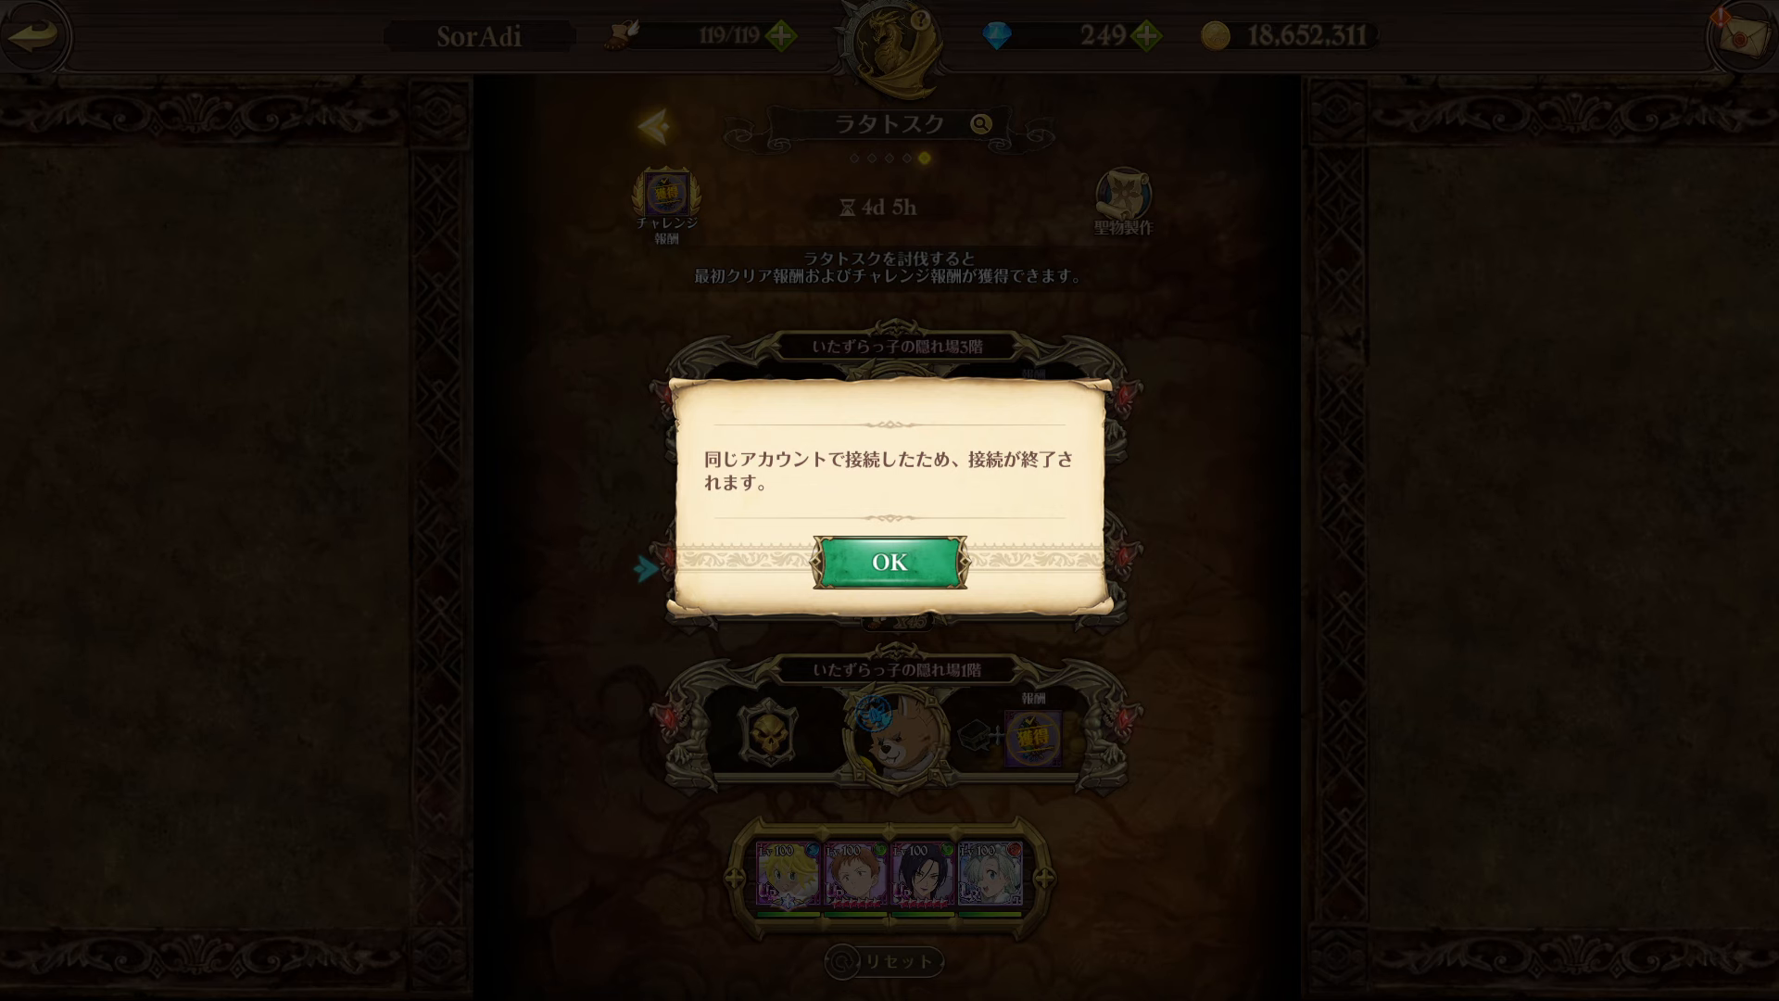
click(889, 561)
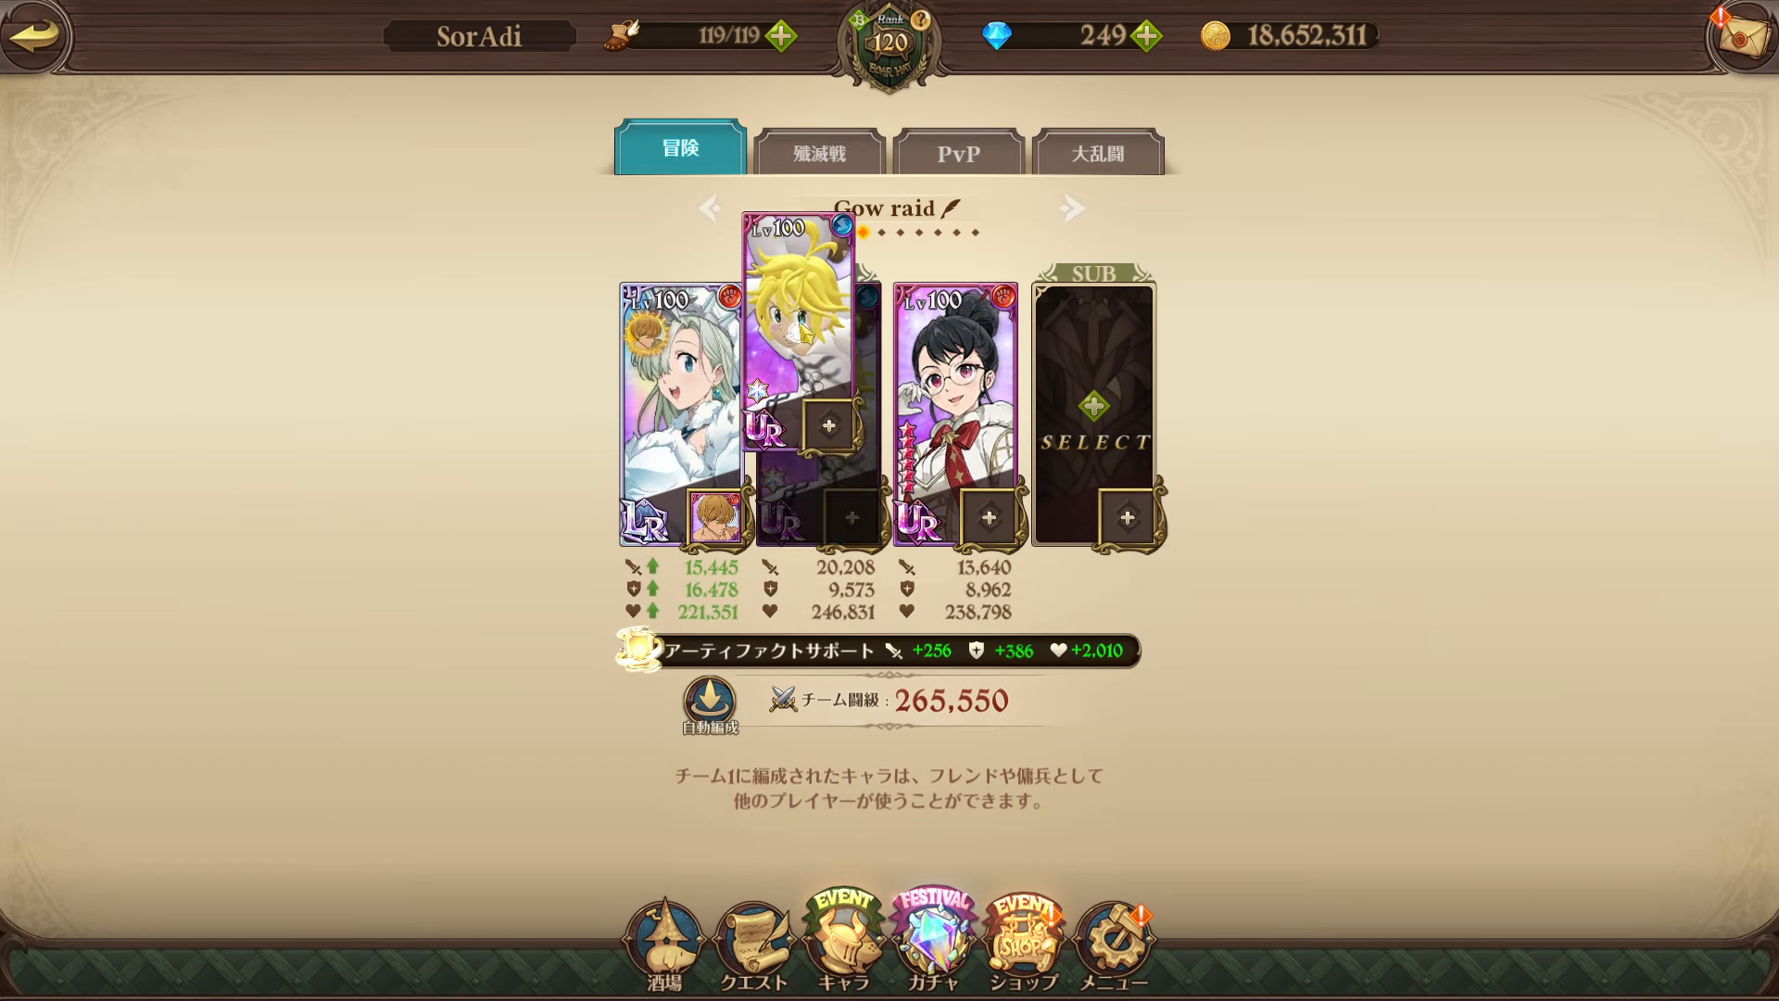
Open the character picker for the Gow raid team's empty sub slot
click(679, 409)
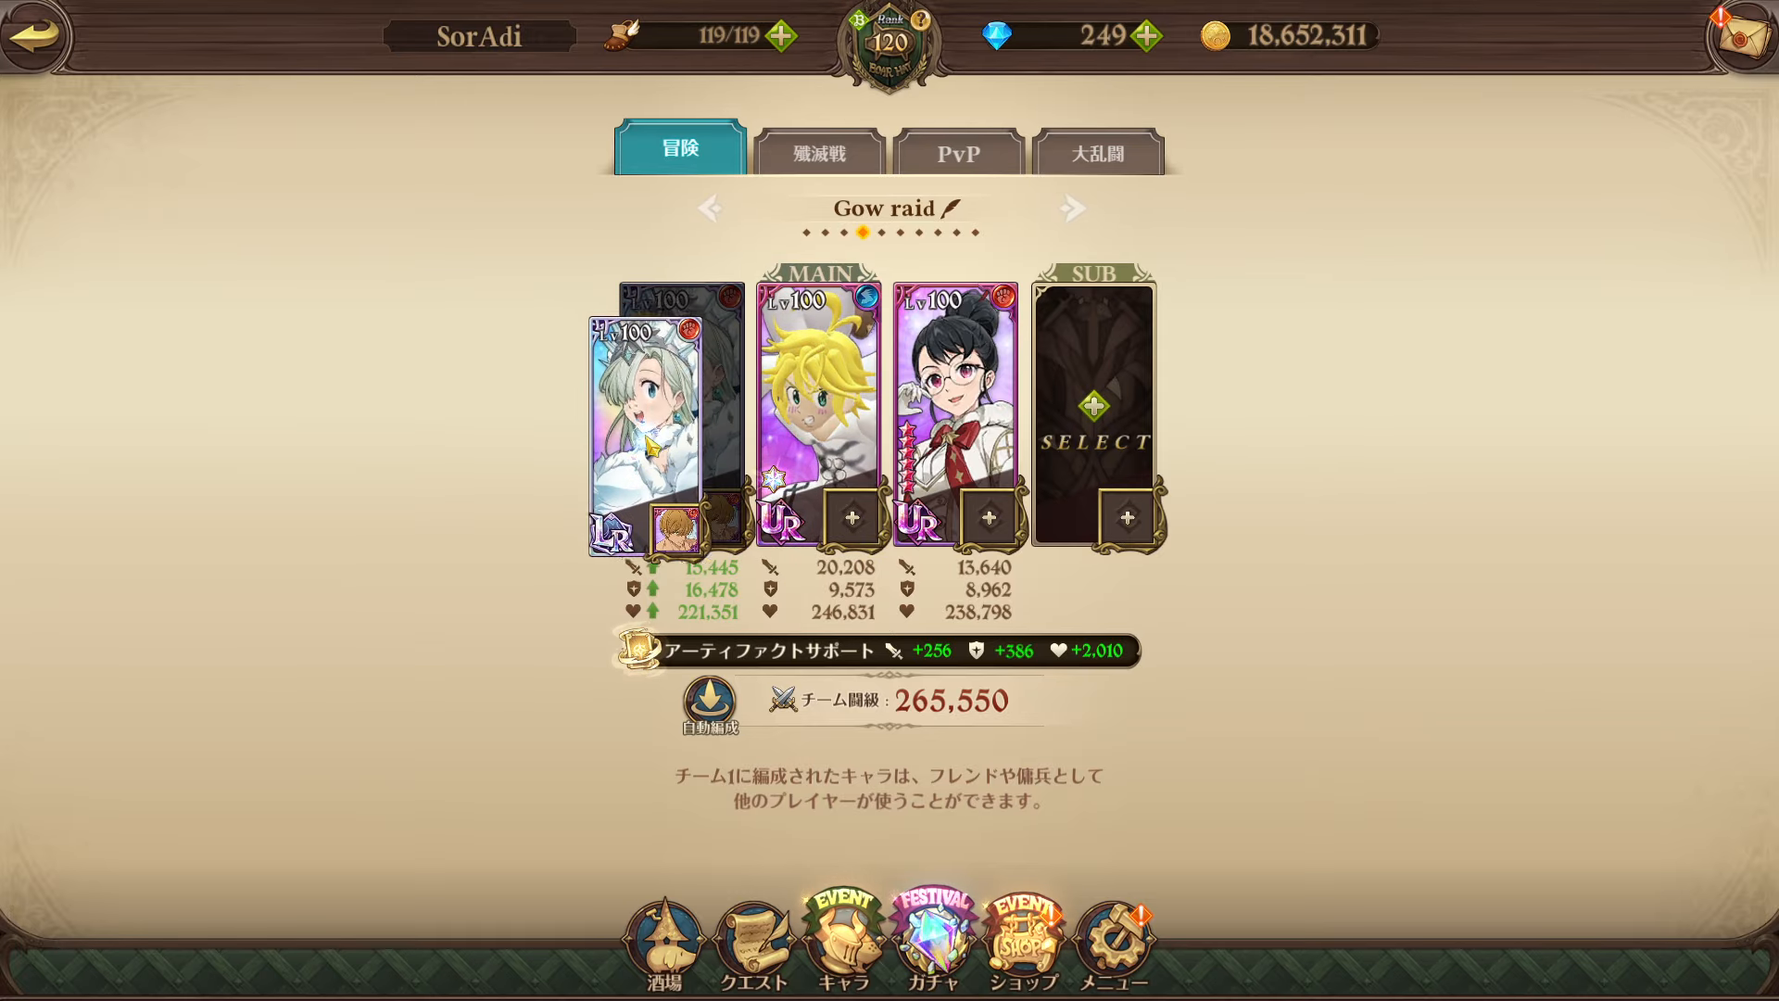
click(1096, 404)
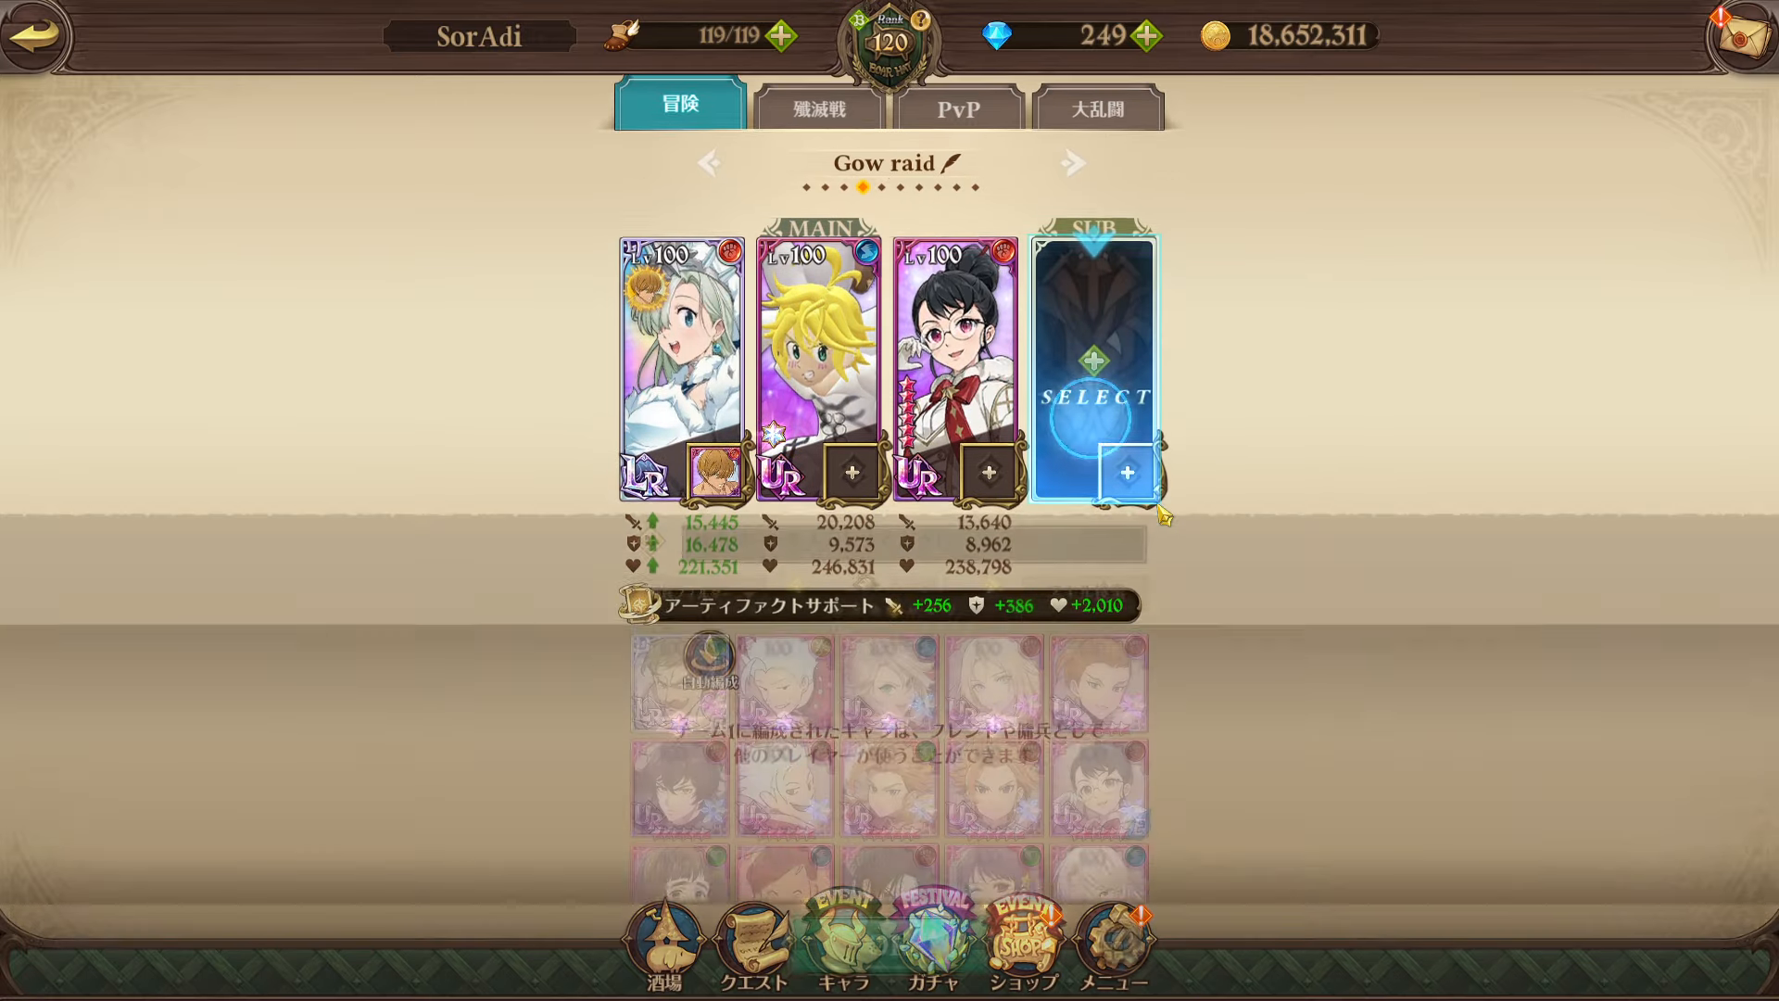
click(1126, 474)
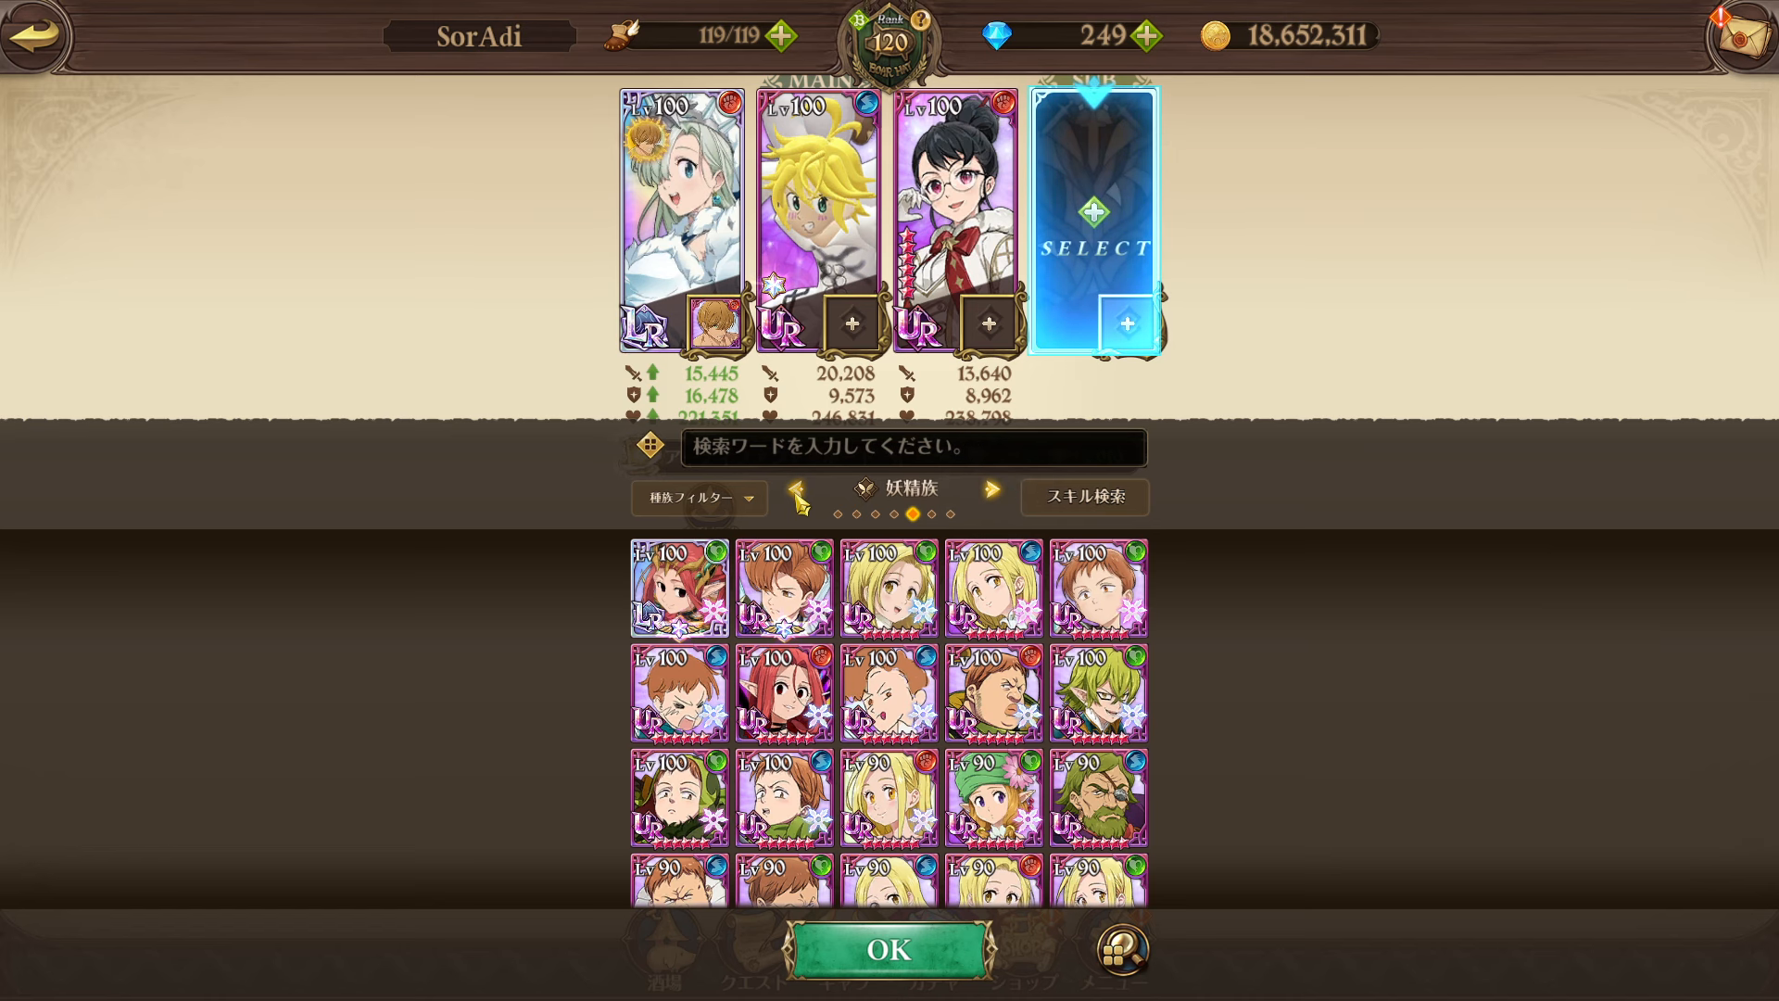
Cycle the race filter to Unknown (不明) and browse the candidate list
click(990, 489)
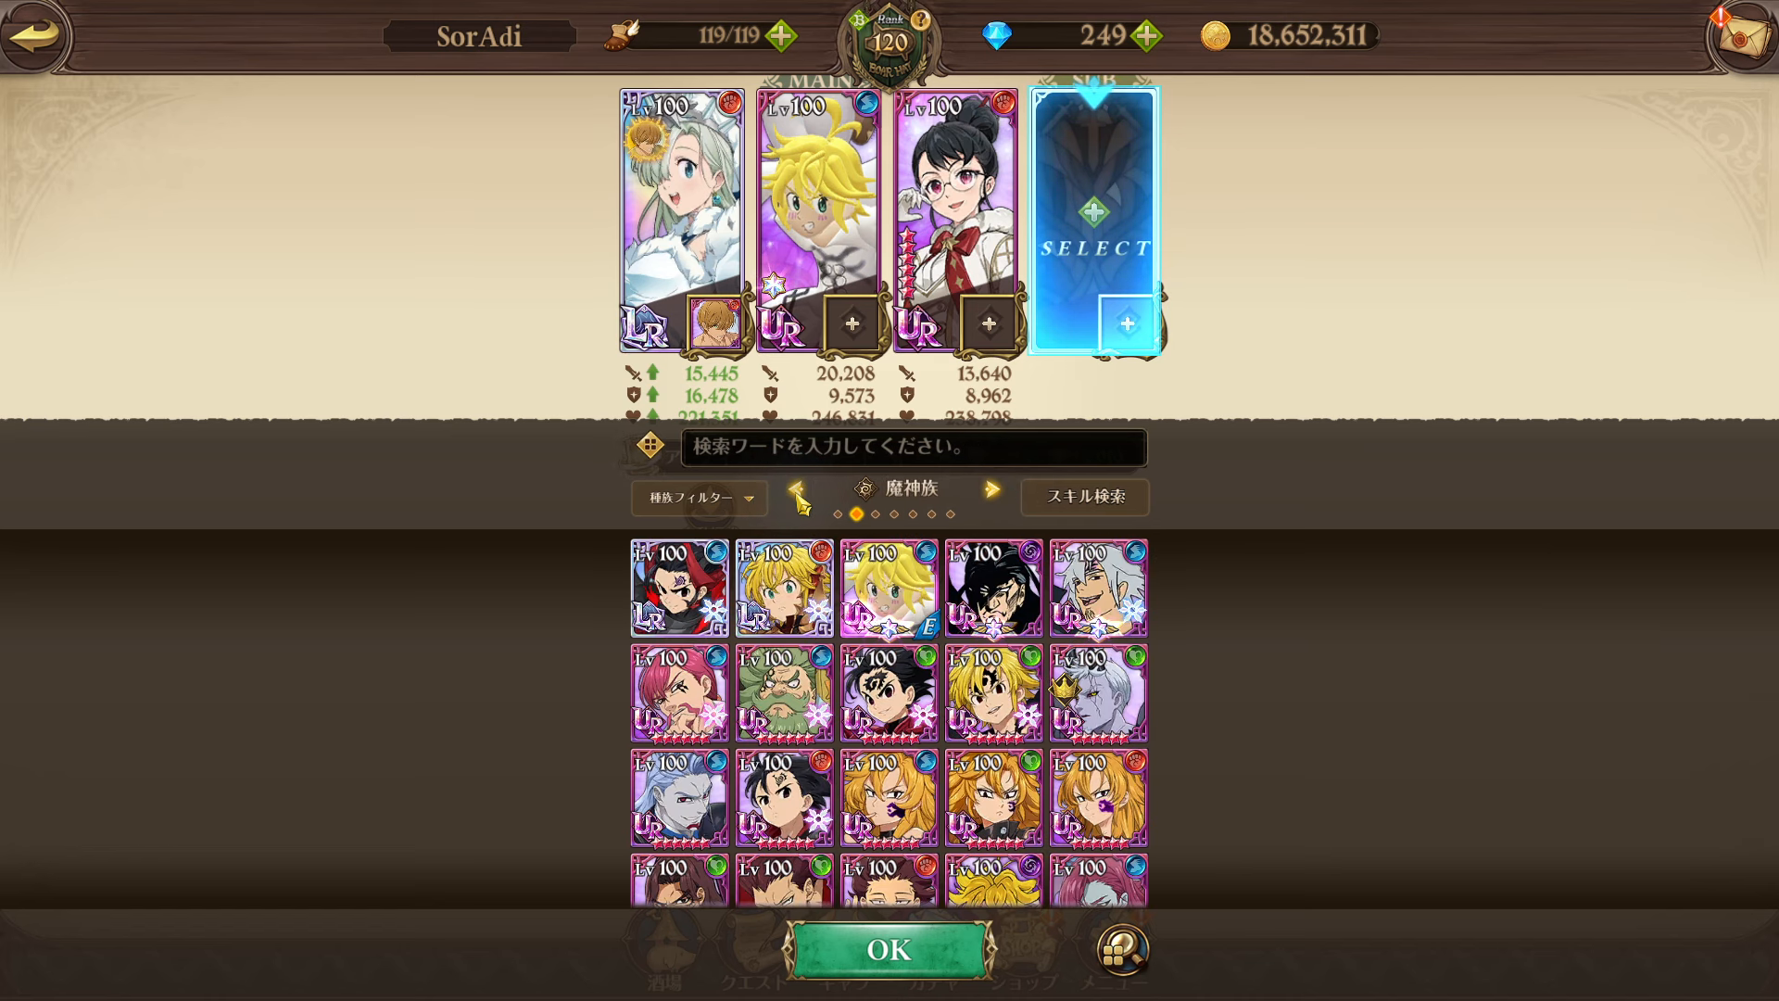
click(996, 489)
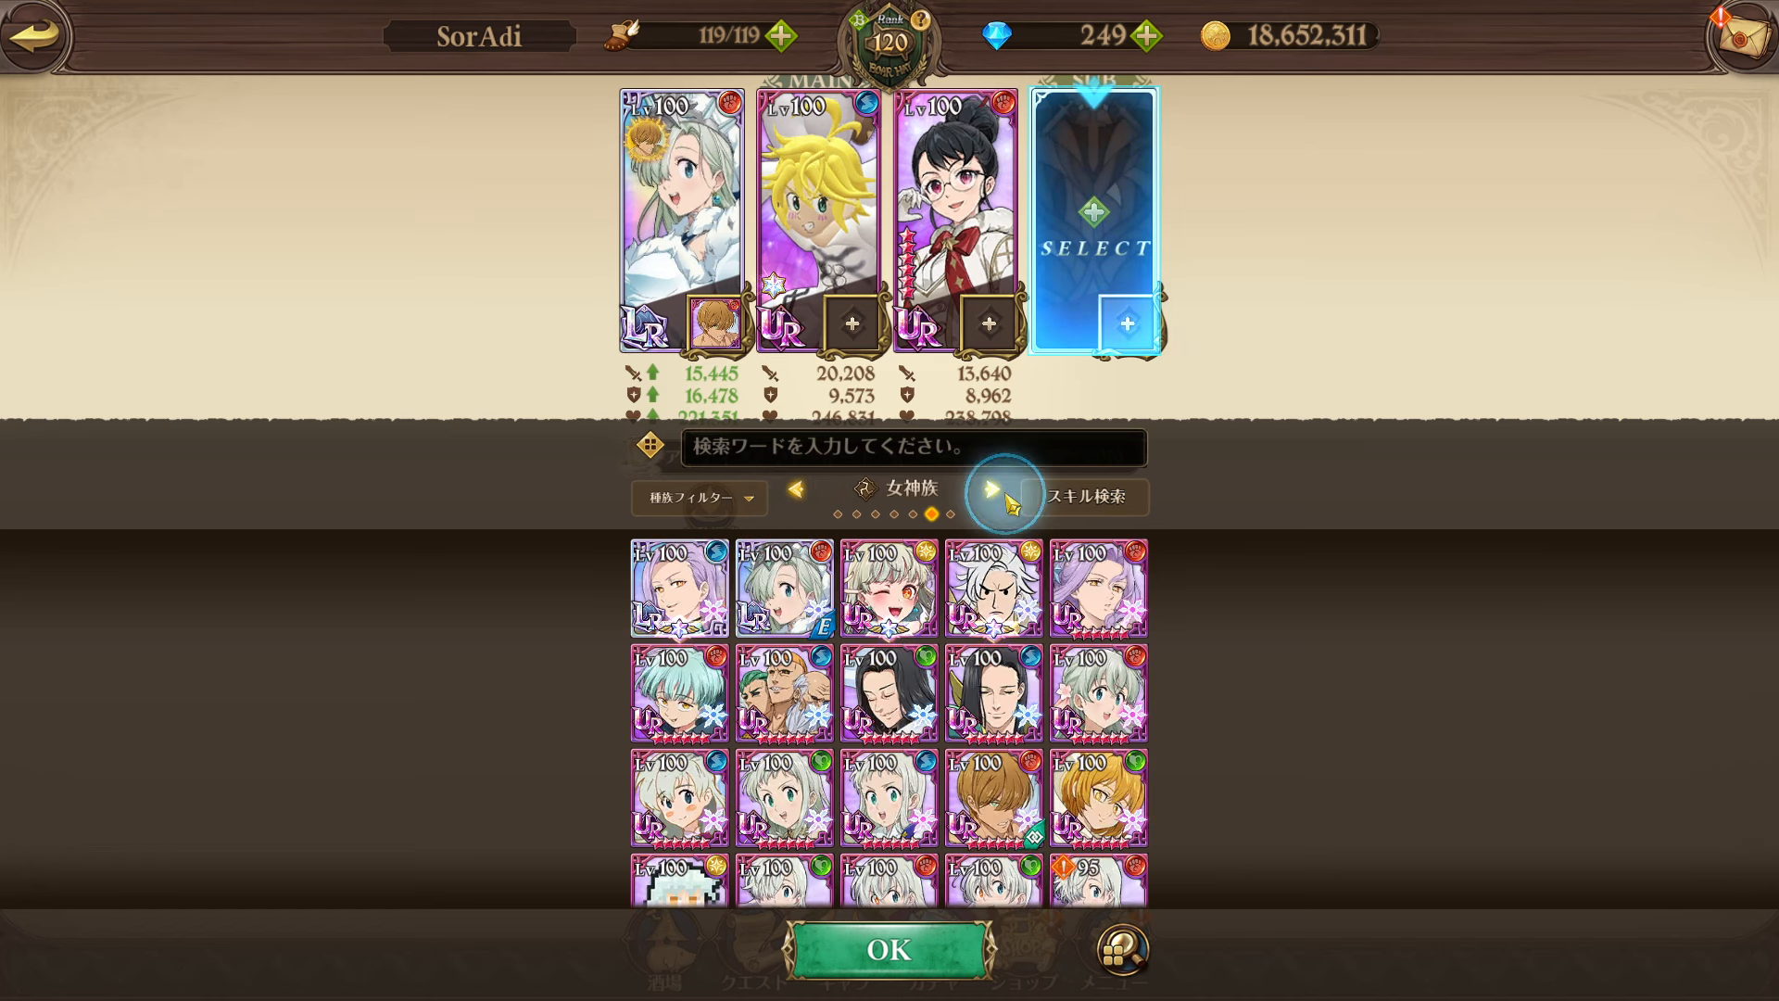
click(1011, 497)
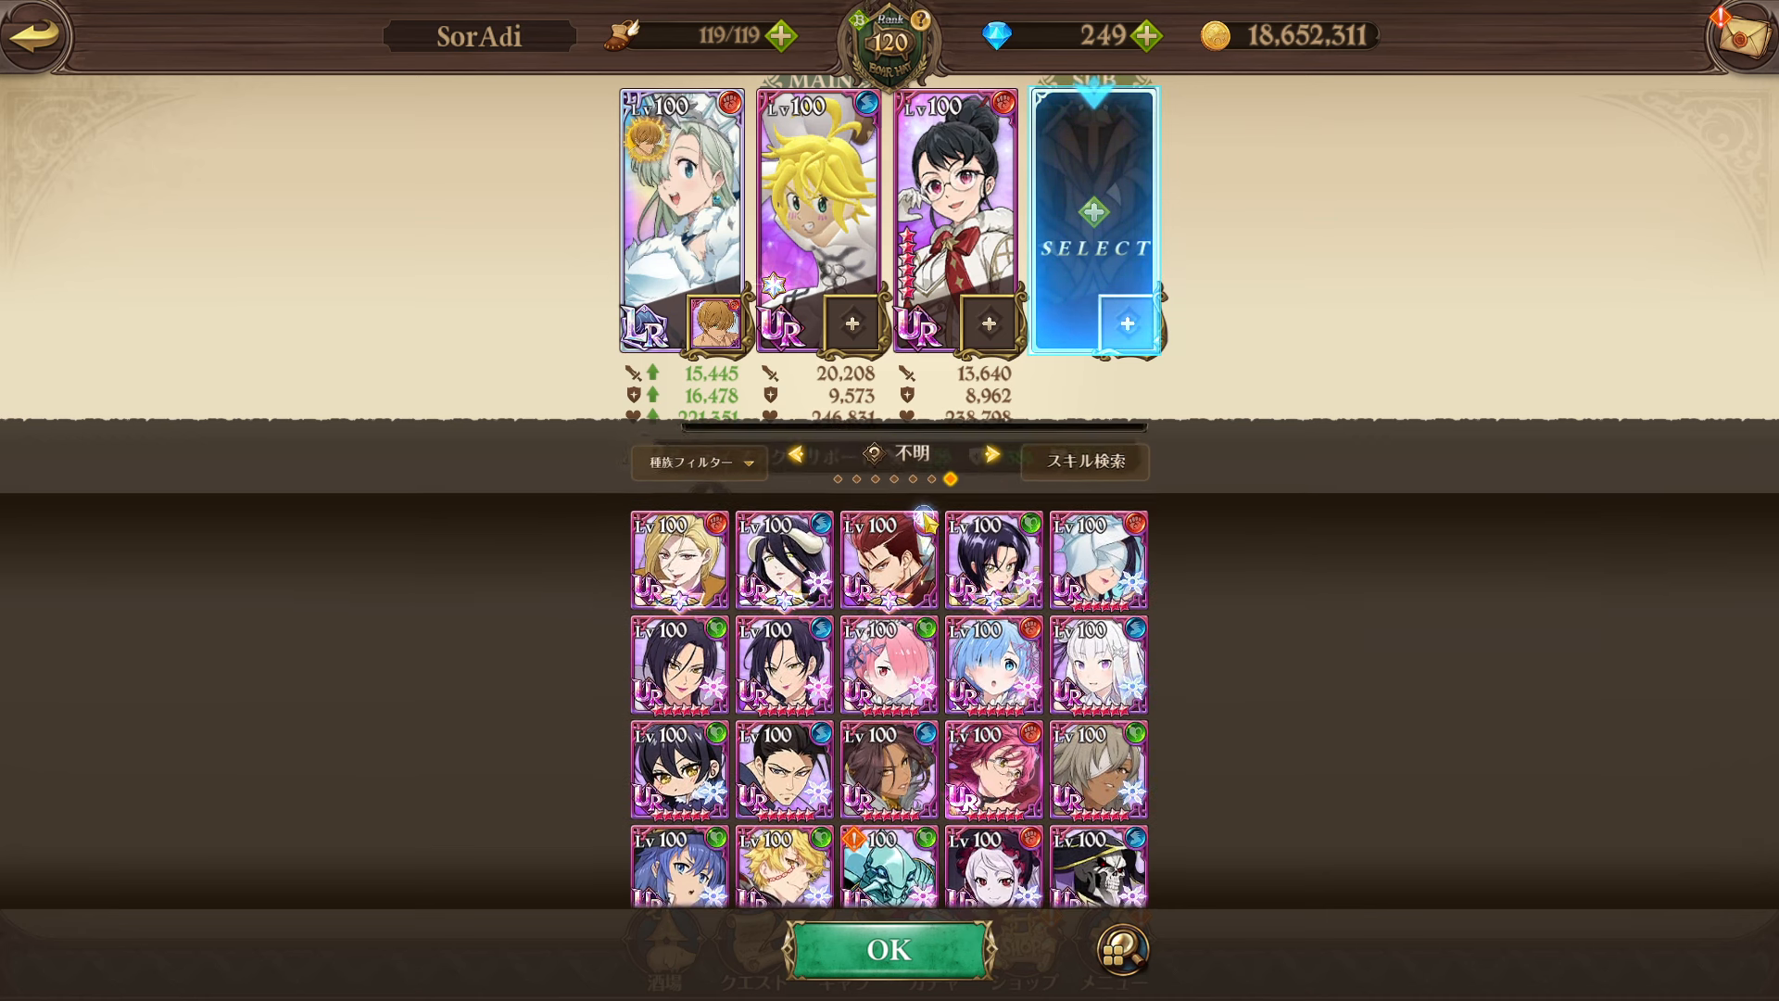
scroll(down, 3)
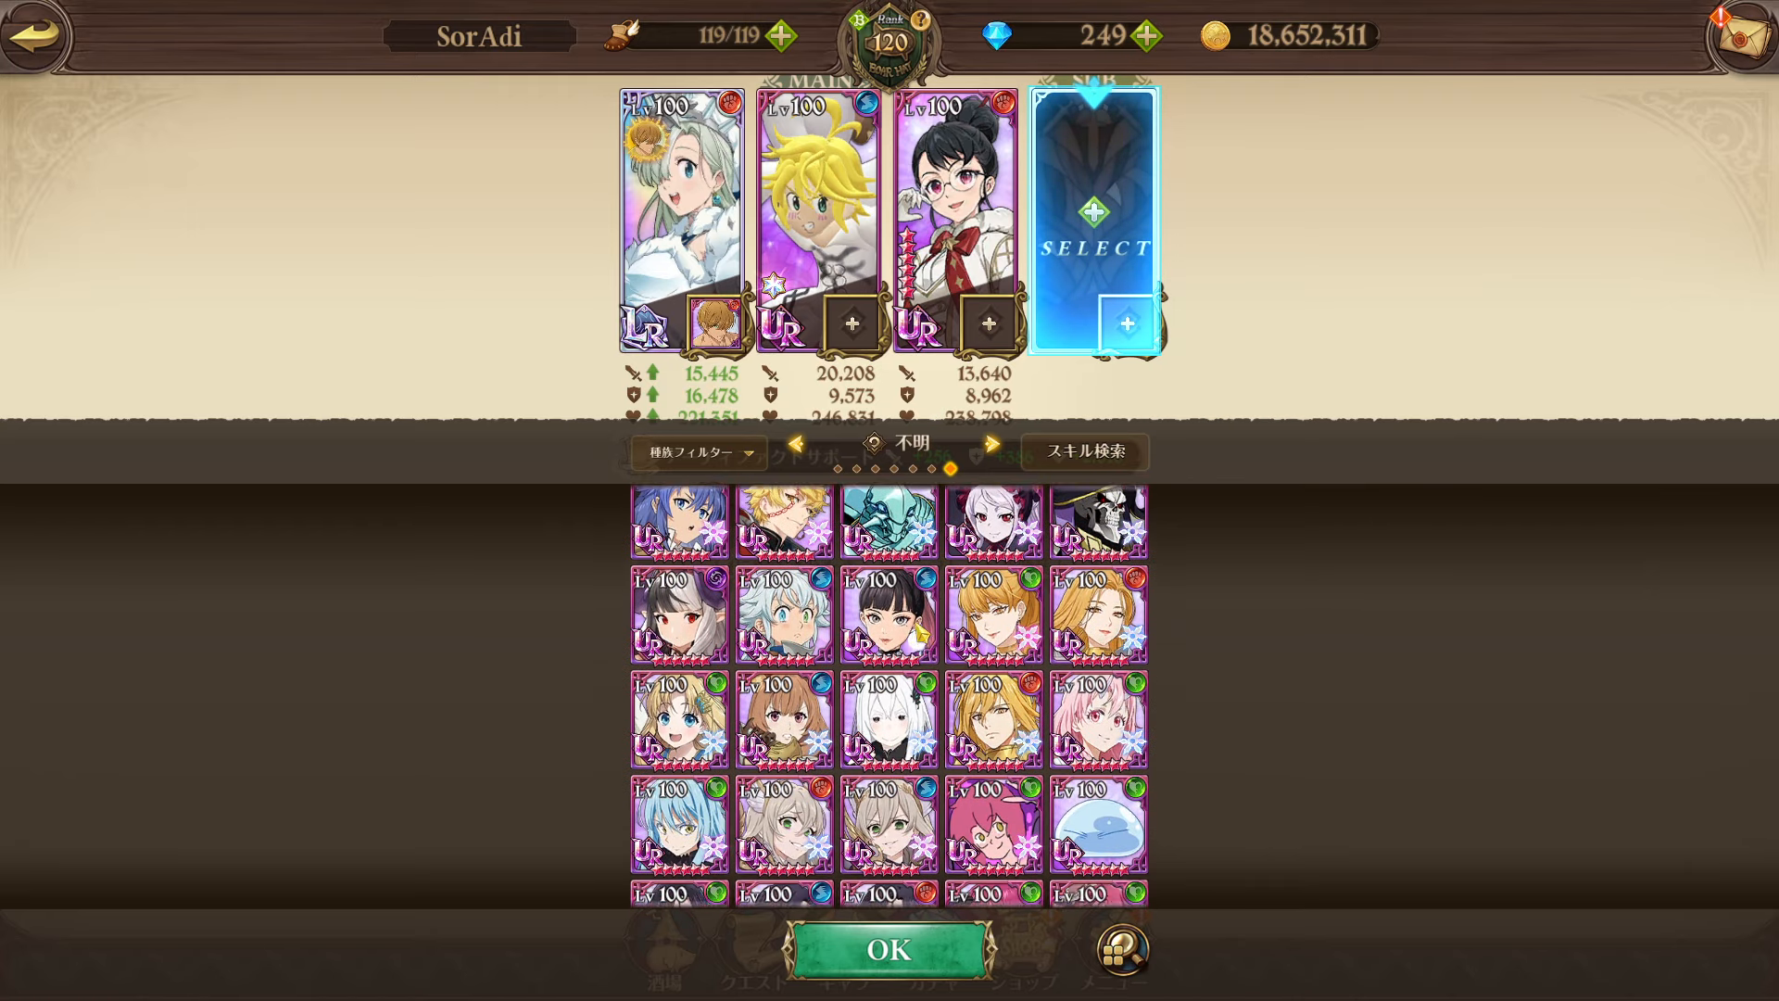
scroll(down, 3)
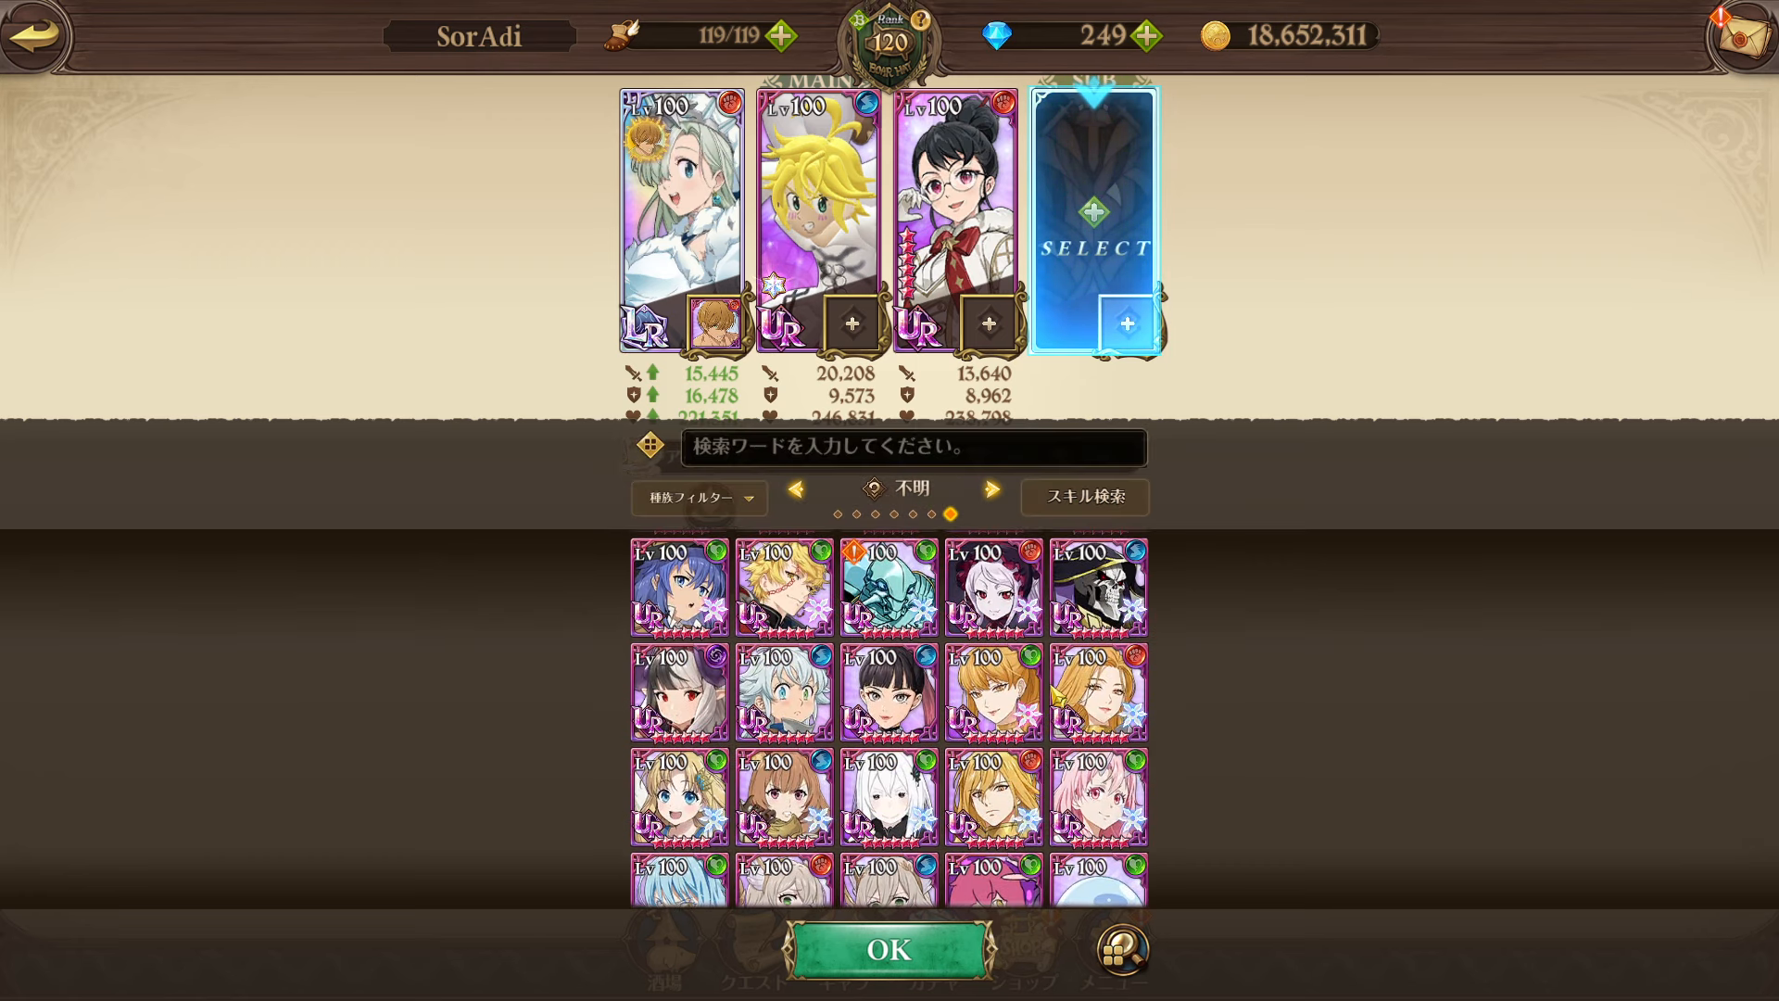
scroll(up, 3)
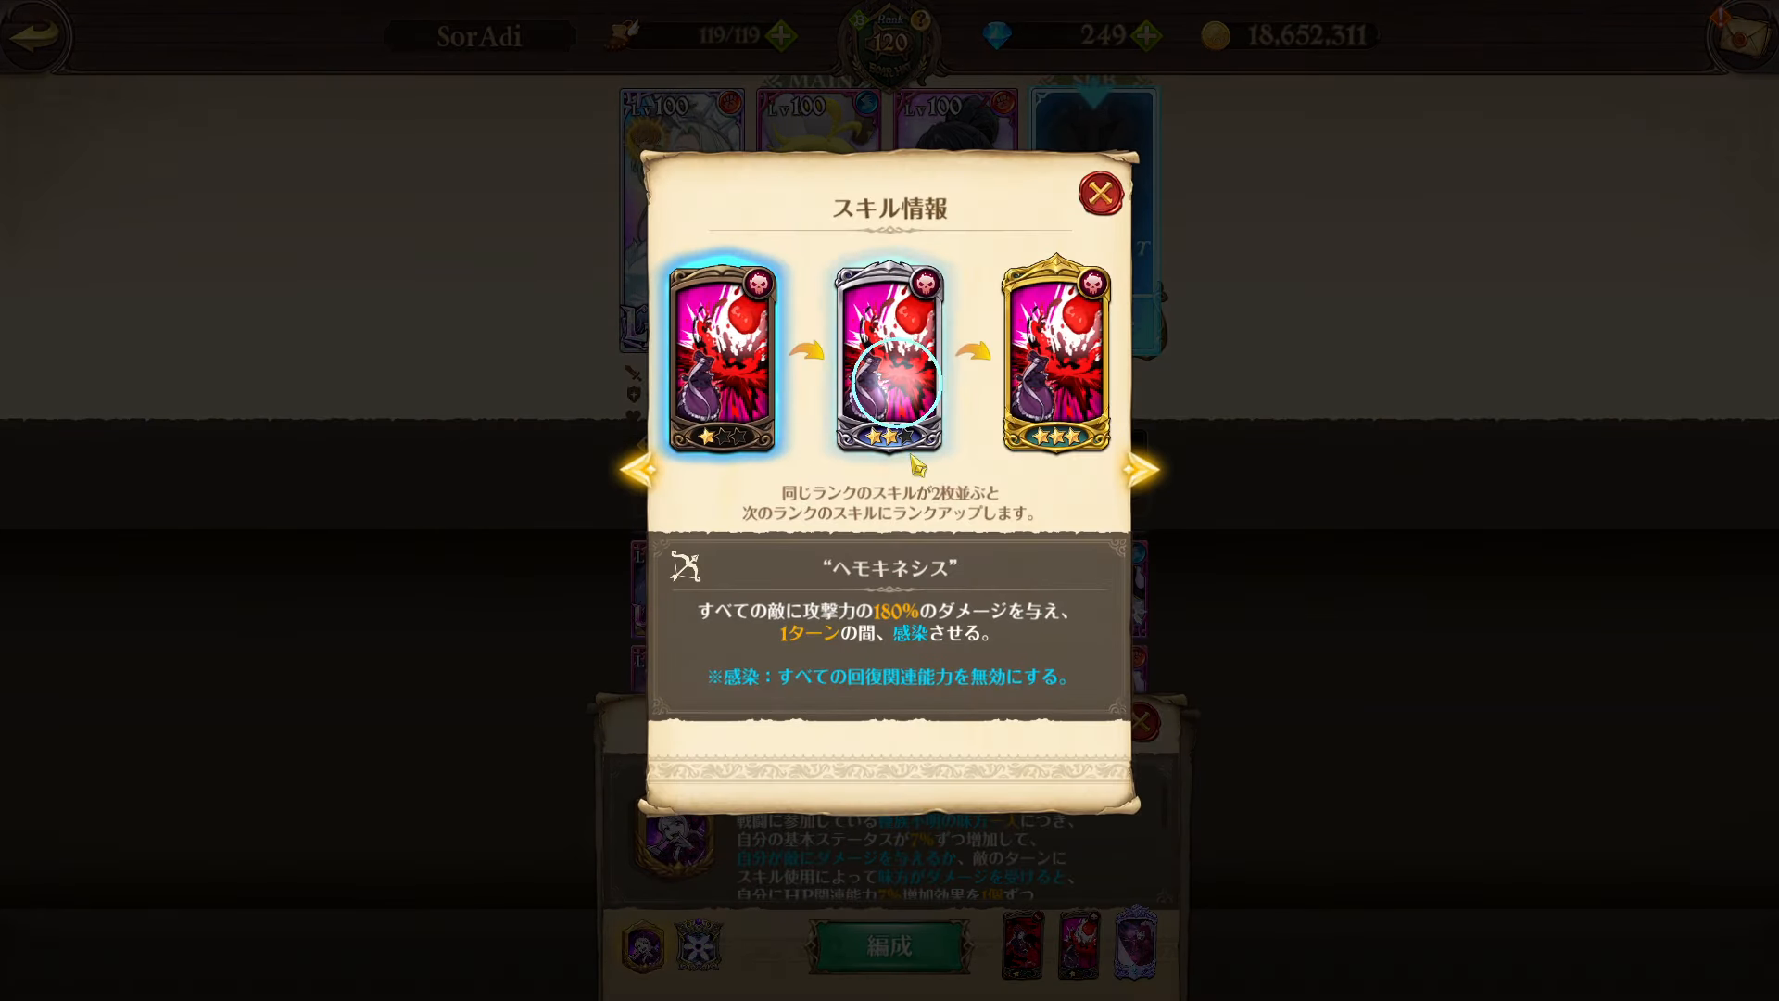
Close the Hemokinesis skill info and confirm the pale-haired character in the sub slot
click(1097, 194)
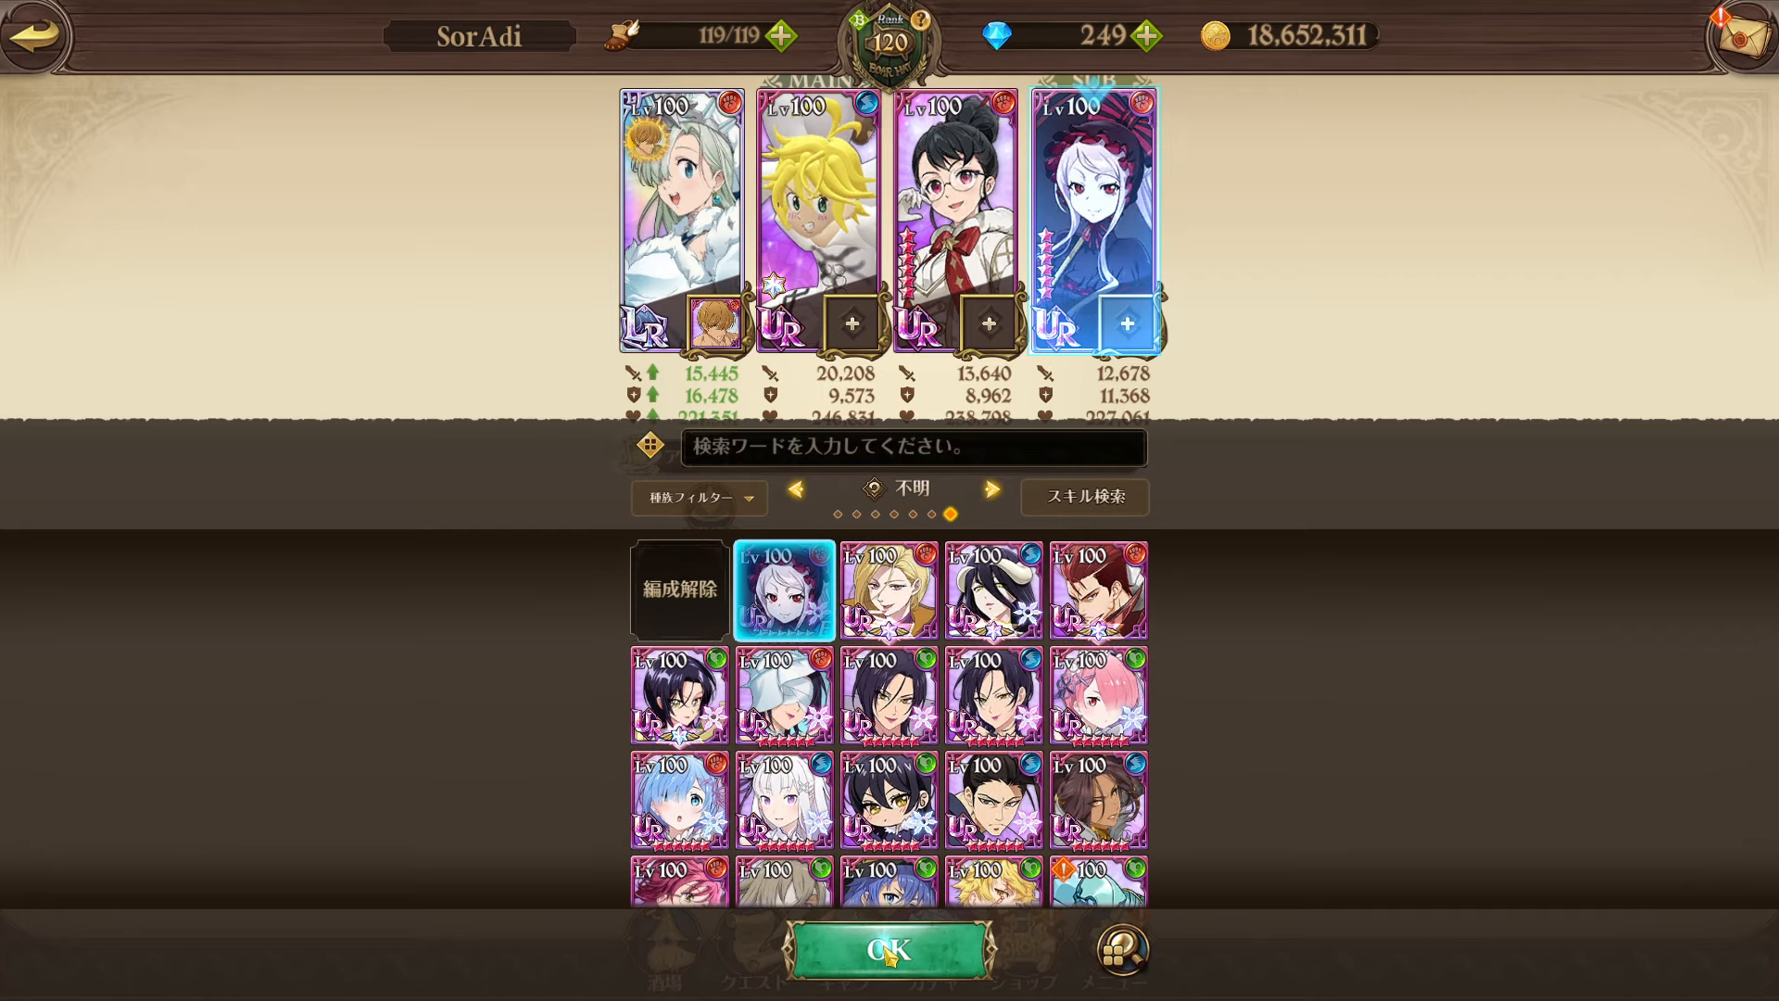
click(889, 950)
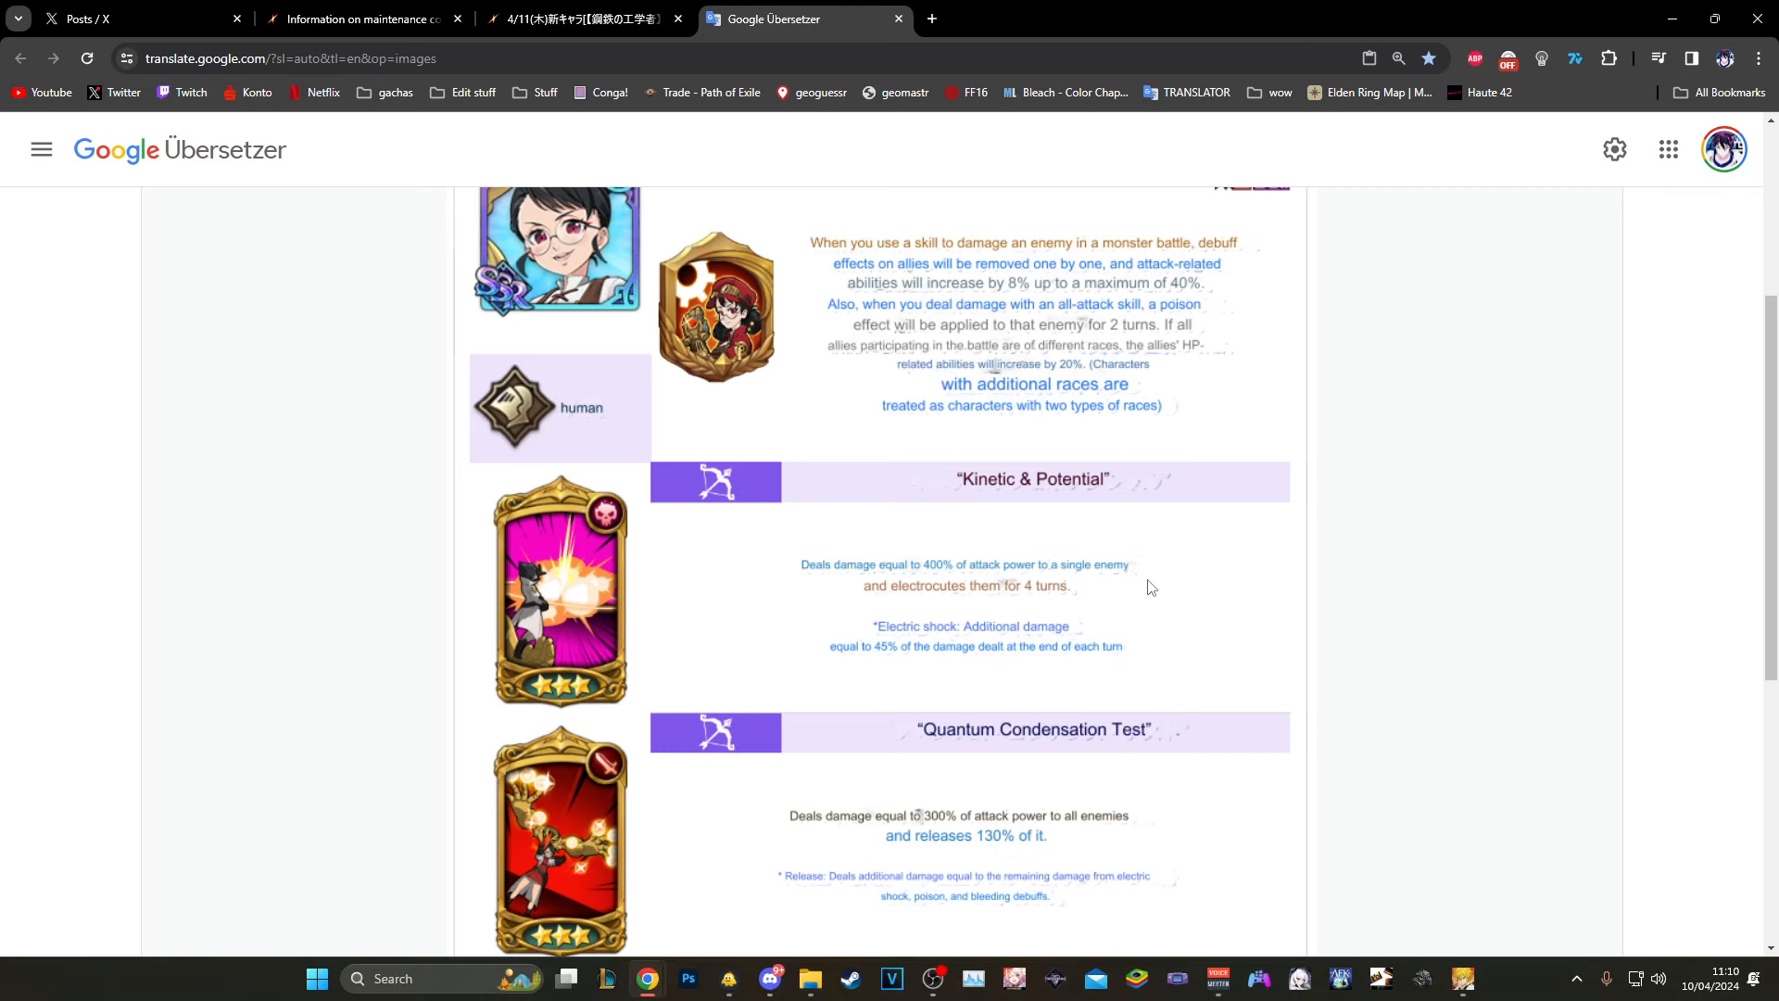
Scroll Valenti's translated card down to Event Horizon, then back to its title and passive
scroll(down, 3)
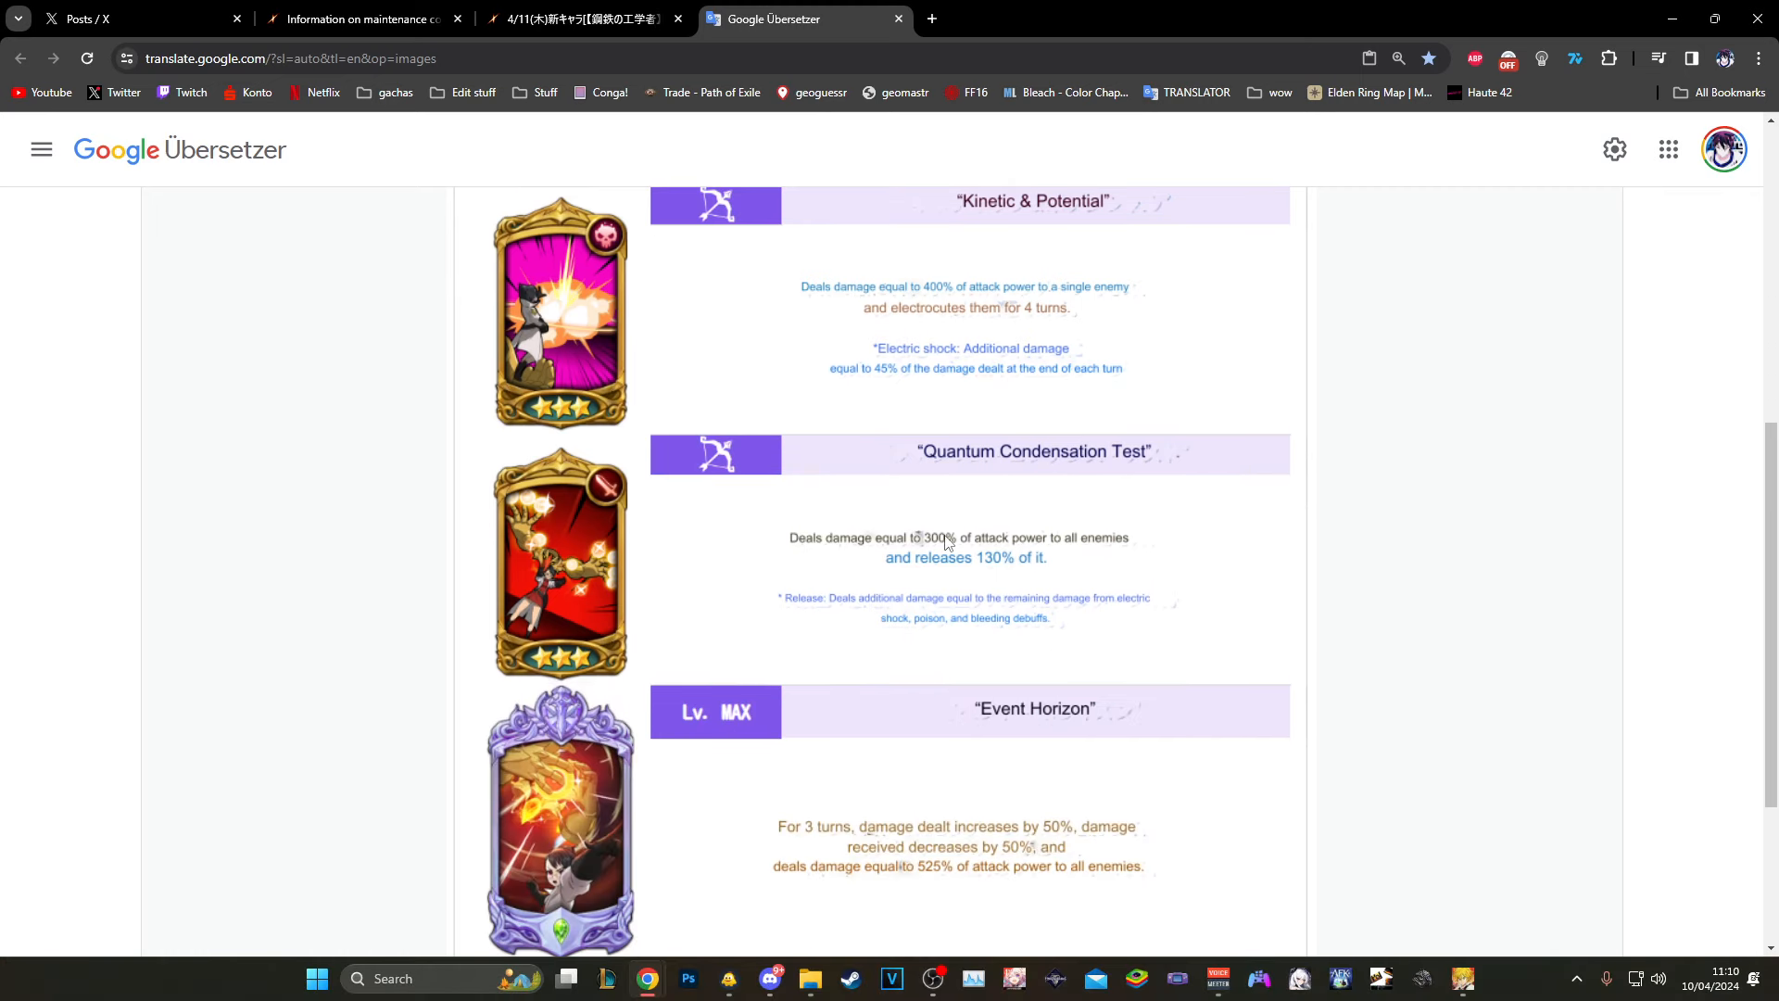
scroll(up, 3)
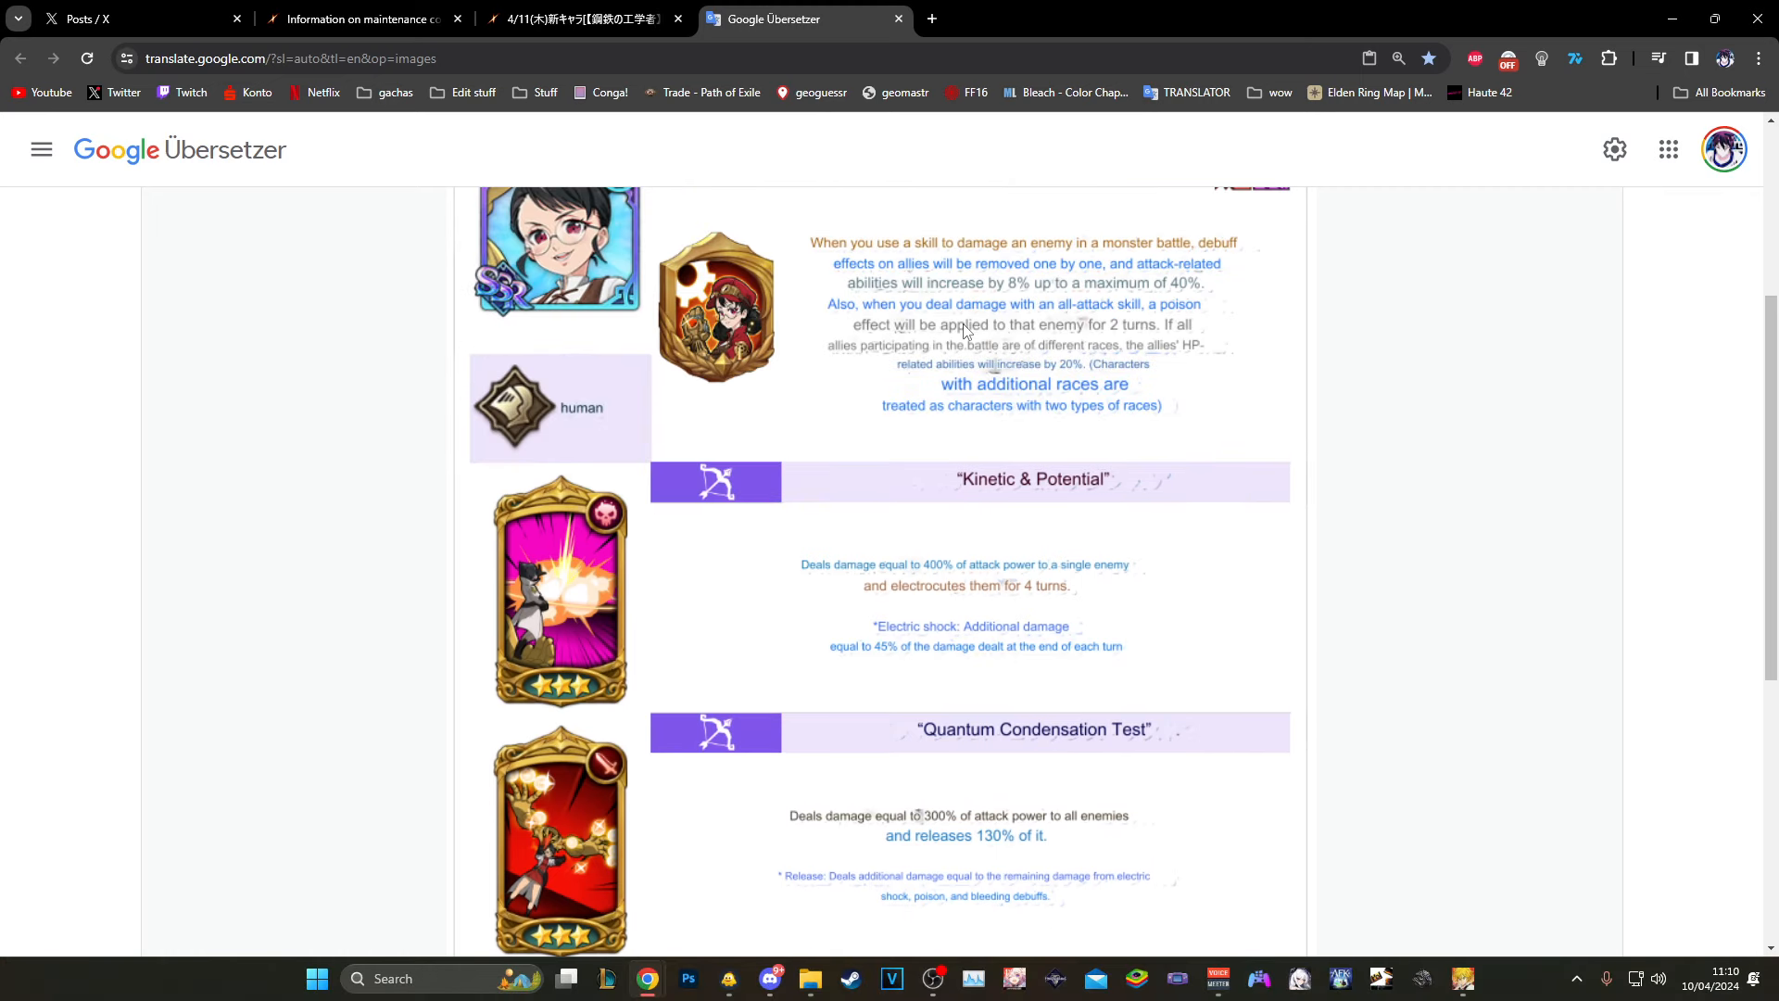
mouse_move(1017, 352)
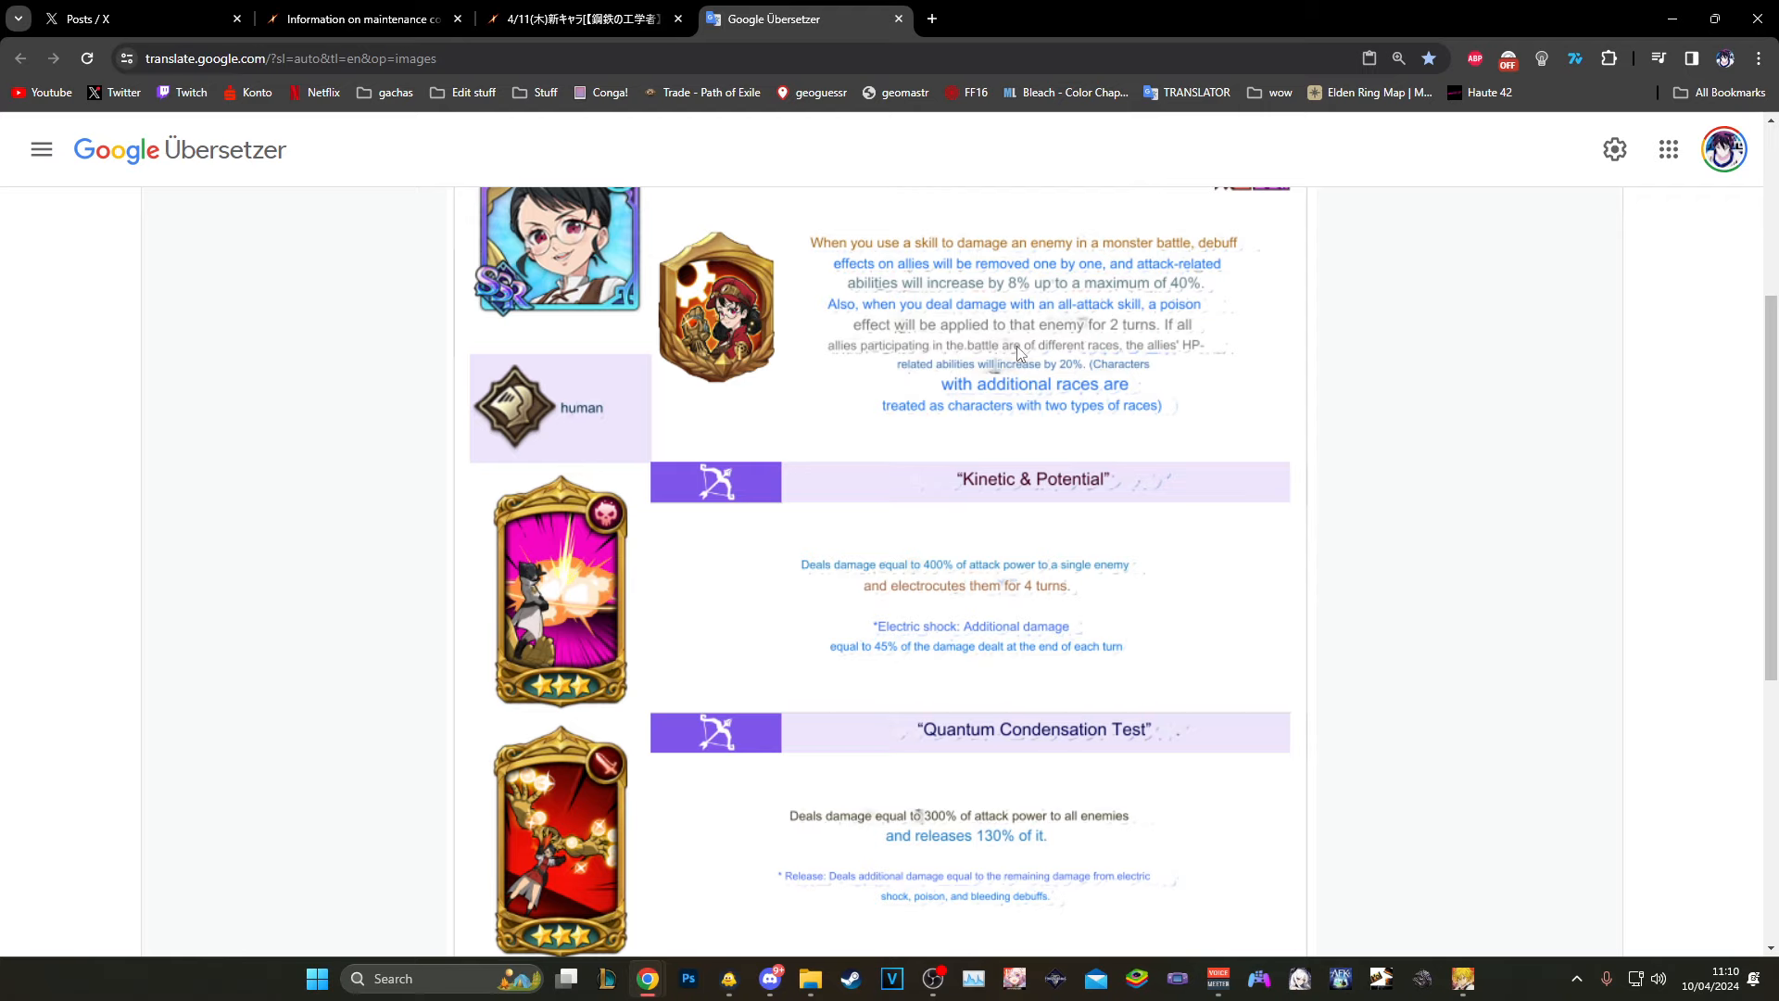
mouse_move(1021, 369)
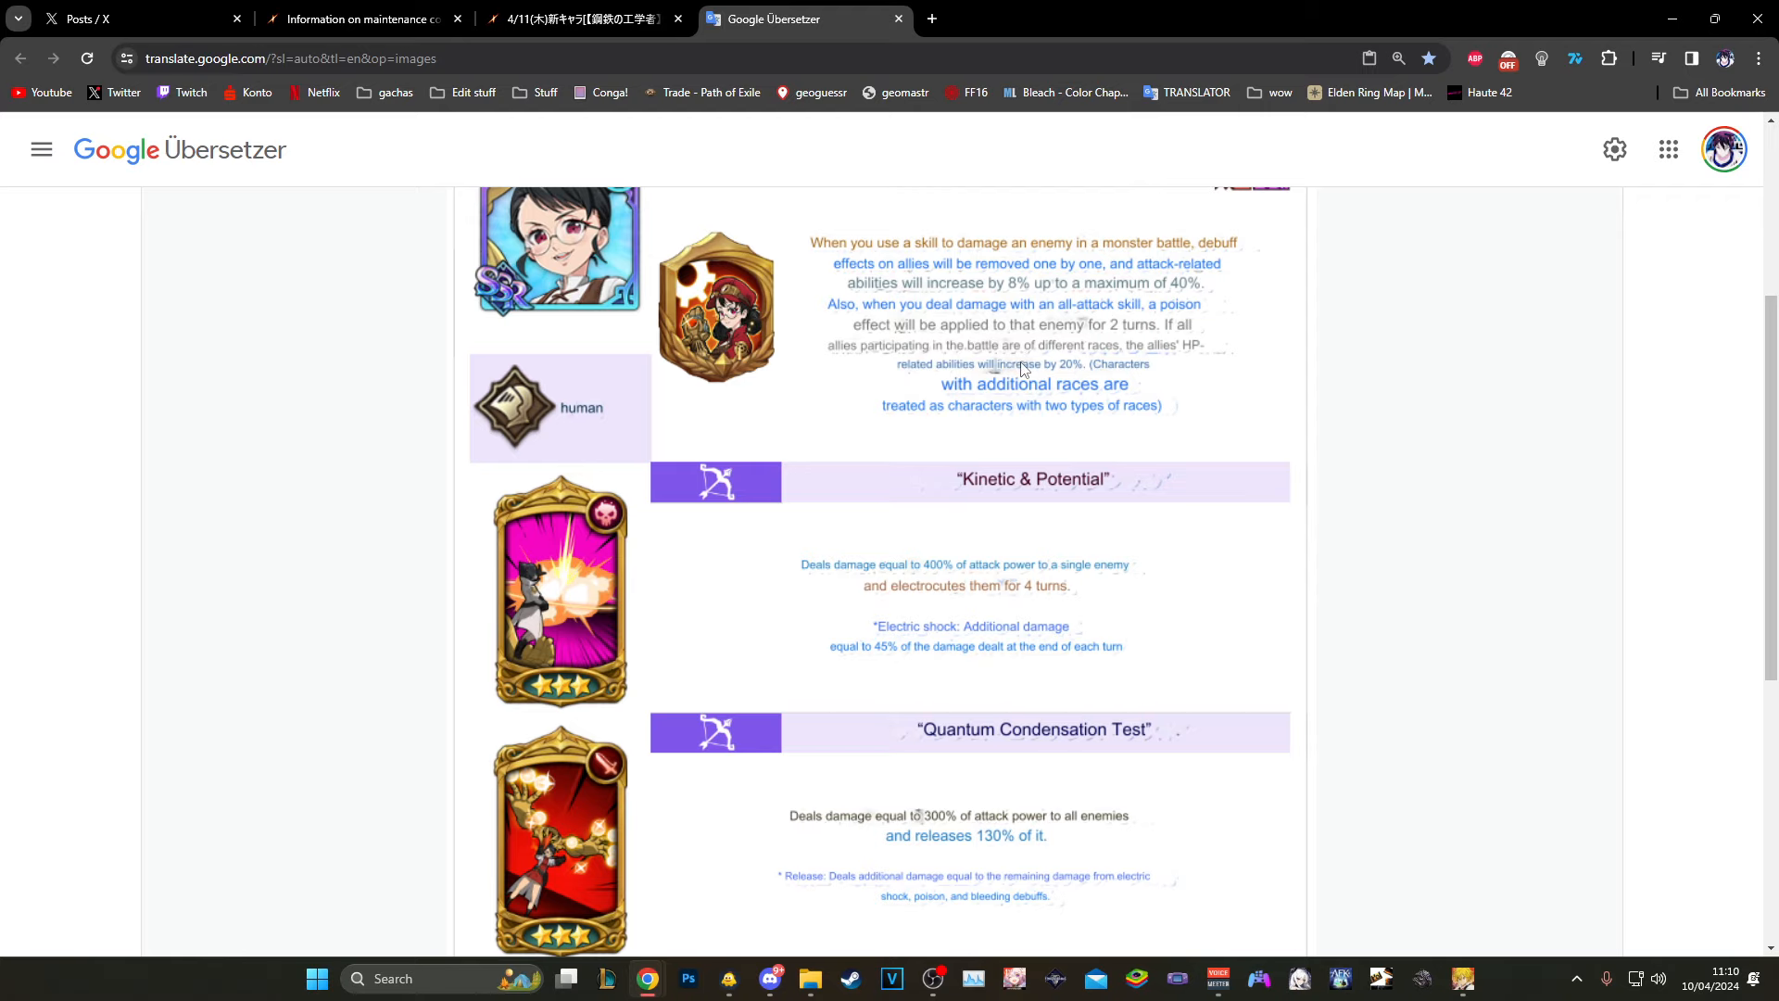
mouse_move(982, 769)
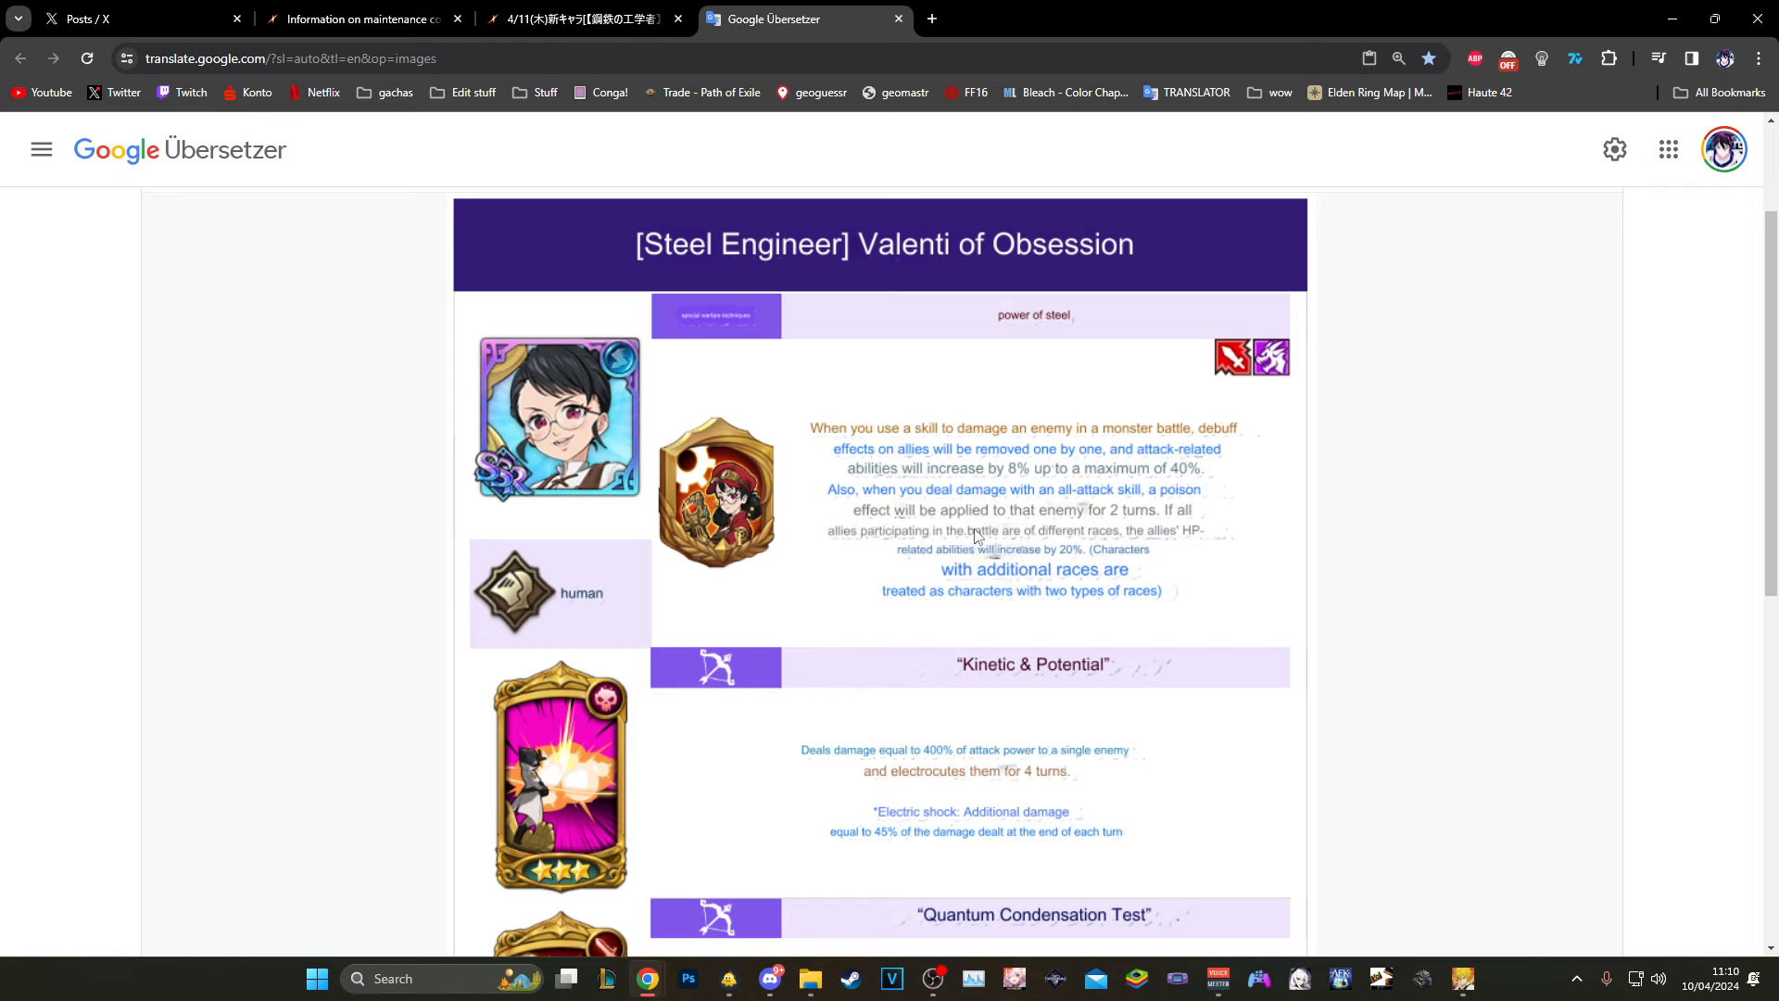
scroll(down, 3)
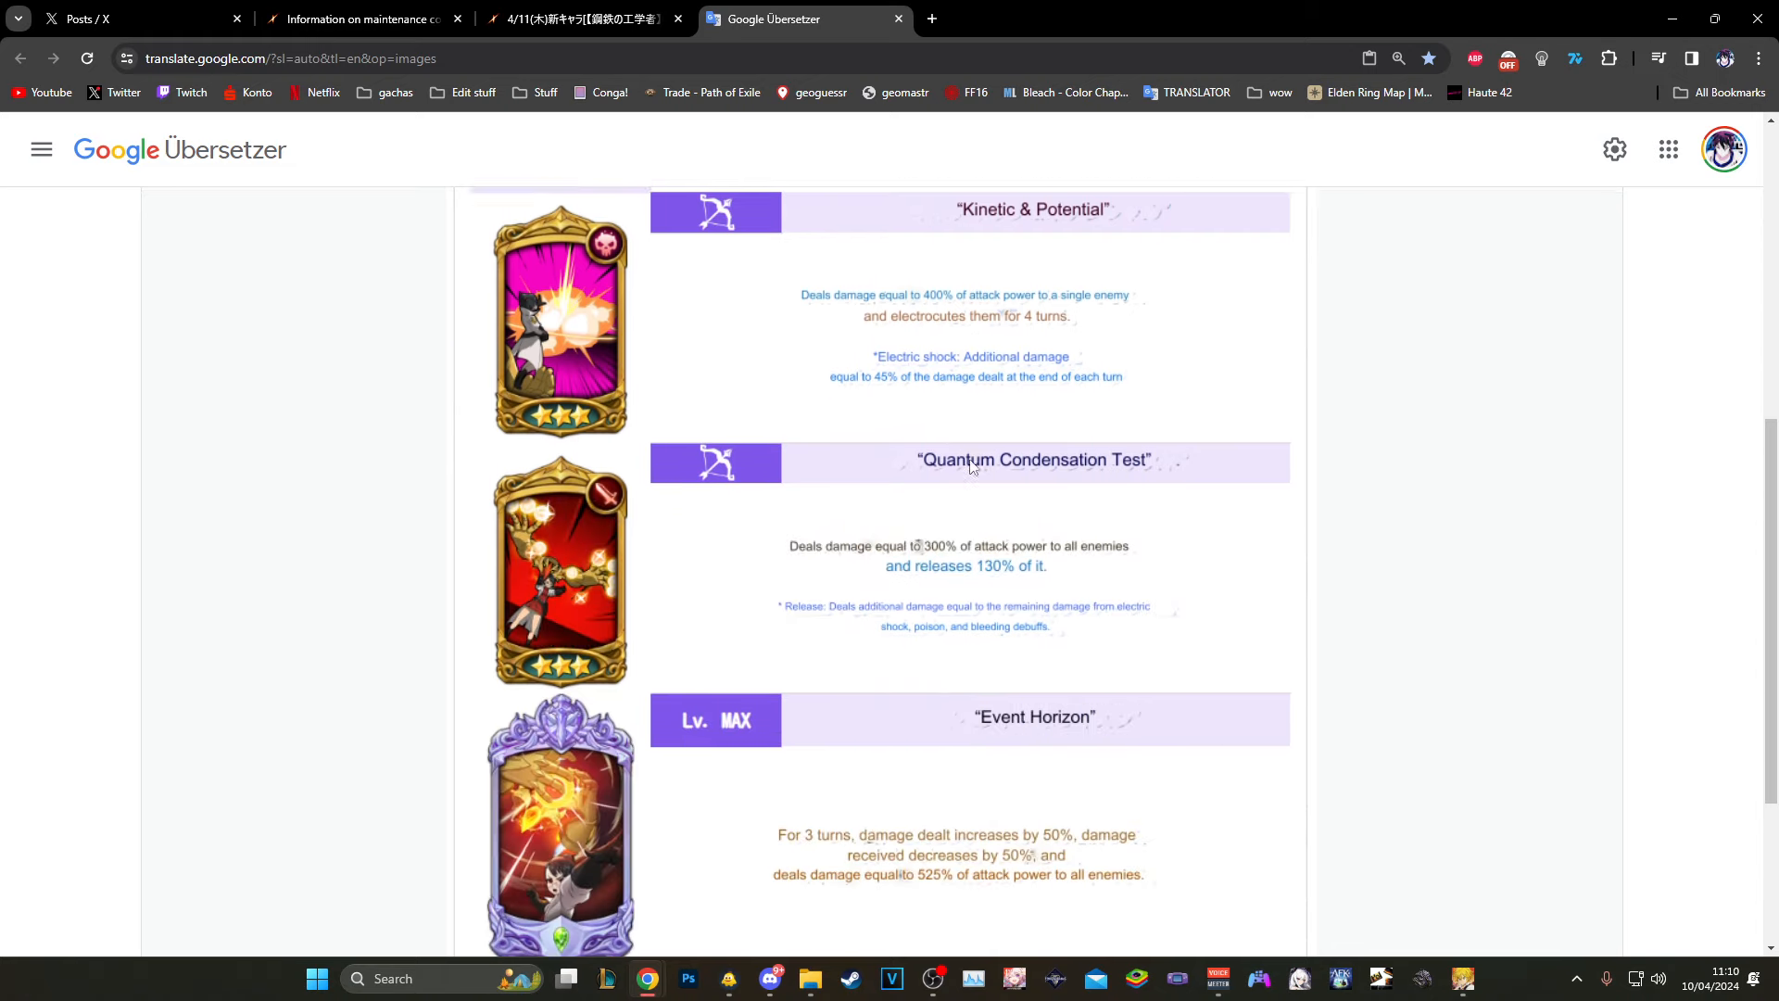
scroll(down, 3)
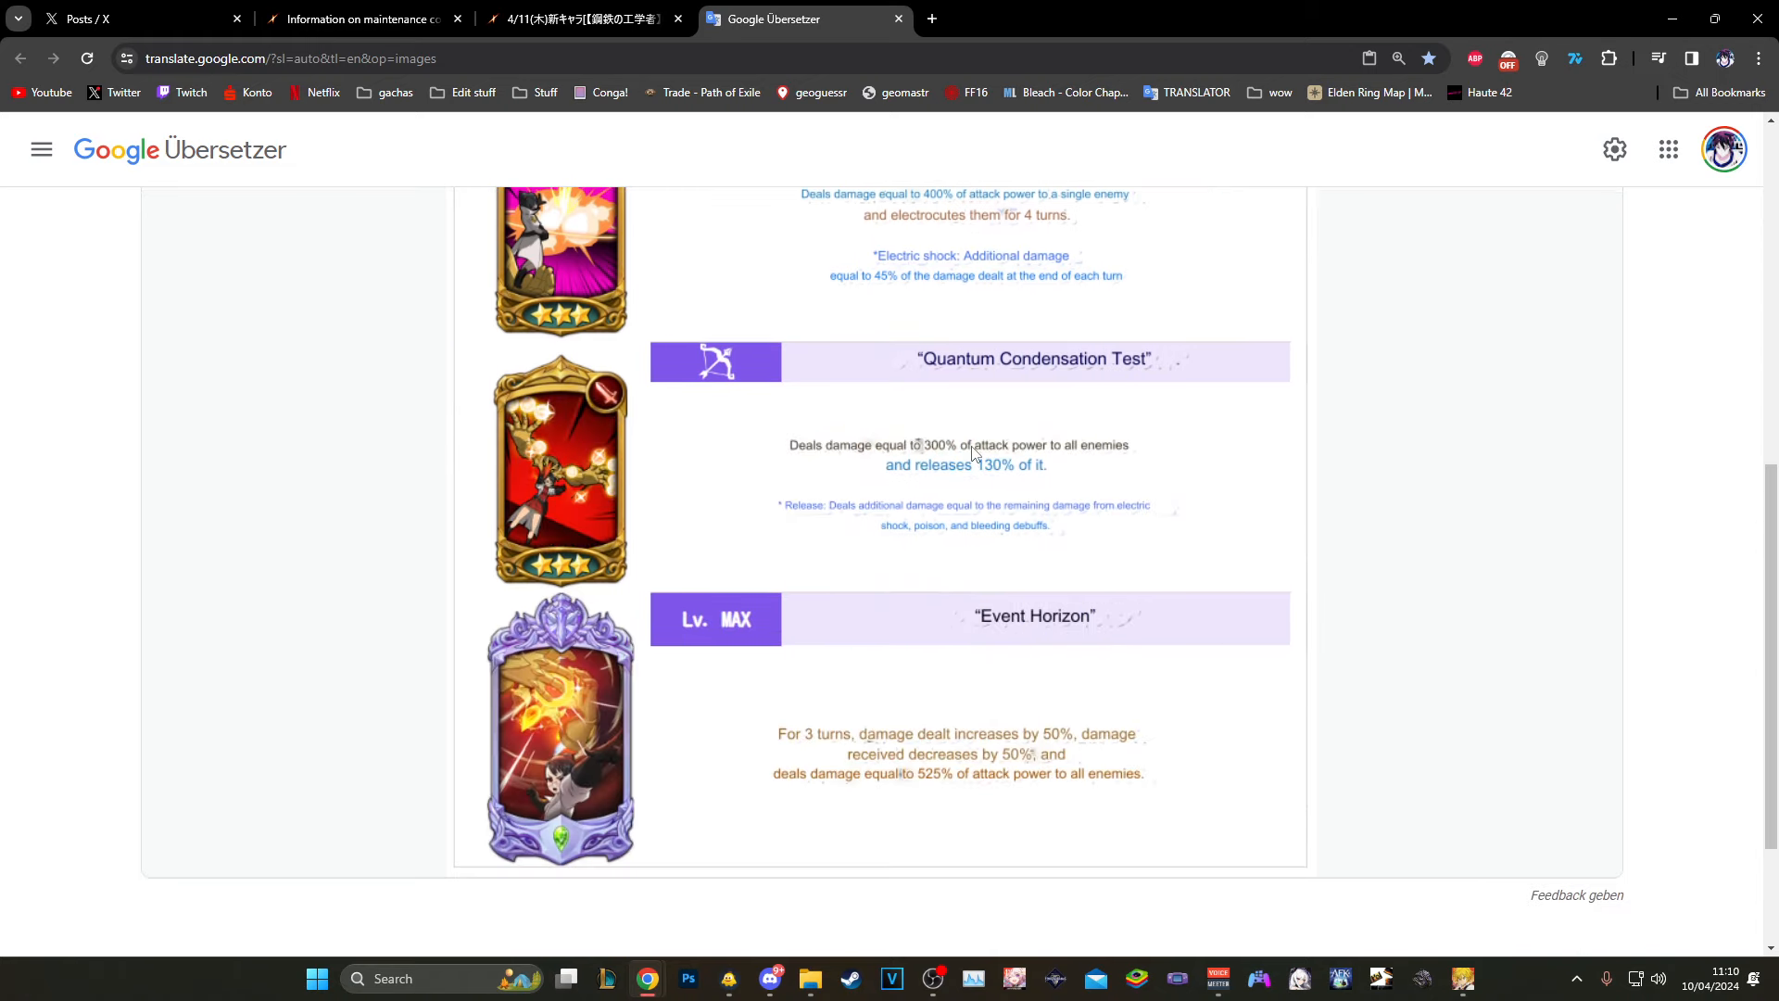
scroll(up, 3)
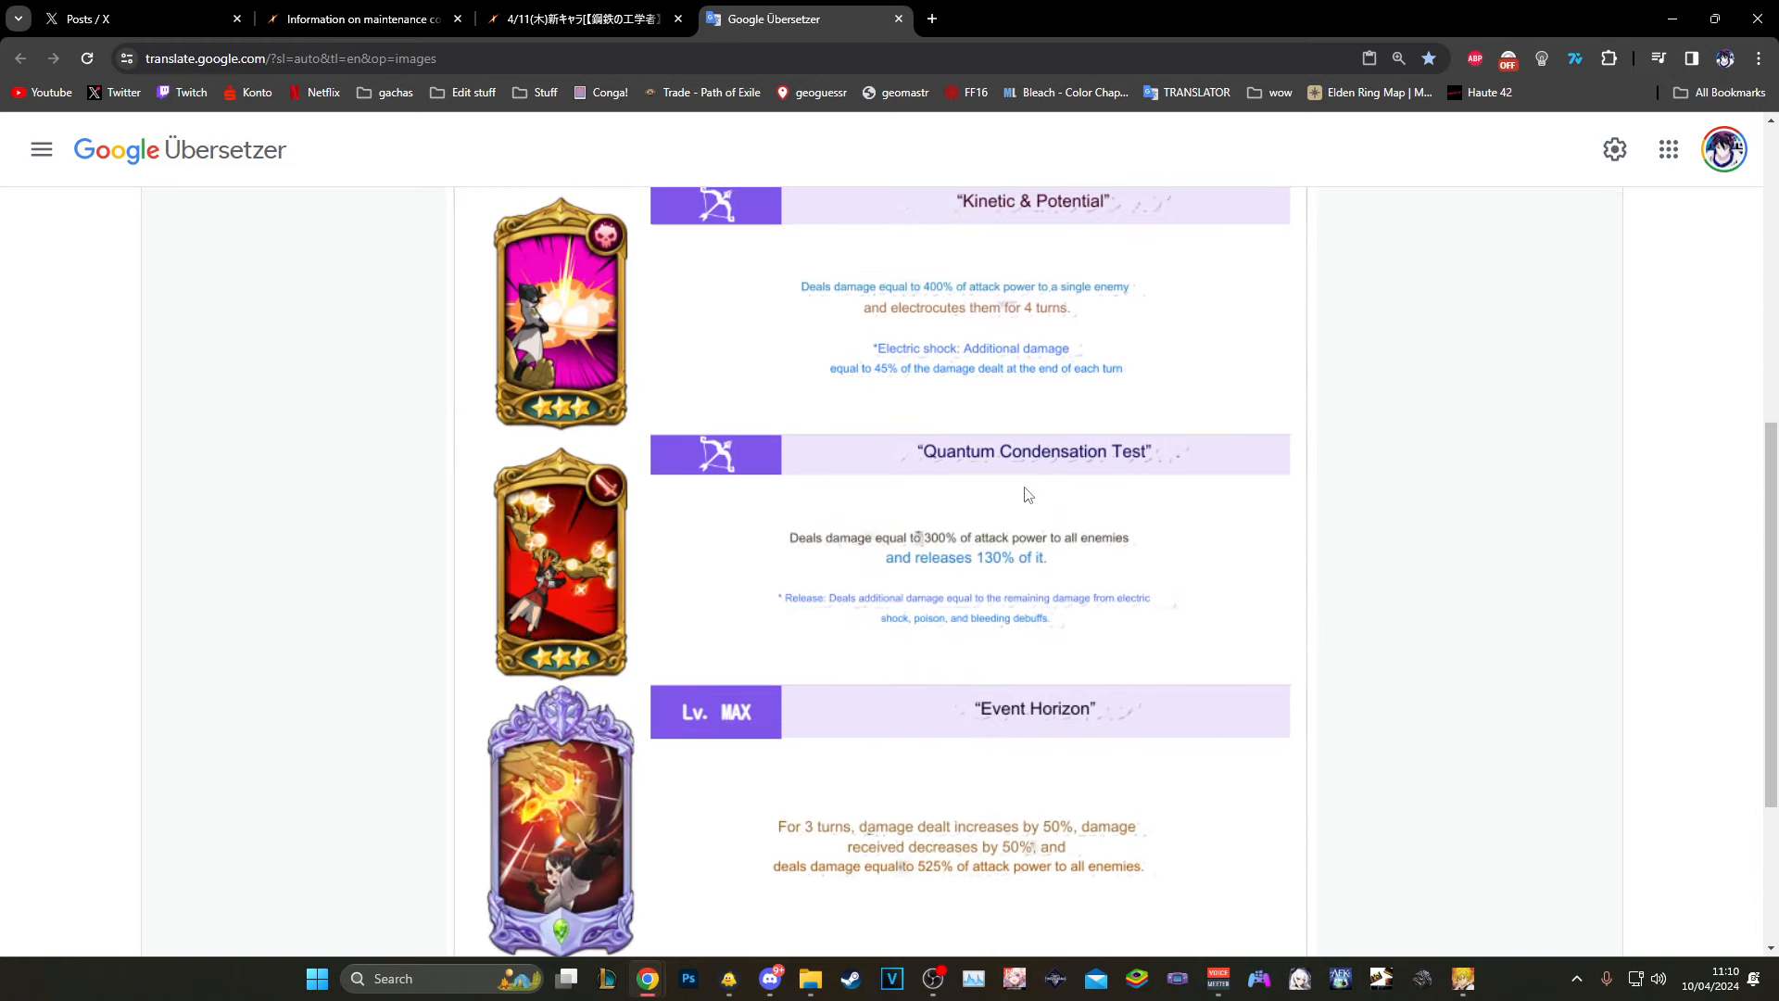
mouse_move(1011, 492)
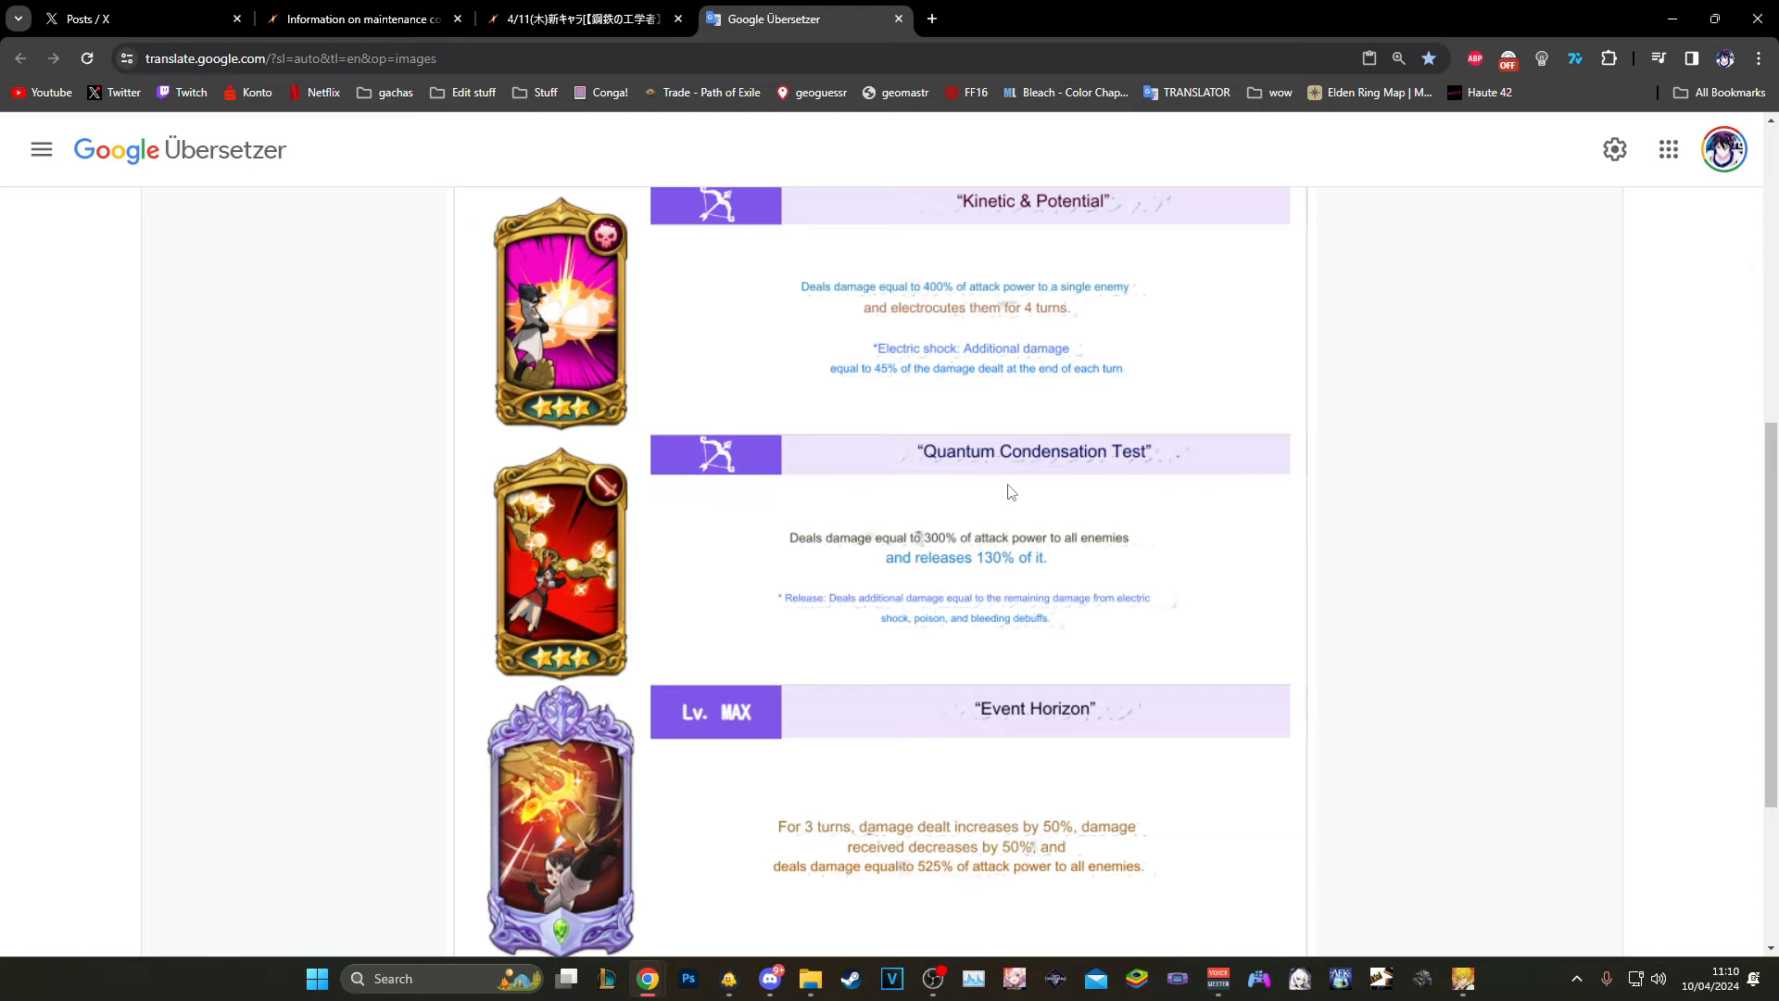
mouse_move(984, 628)
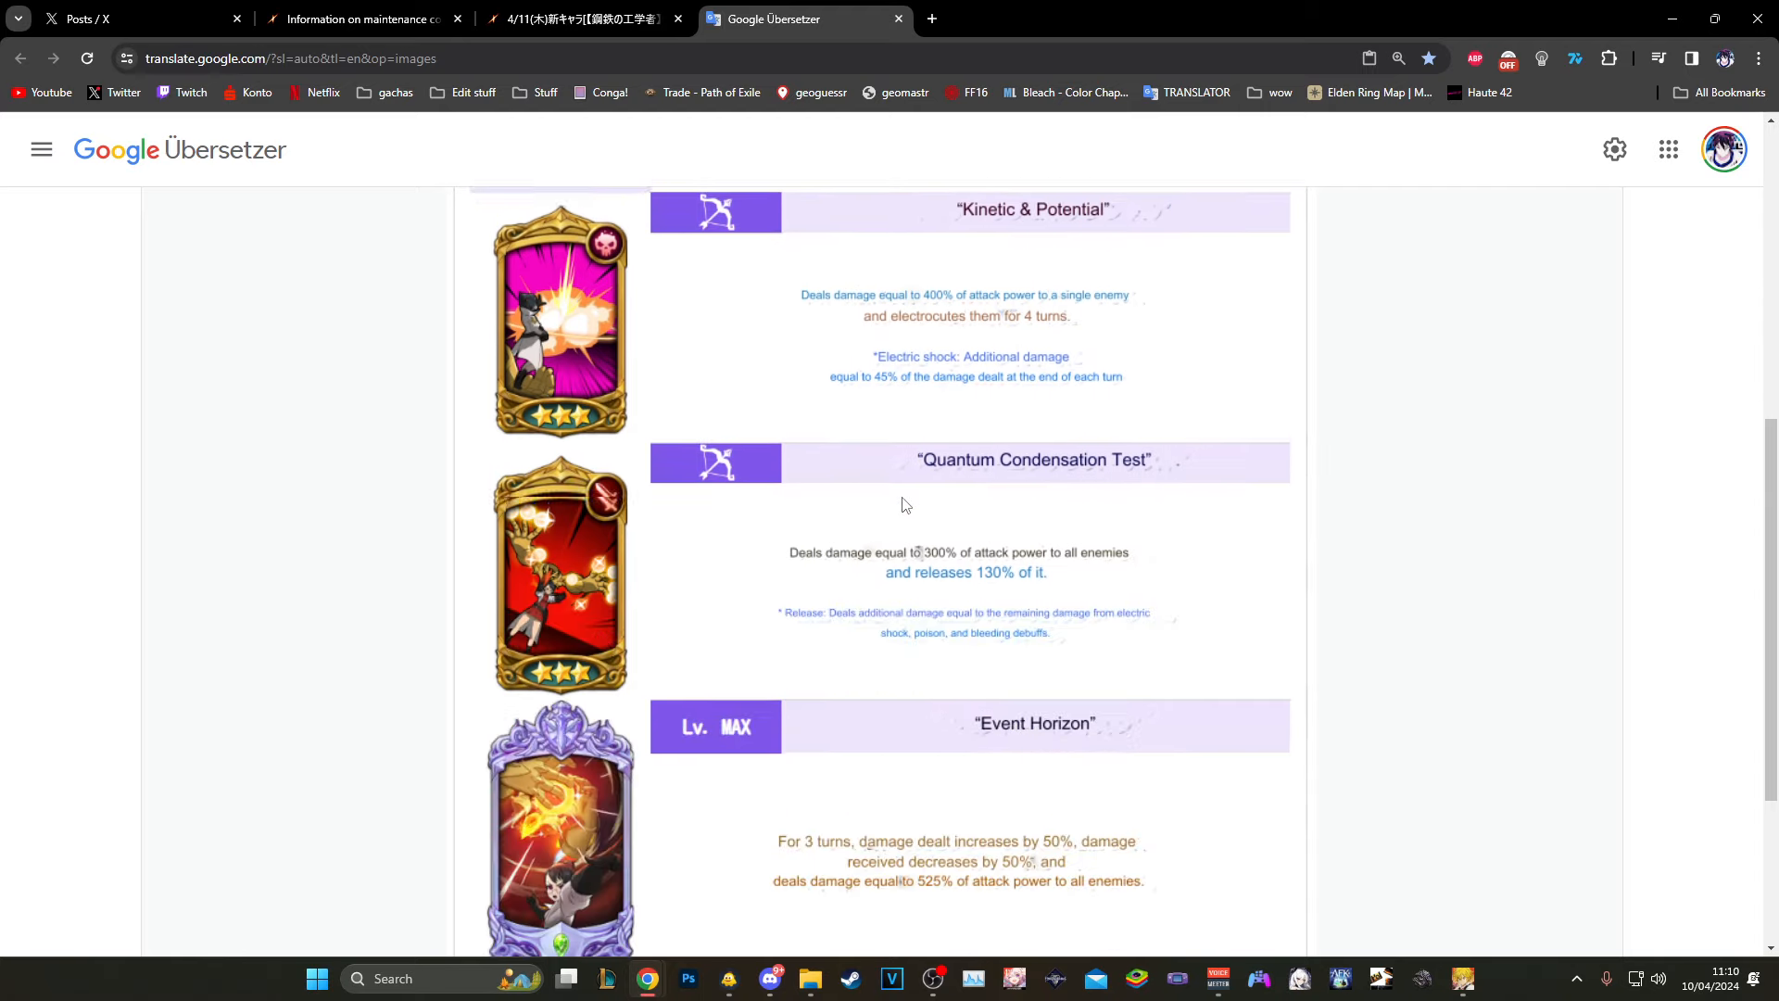
scroll(up, 3)
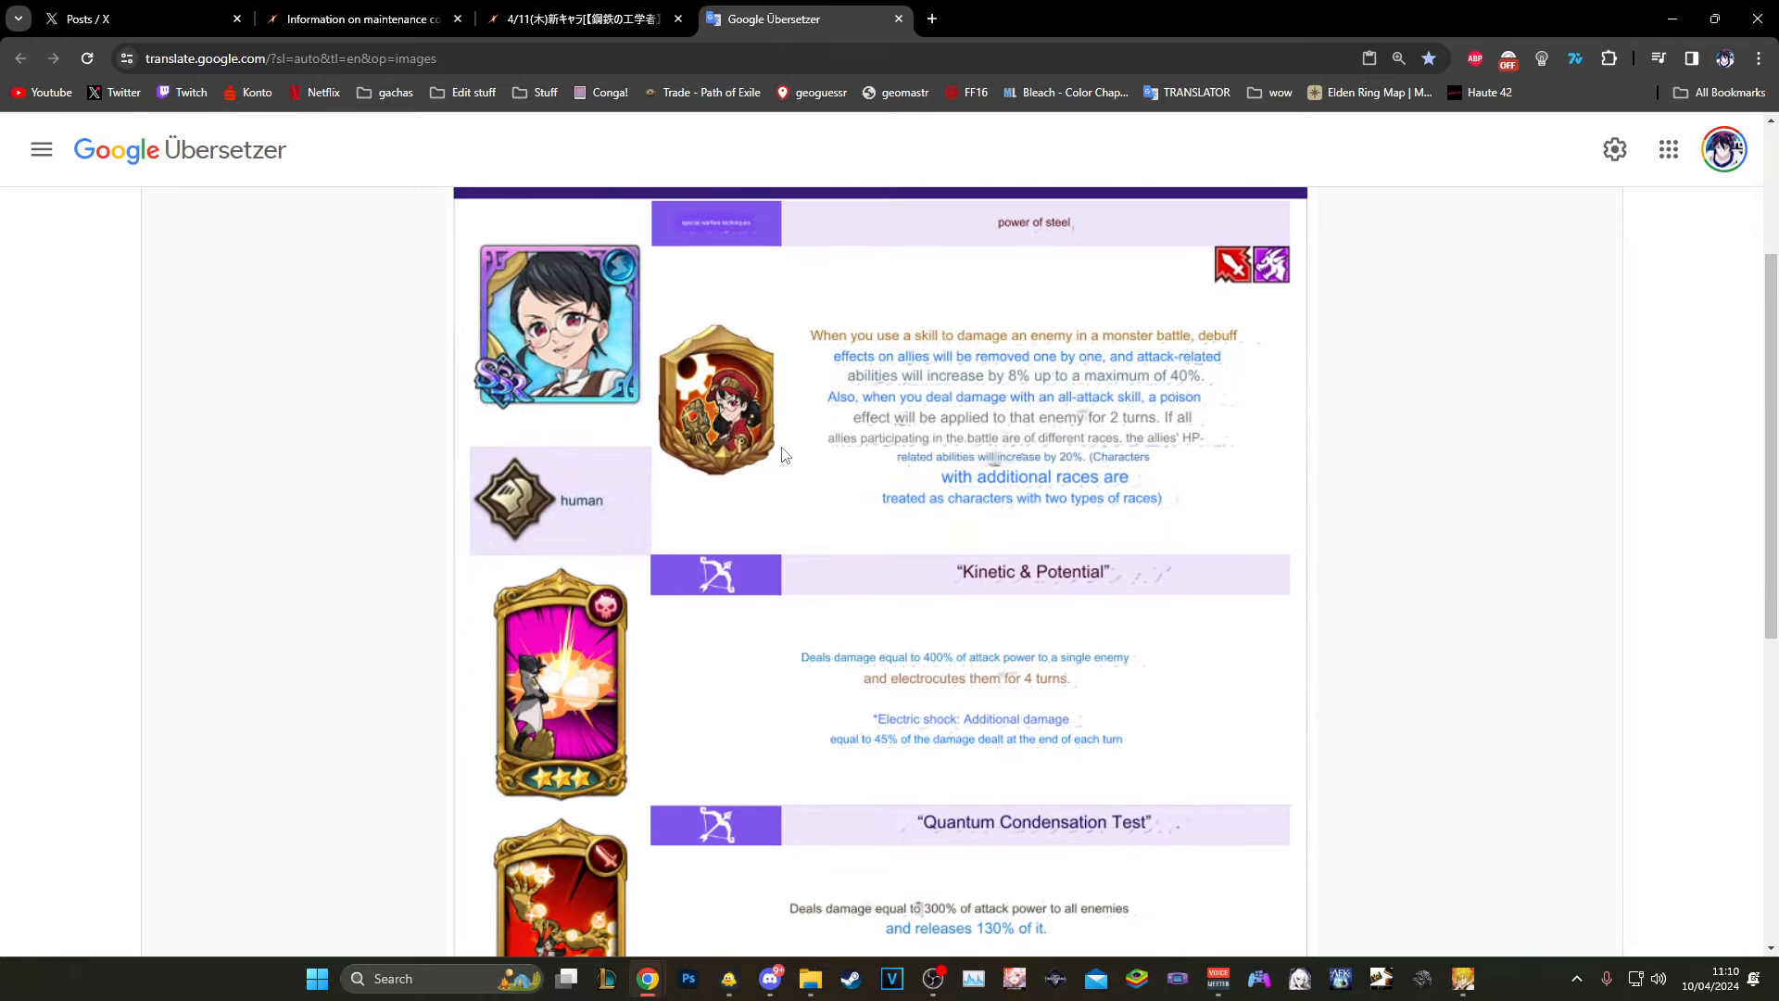
scroll(up, 3)
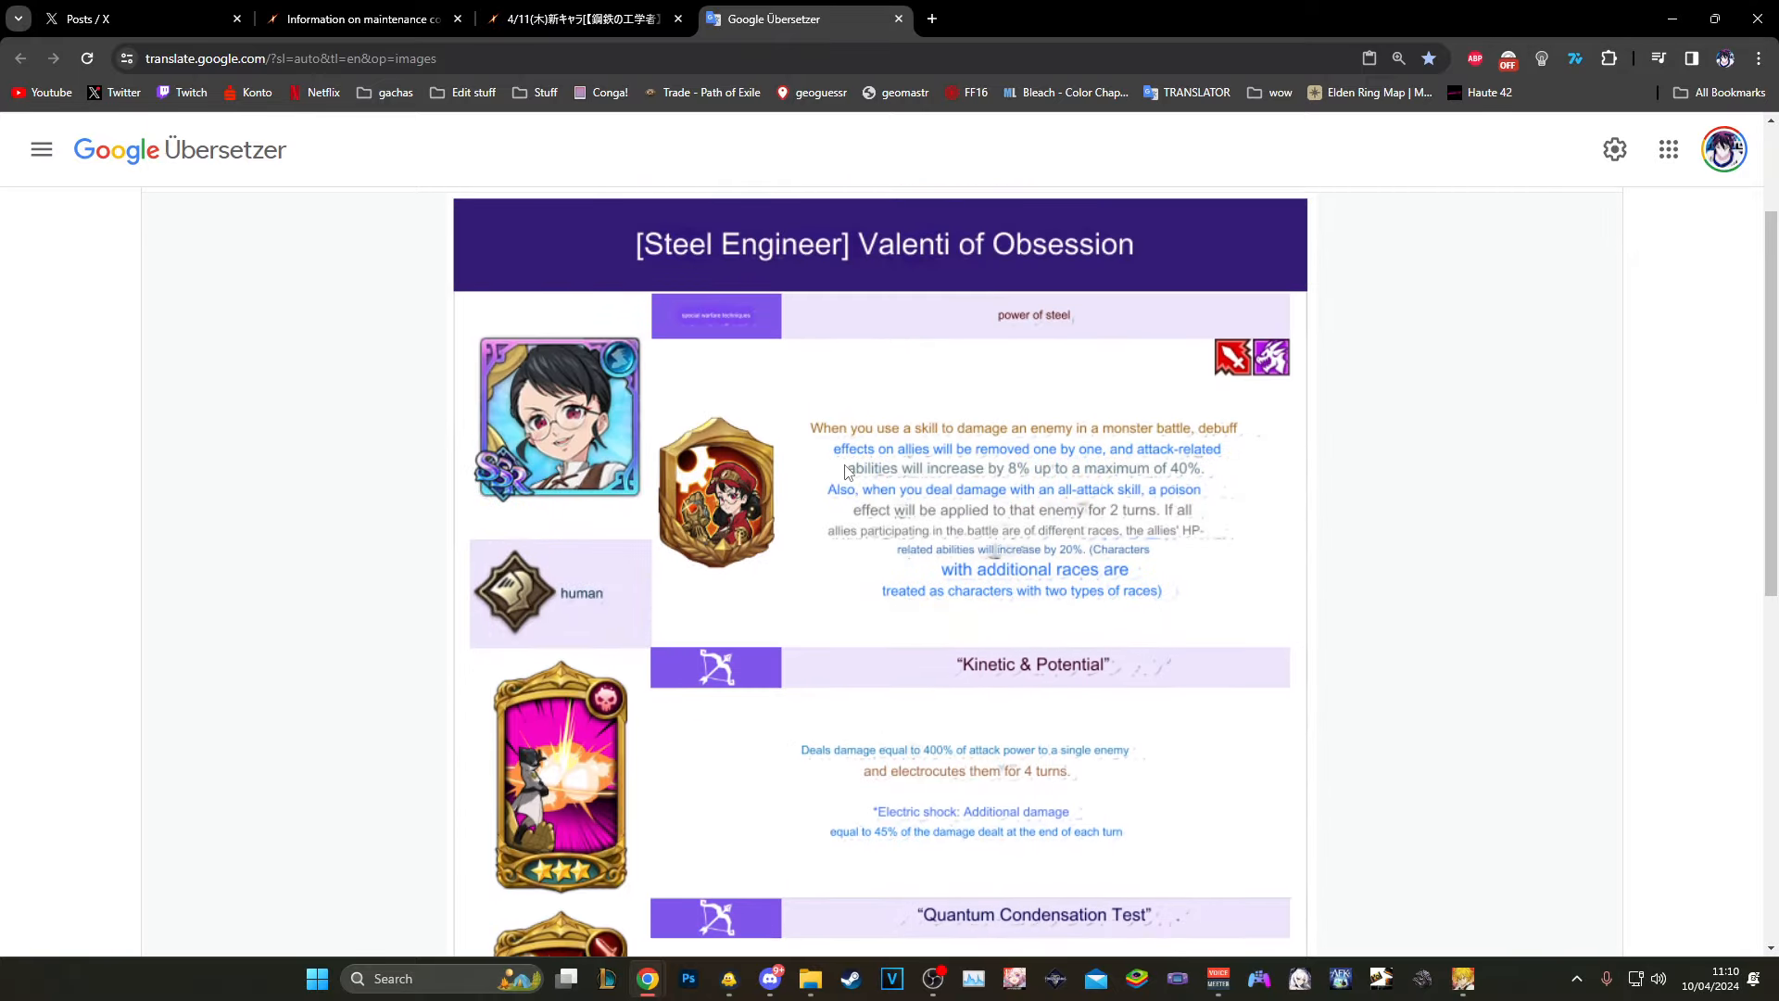
mouse_move(1091, 525)
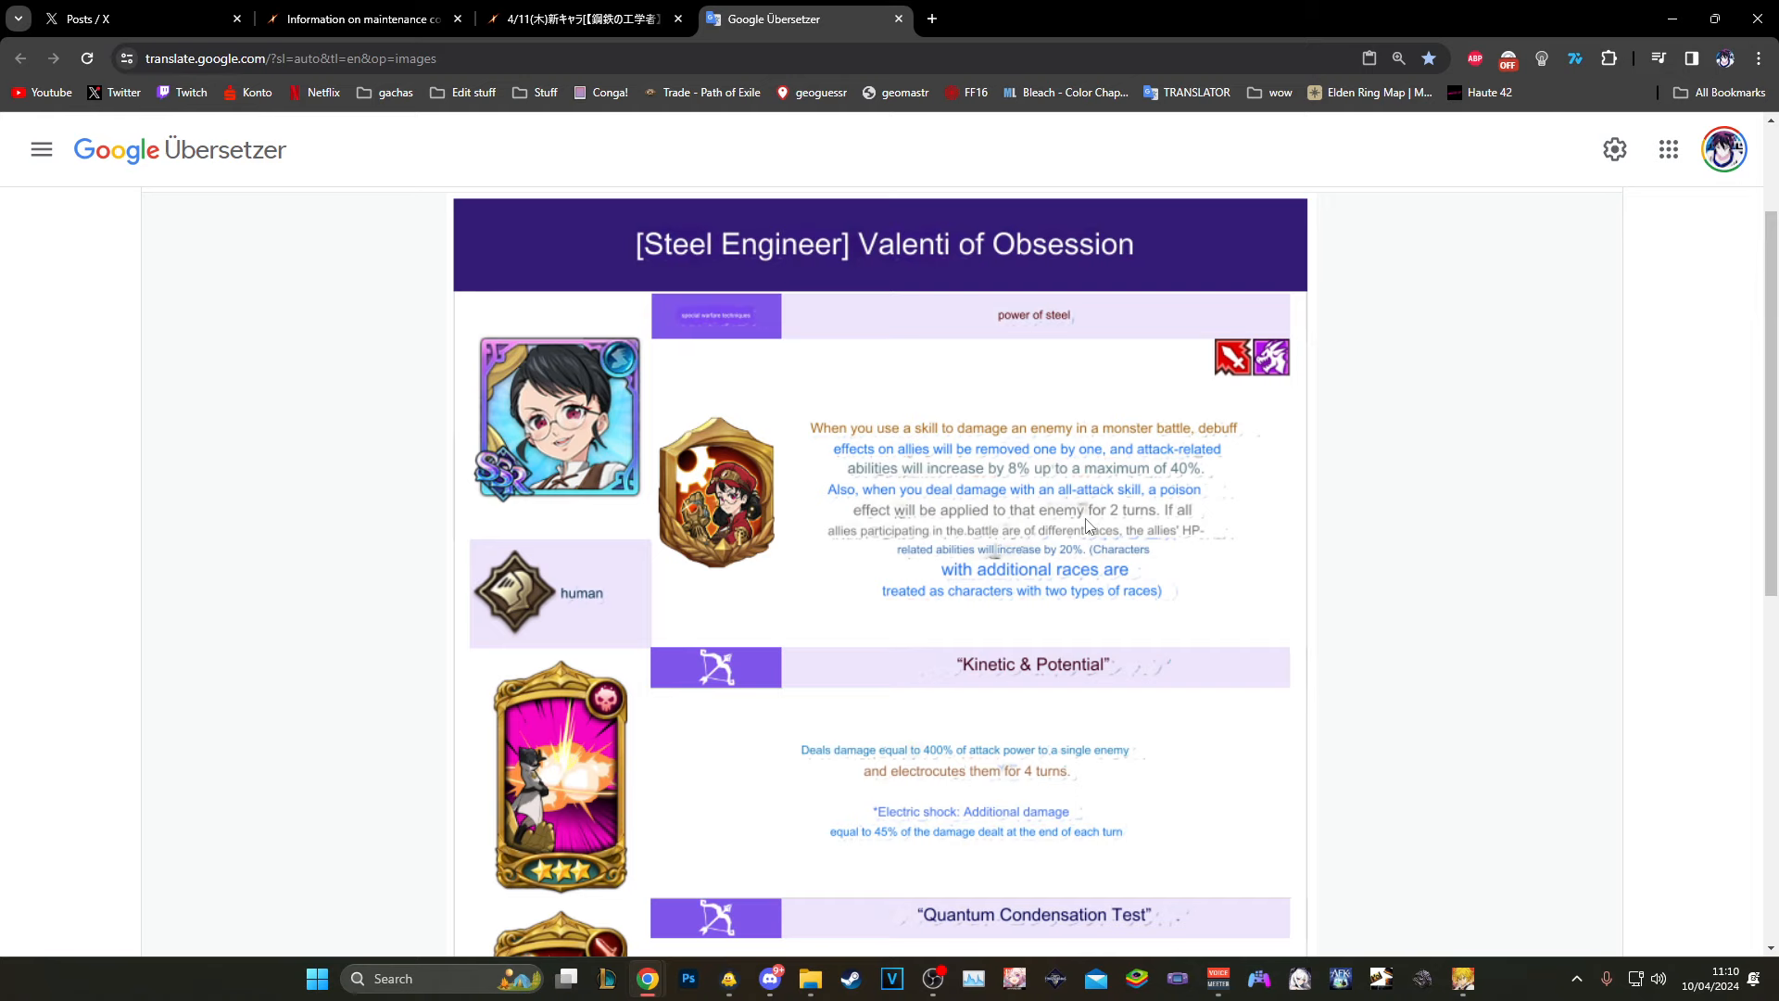
mouse_move(464, 138)
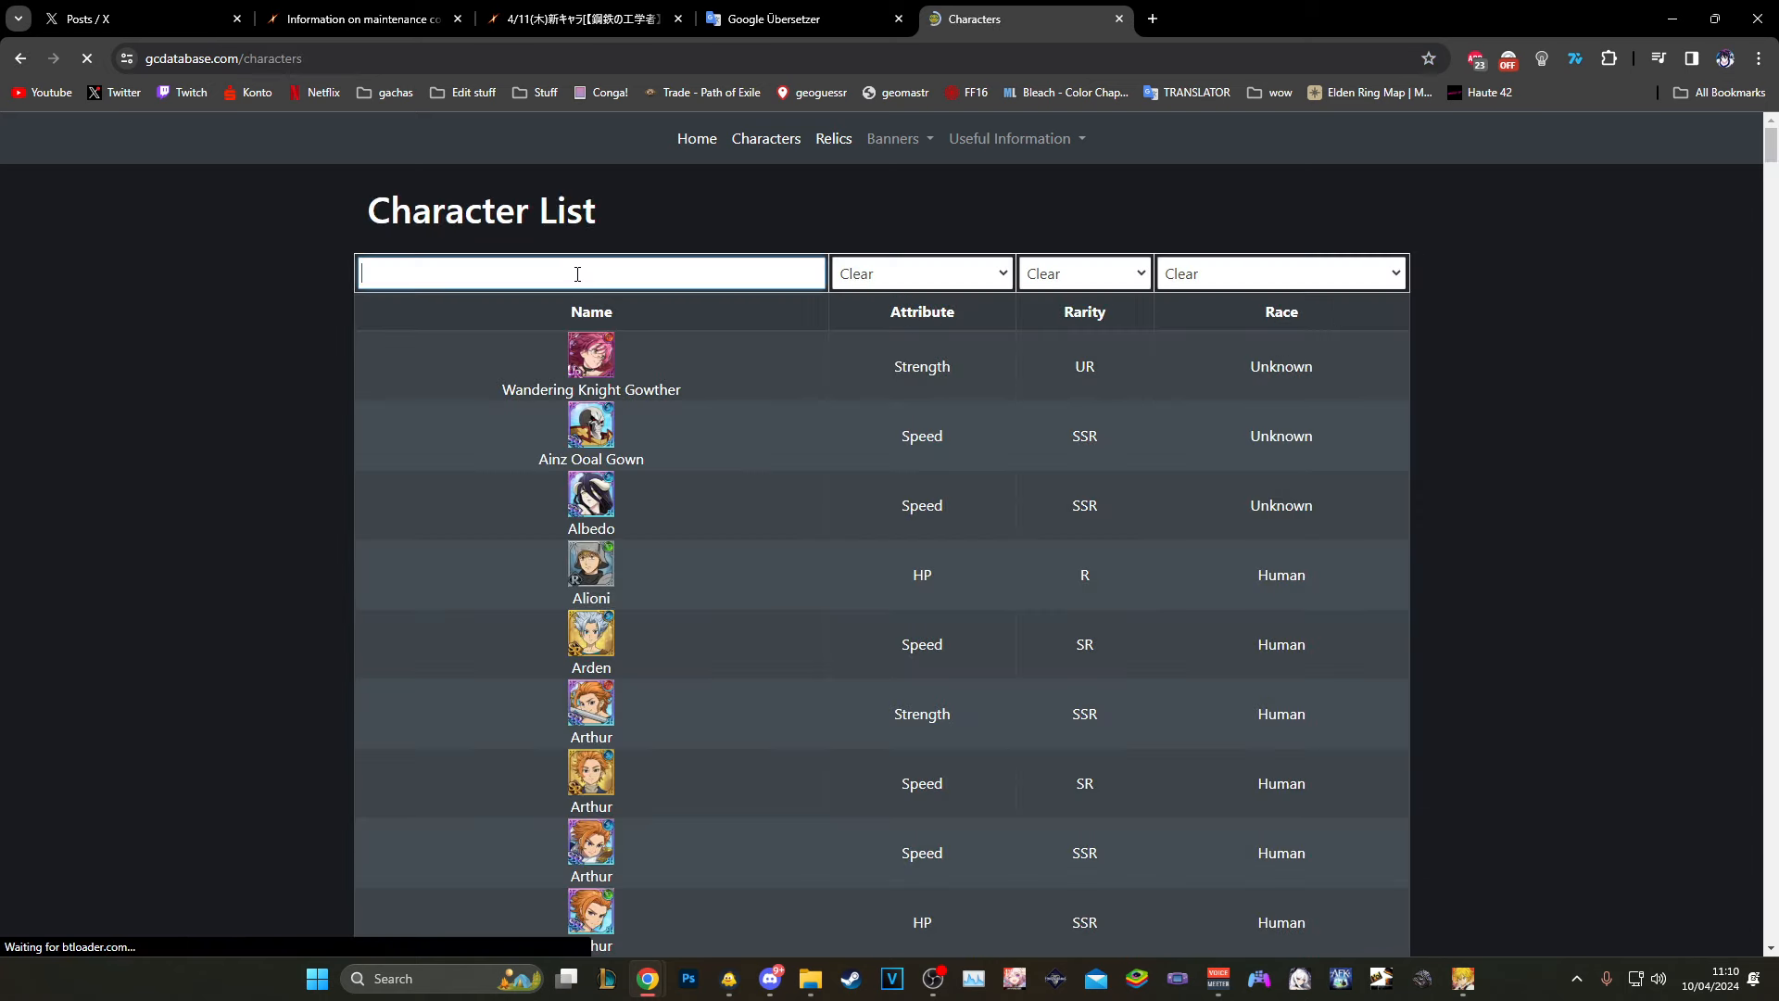
Filter gcdatabase.com characters by 'king', open Small Winged King, then return to Valenti's translation
text(king)
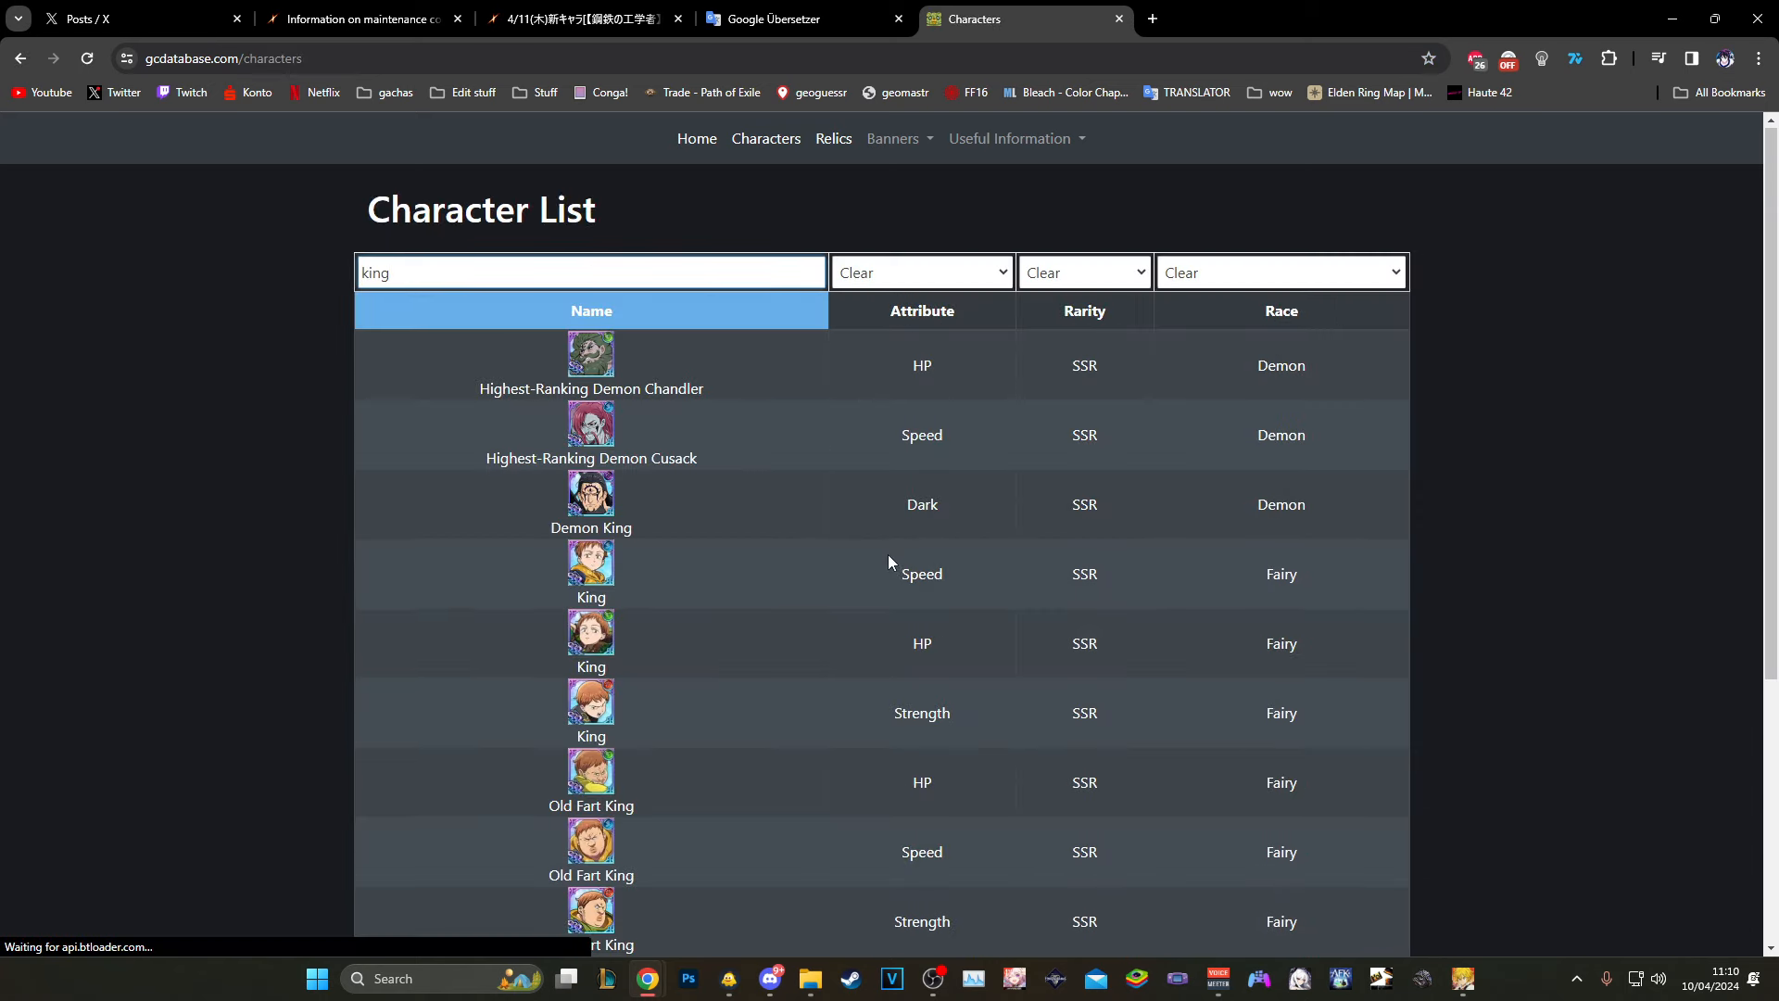
scroll(down, 3)
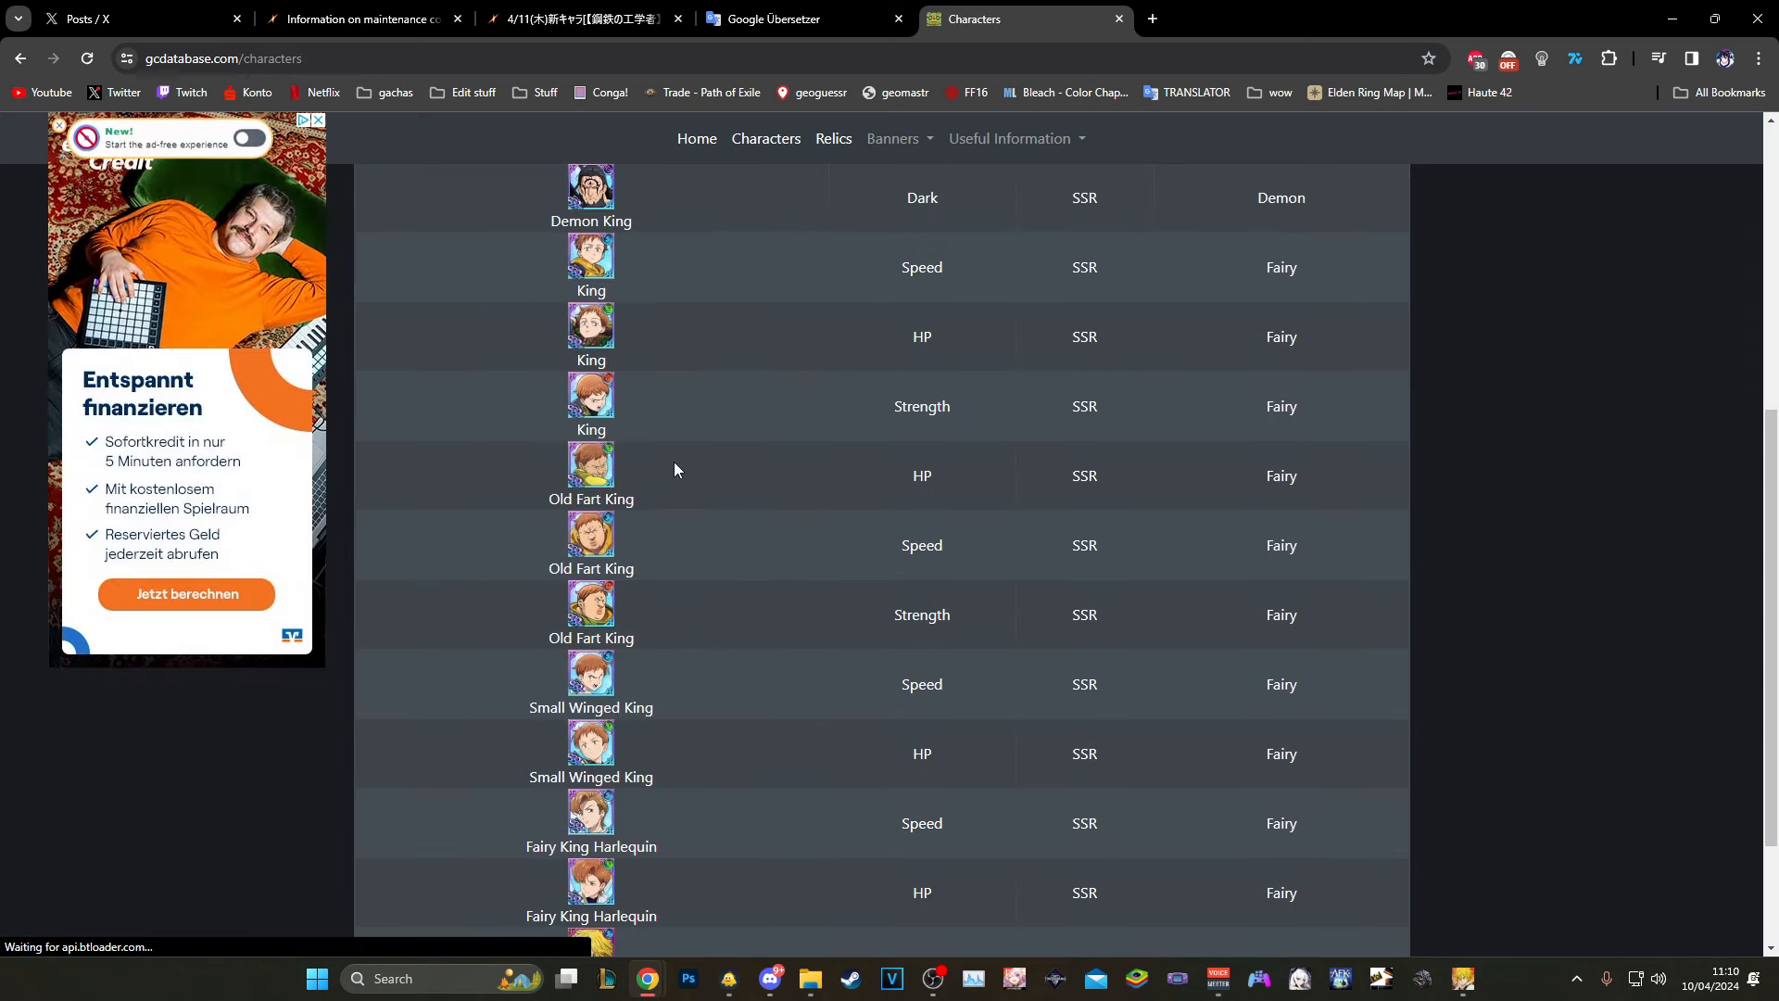
click(590, 744)
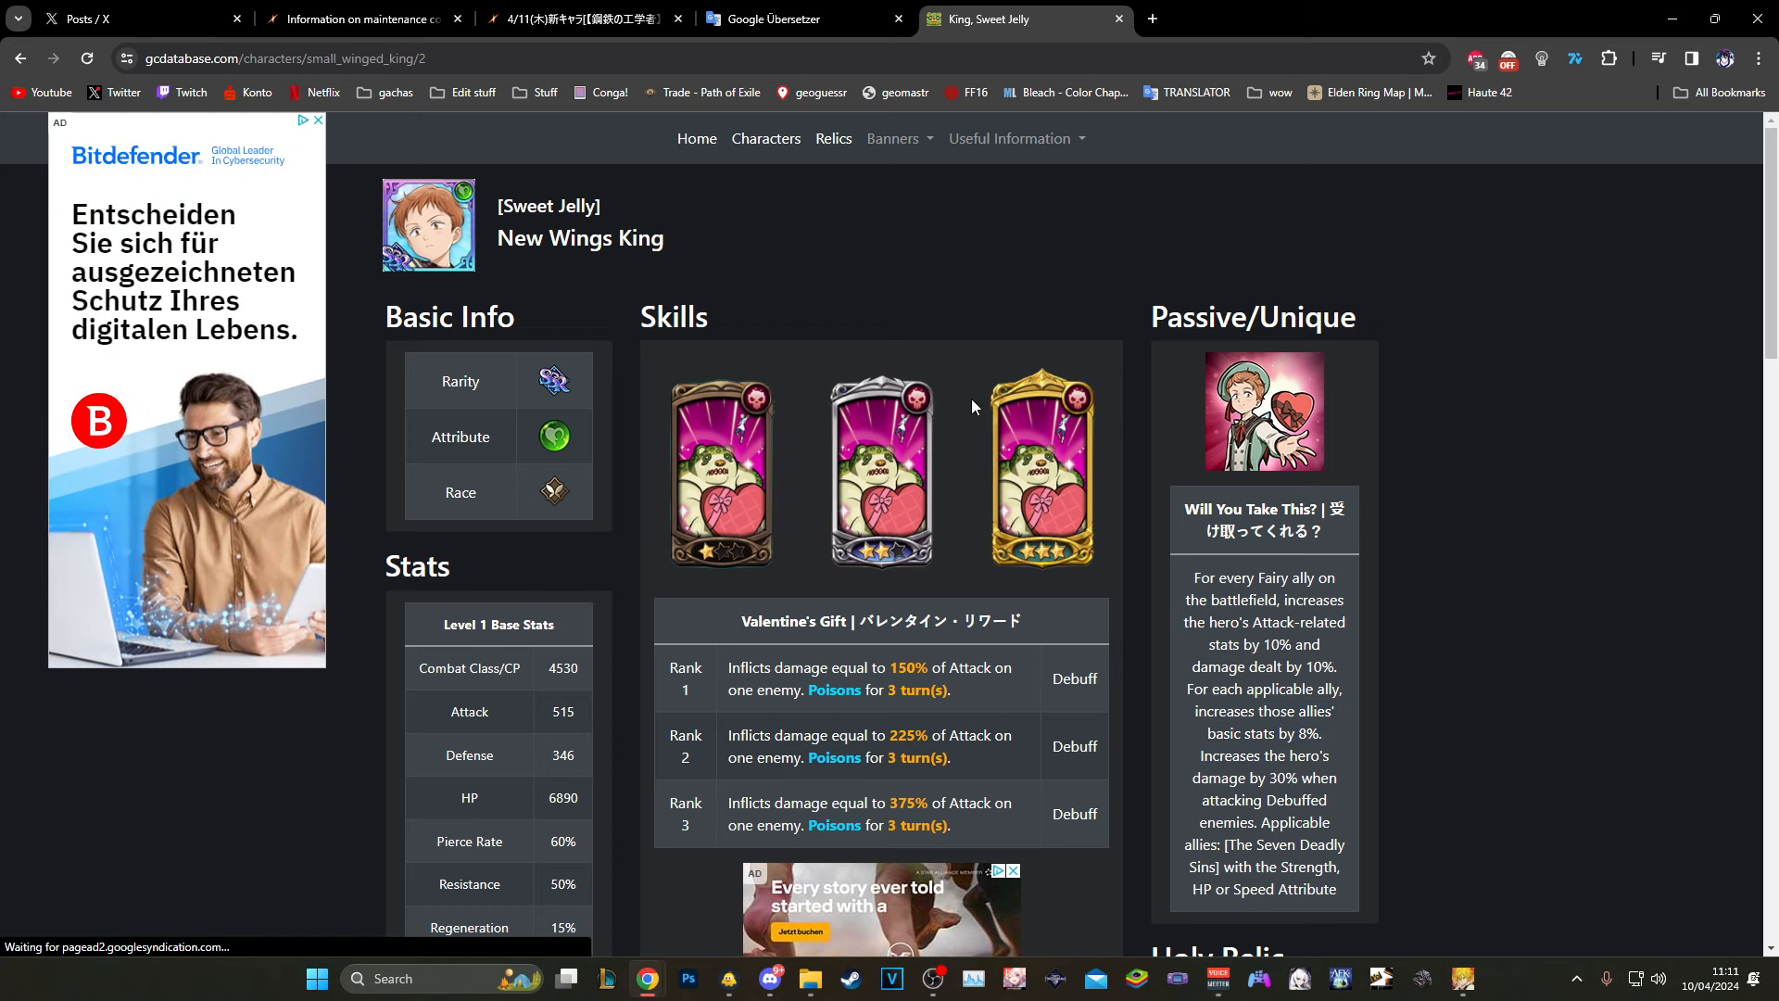
click(794, 18)
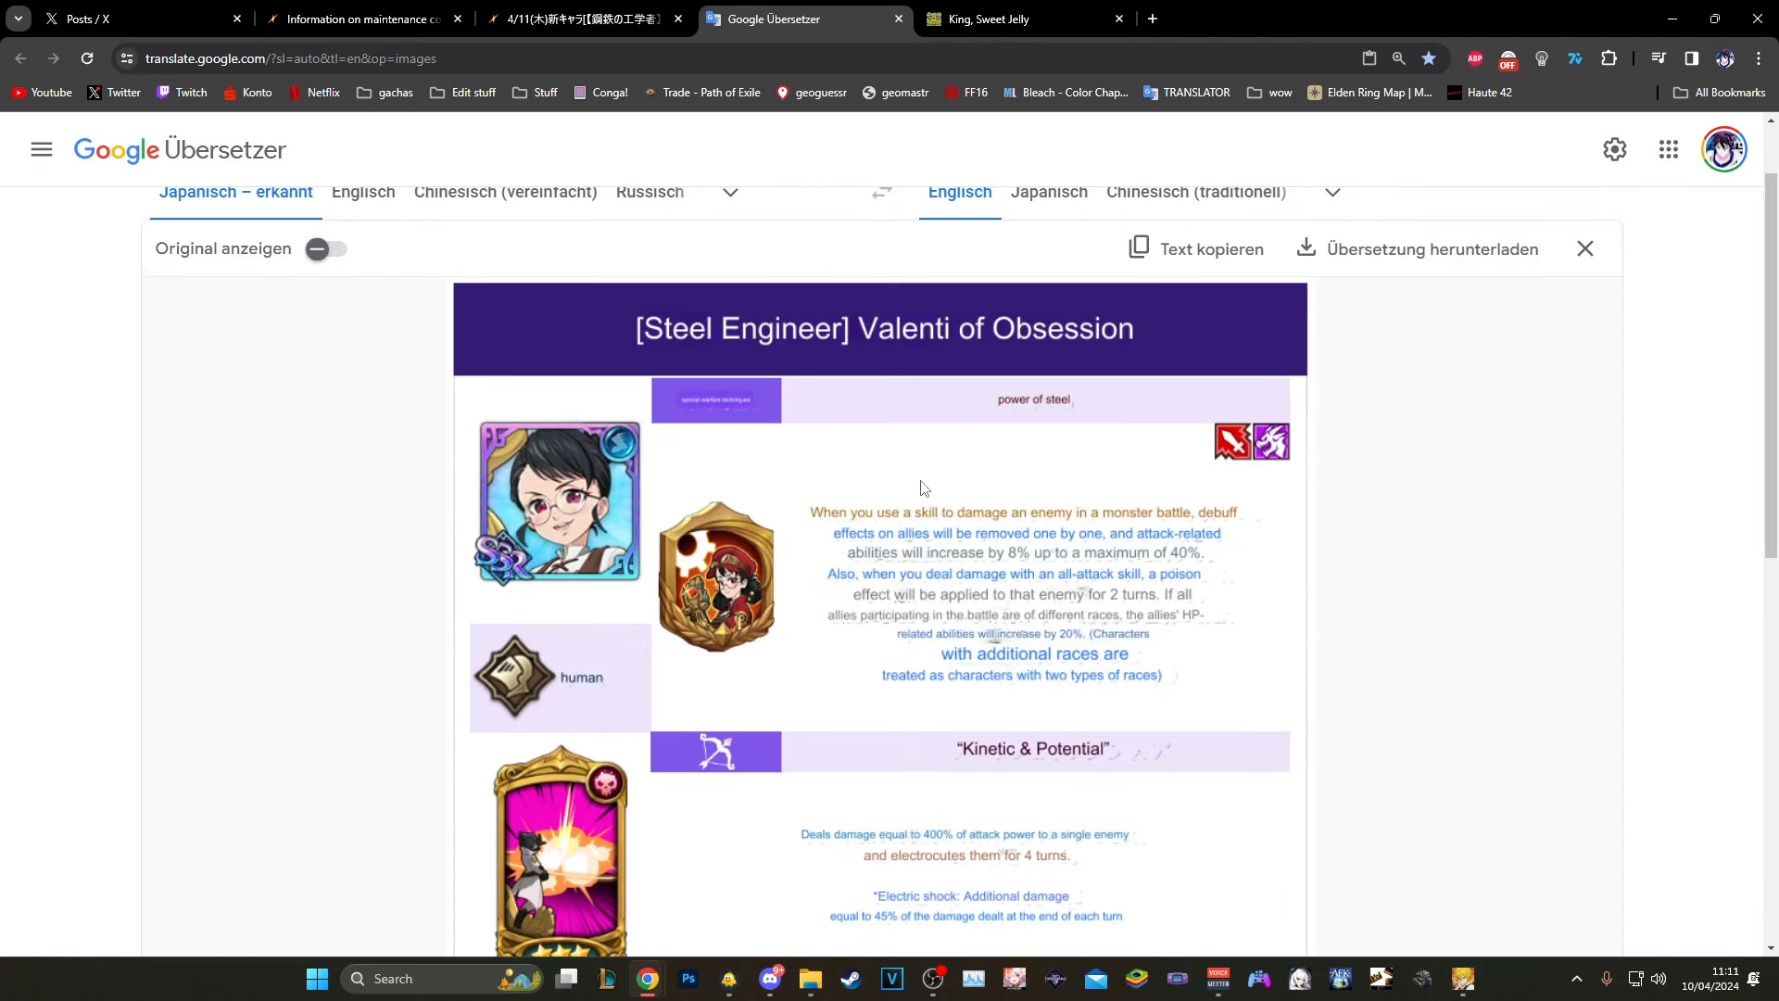
scroll(down, 3)
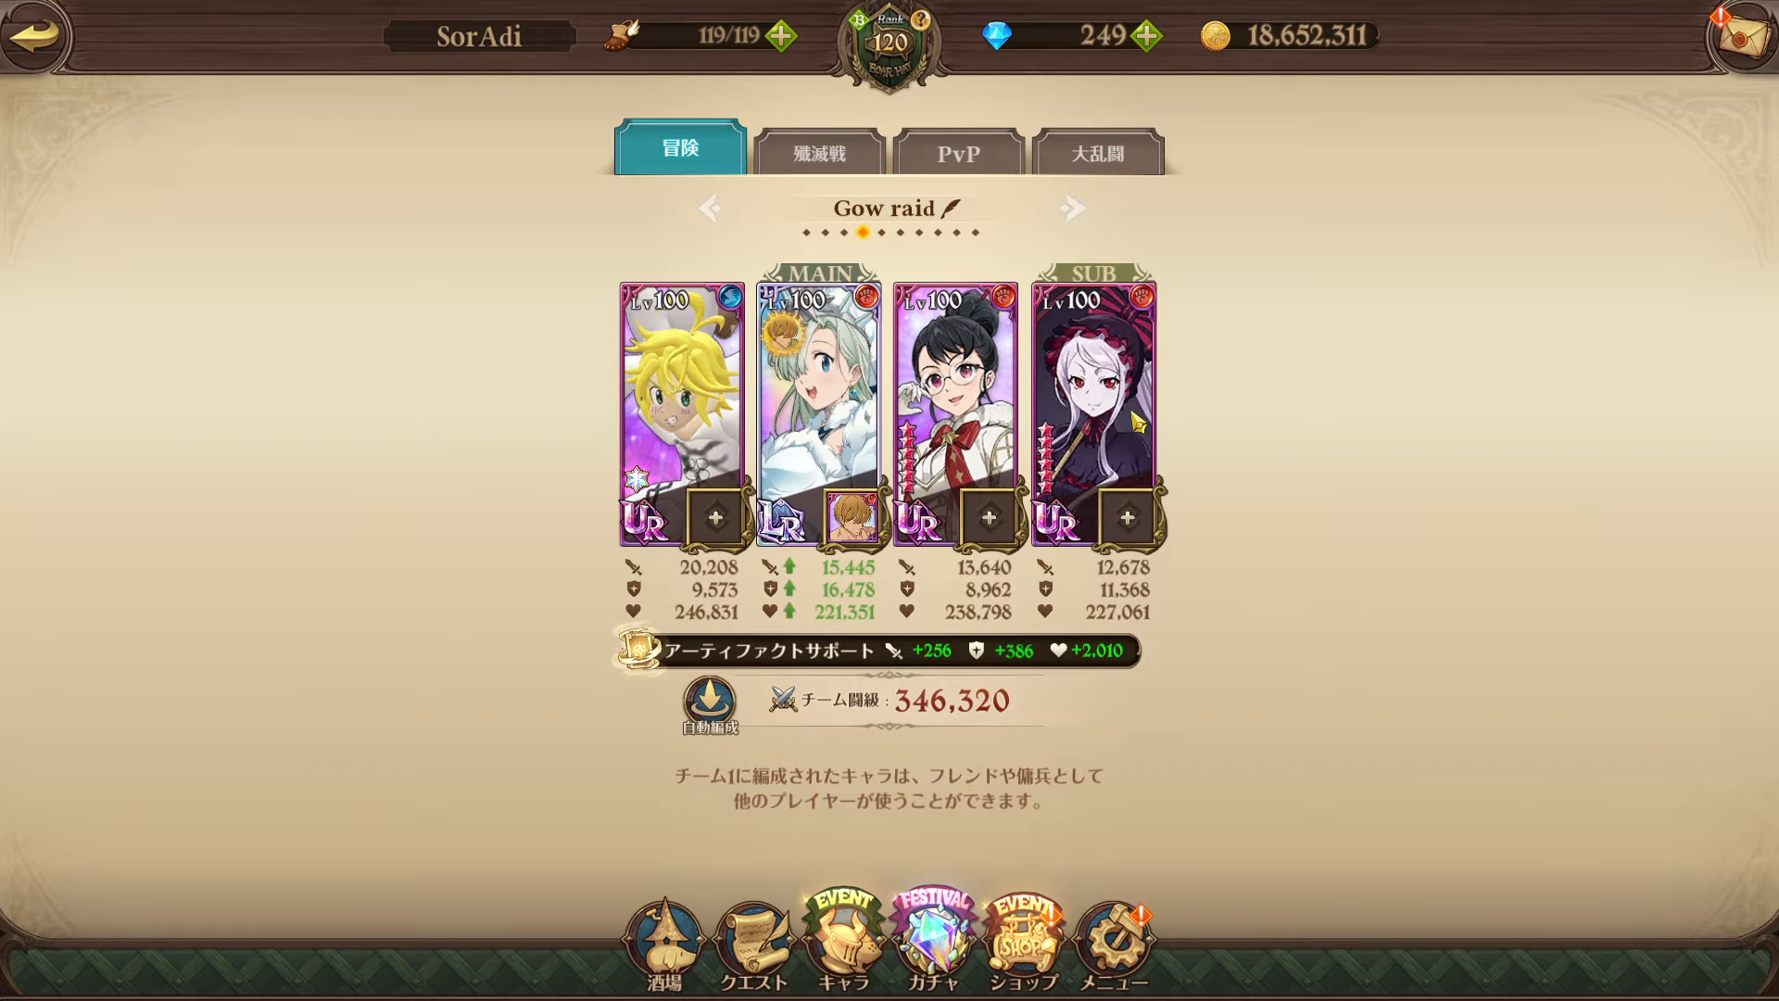
Swap the LR Fairy character into the Gow raid team's sub slot, raising power to 368,289
click(1128, 514)
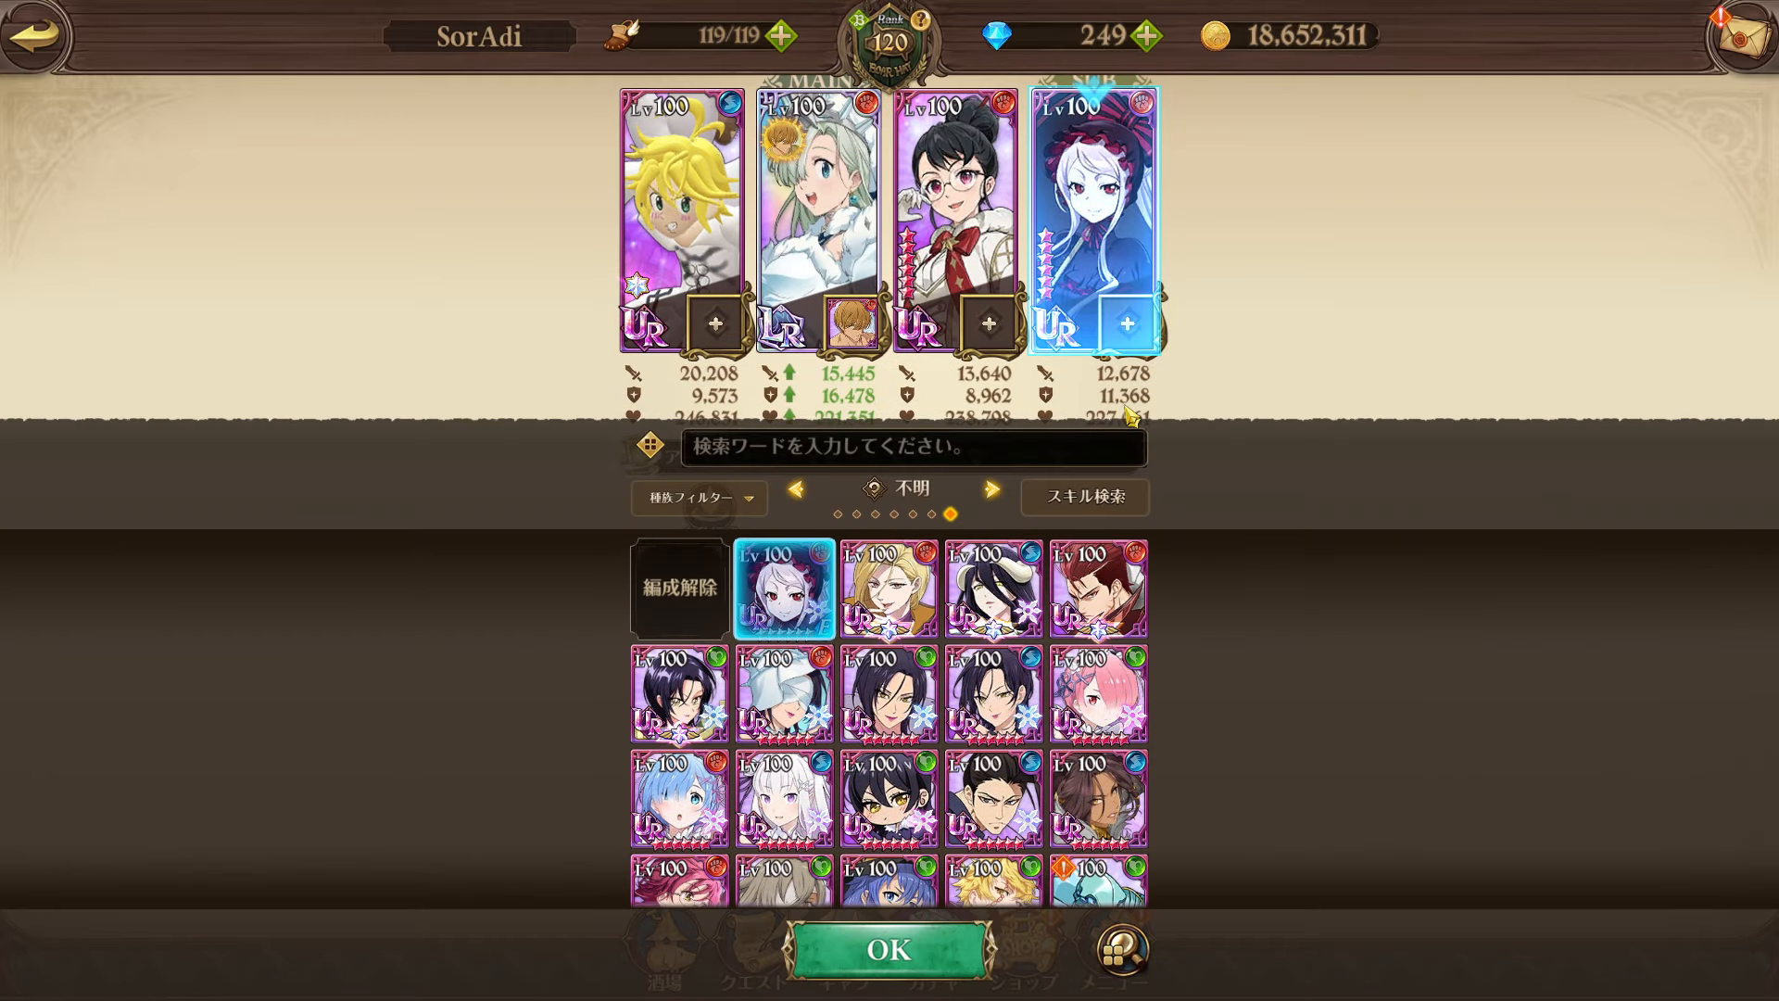
click(888, 950)
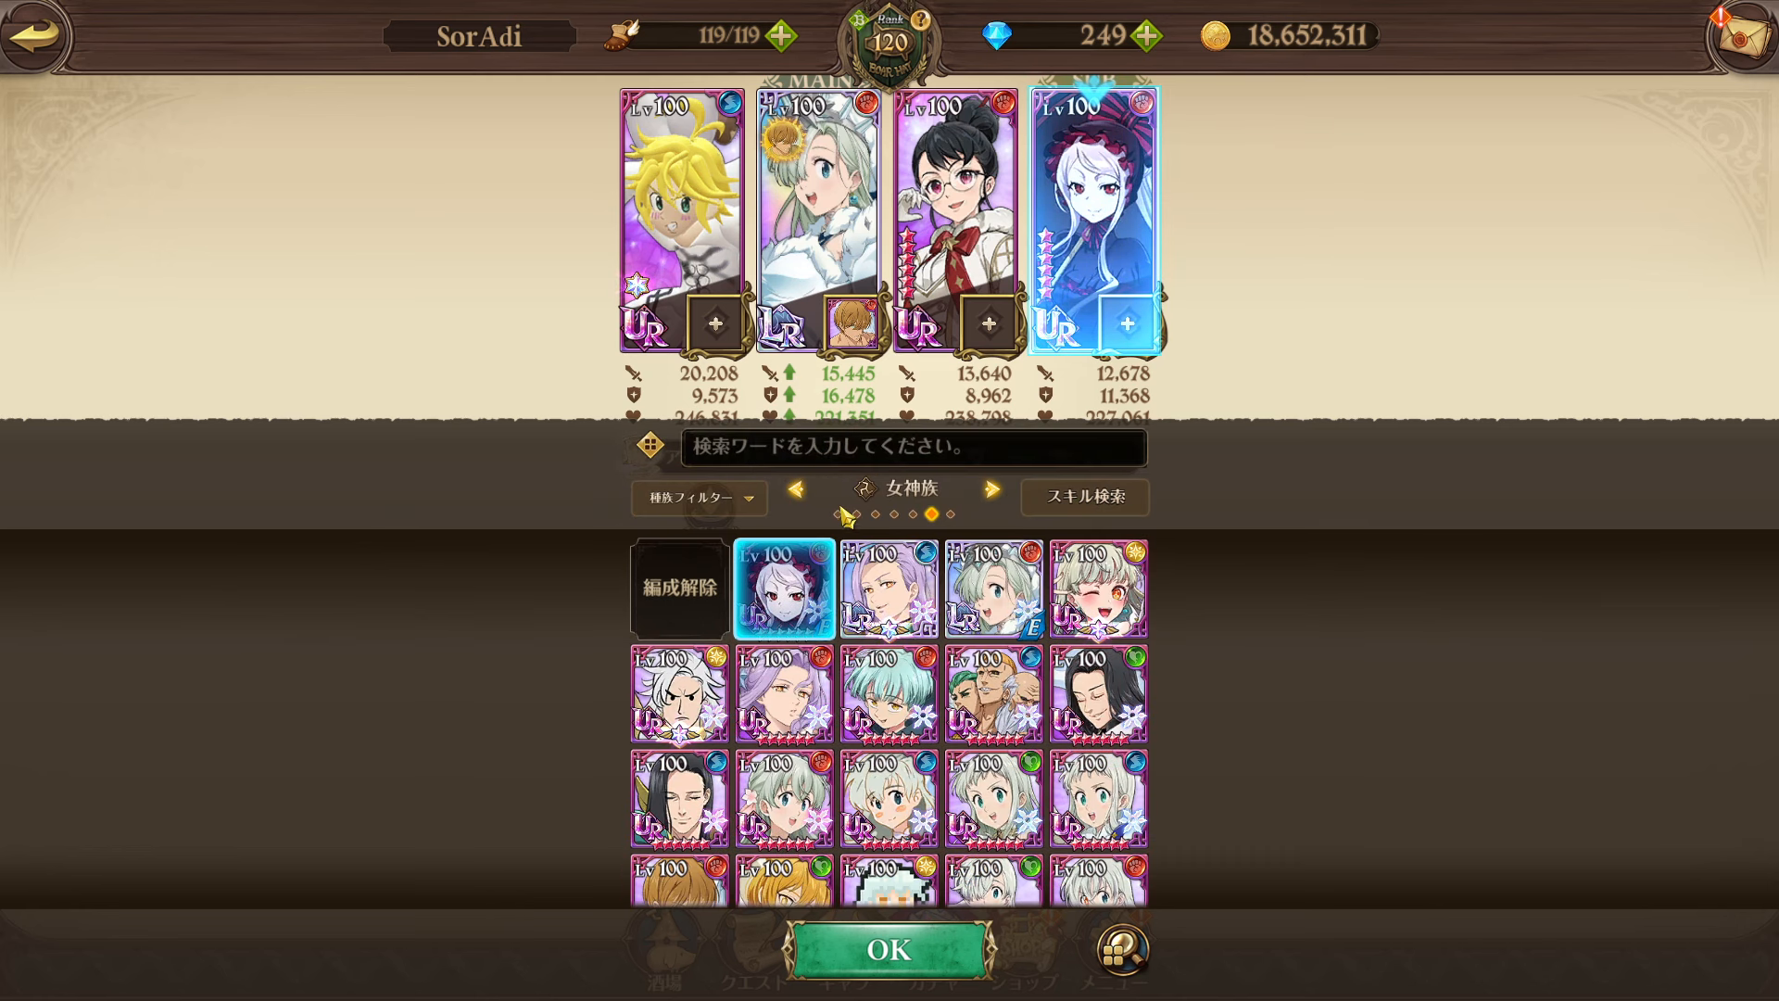
click(991, 490)
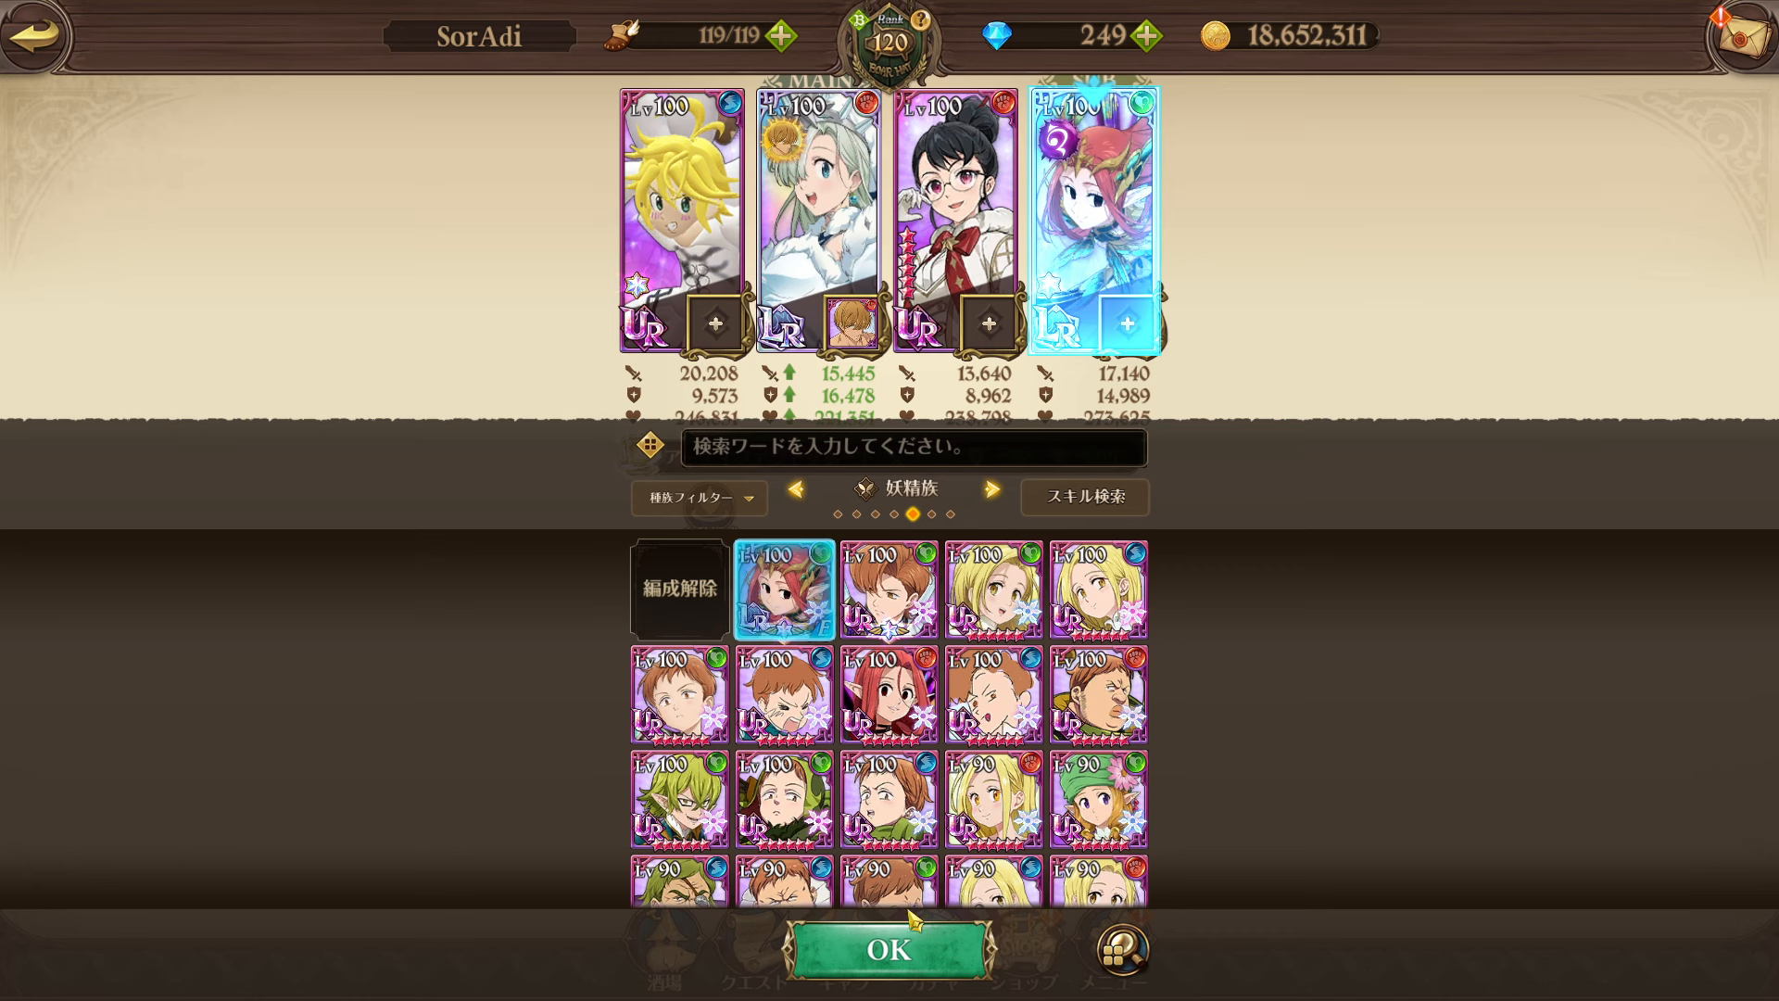
click(890, 951)
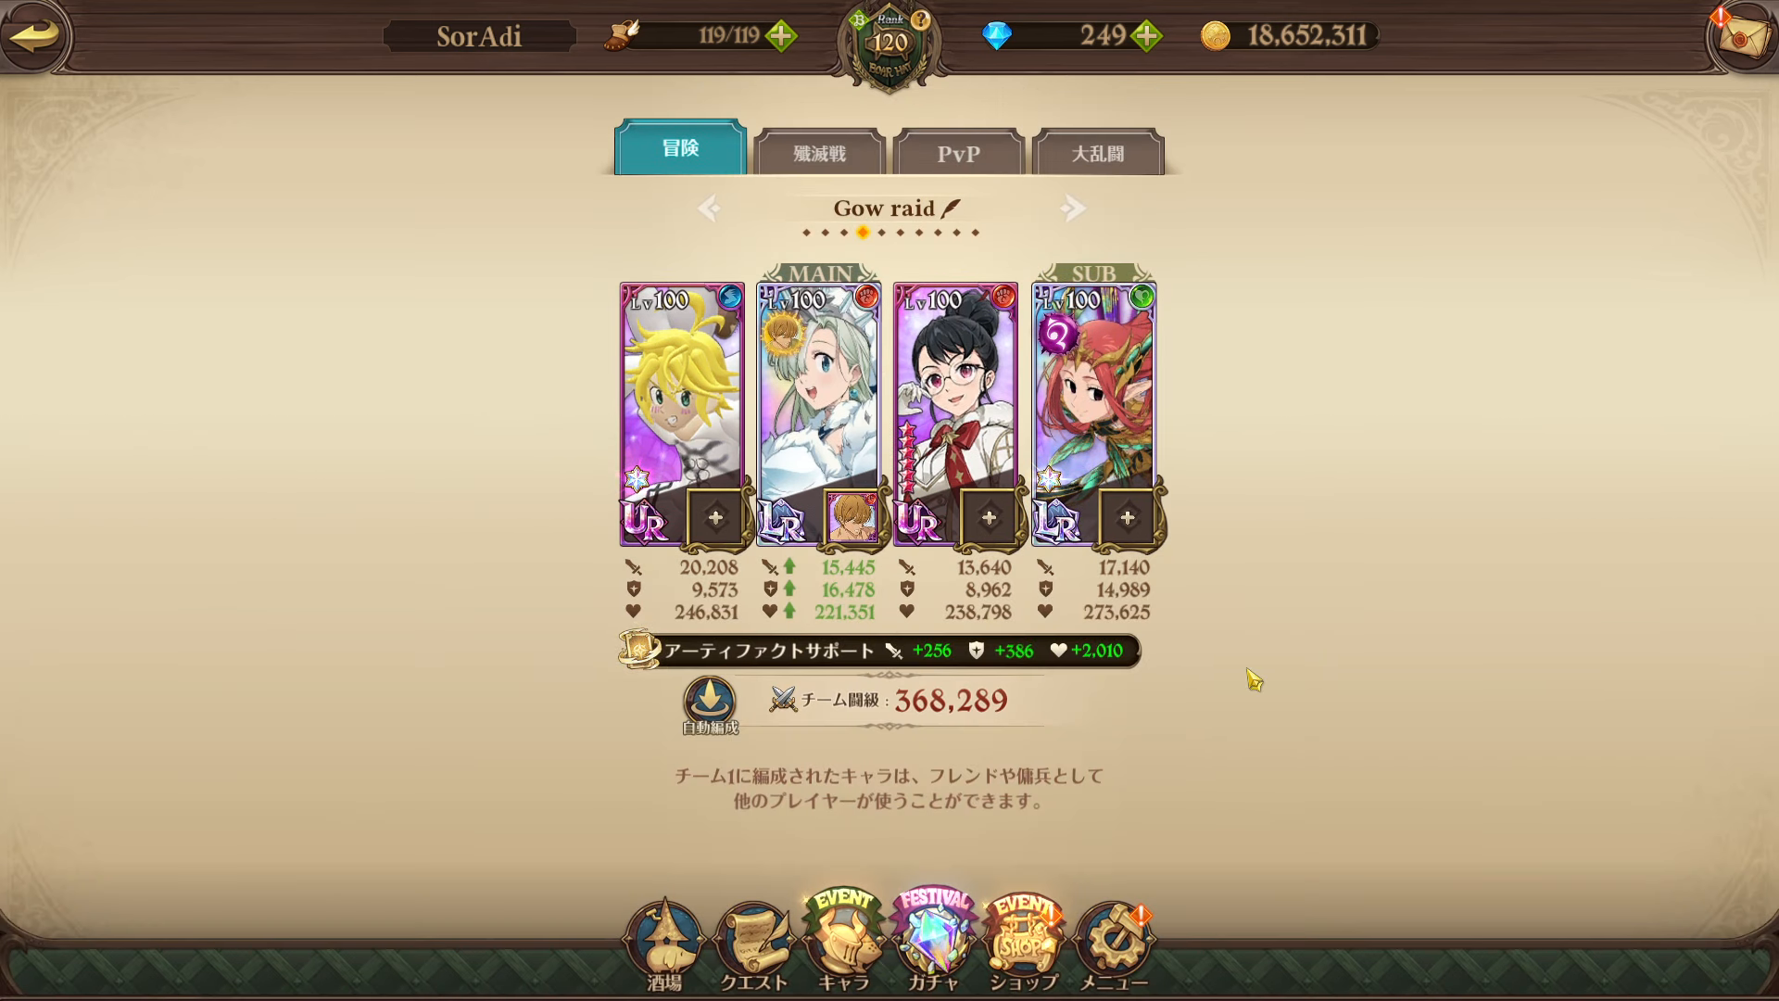
mouse_move(1260, 613)
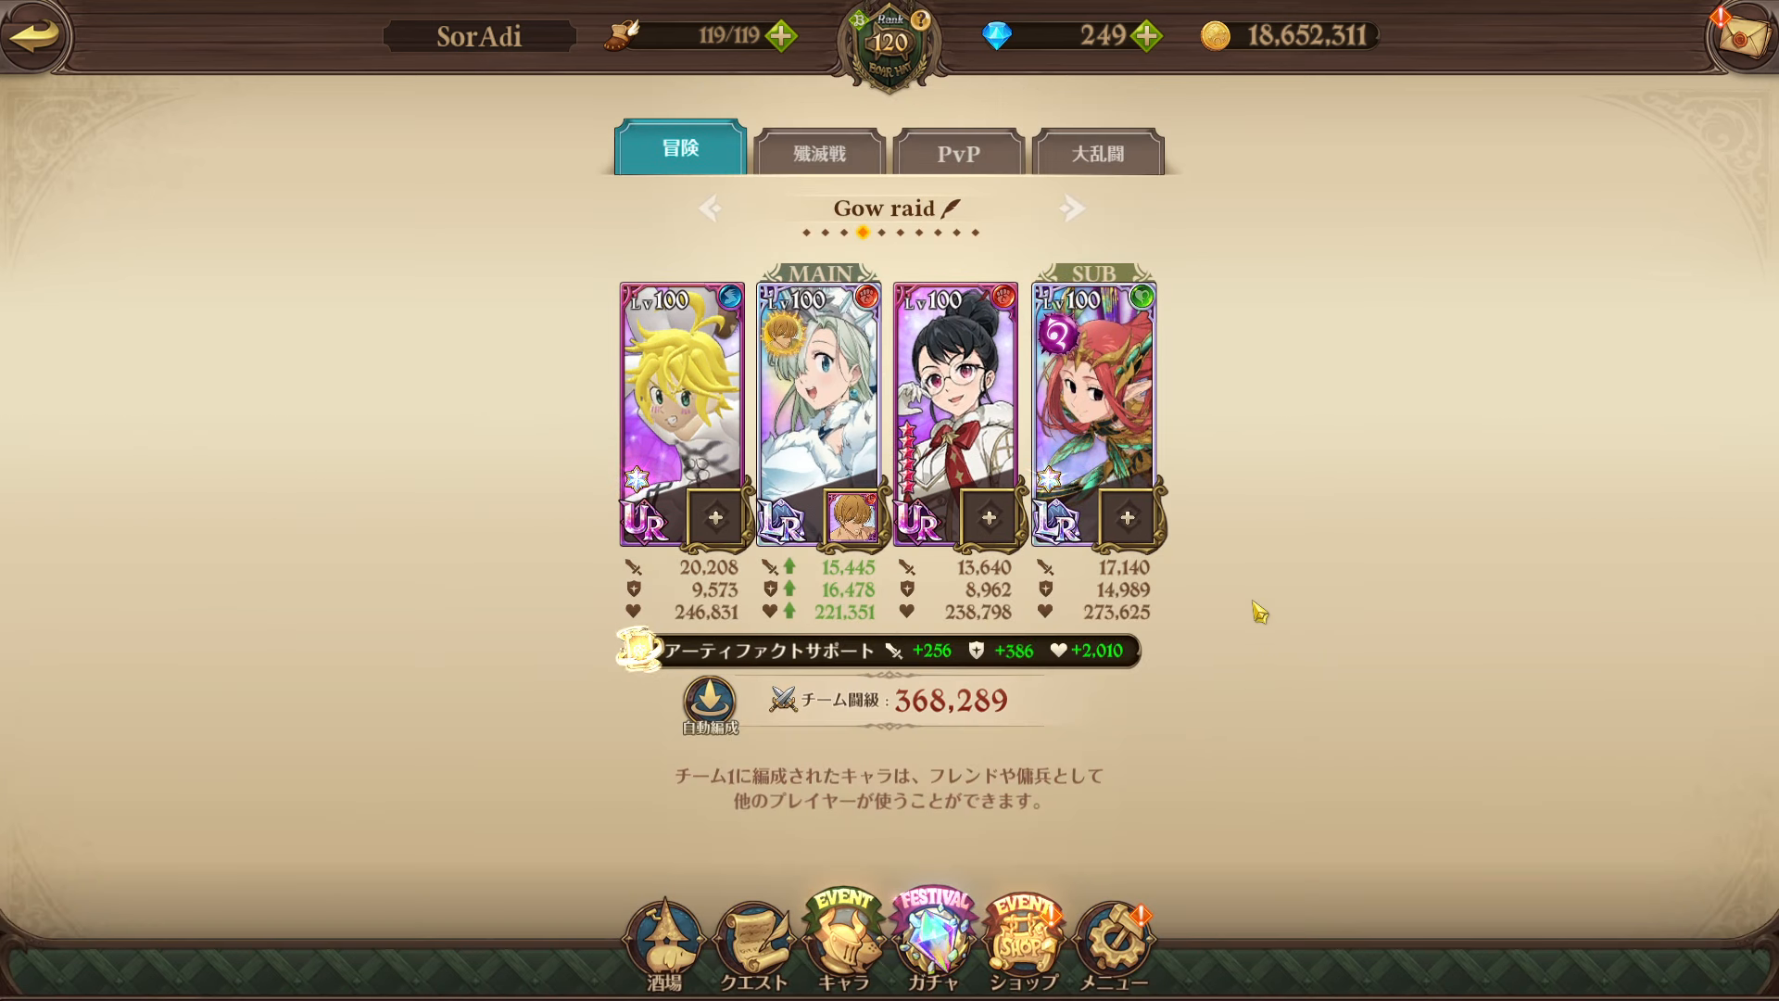
mouse_move(1269, 597)
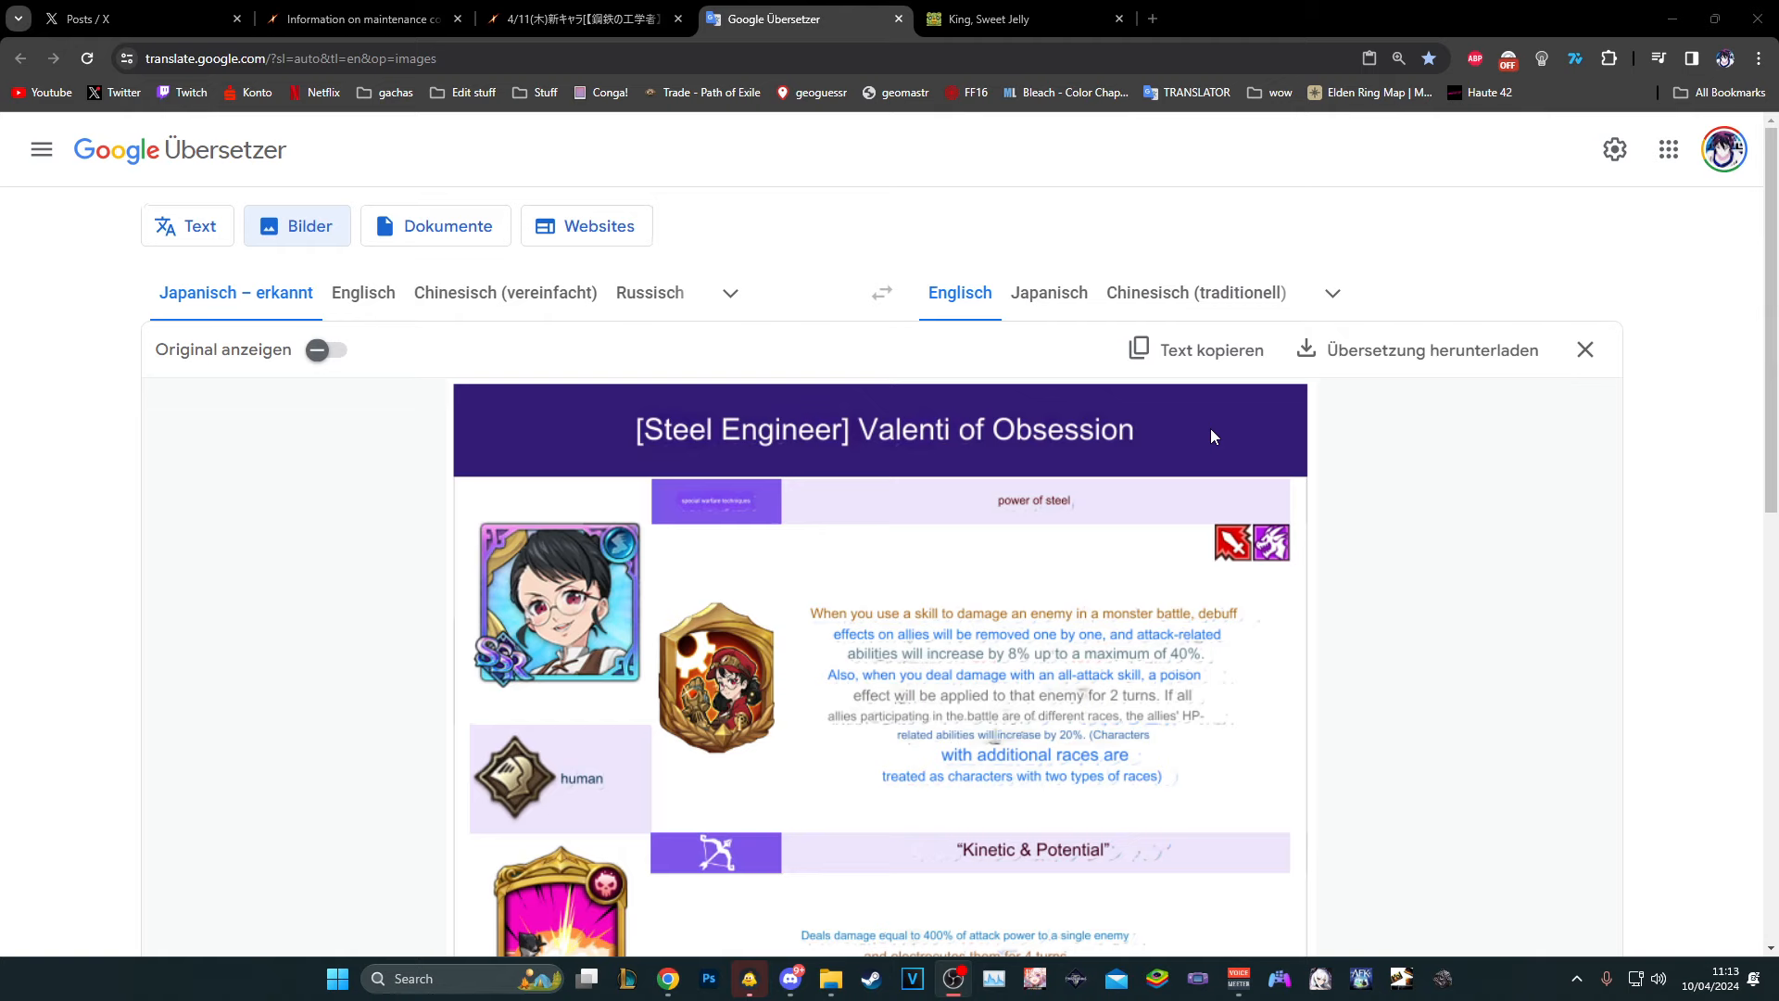
Scroll Valenti of Obsession's translated skill card down to Event Horizon and back to the passive
scroll(down, 3)
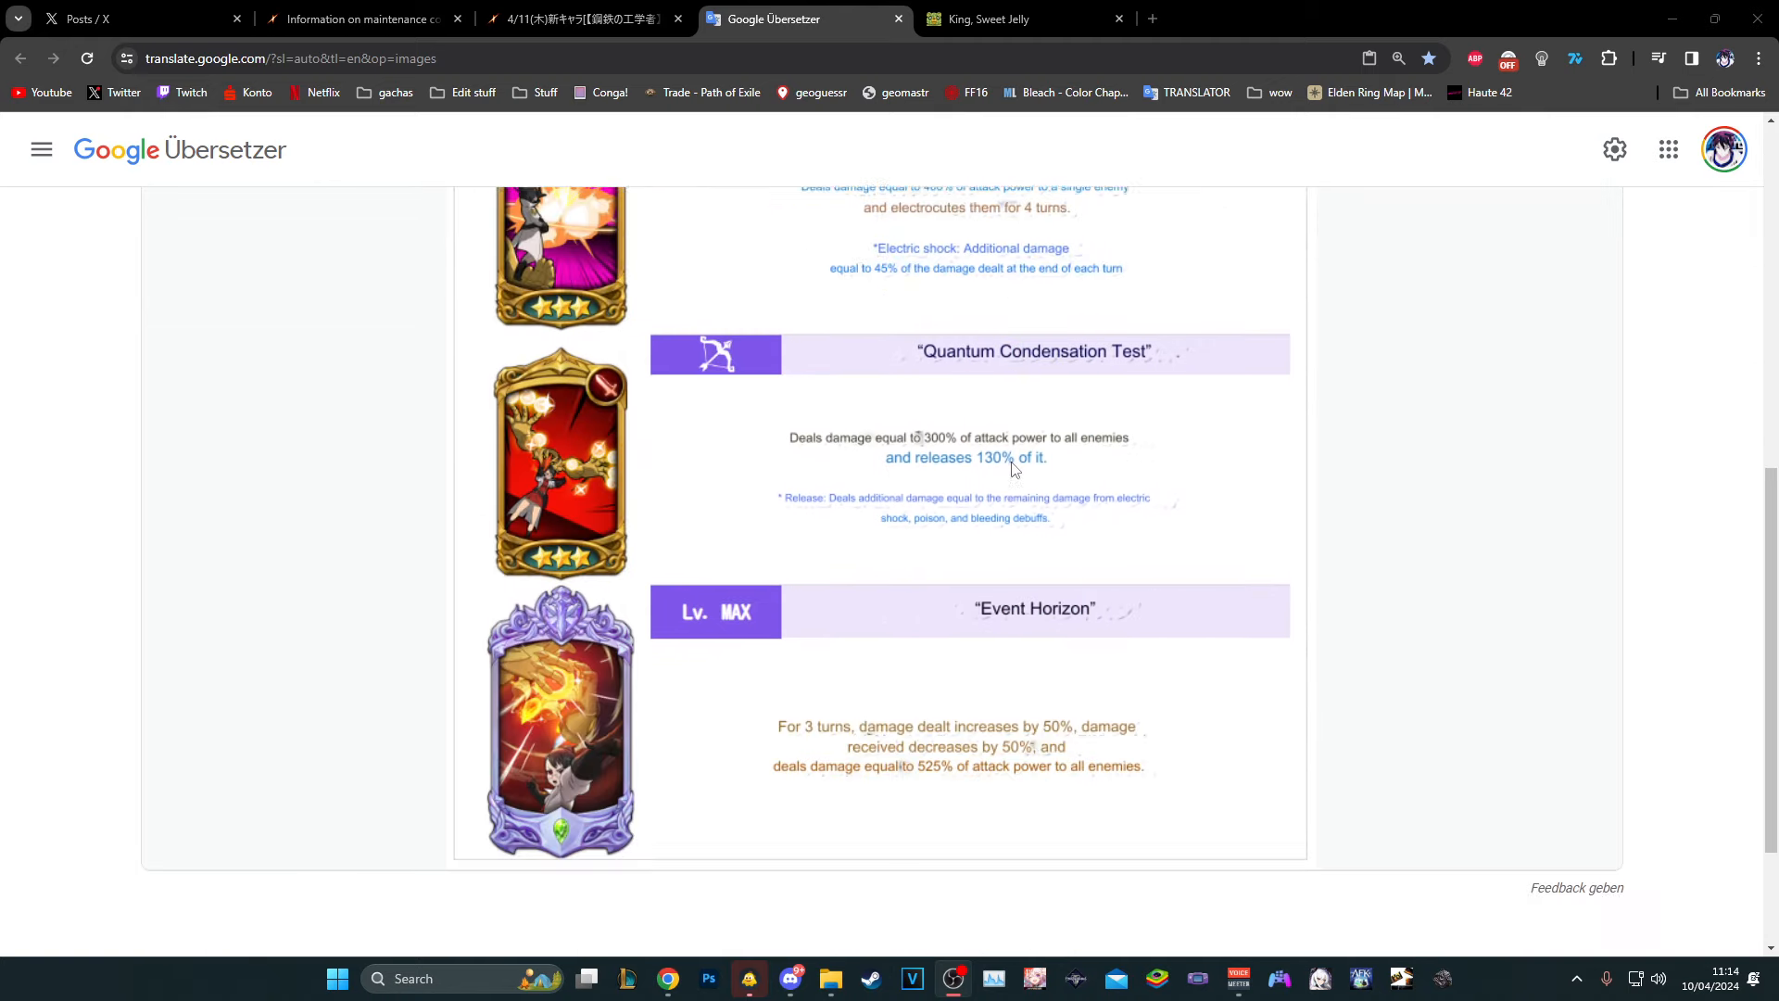
scroll(down, 3)
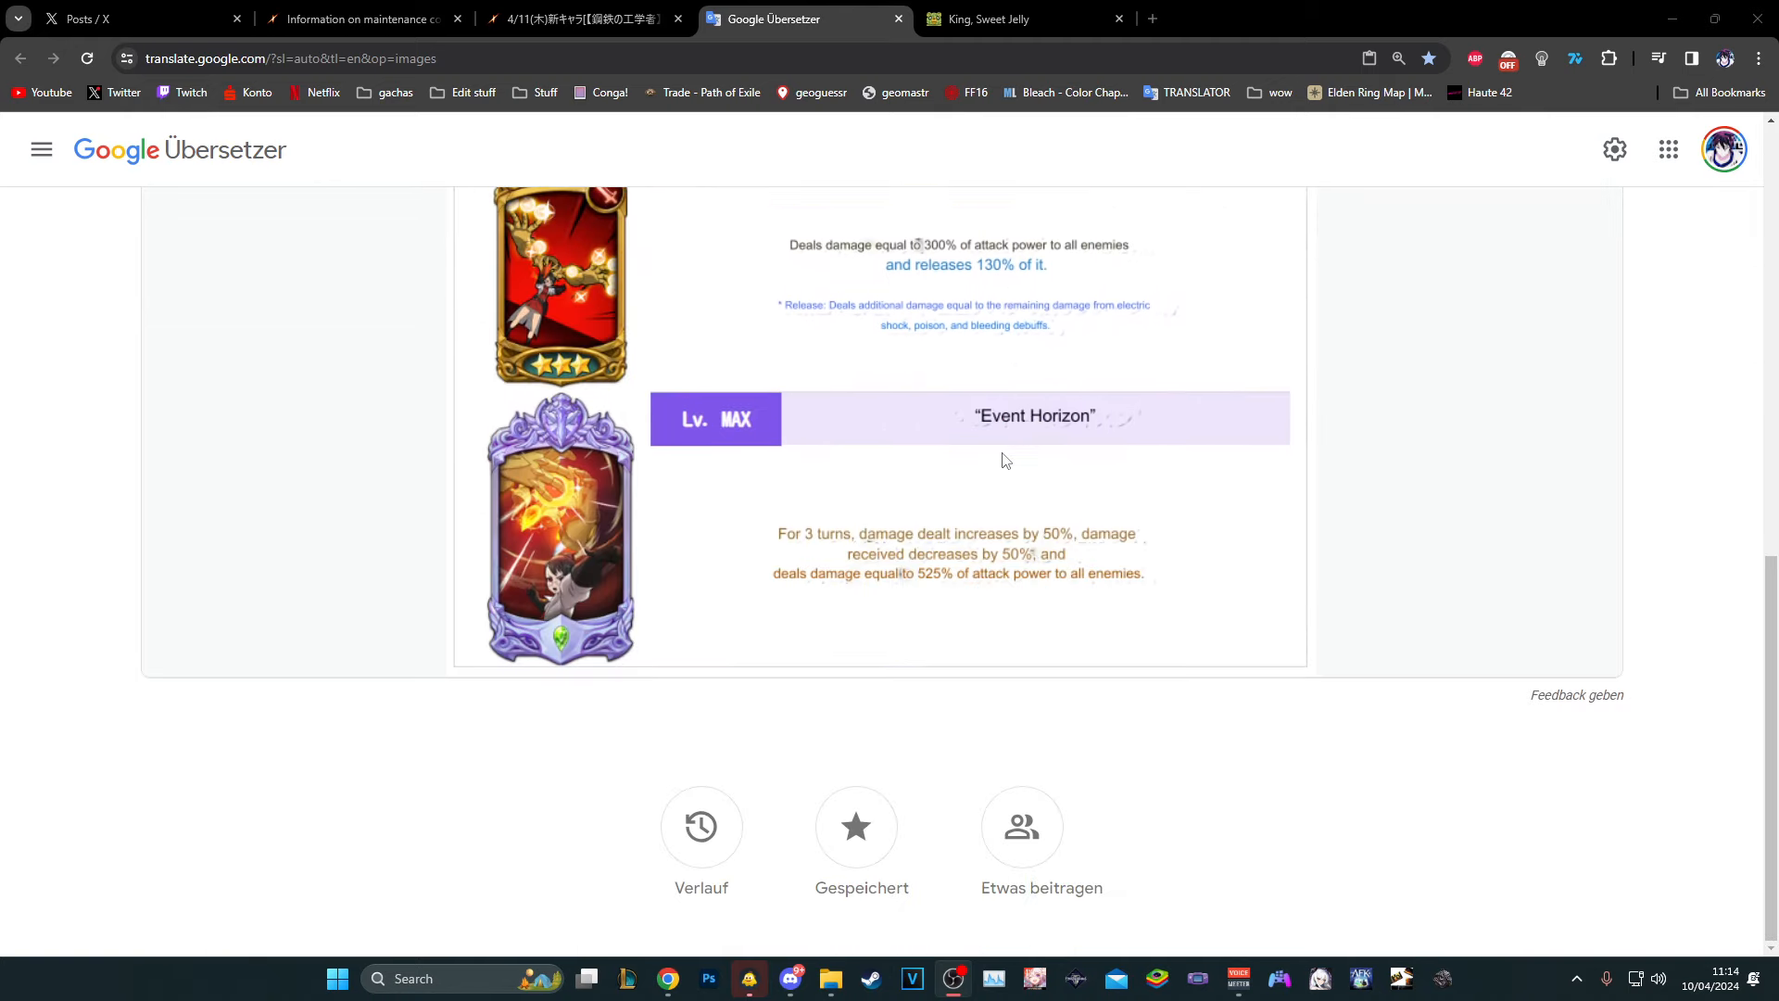
mouse_move(981, 436)
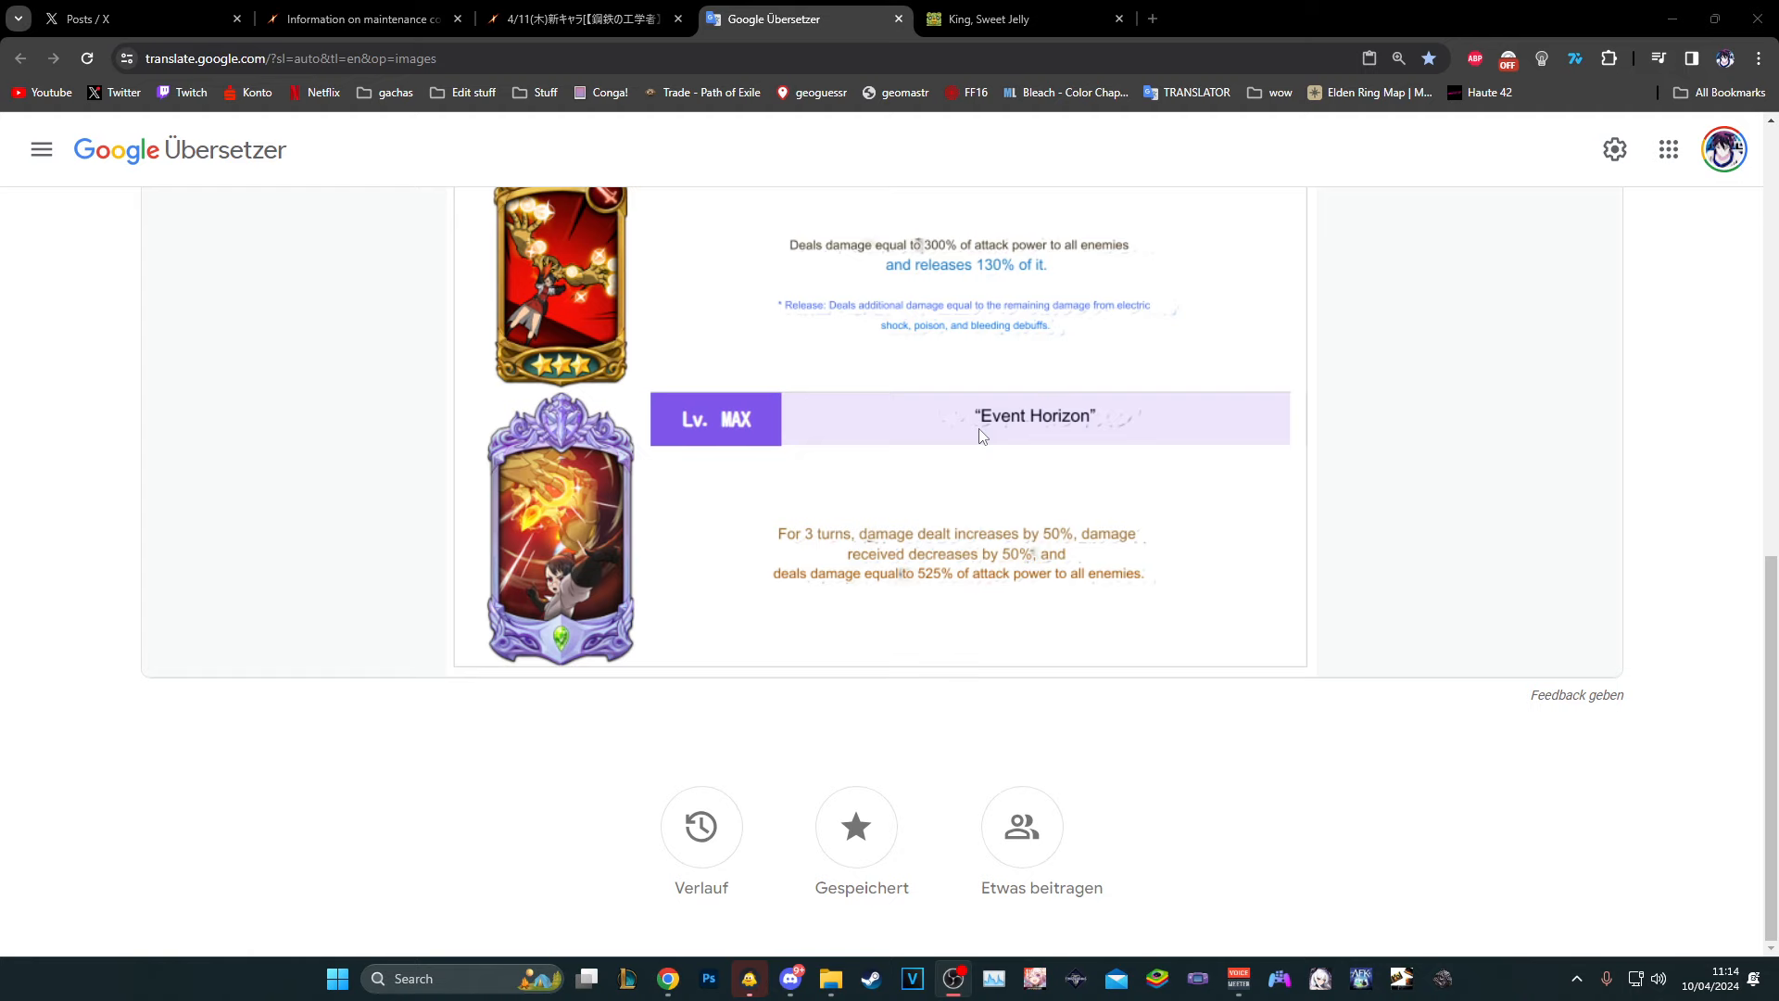
scroll(up, 3)
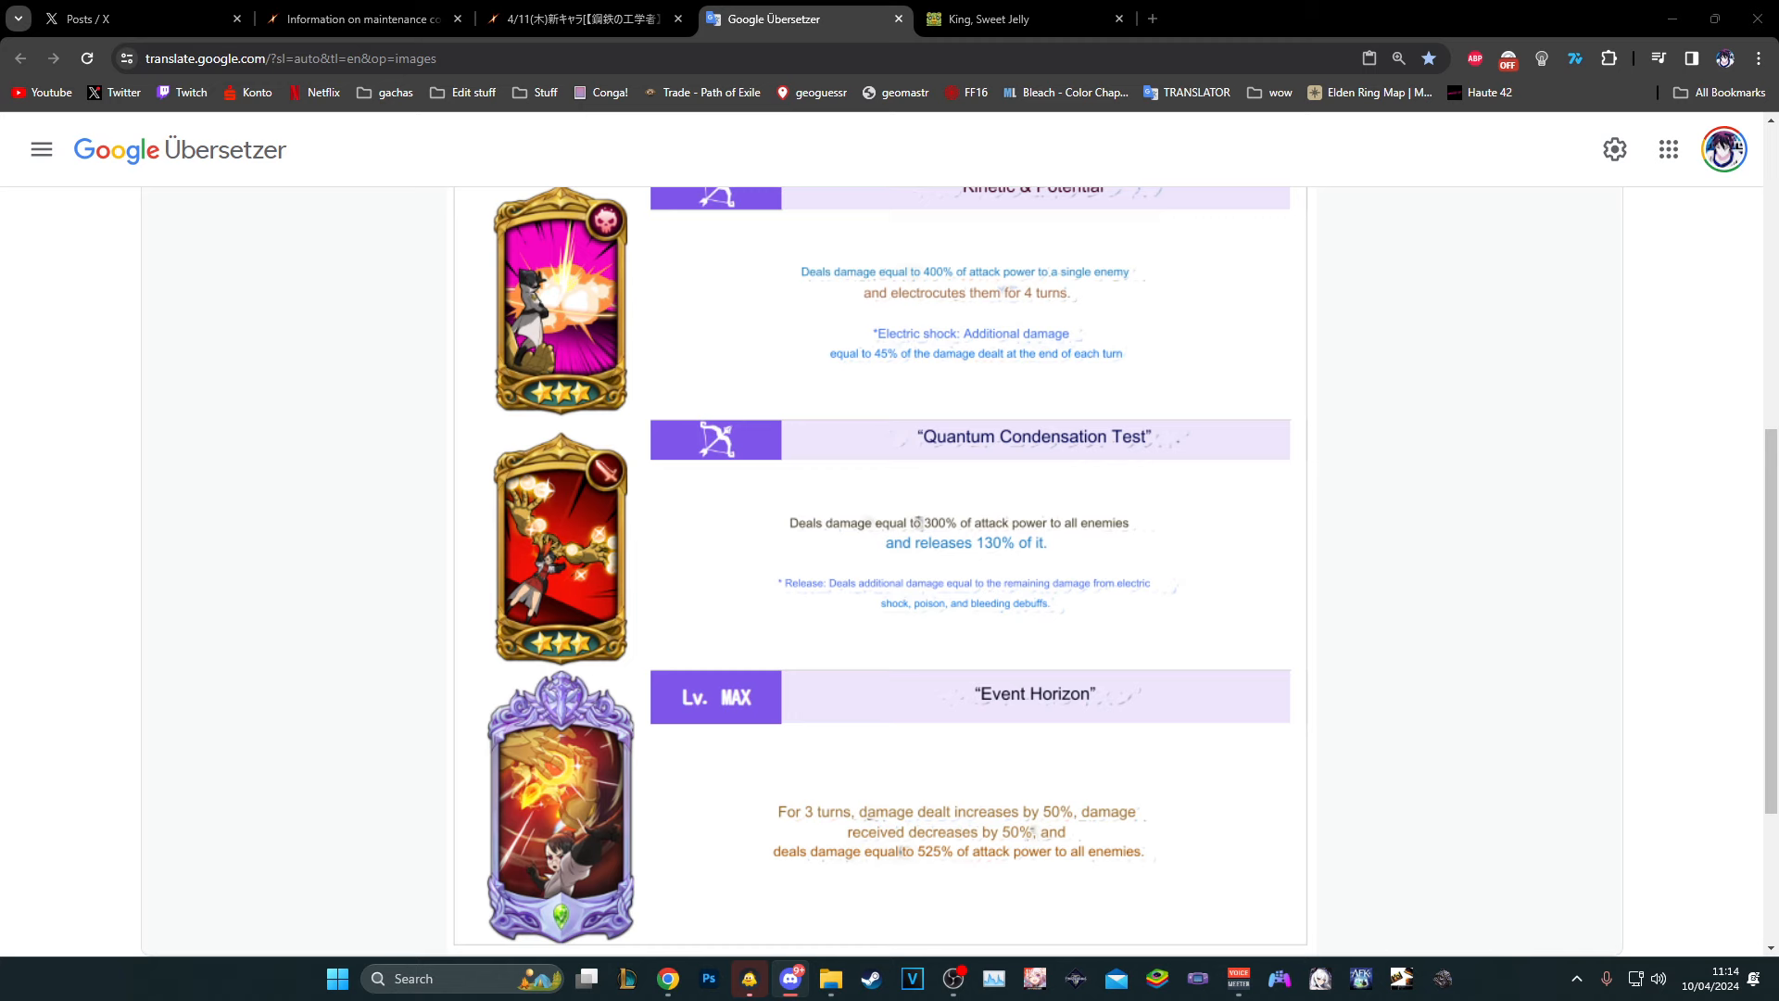
scroll(up, 3)
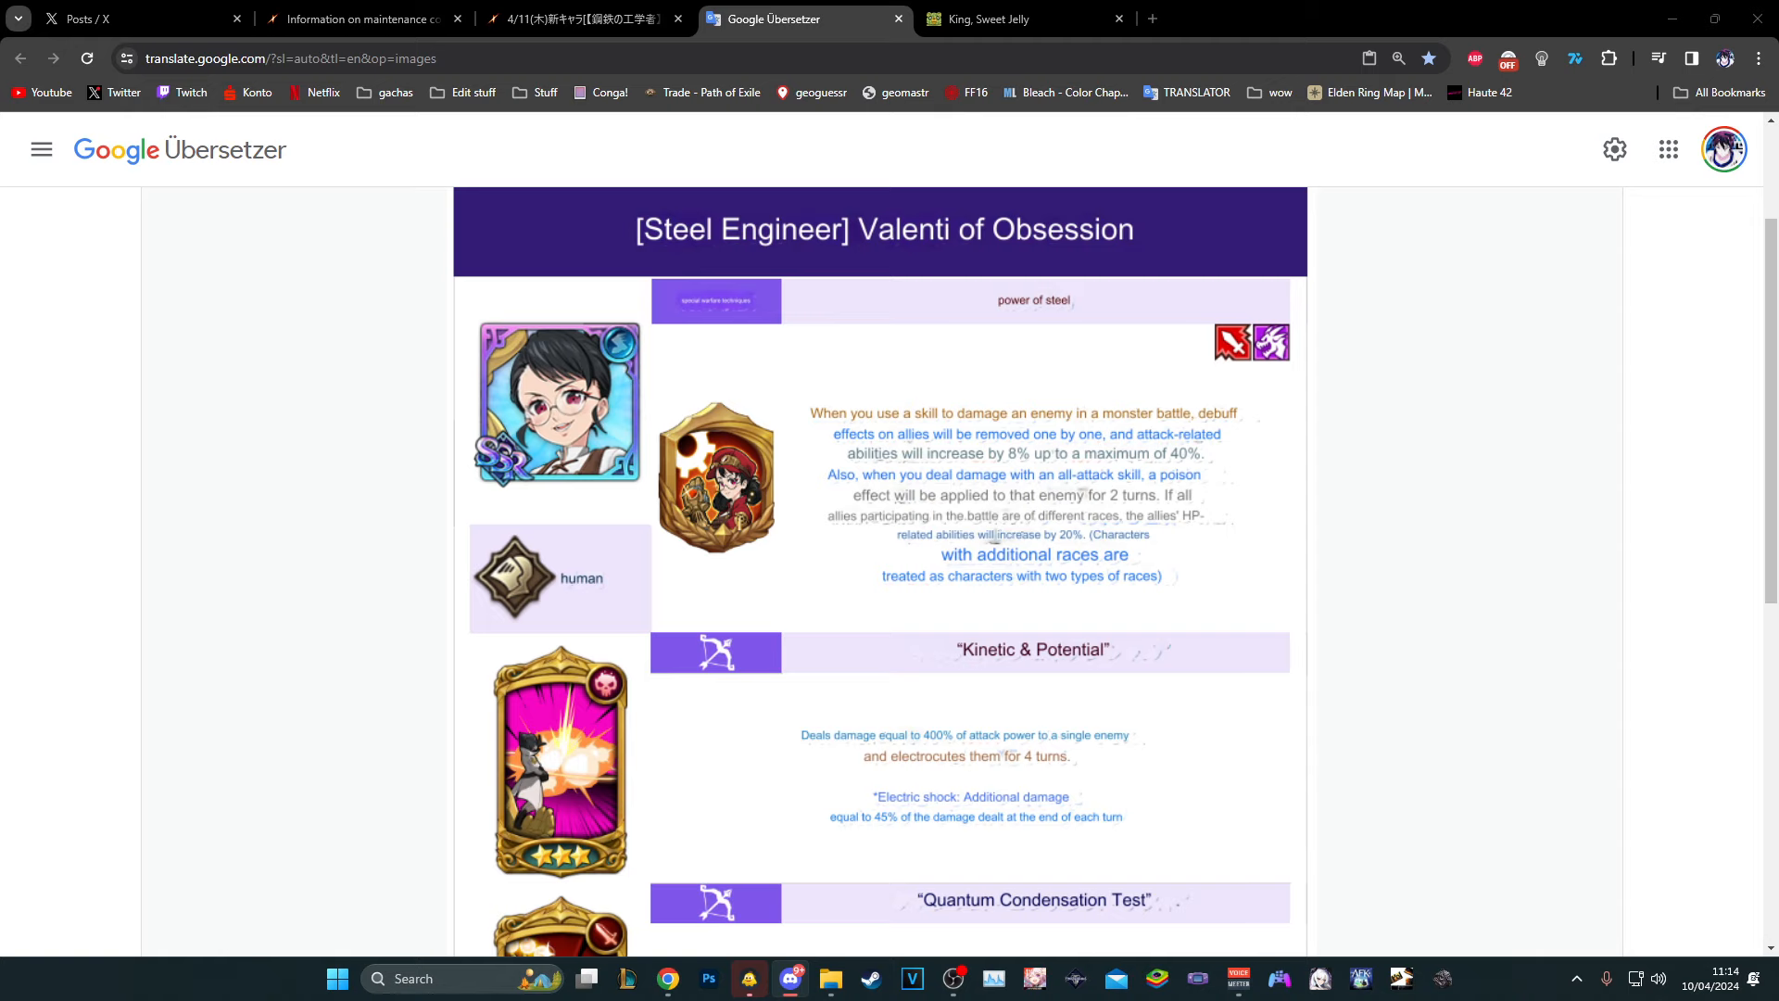
mouse_move(933, 435)
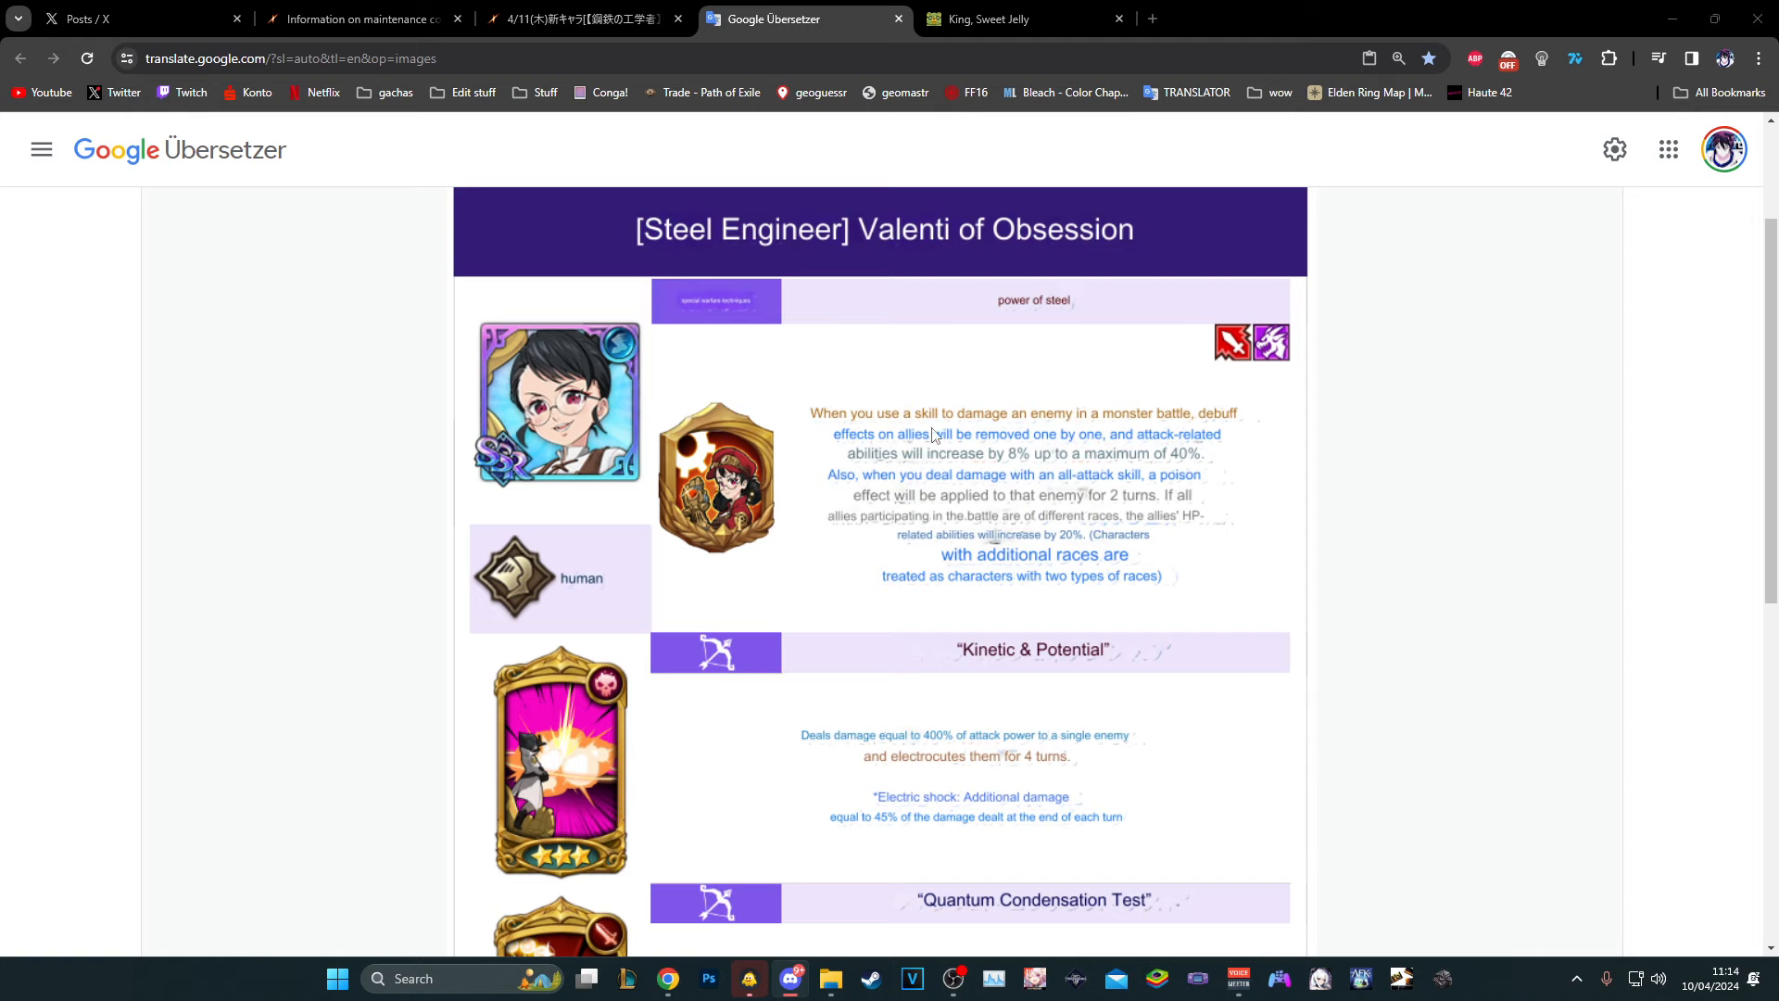
scroll(down, 3)
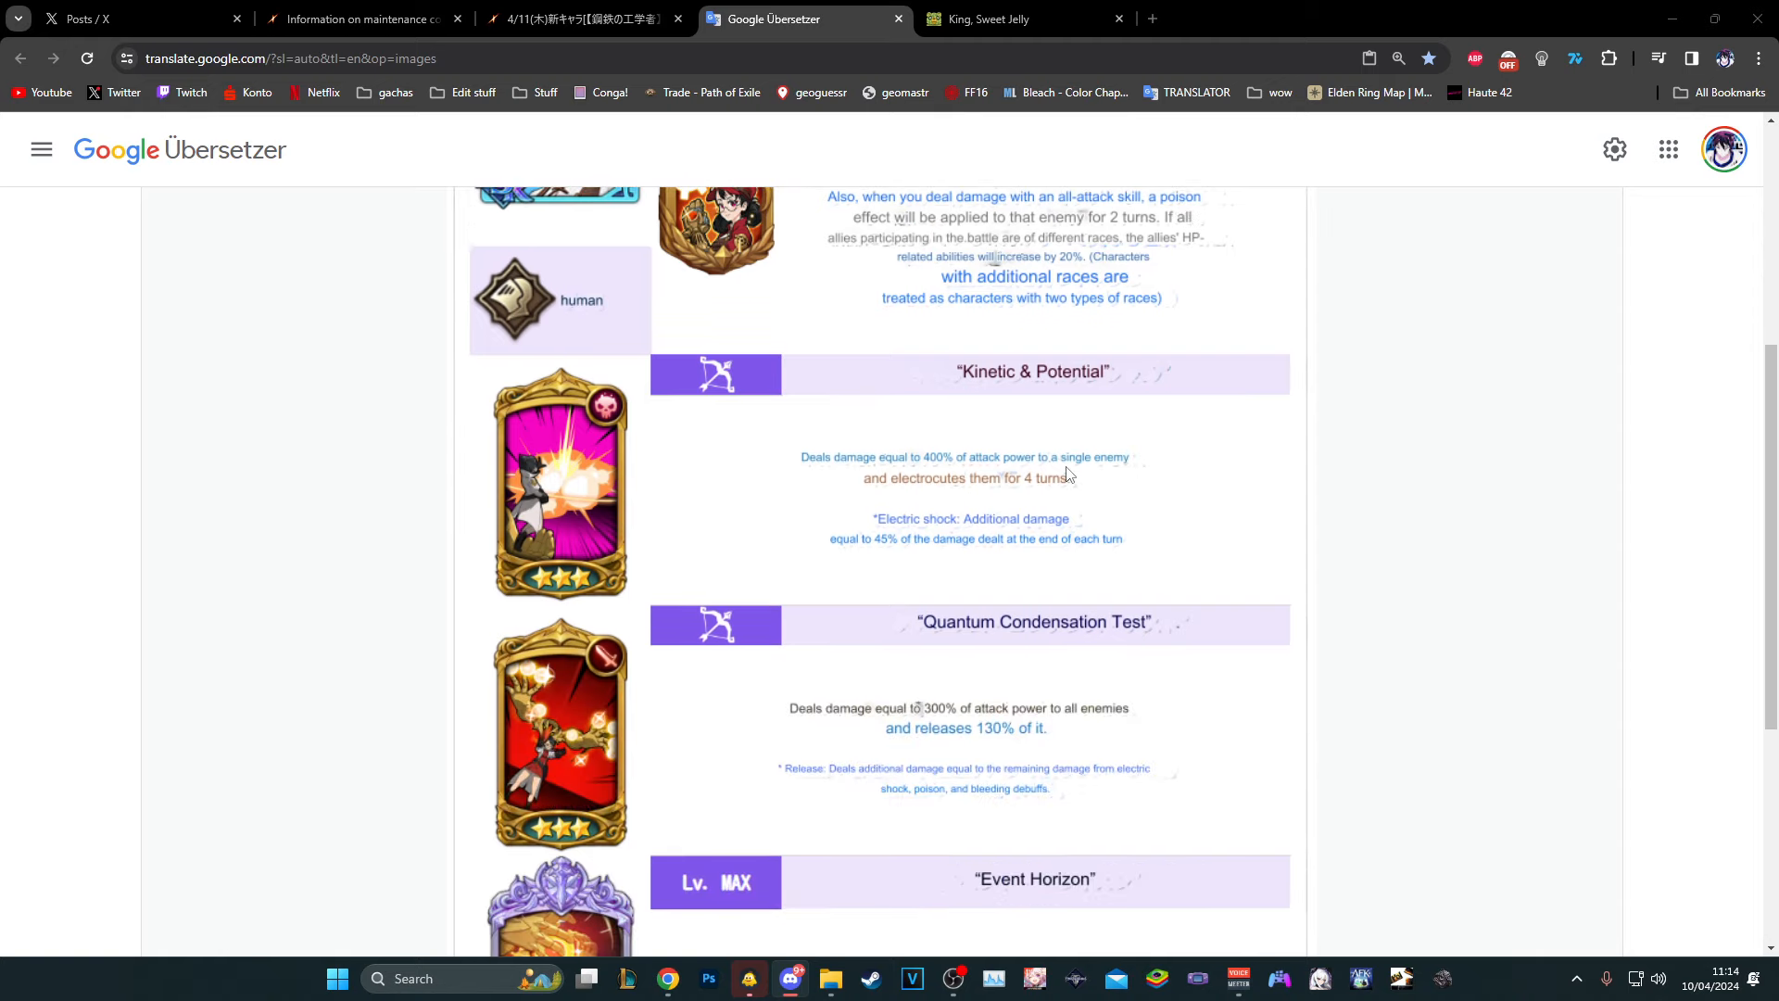
scroll(up, 3)
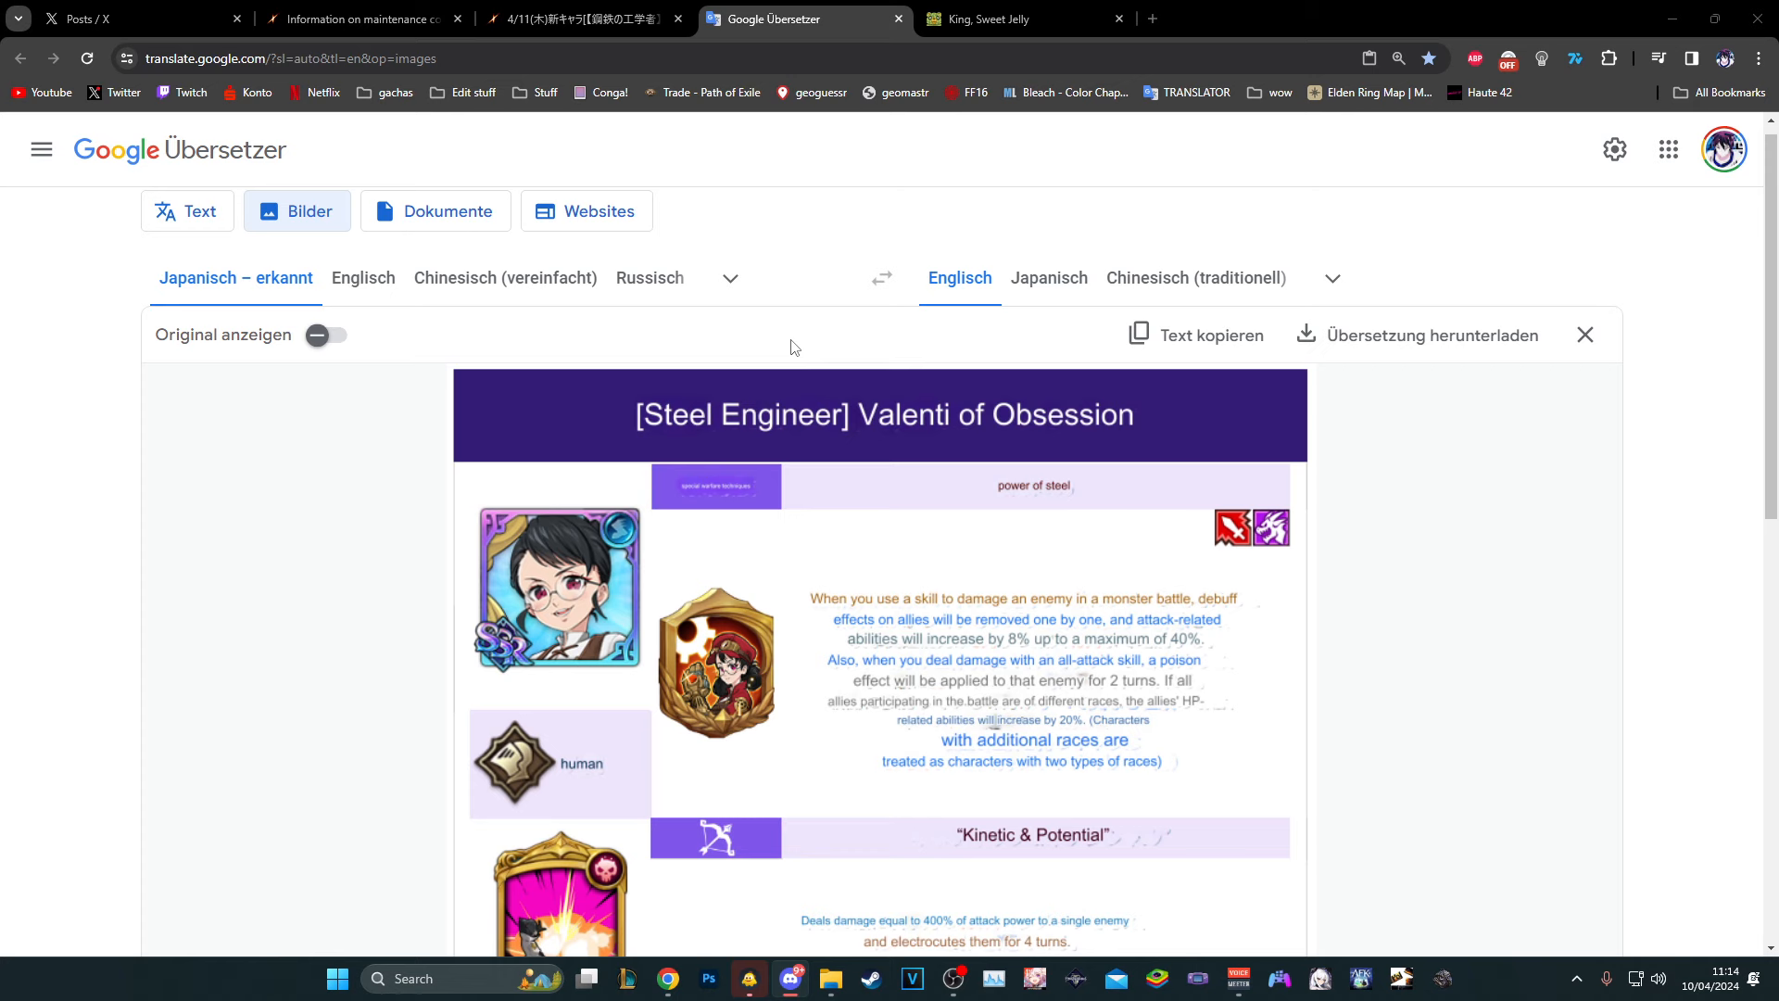
scroll(down, 3)
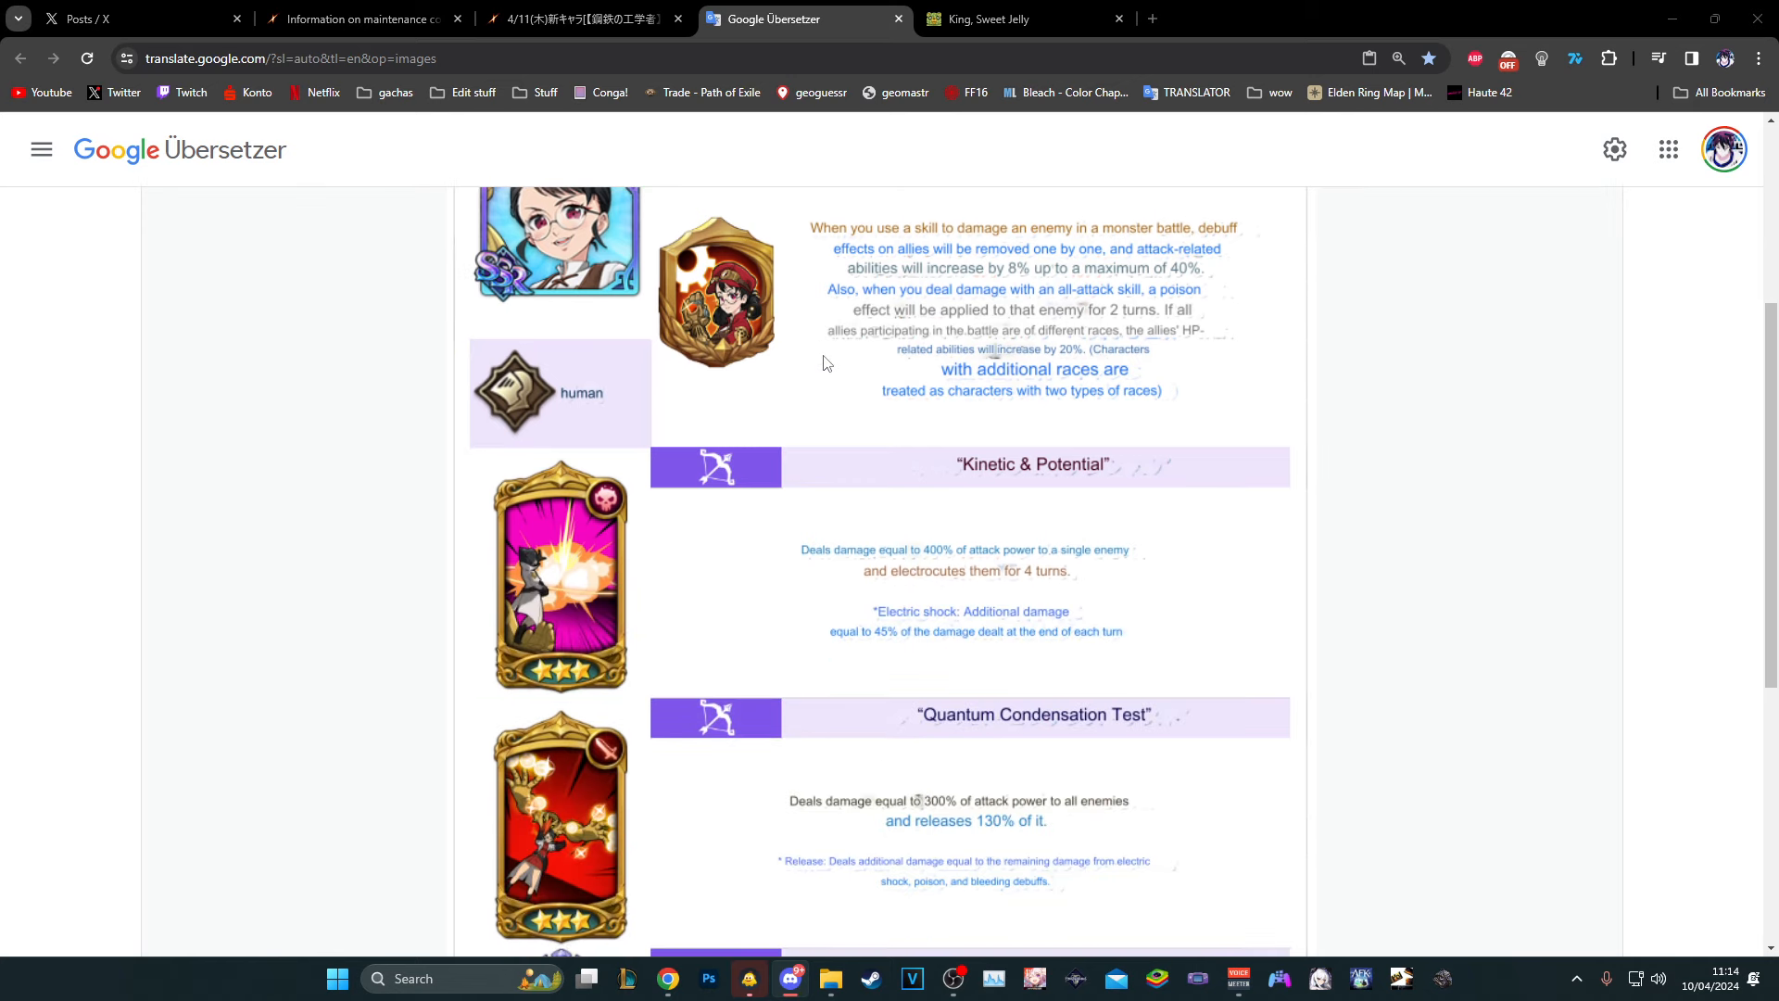
Return to the Valenti notice and read her skills, gacha lineup and mileage rewards
click(585, 18)
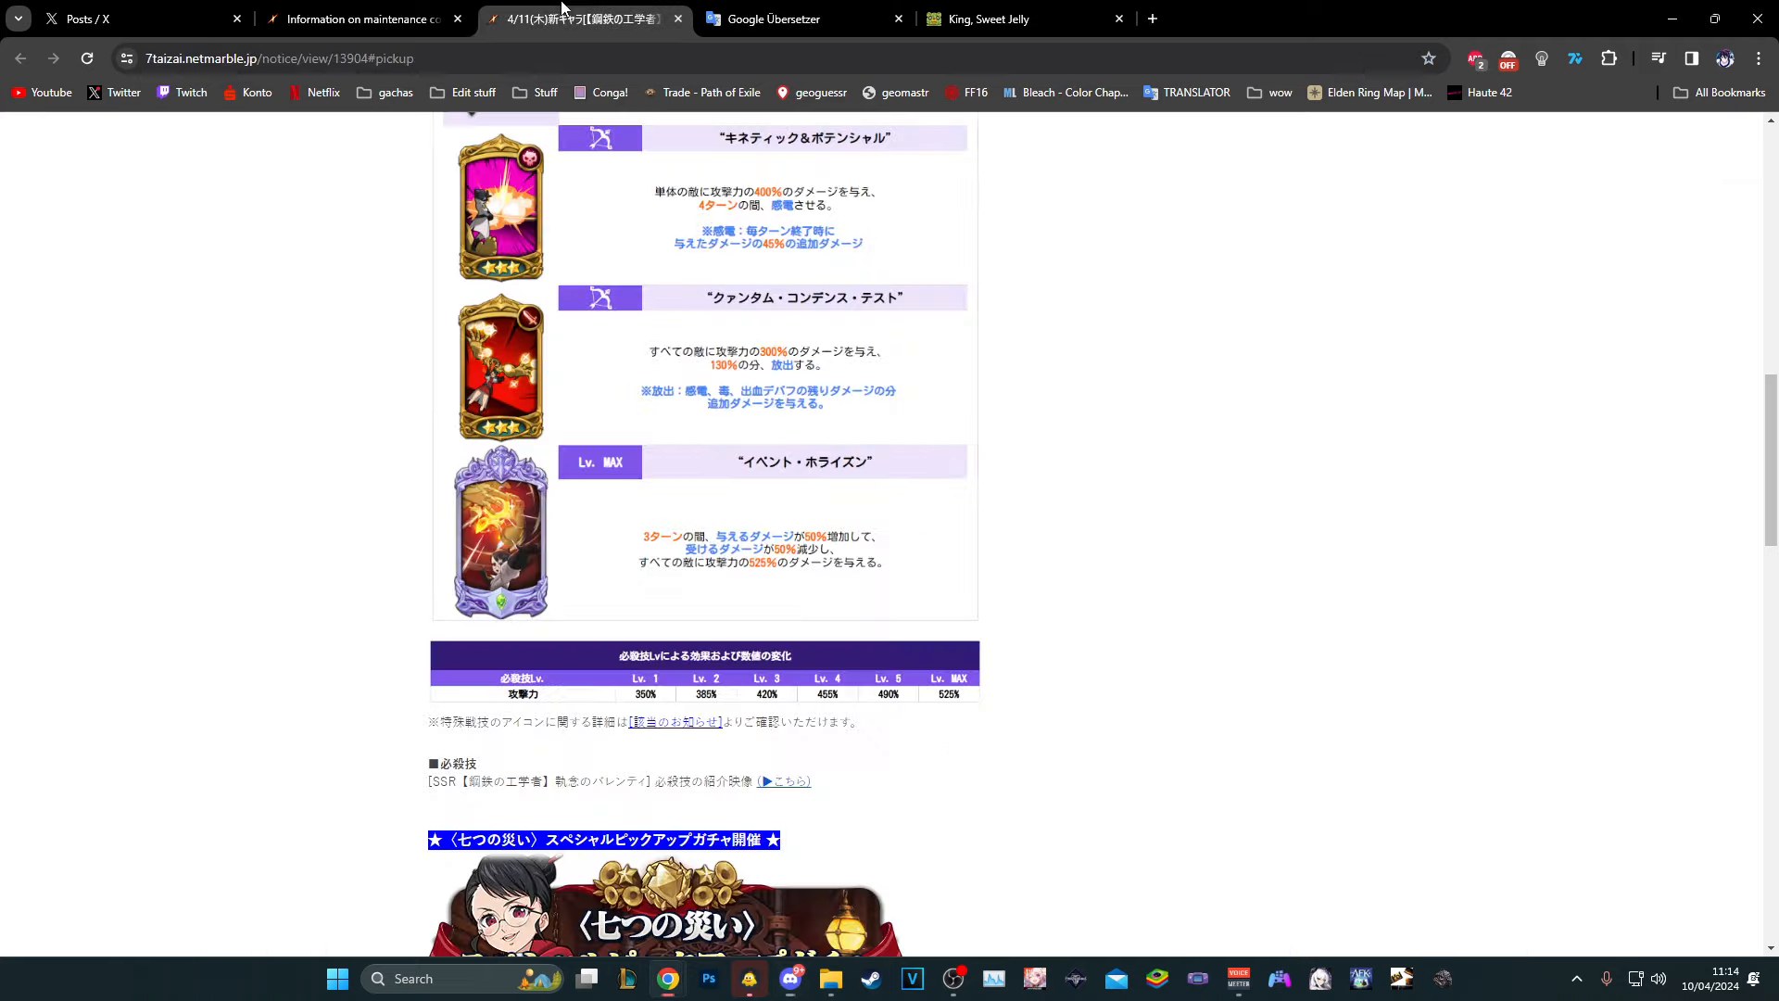
scroll(down, 3)
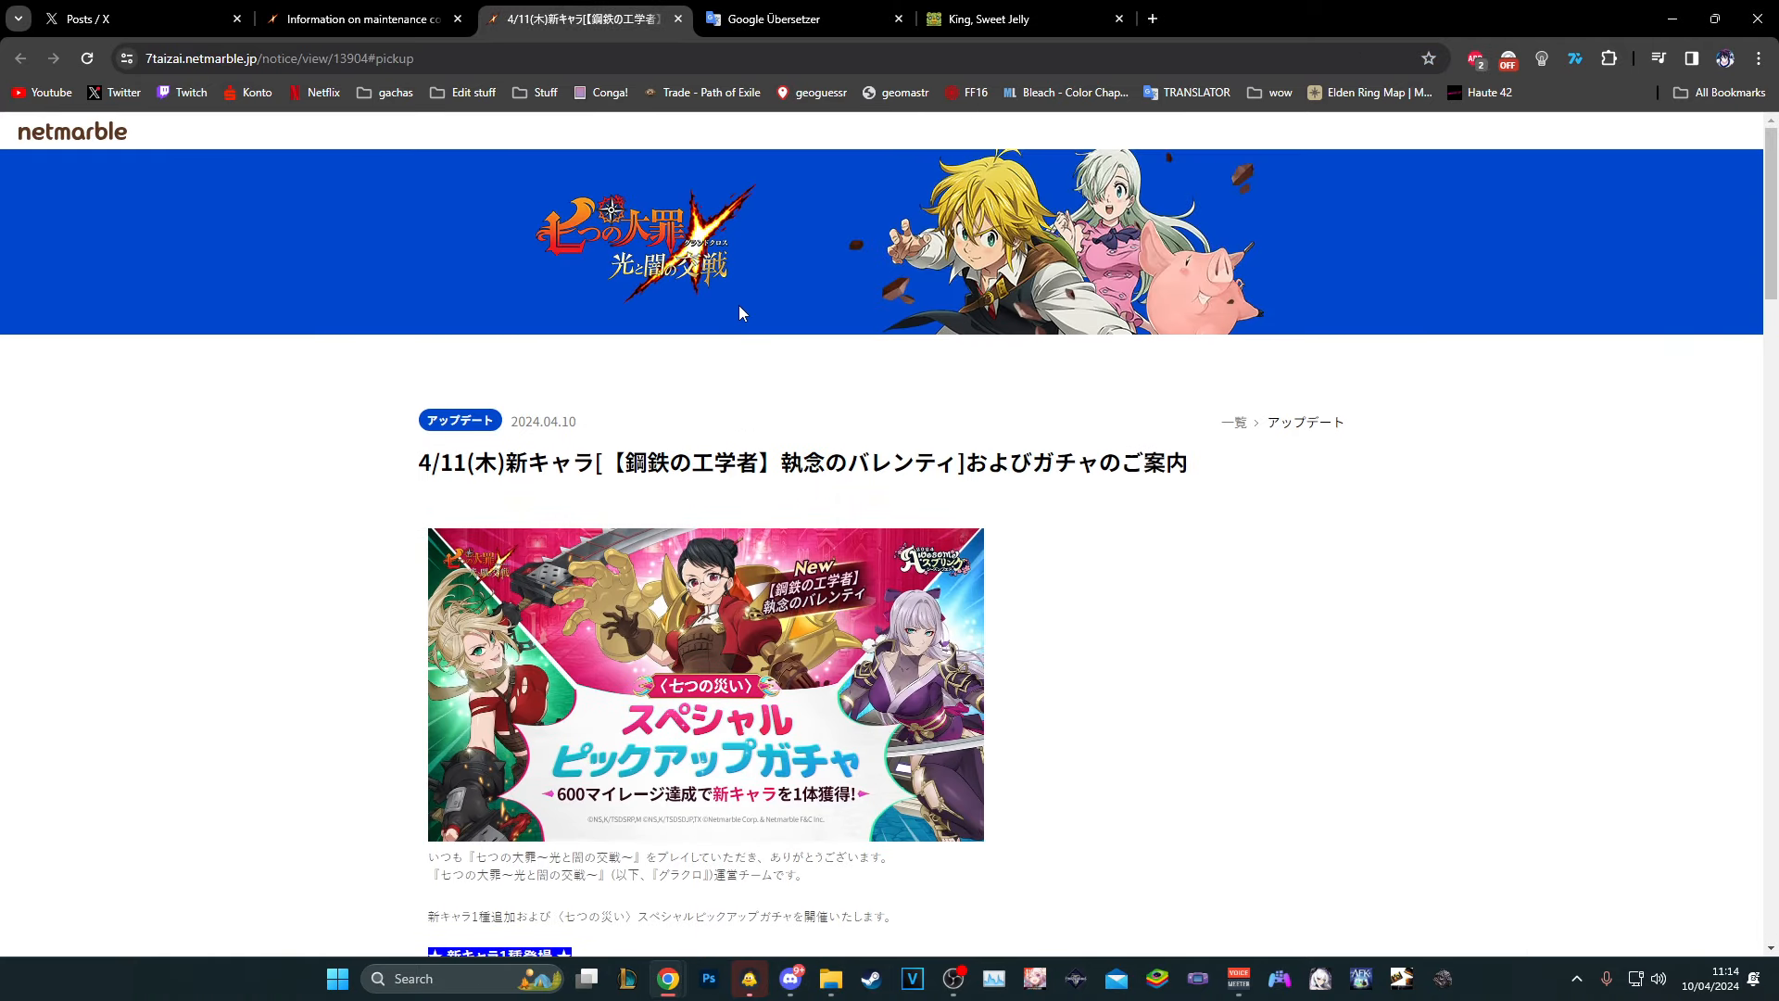
scroll(down, 3)
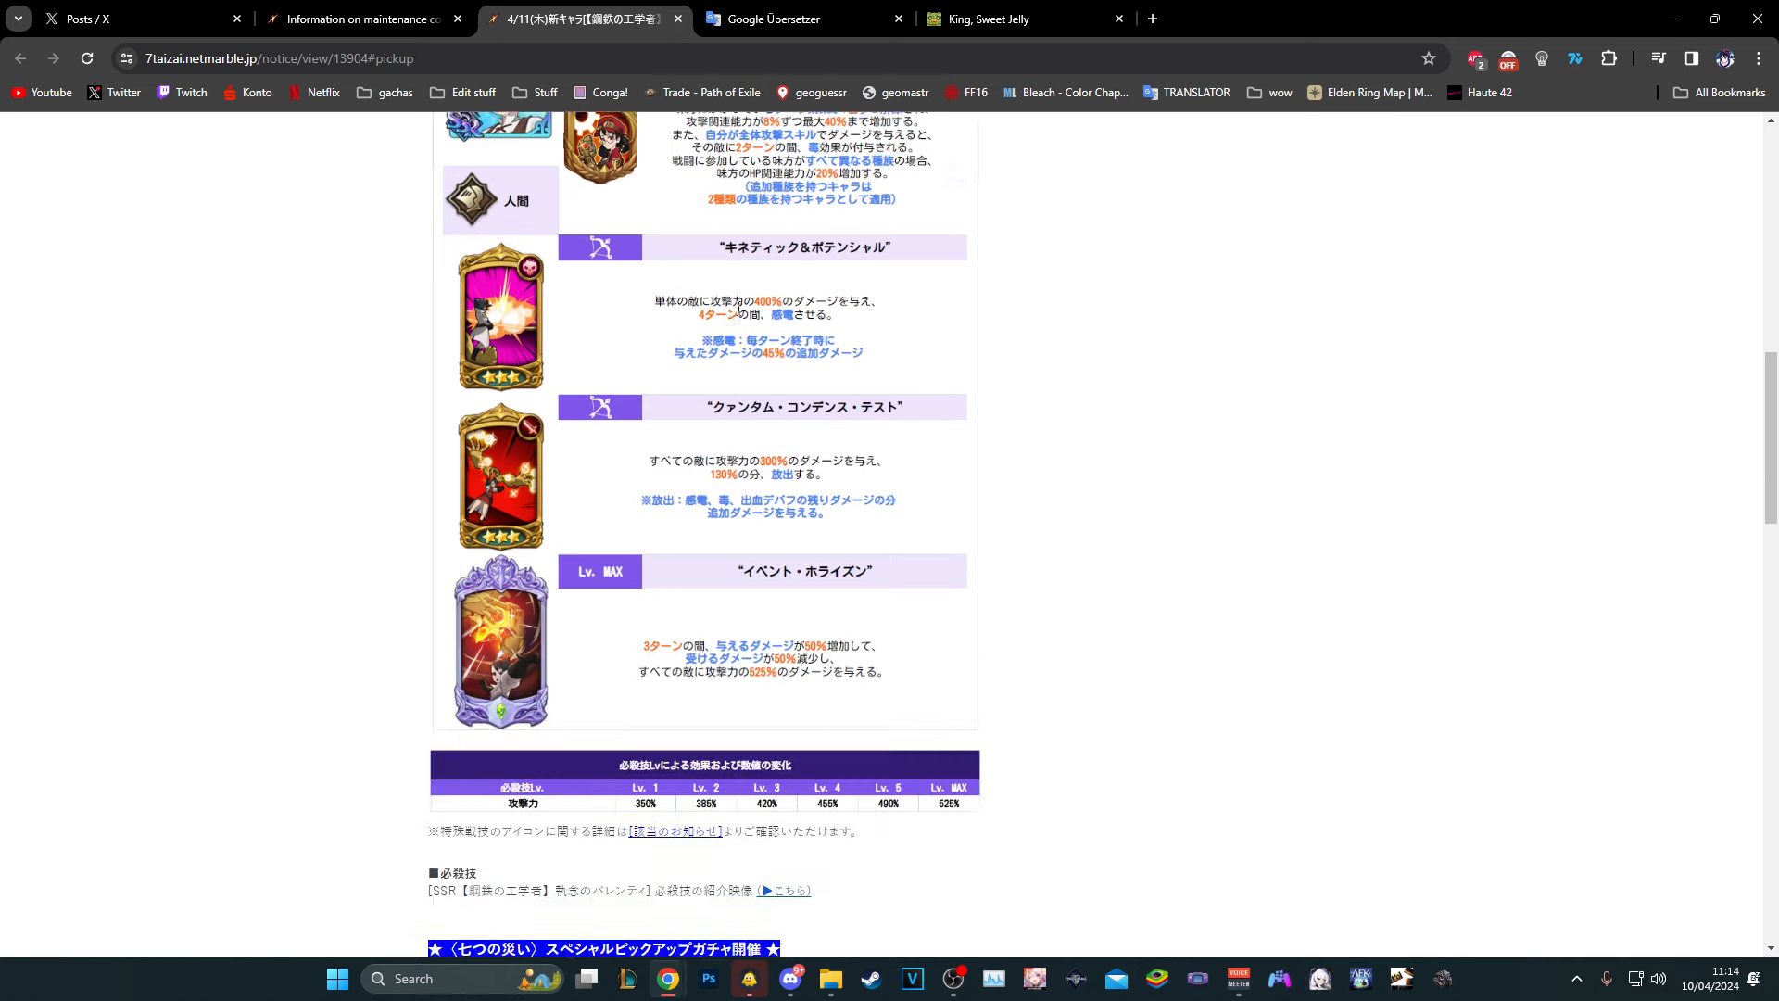
scroll(down, 3)
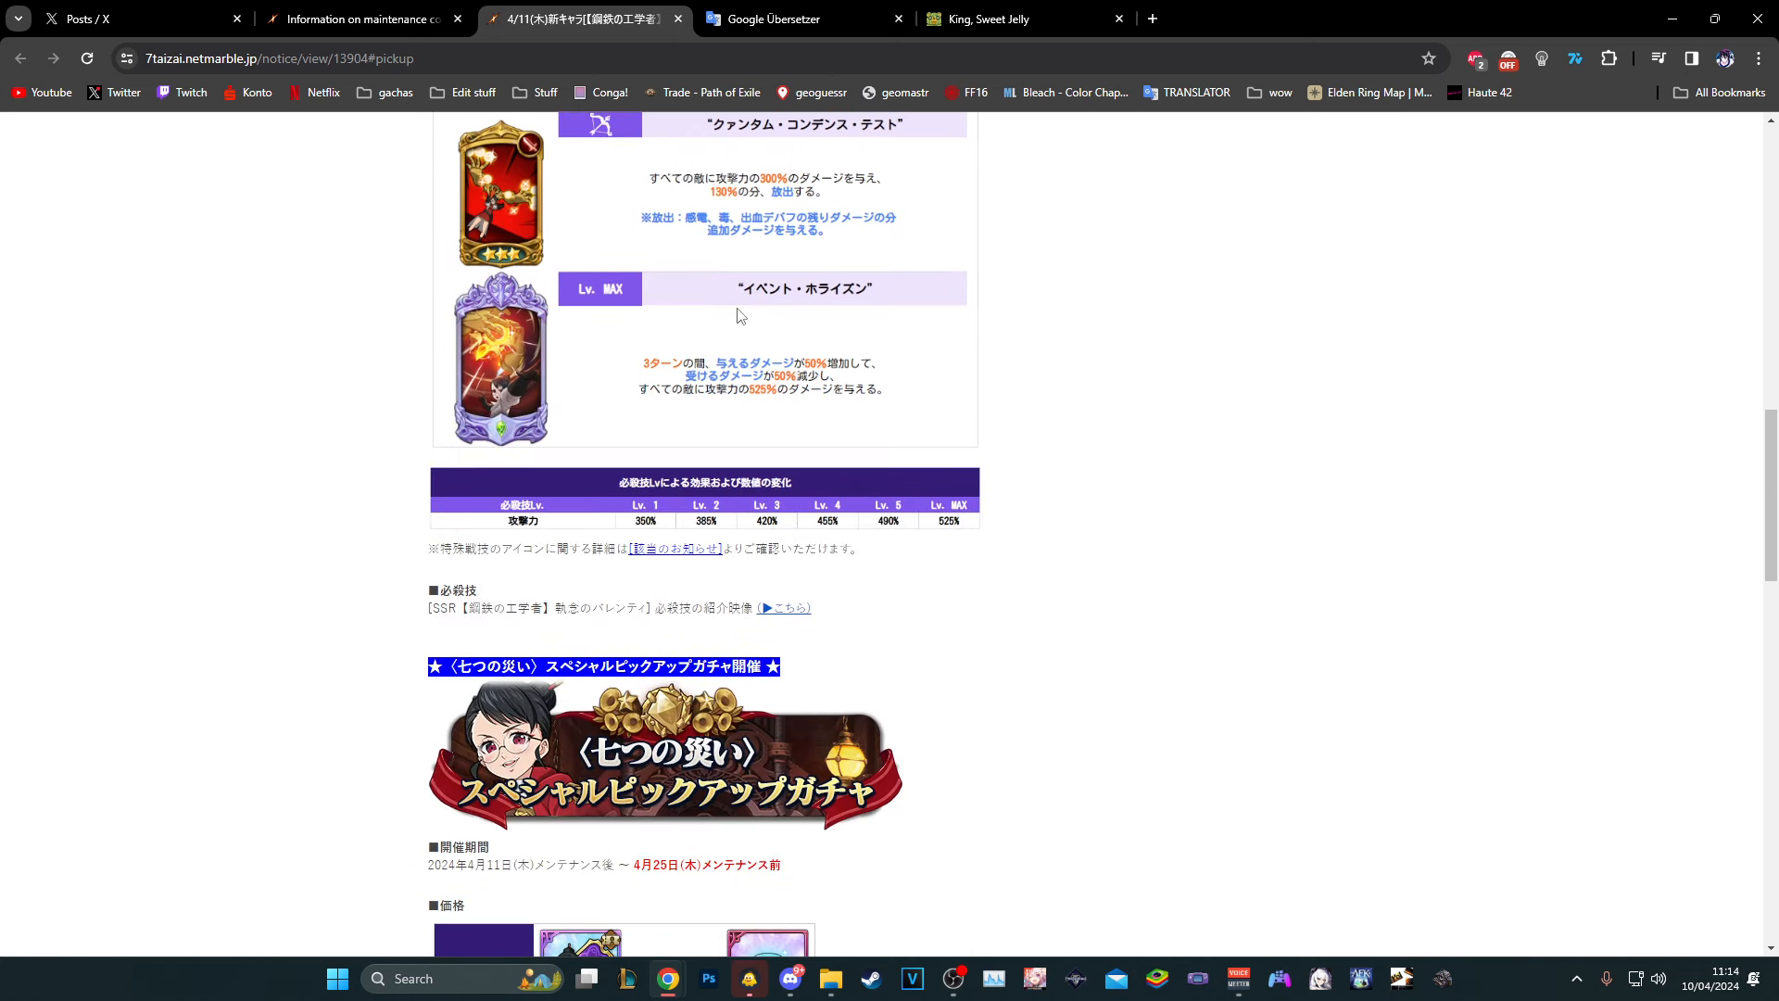
scroll(down, 3)
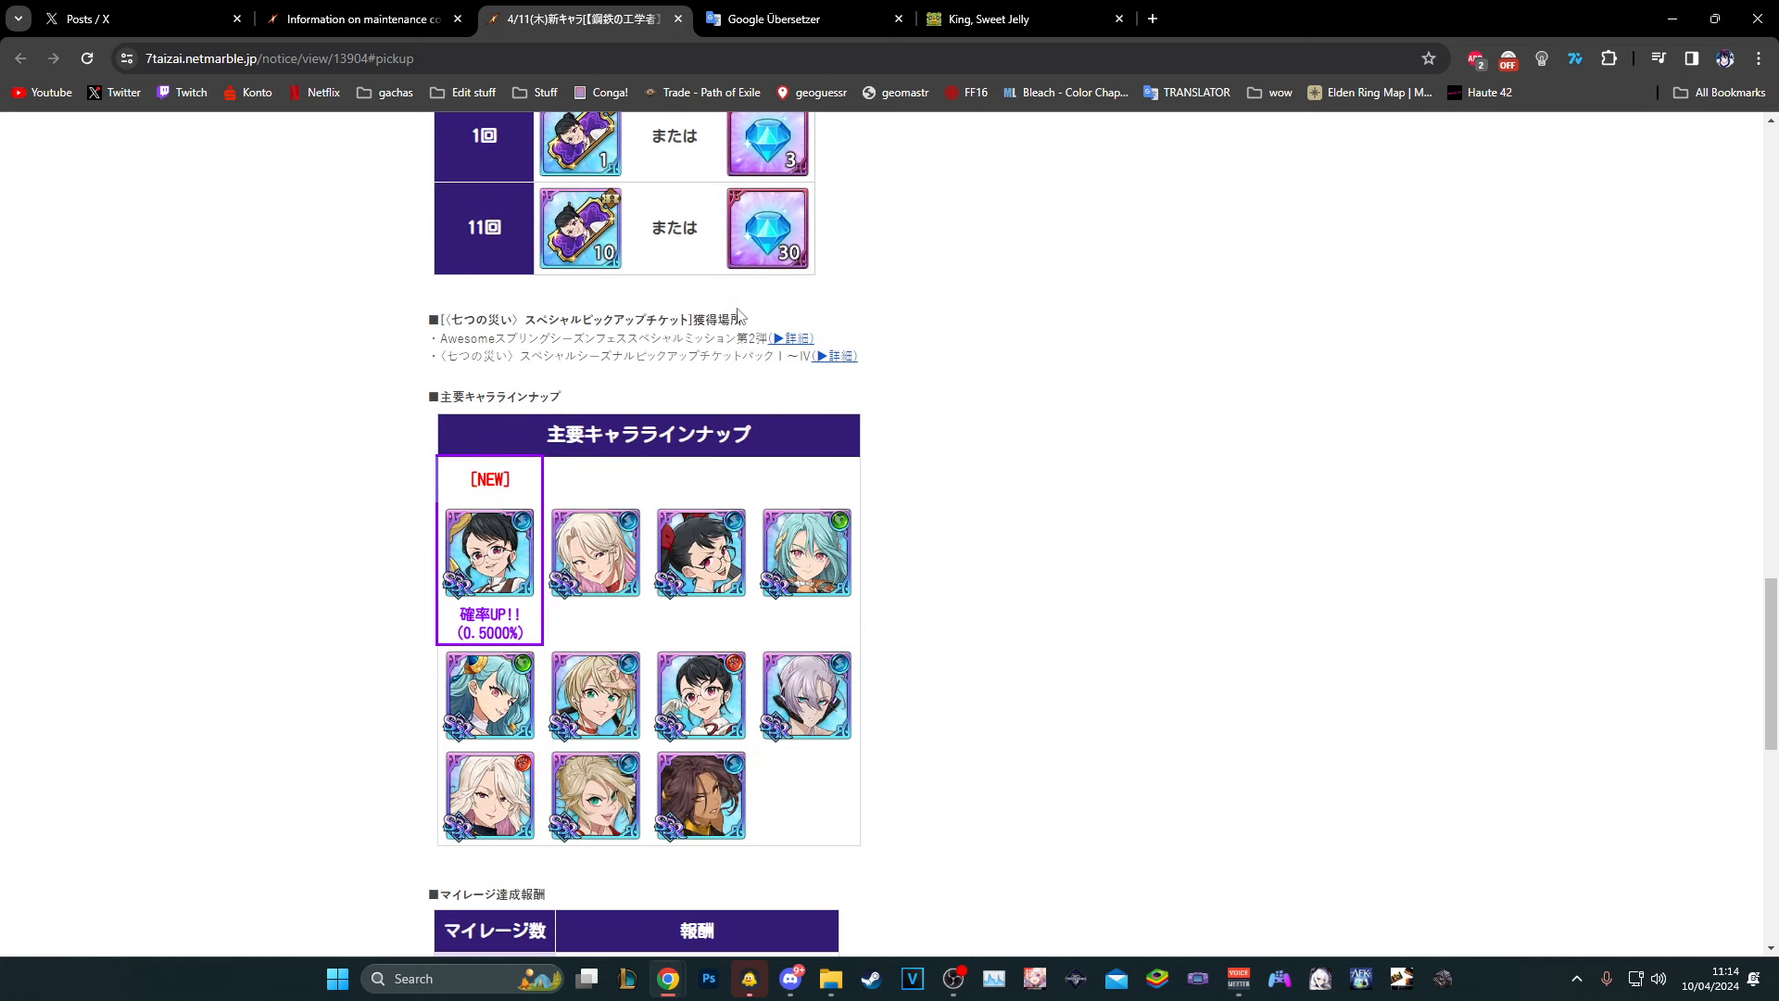
mouse_move(939, 545)
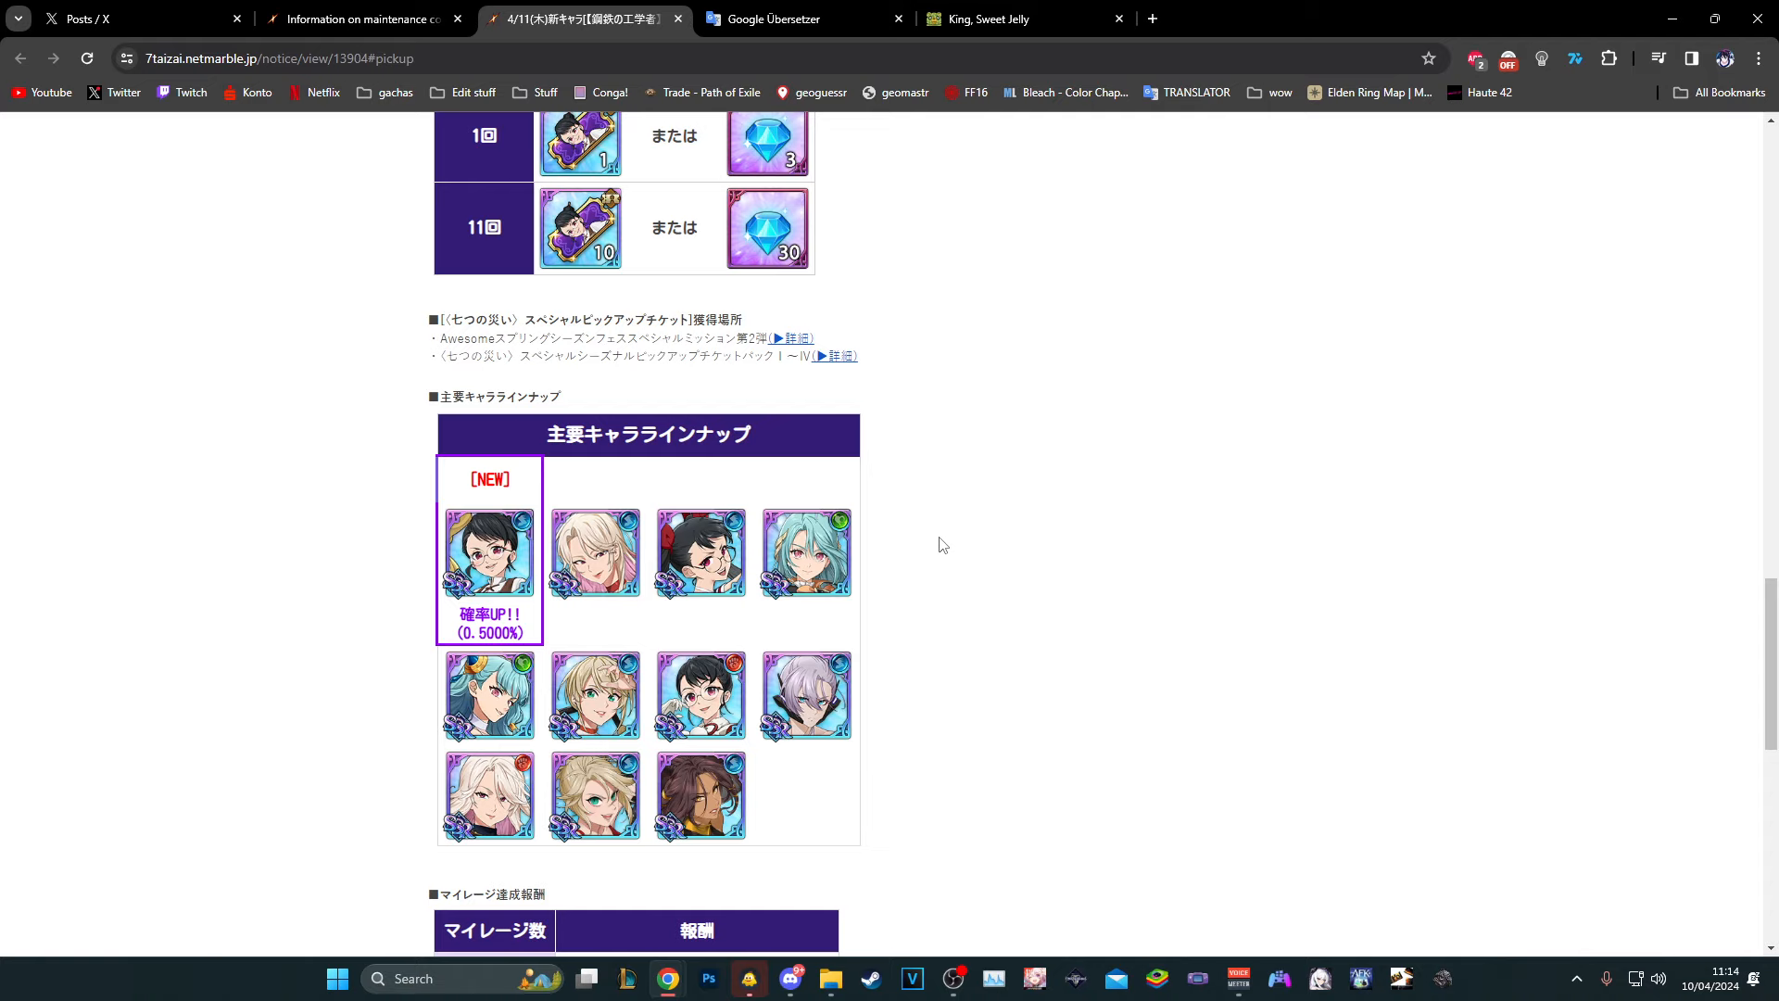
mouse_move(645, 692)
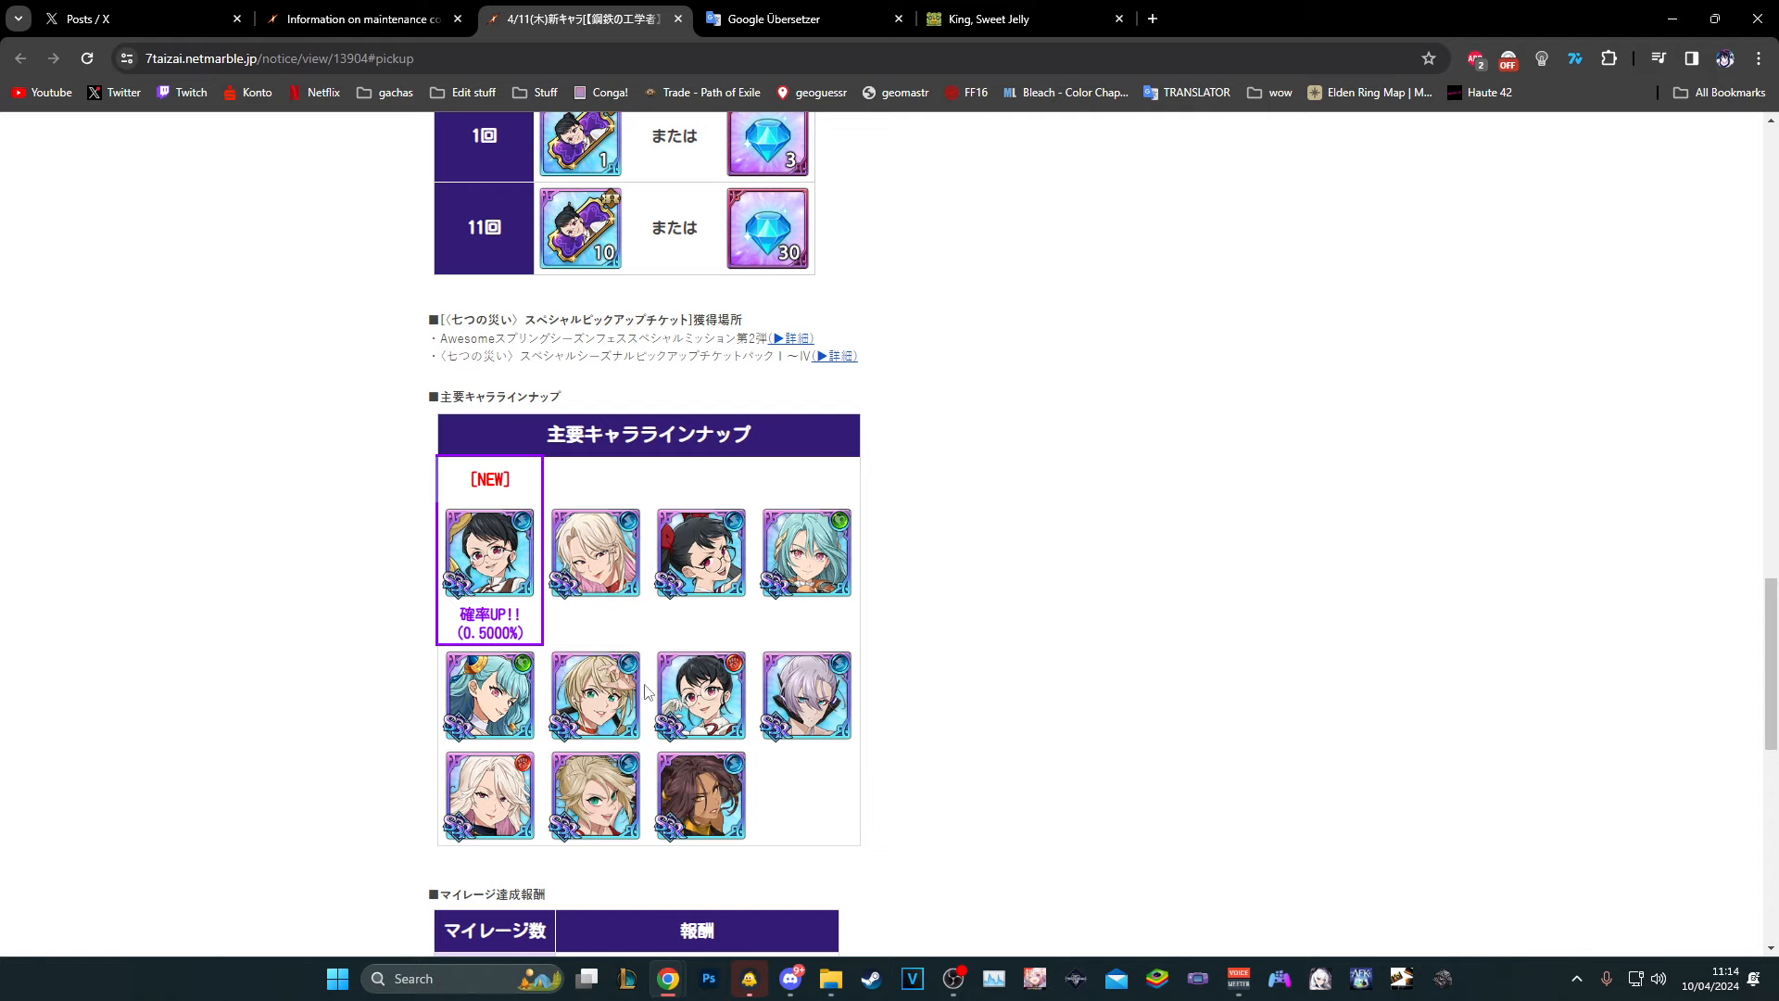
scroll(down, 3)
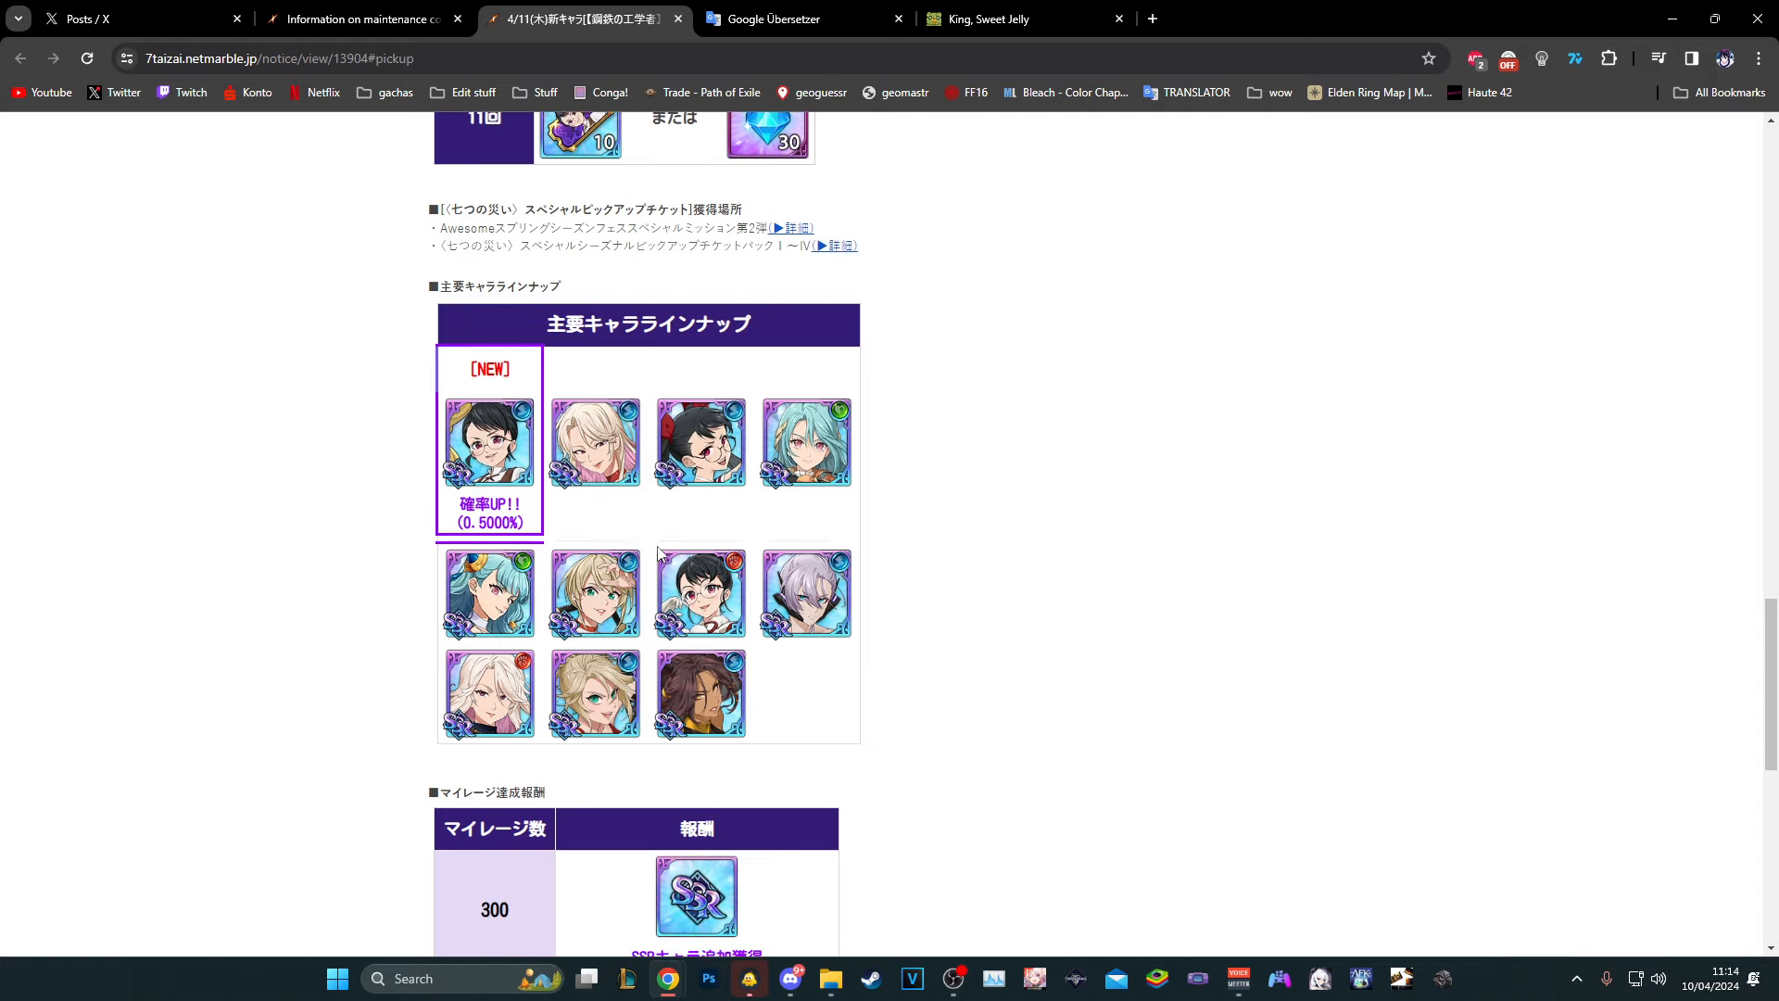
scroll(down, 3)
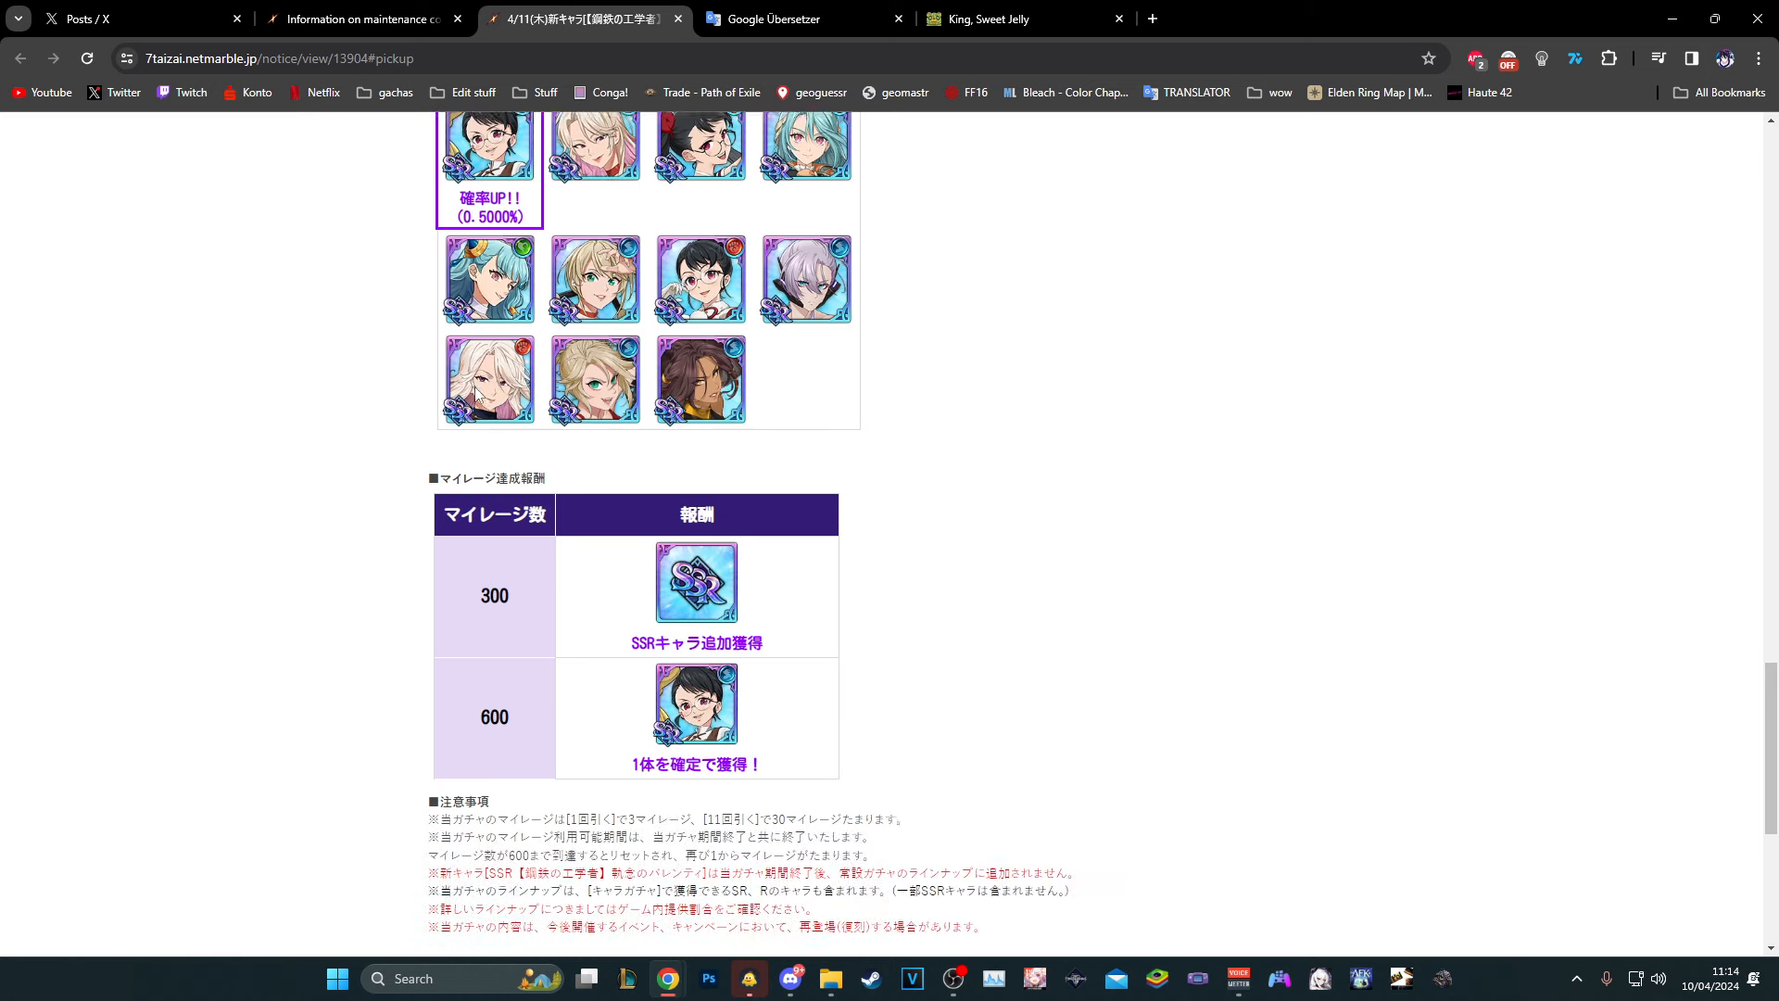
scroll(up, 3)
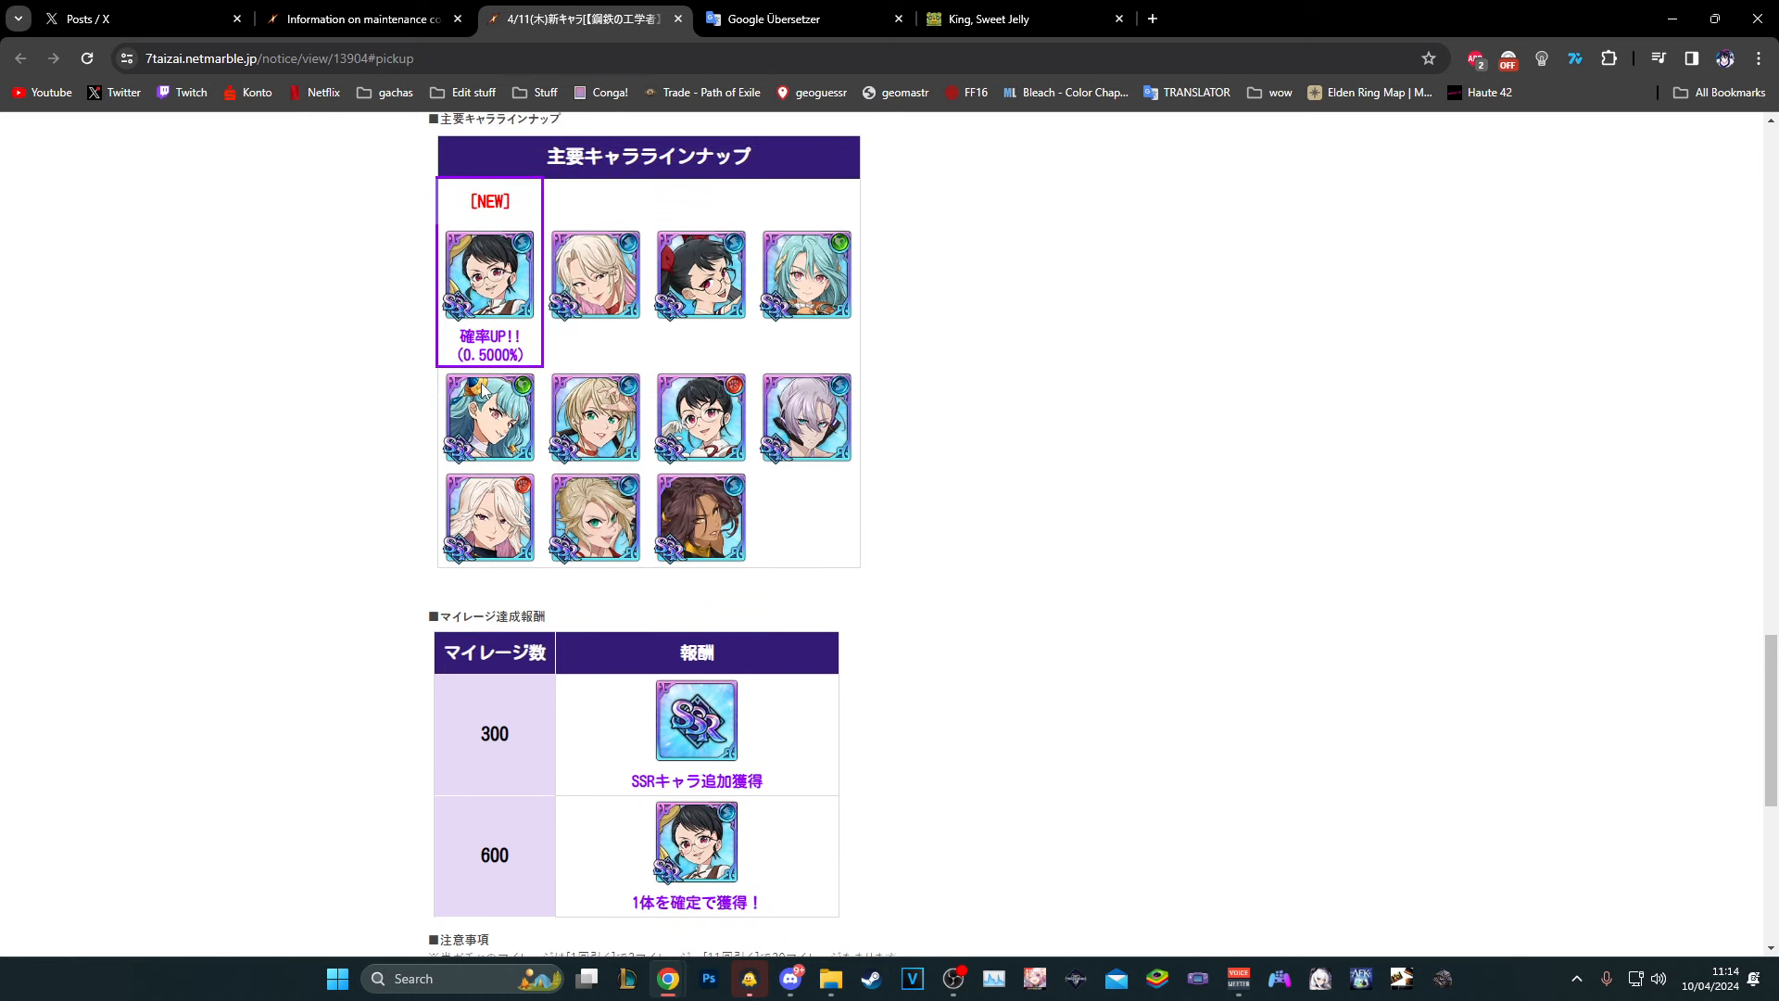
mouse_move(567, 222)
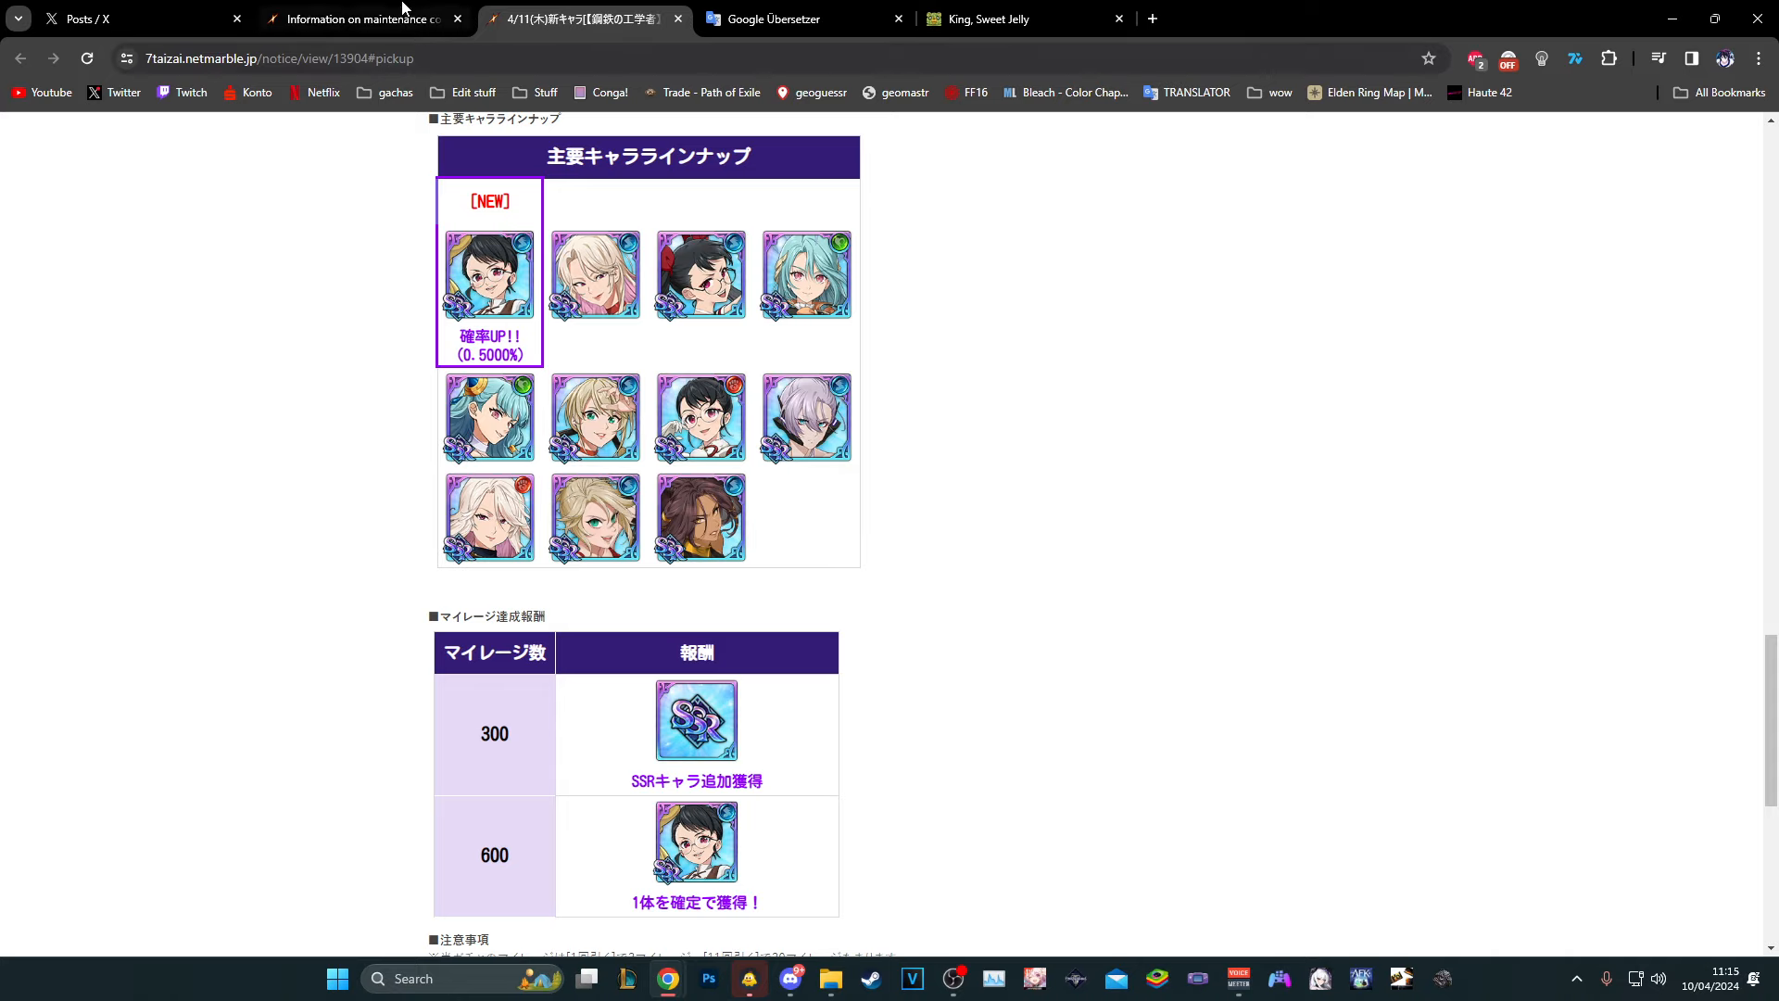
Switch to the maintenance information notice and read its new packs and events sections
click(363, 20)
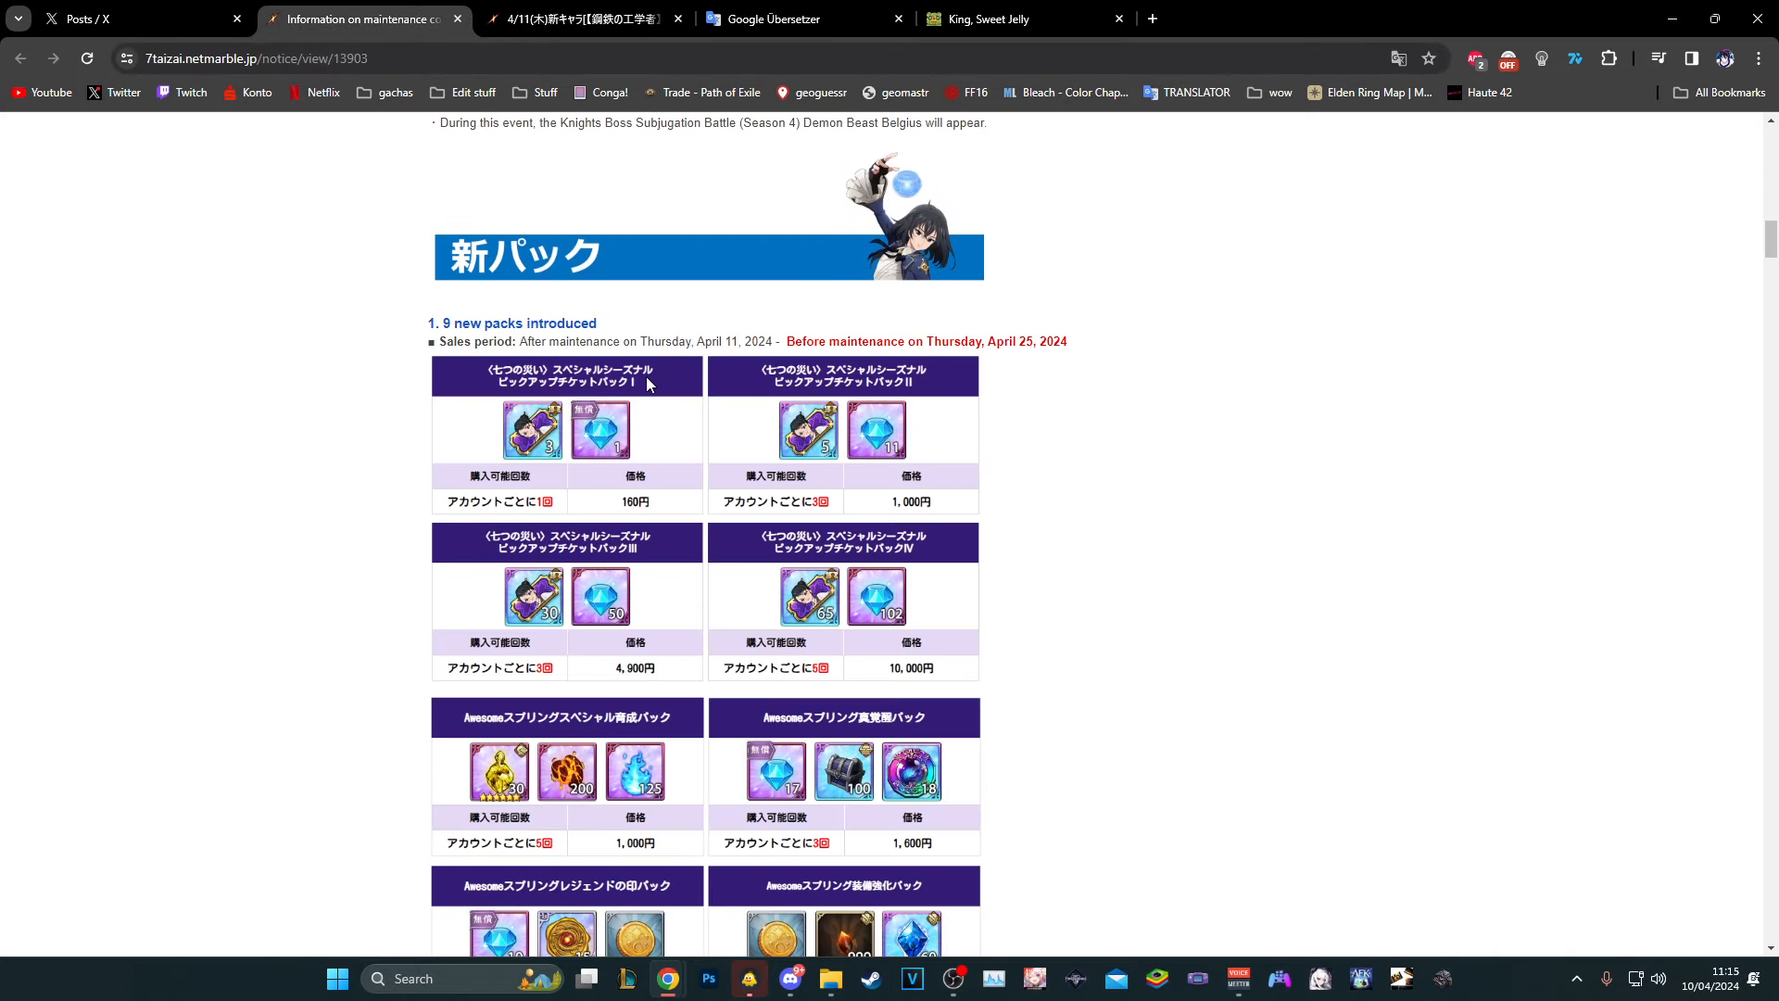
scroll(down, 3)
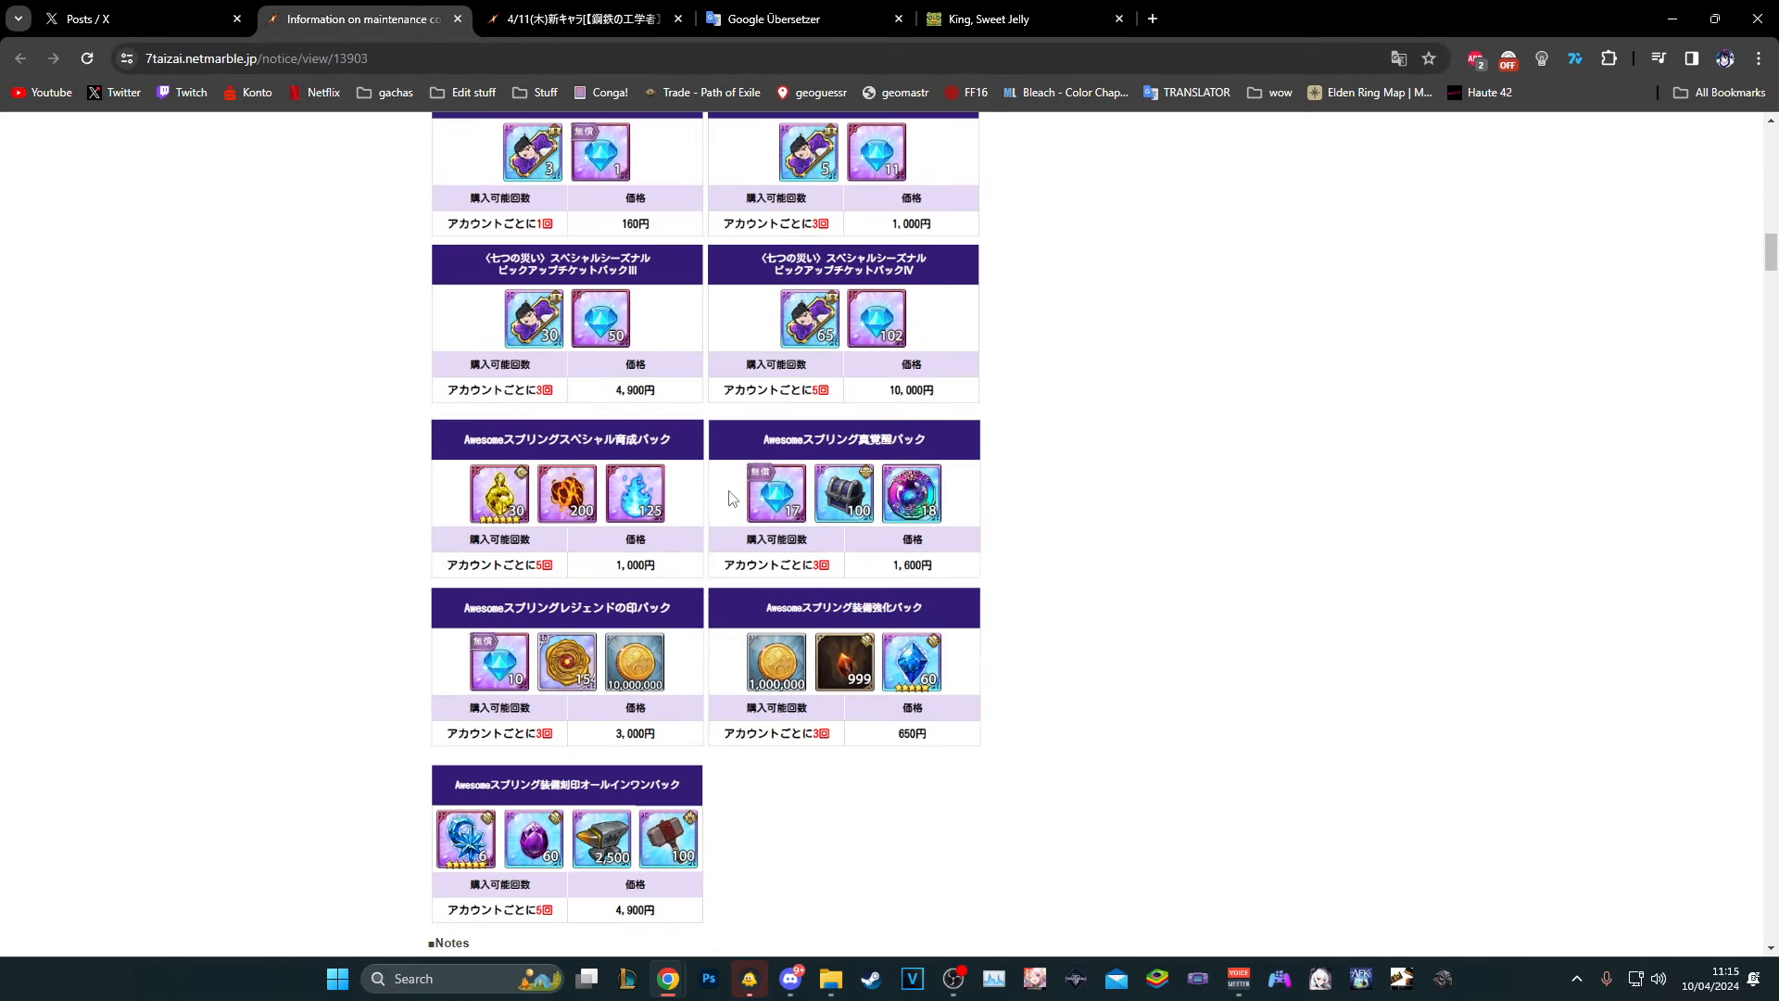
scroll(down, 3)
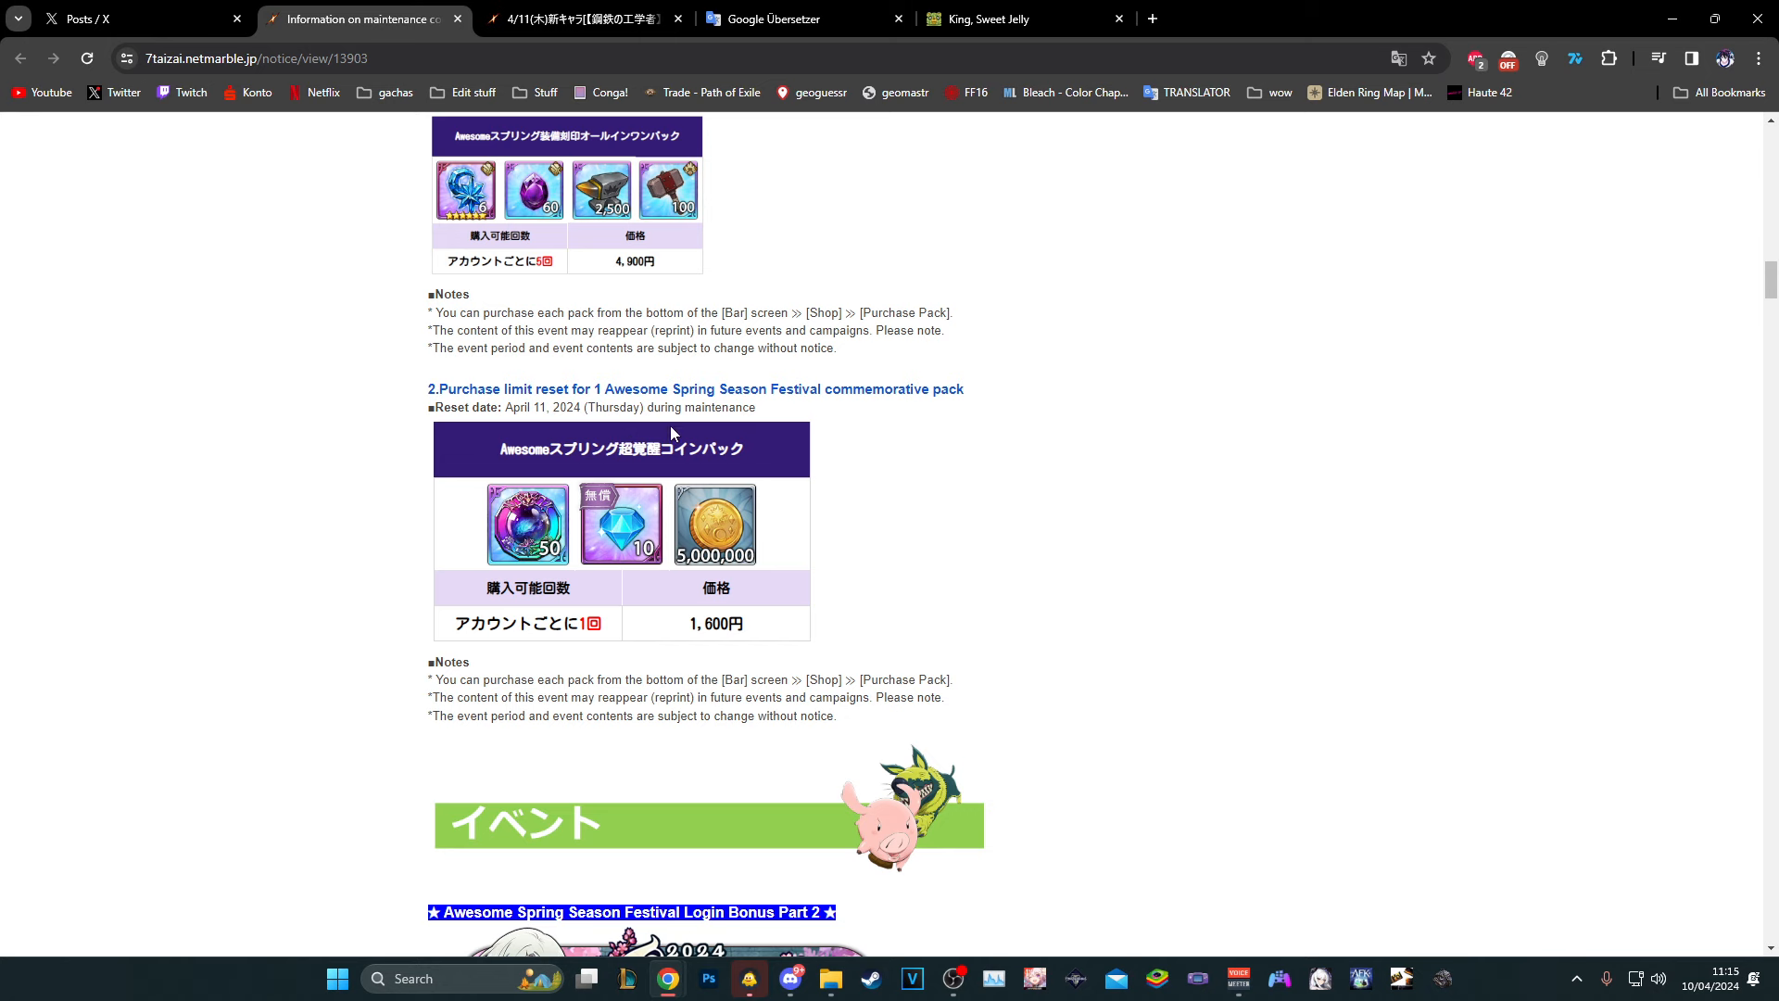
scroll(down, 3)
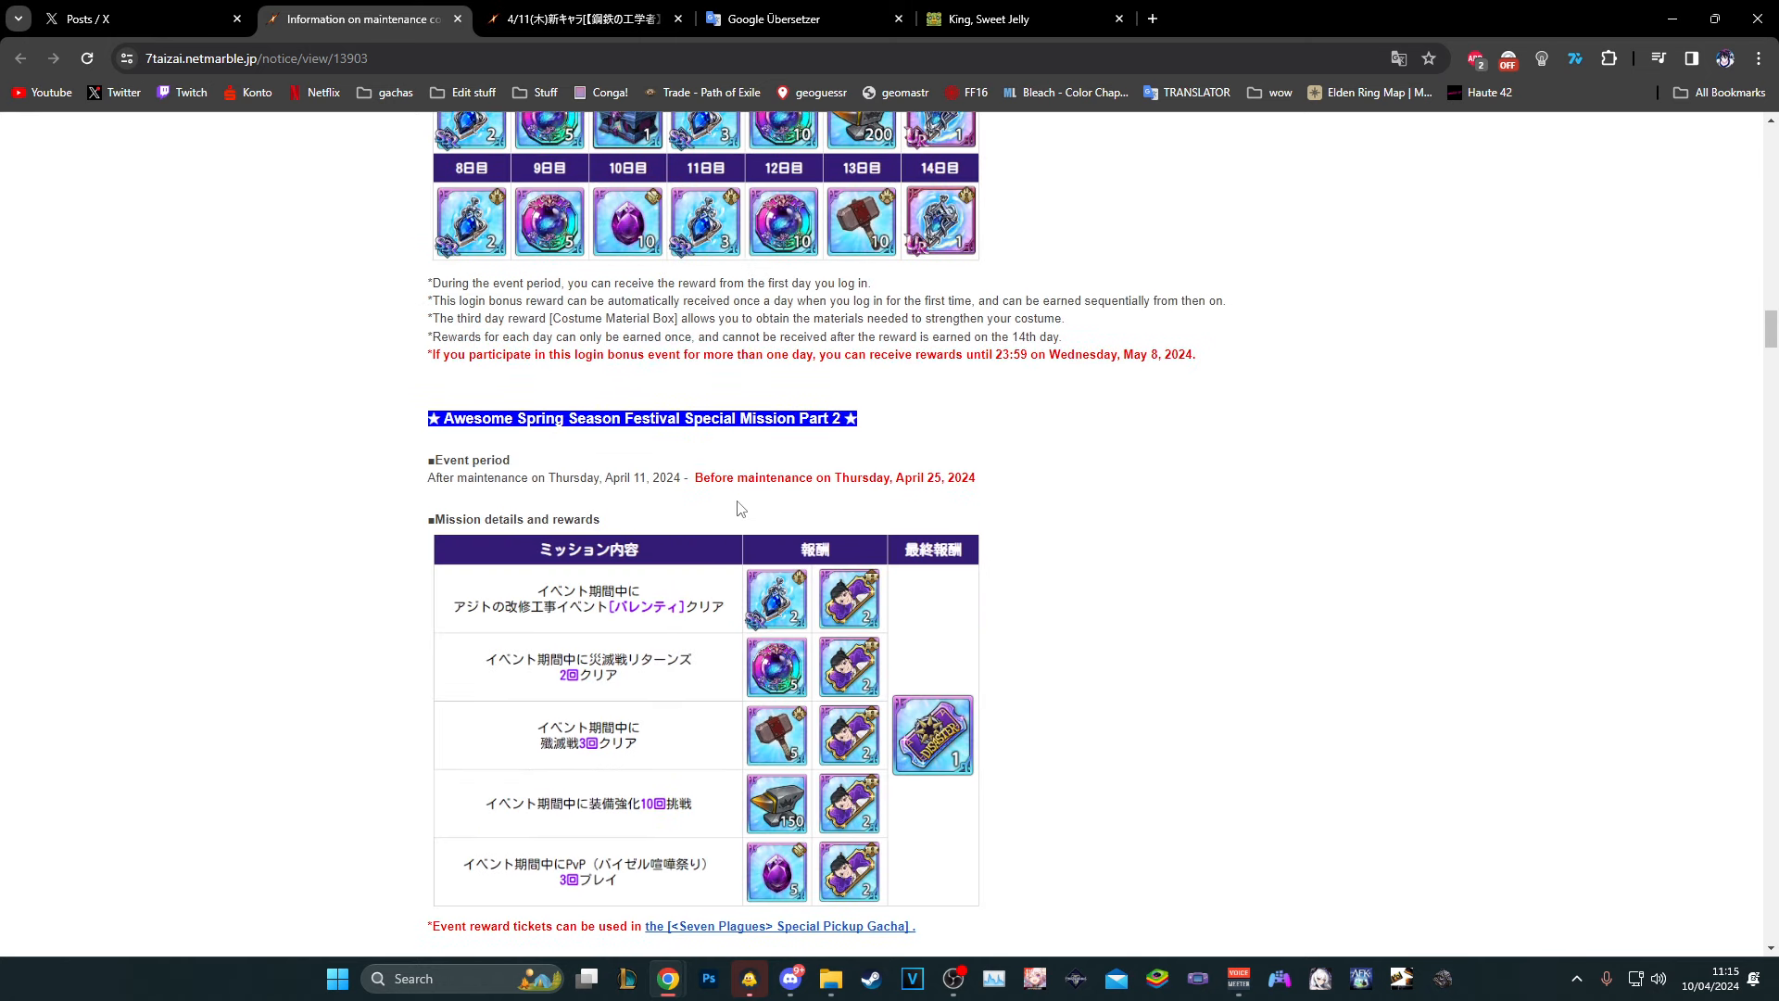
scroll(down, 3)
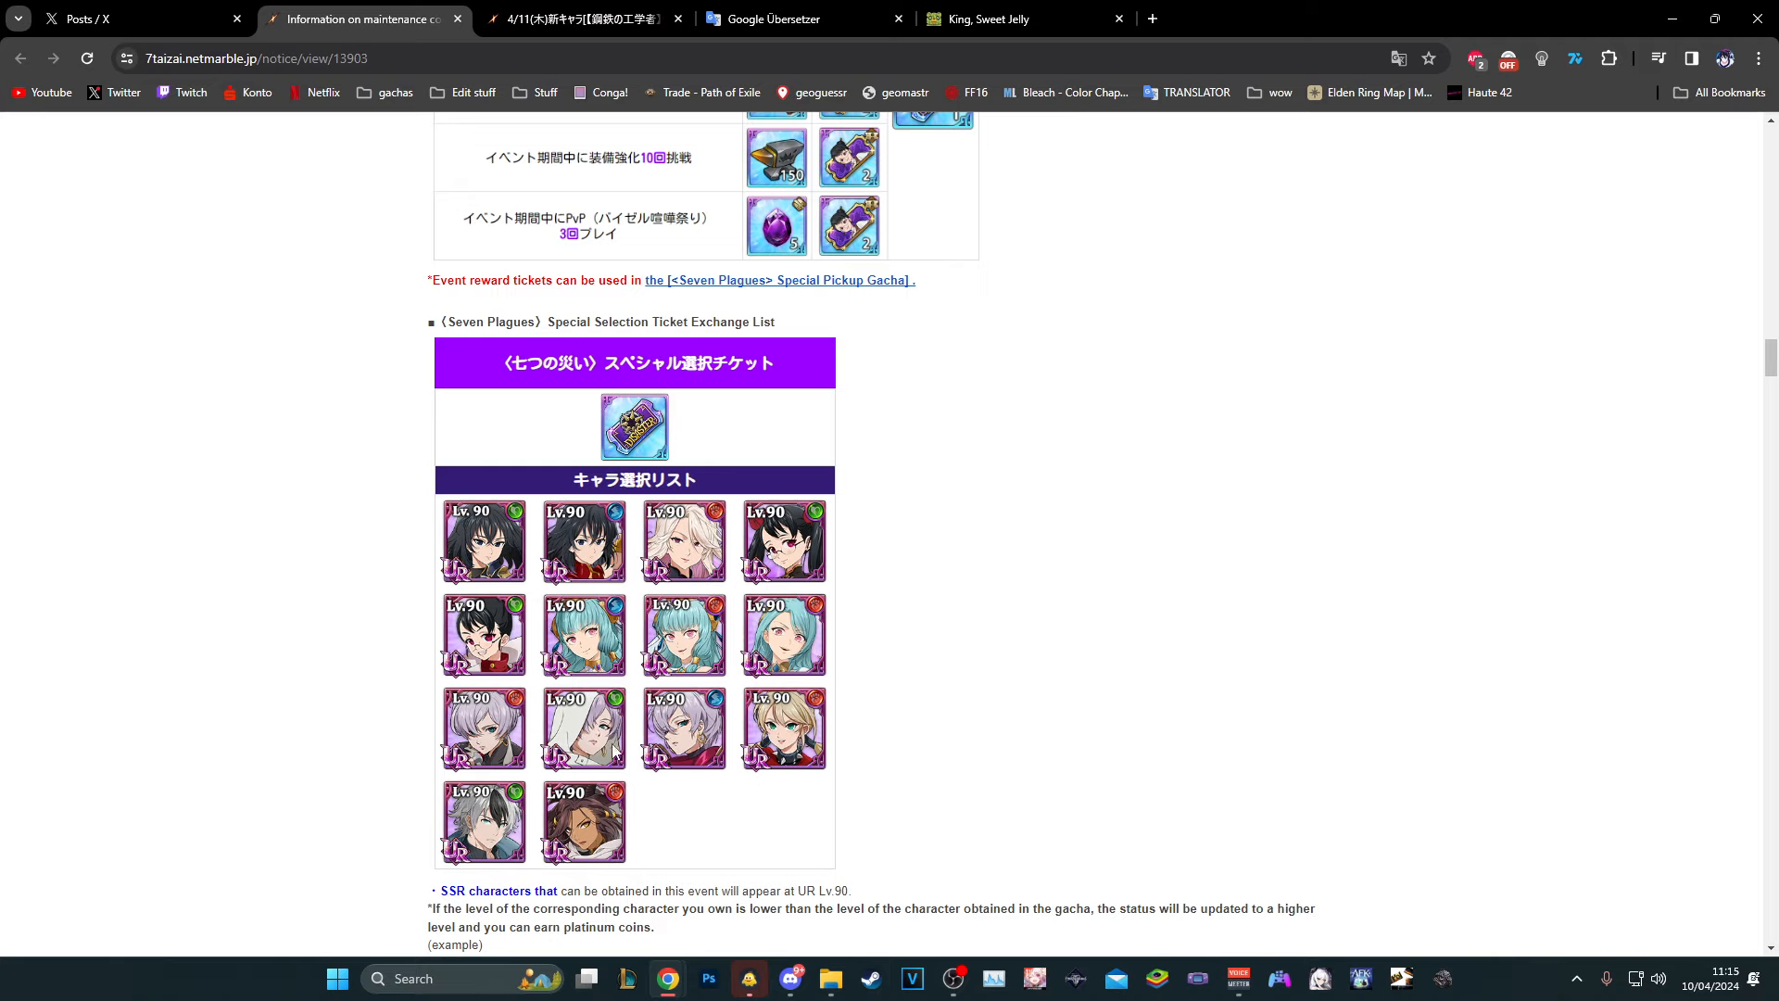
mouse_move(886, 734)
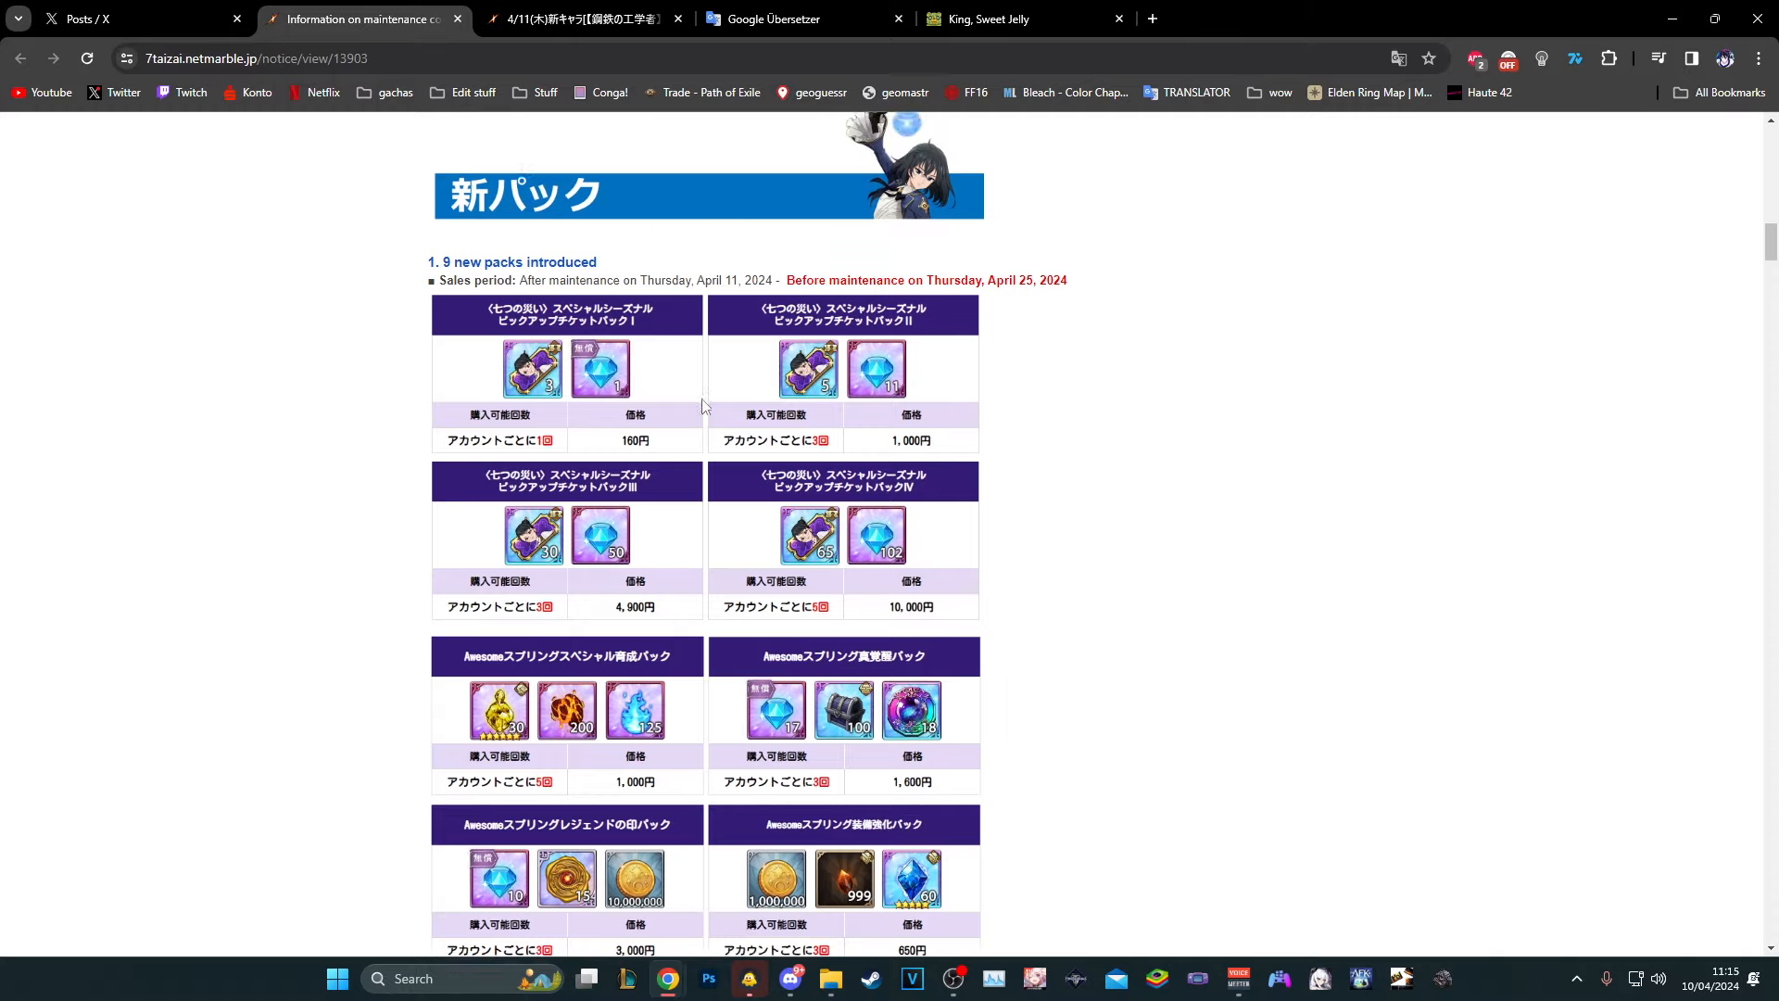
scroll(down, 3)
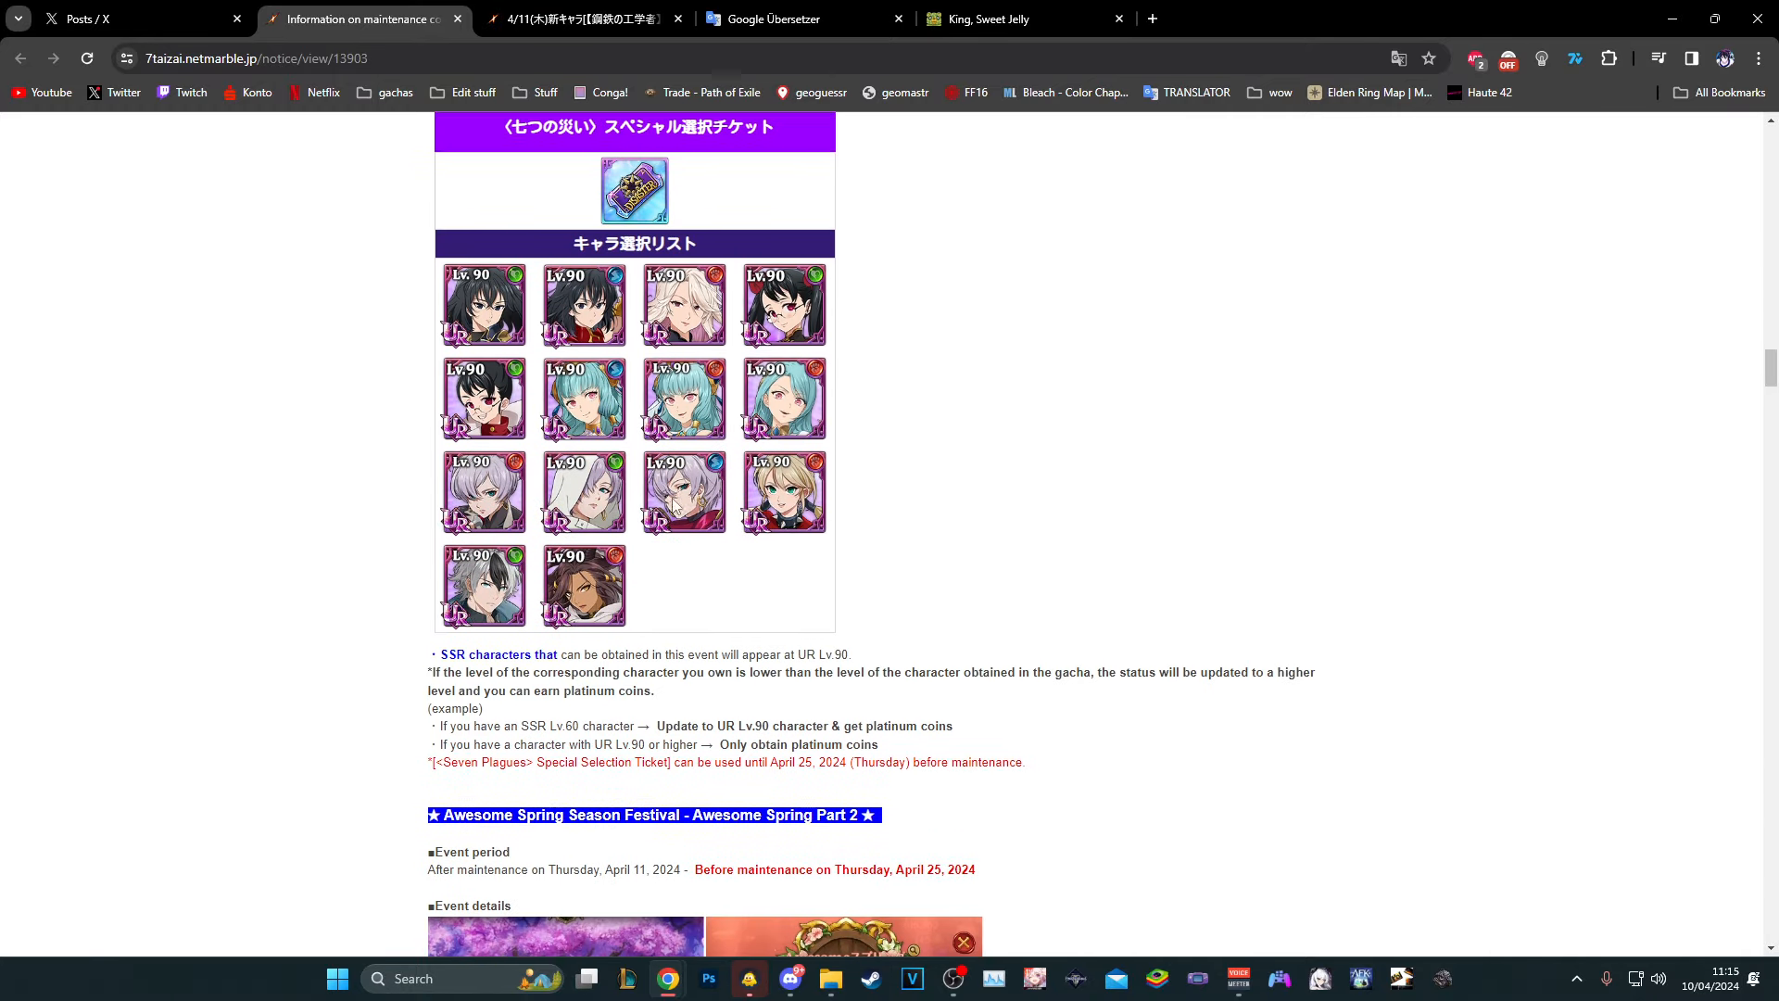
Read past the Disaster War rewards to the battle menu and equipment gacha changes
scroll(up, 3)
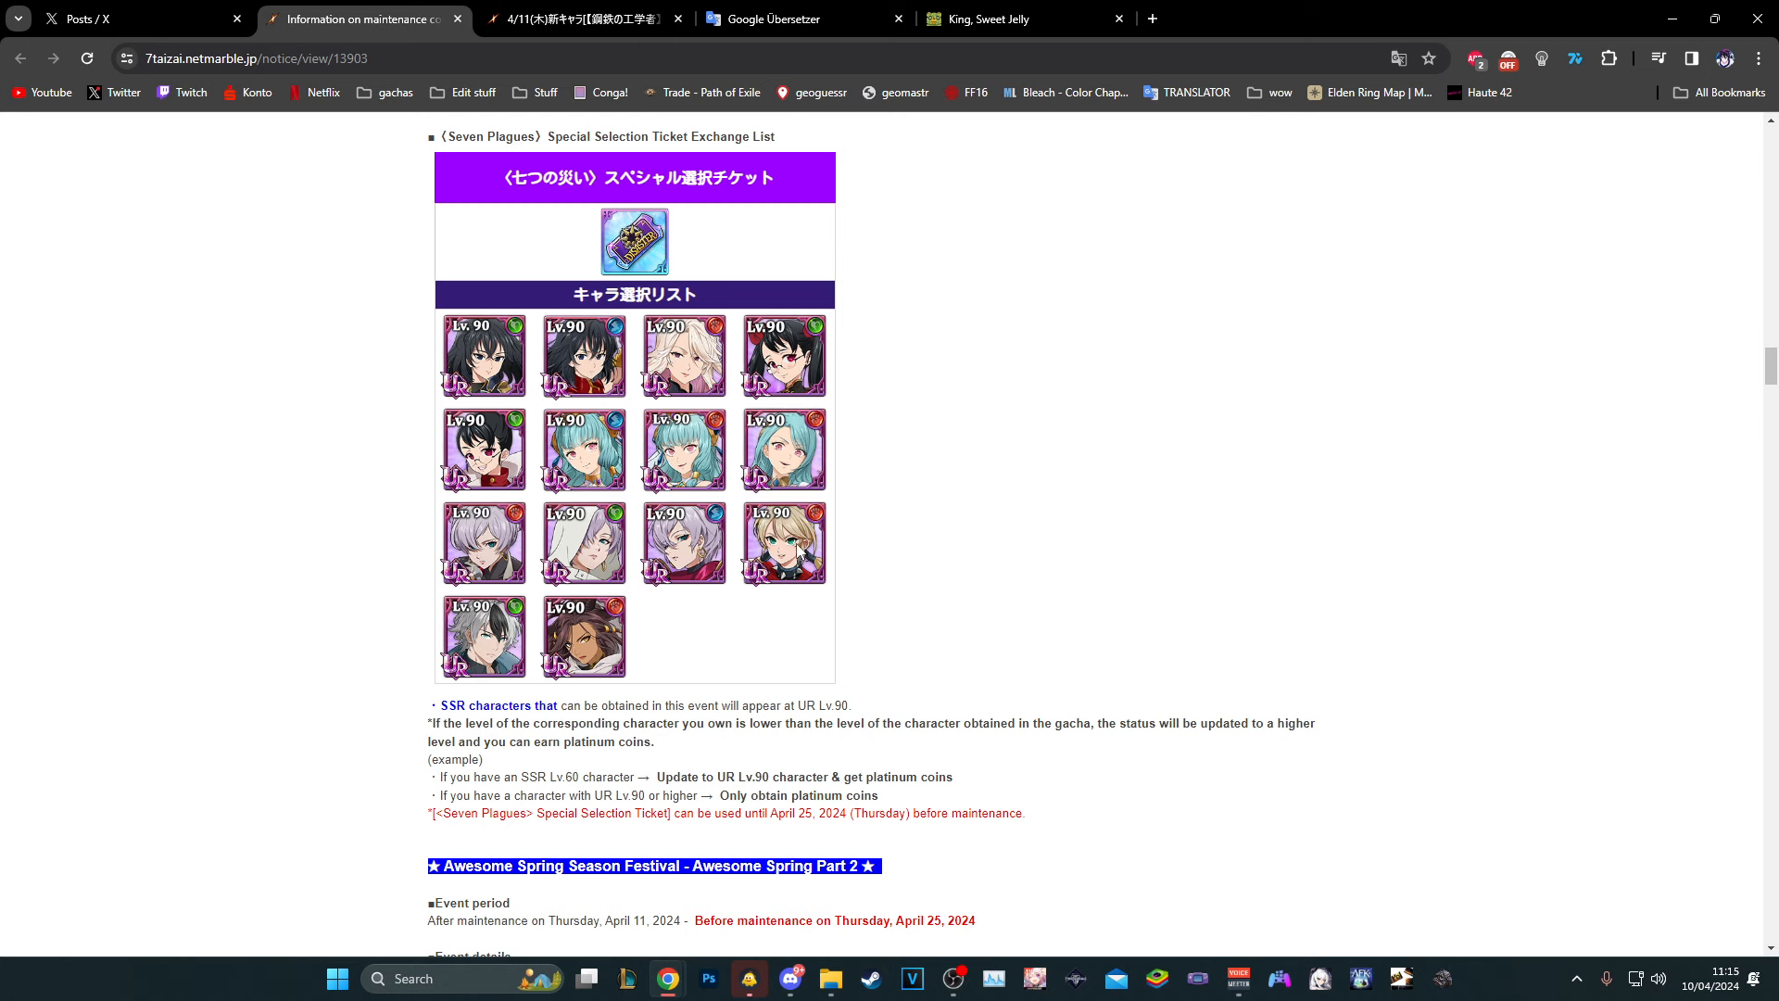
scroll(down, 3)
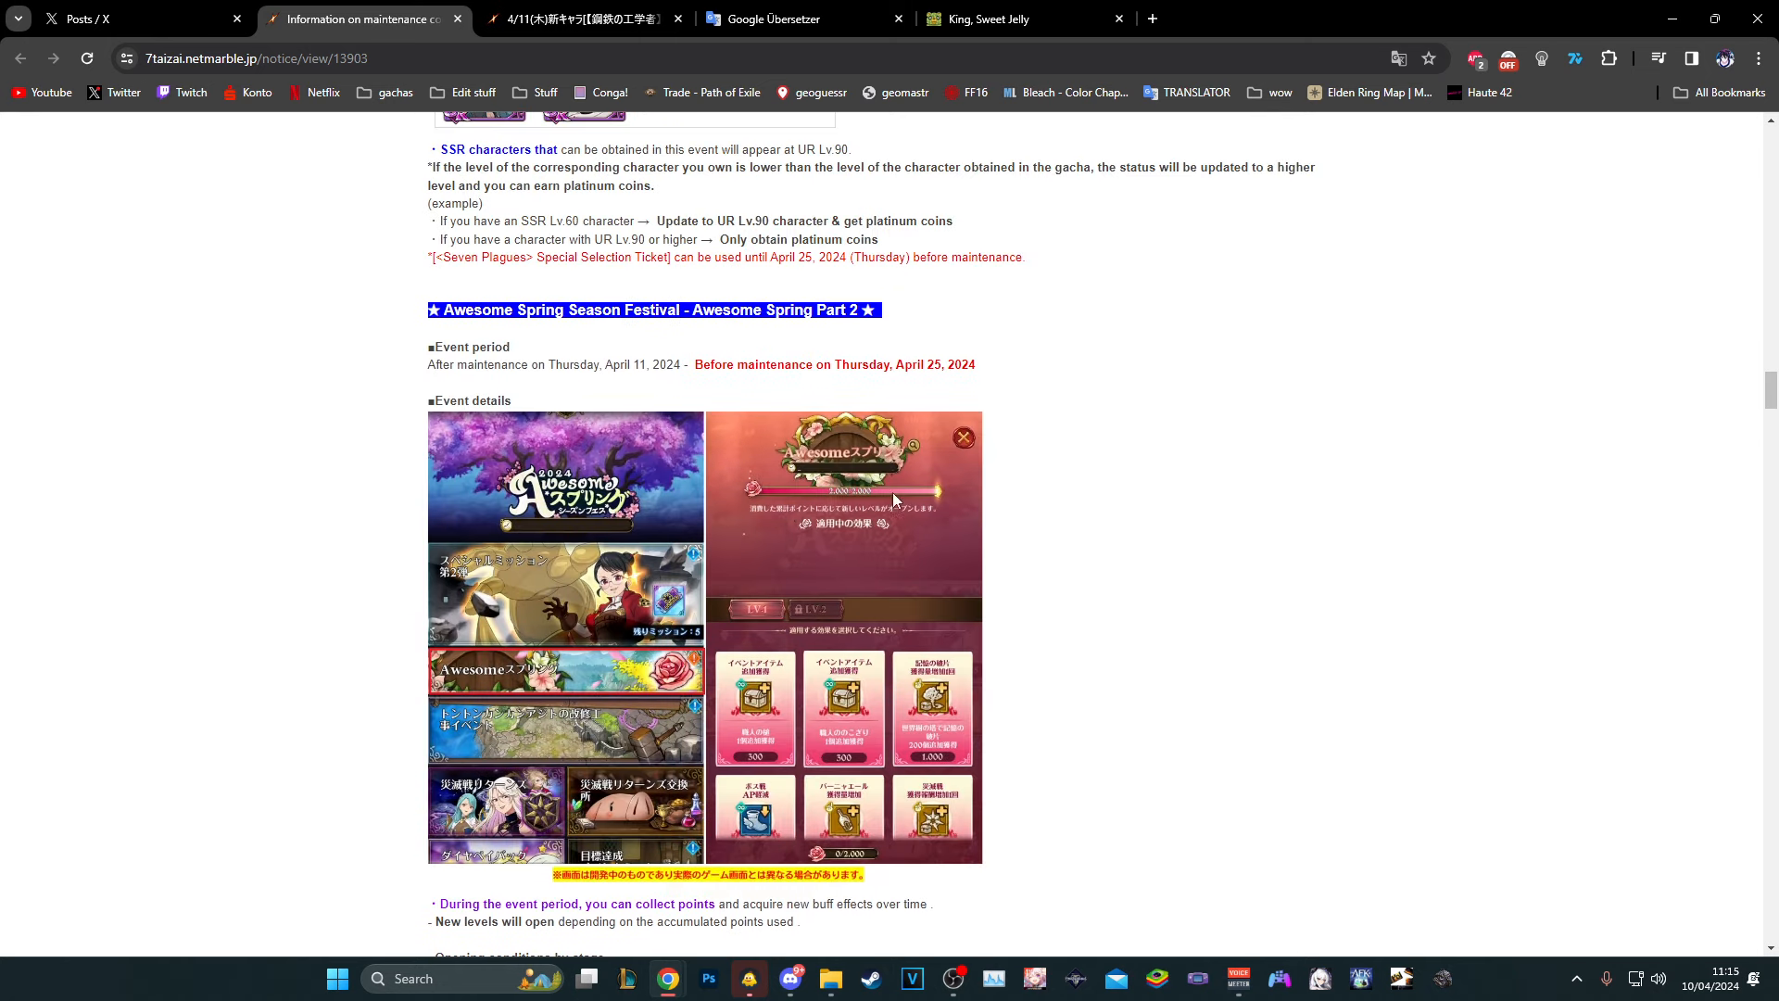
scroll(down, 3)
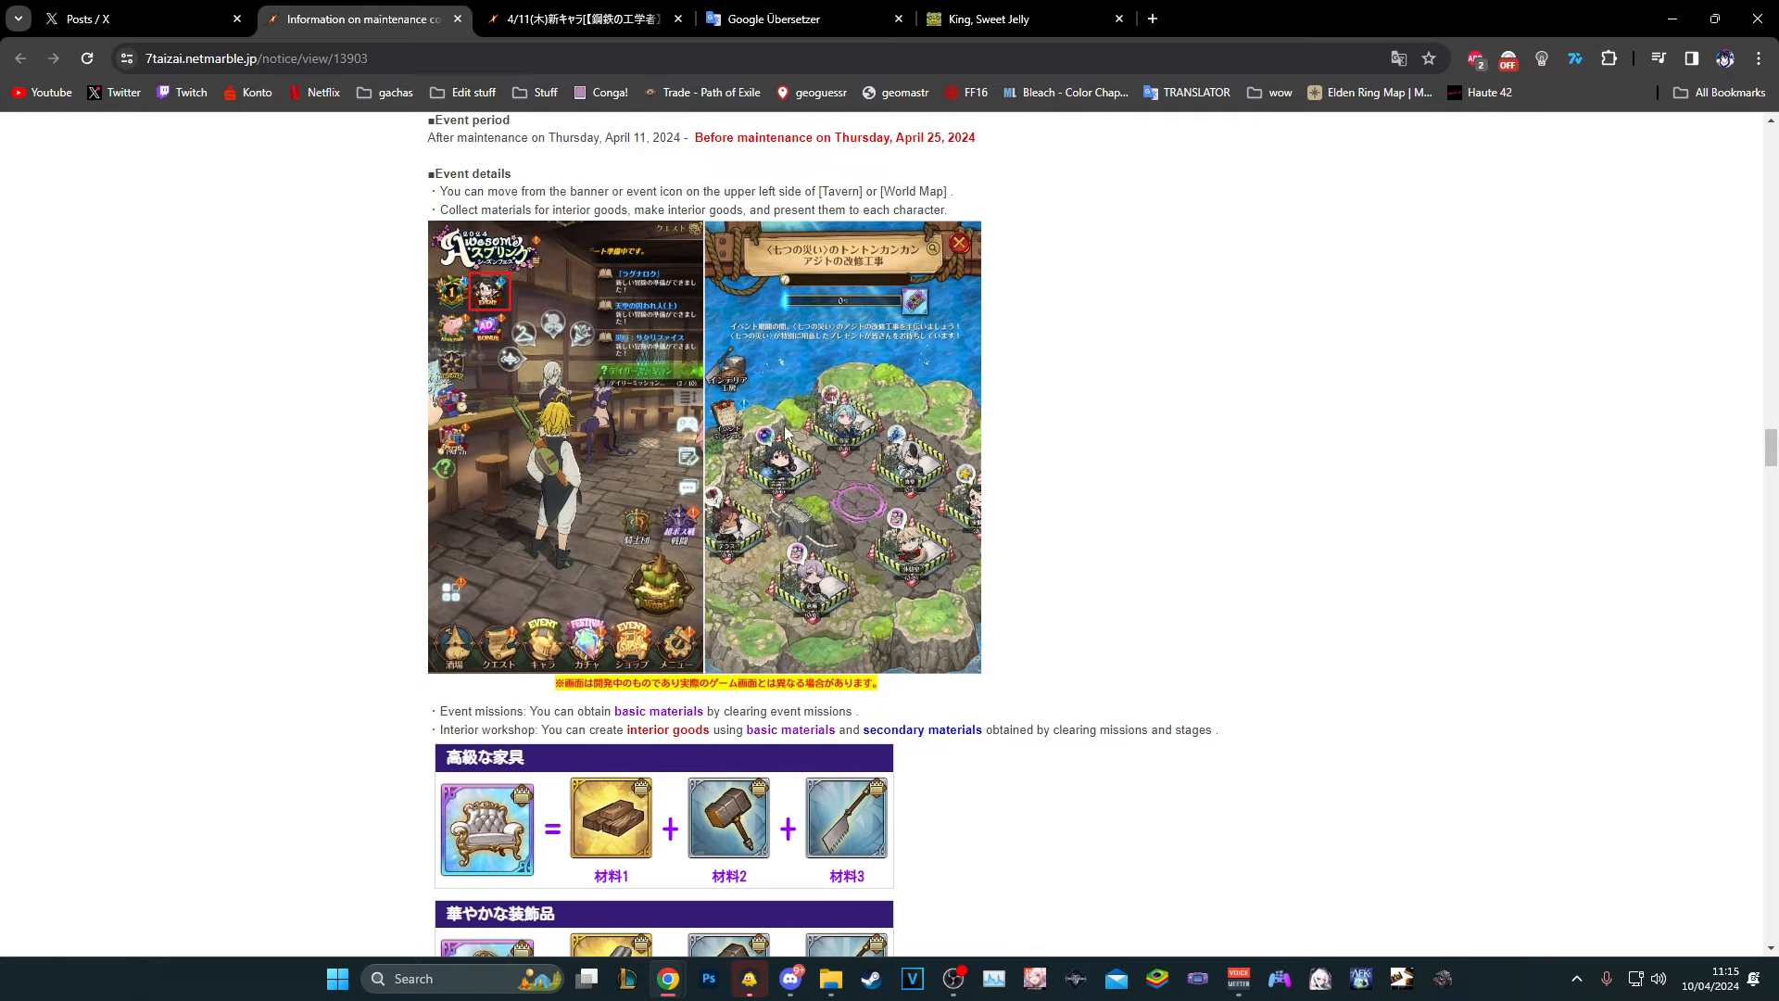
scroll(down, 3)
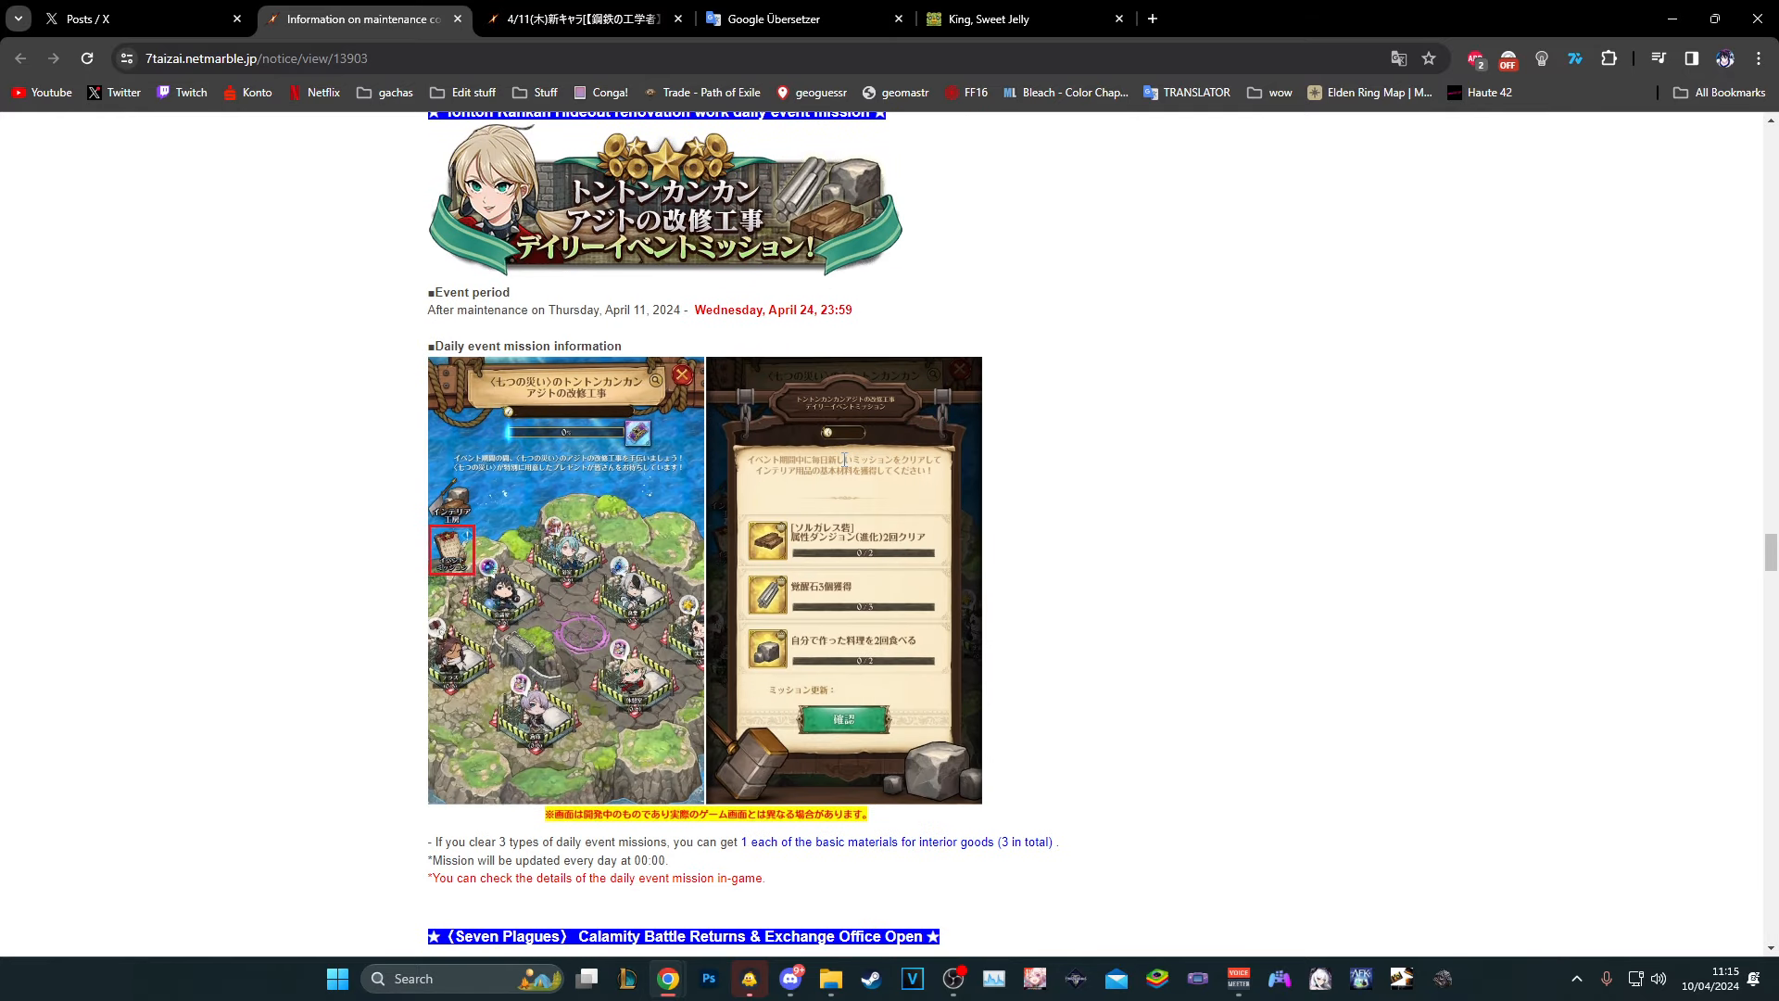
scroll(down, 3)
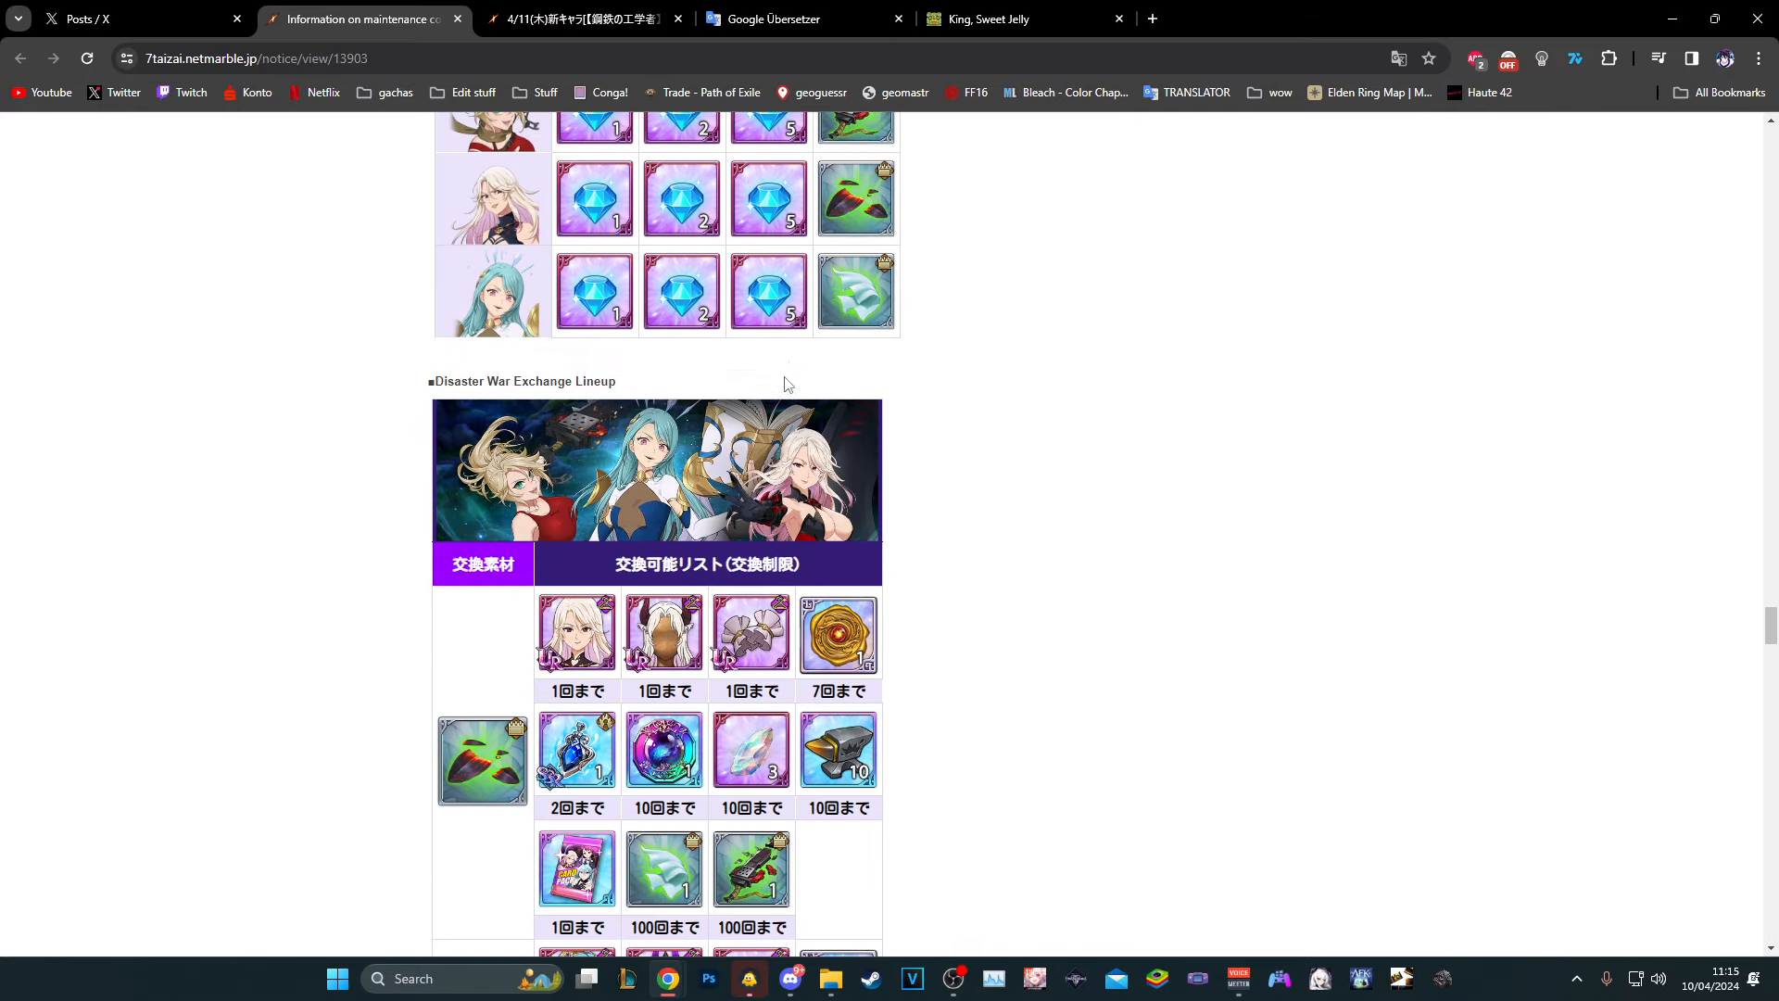
scroll(up, 3)
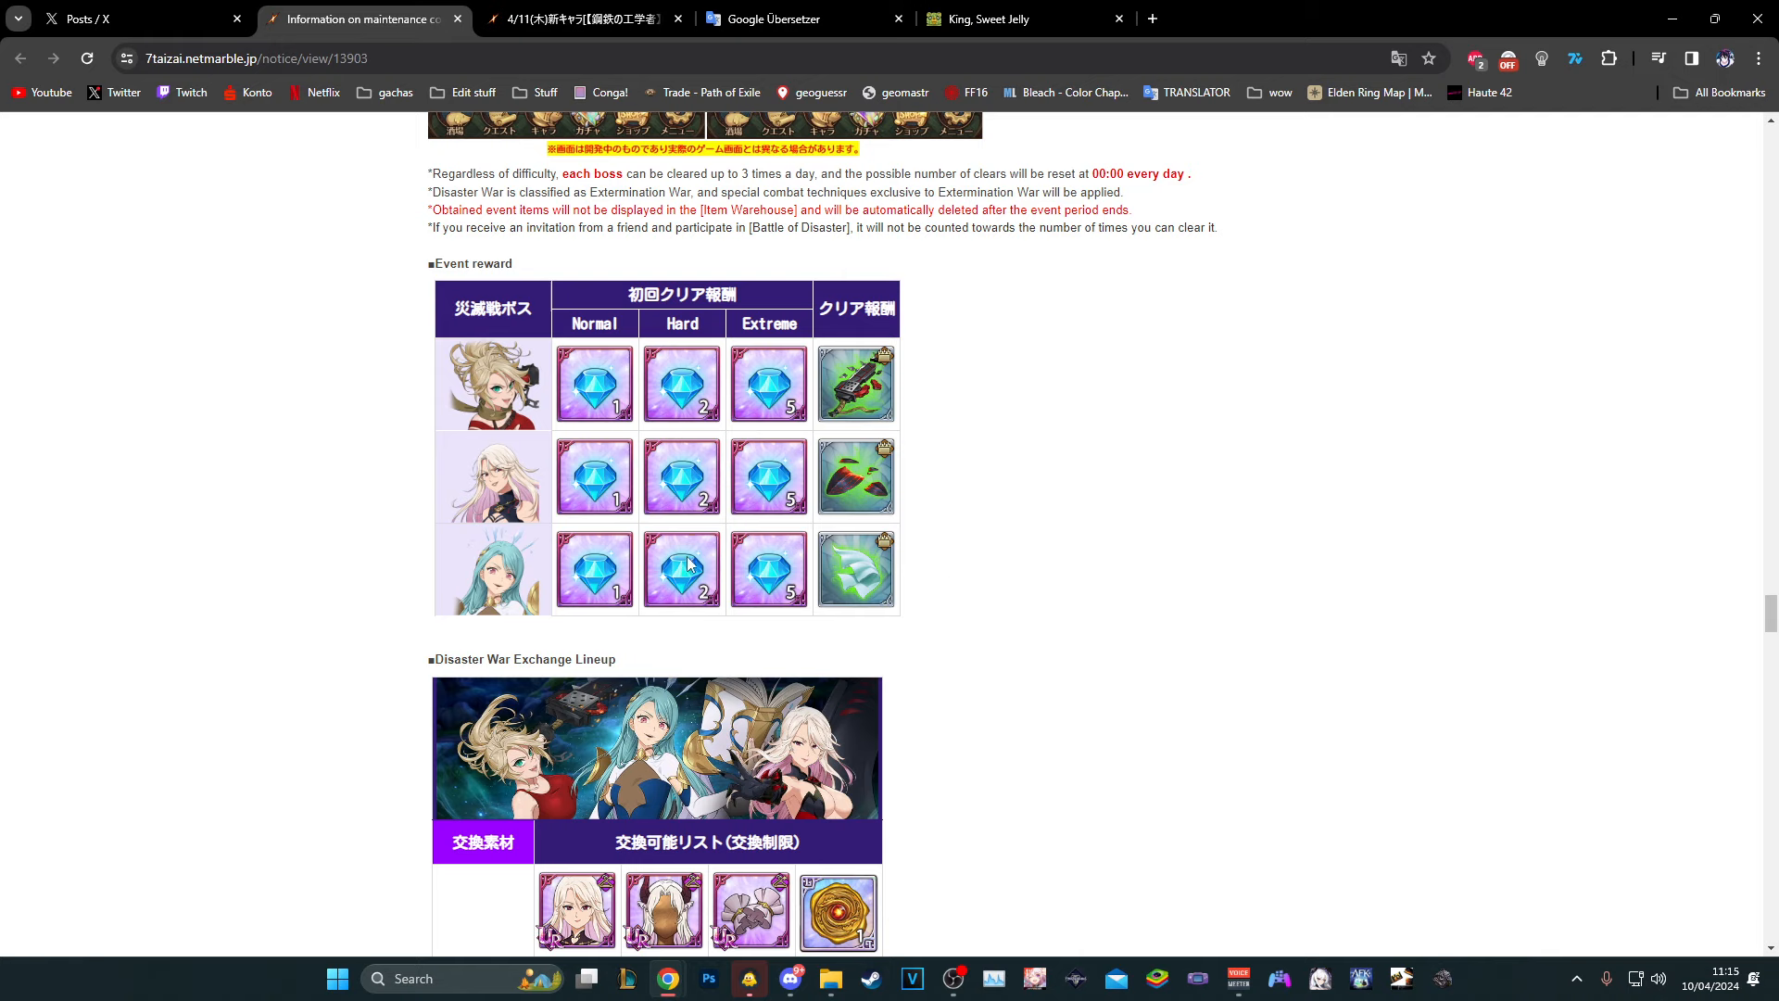
mouse_move(703, 405)
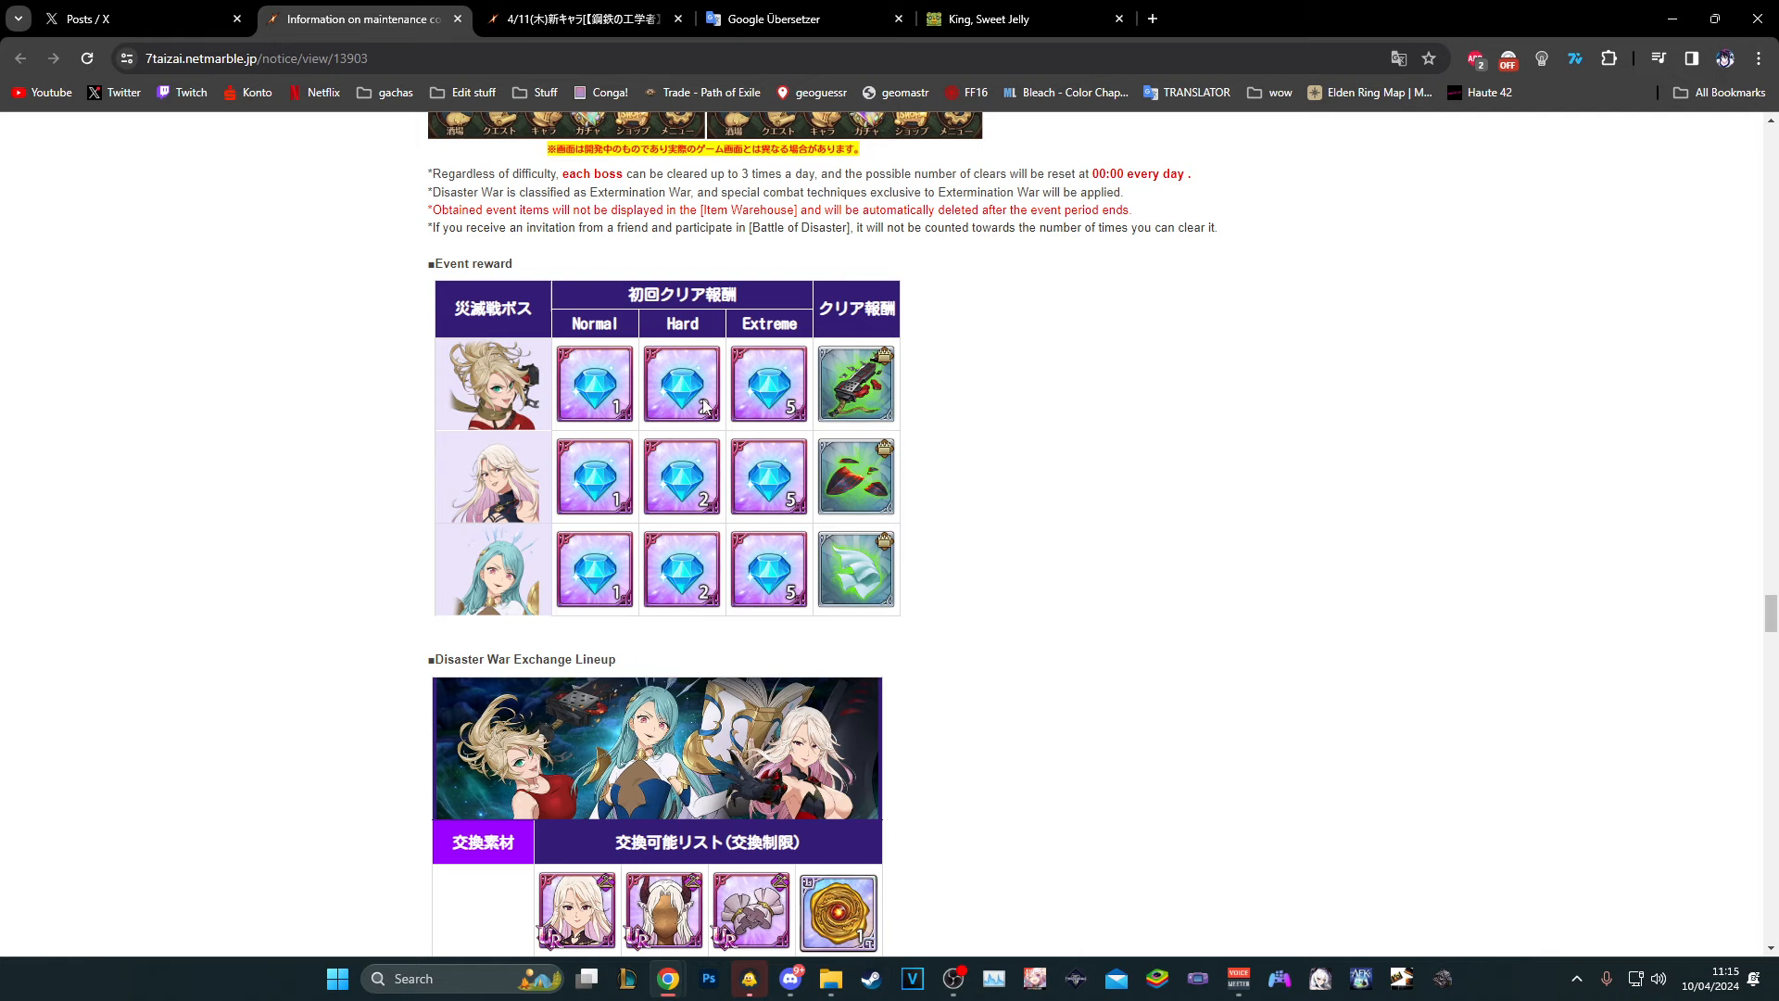
mouse_move(610, 425)
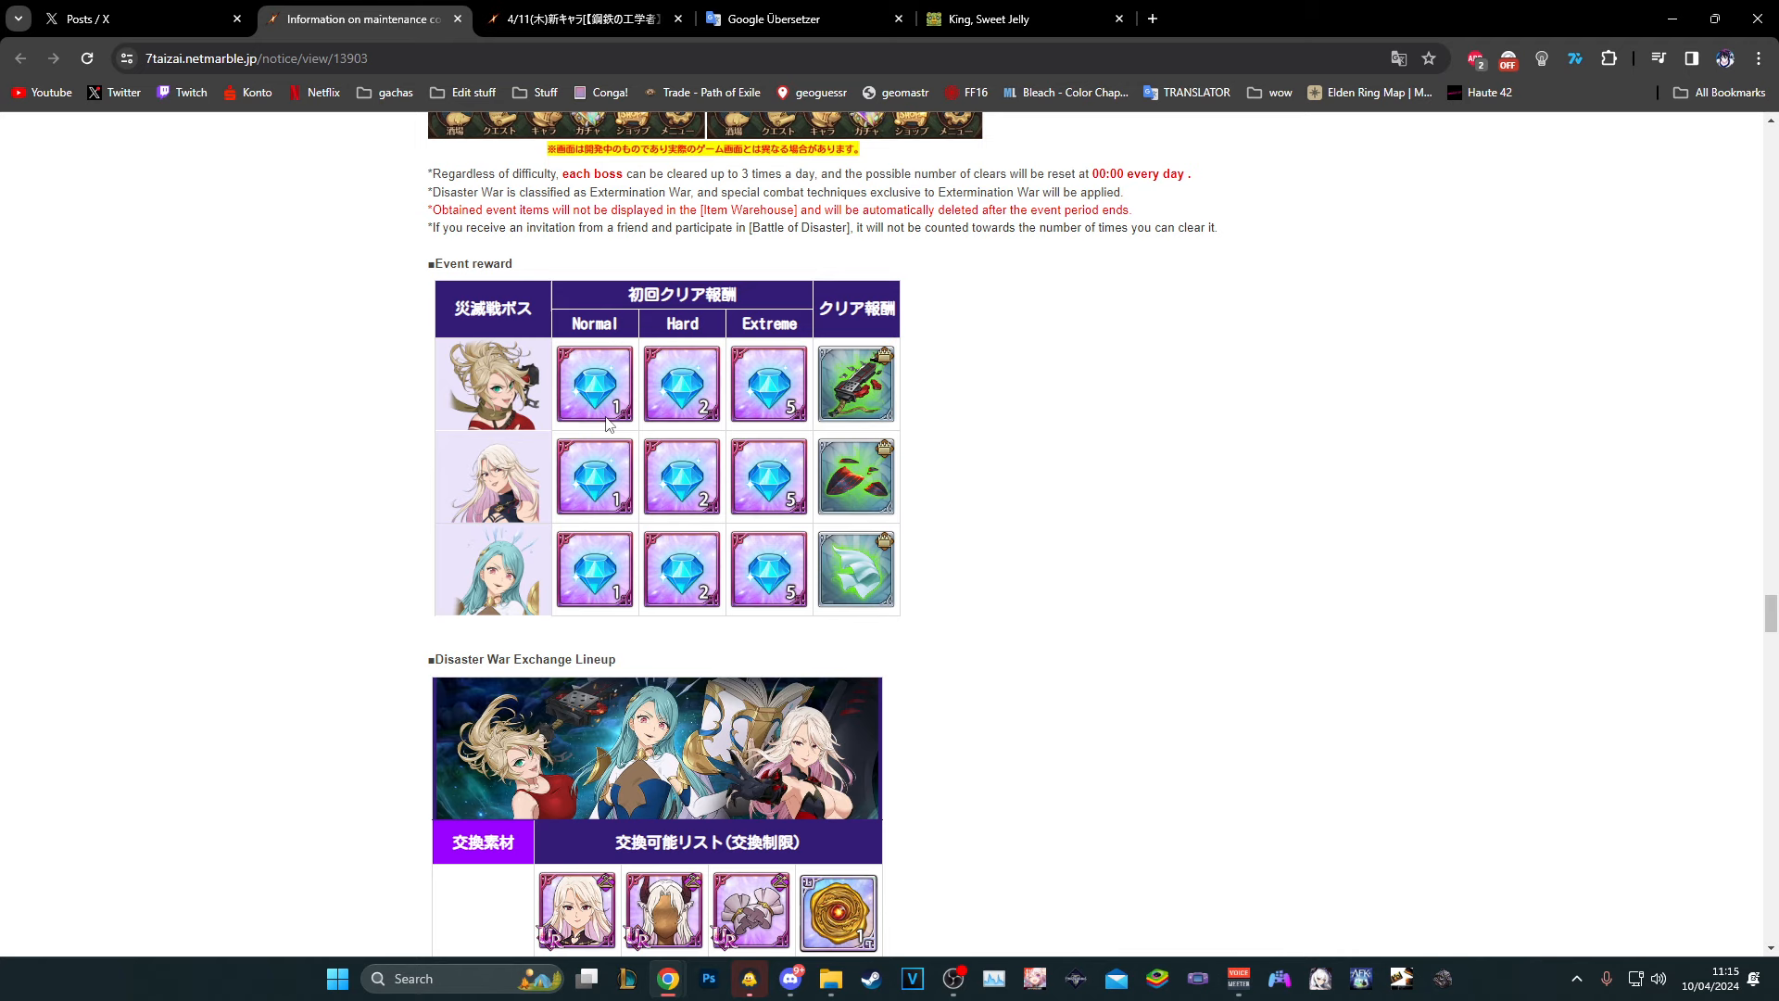
scroll(down, 3)
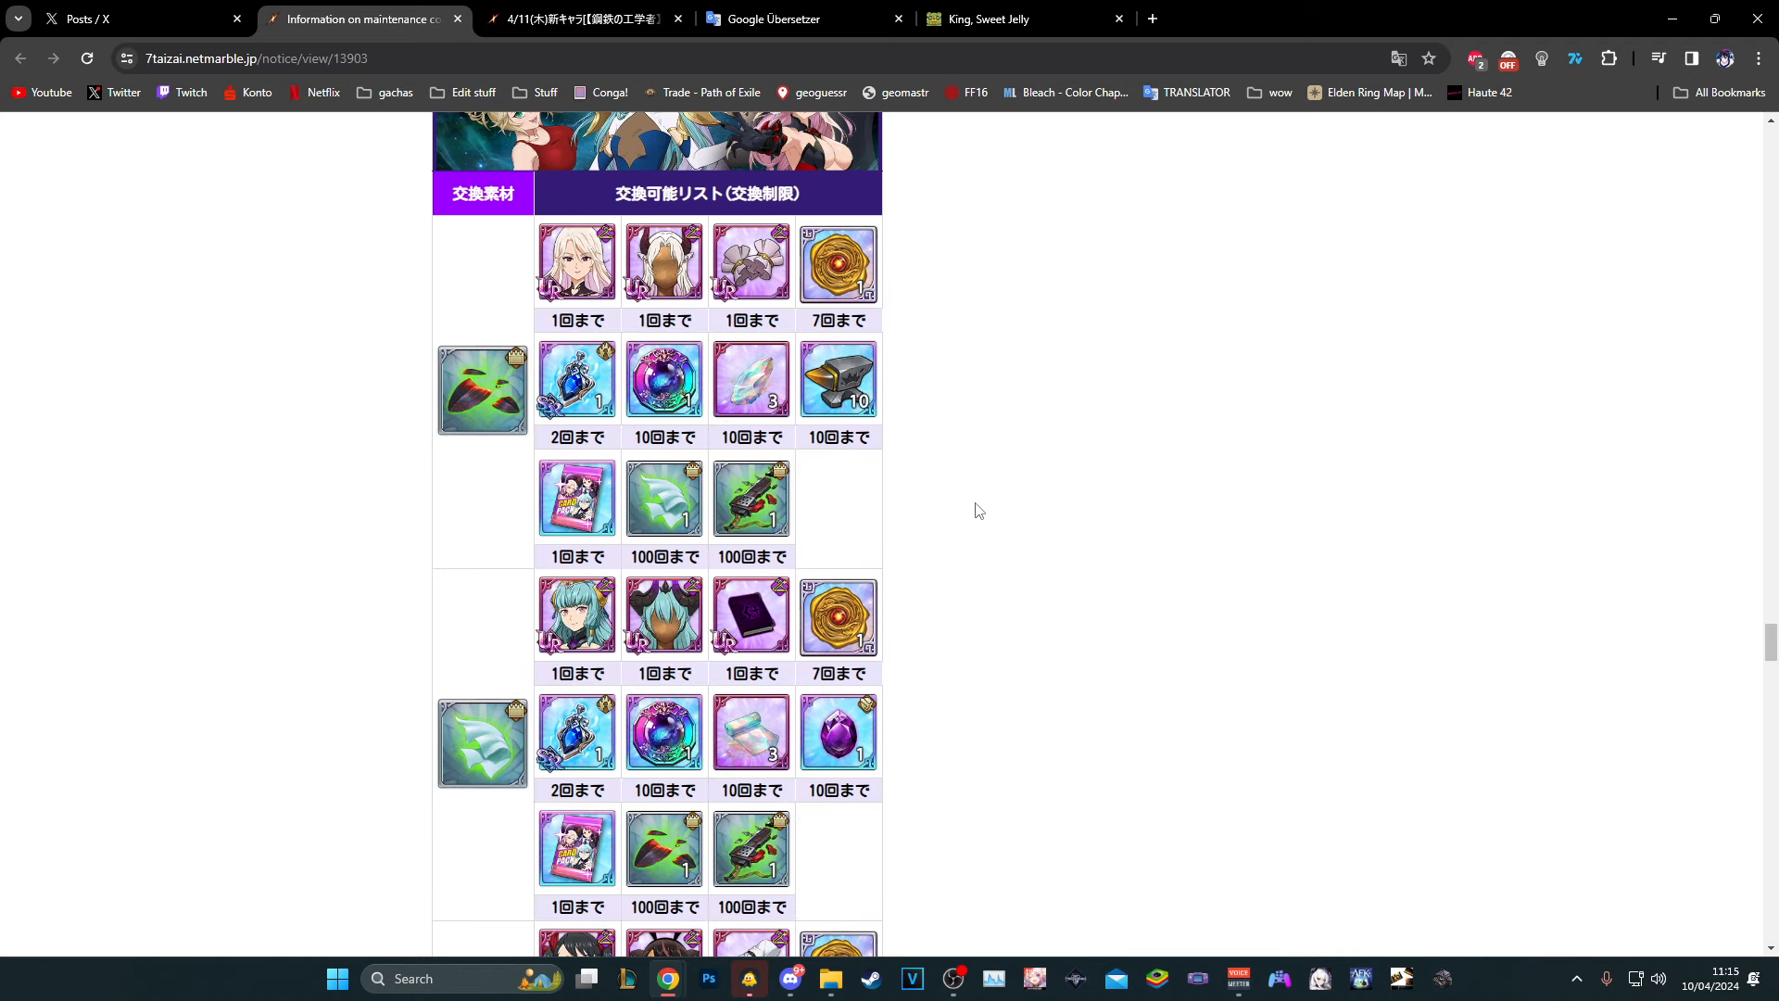
scroll(down, 3)
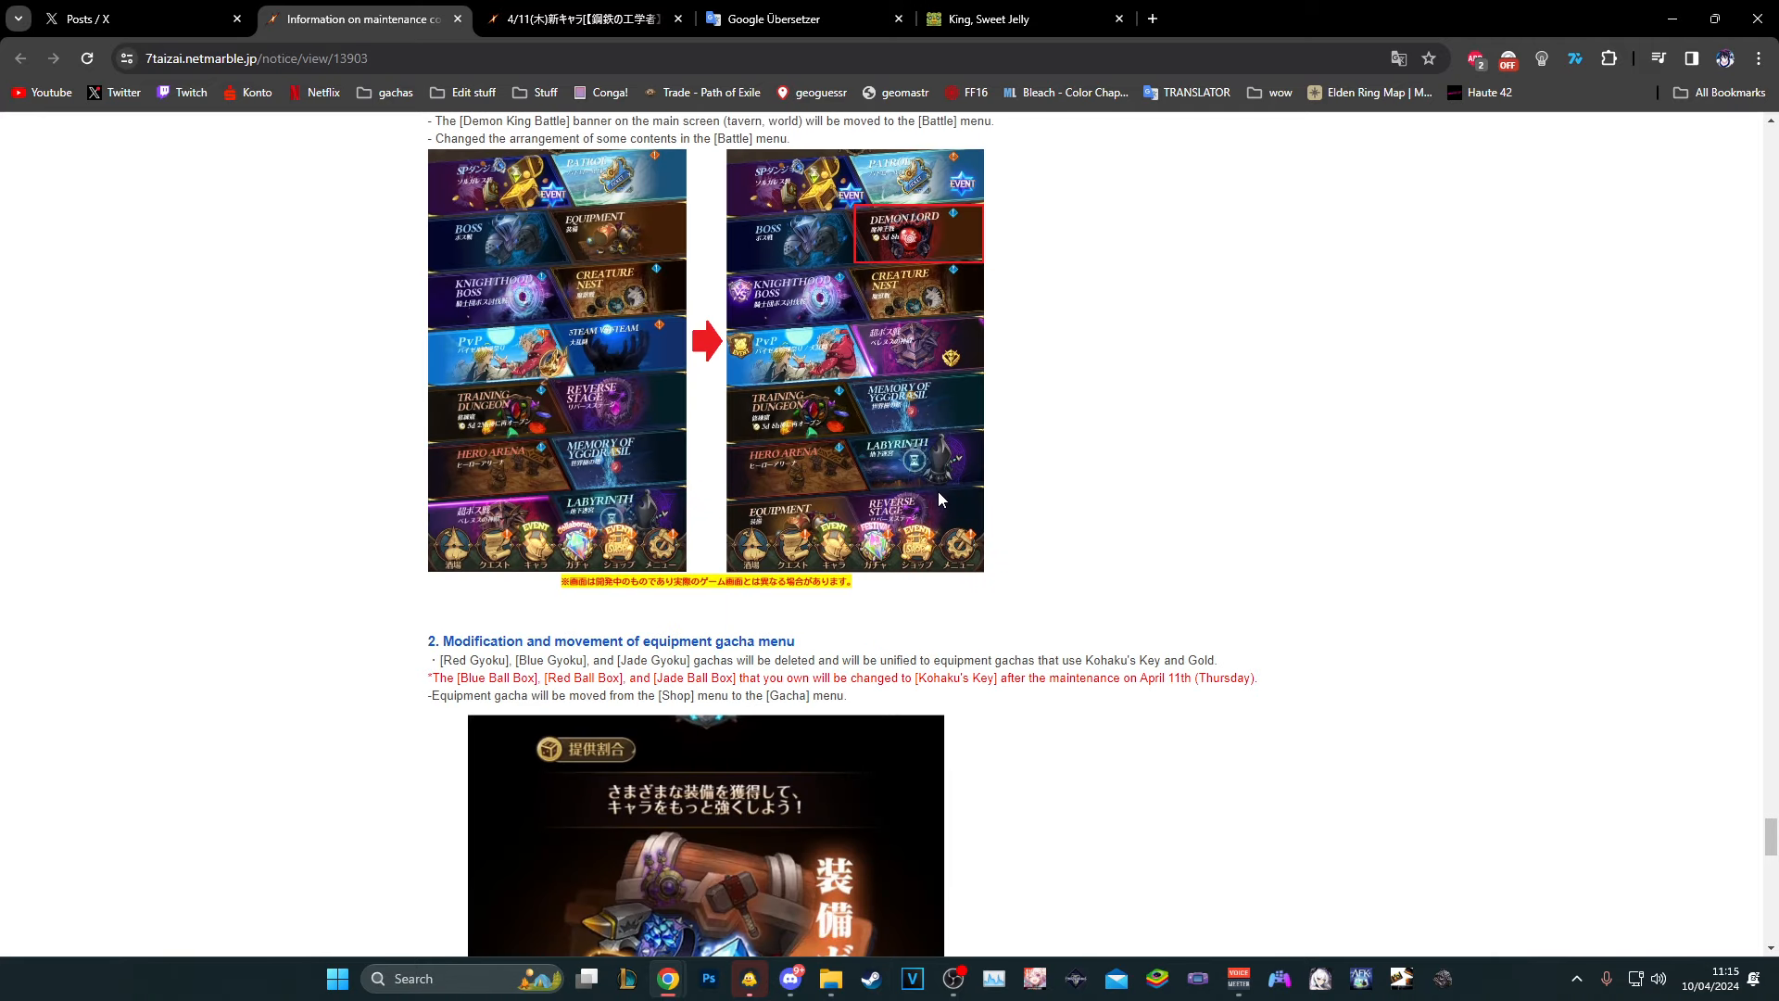
scroll(up, 3)
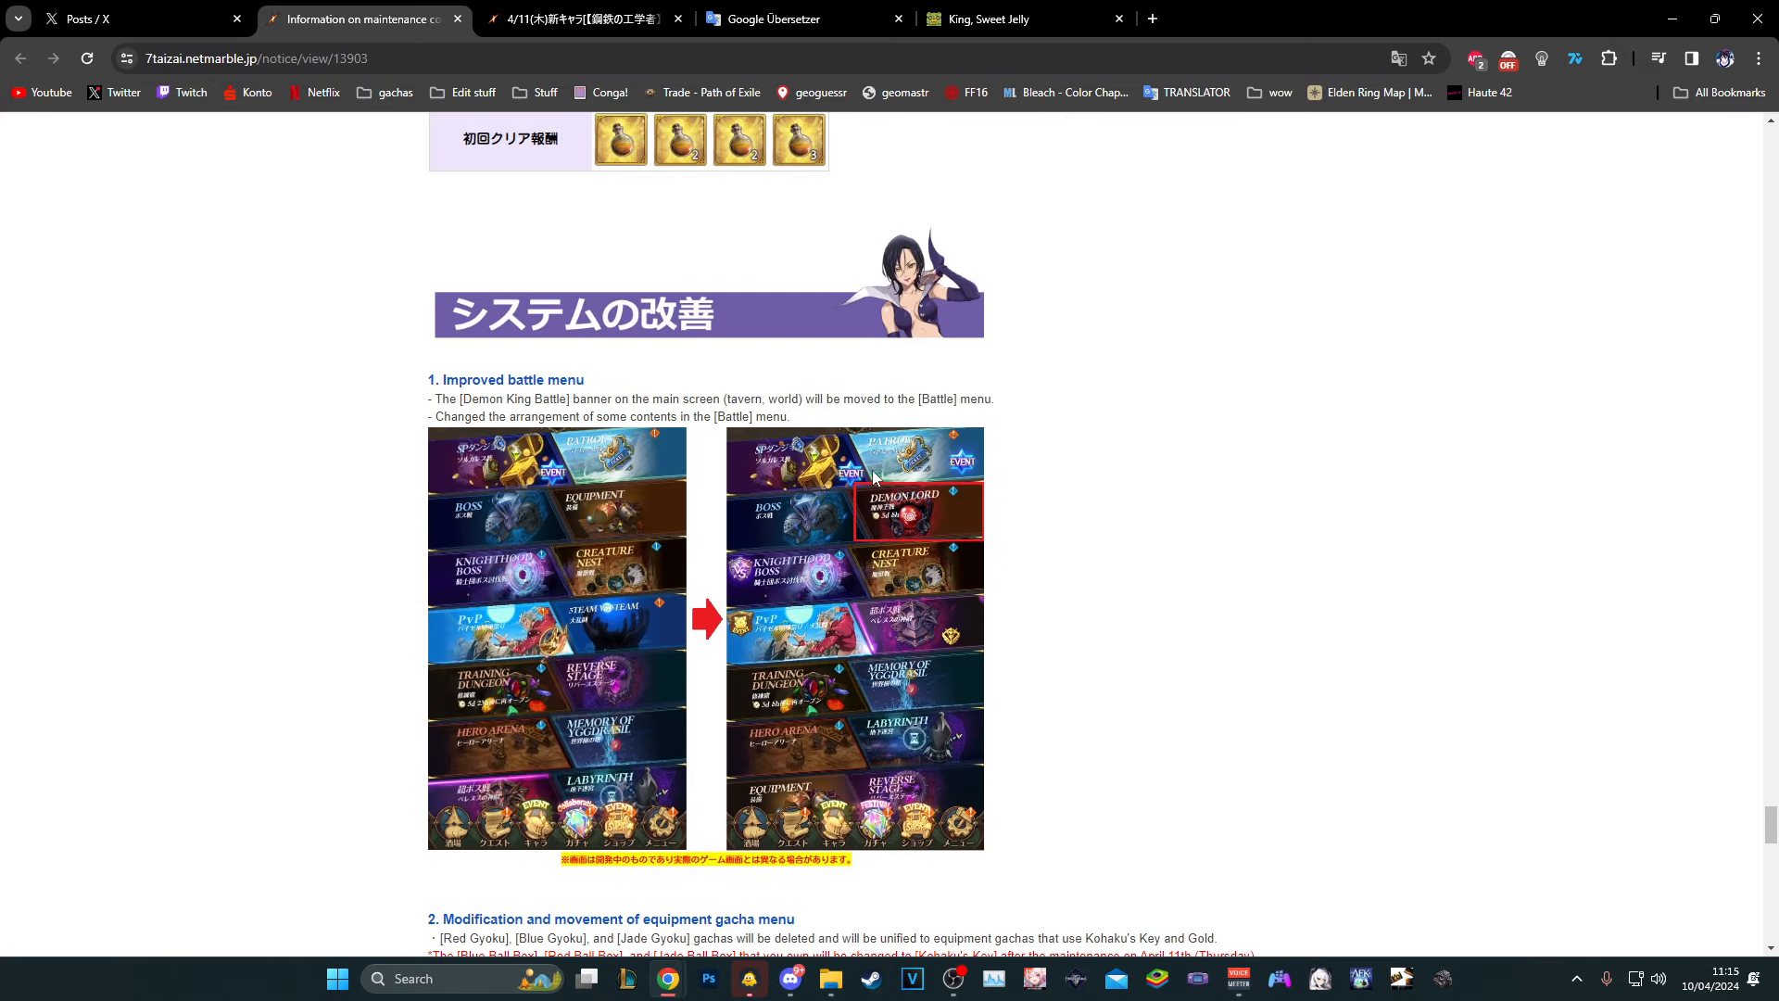
mouse_move(911, 530)
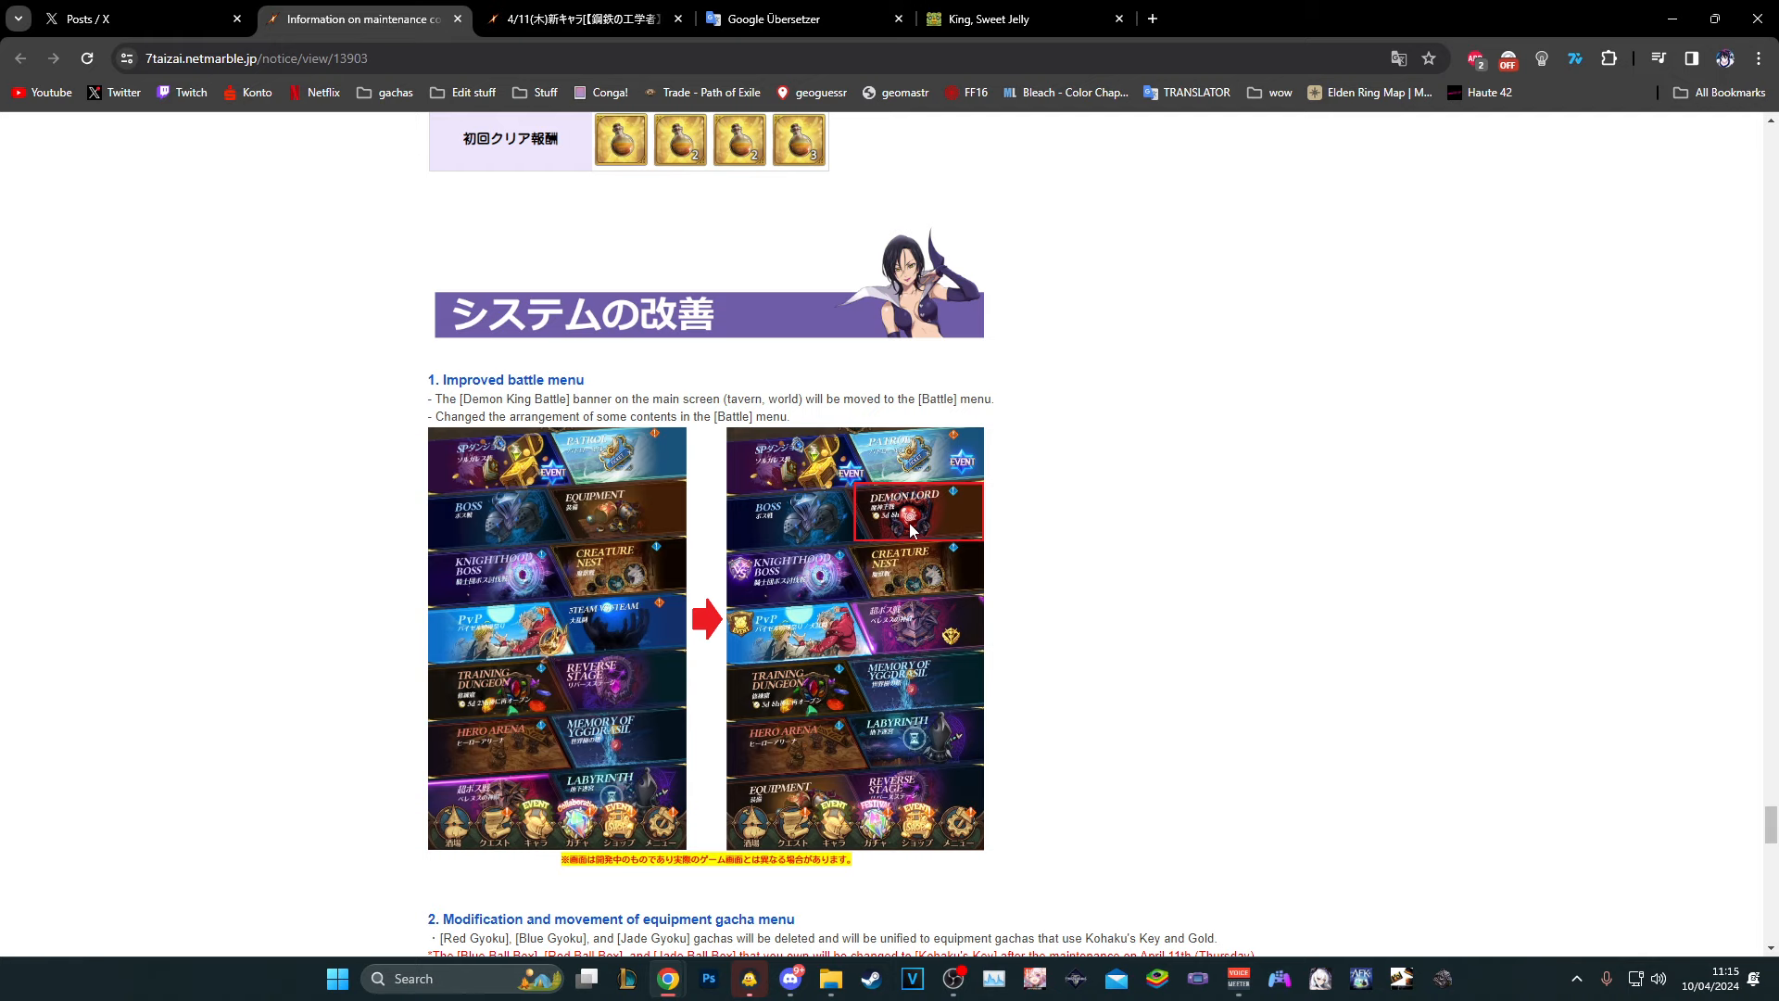
mouse_move(920, 476)
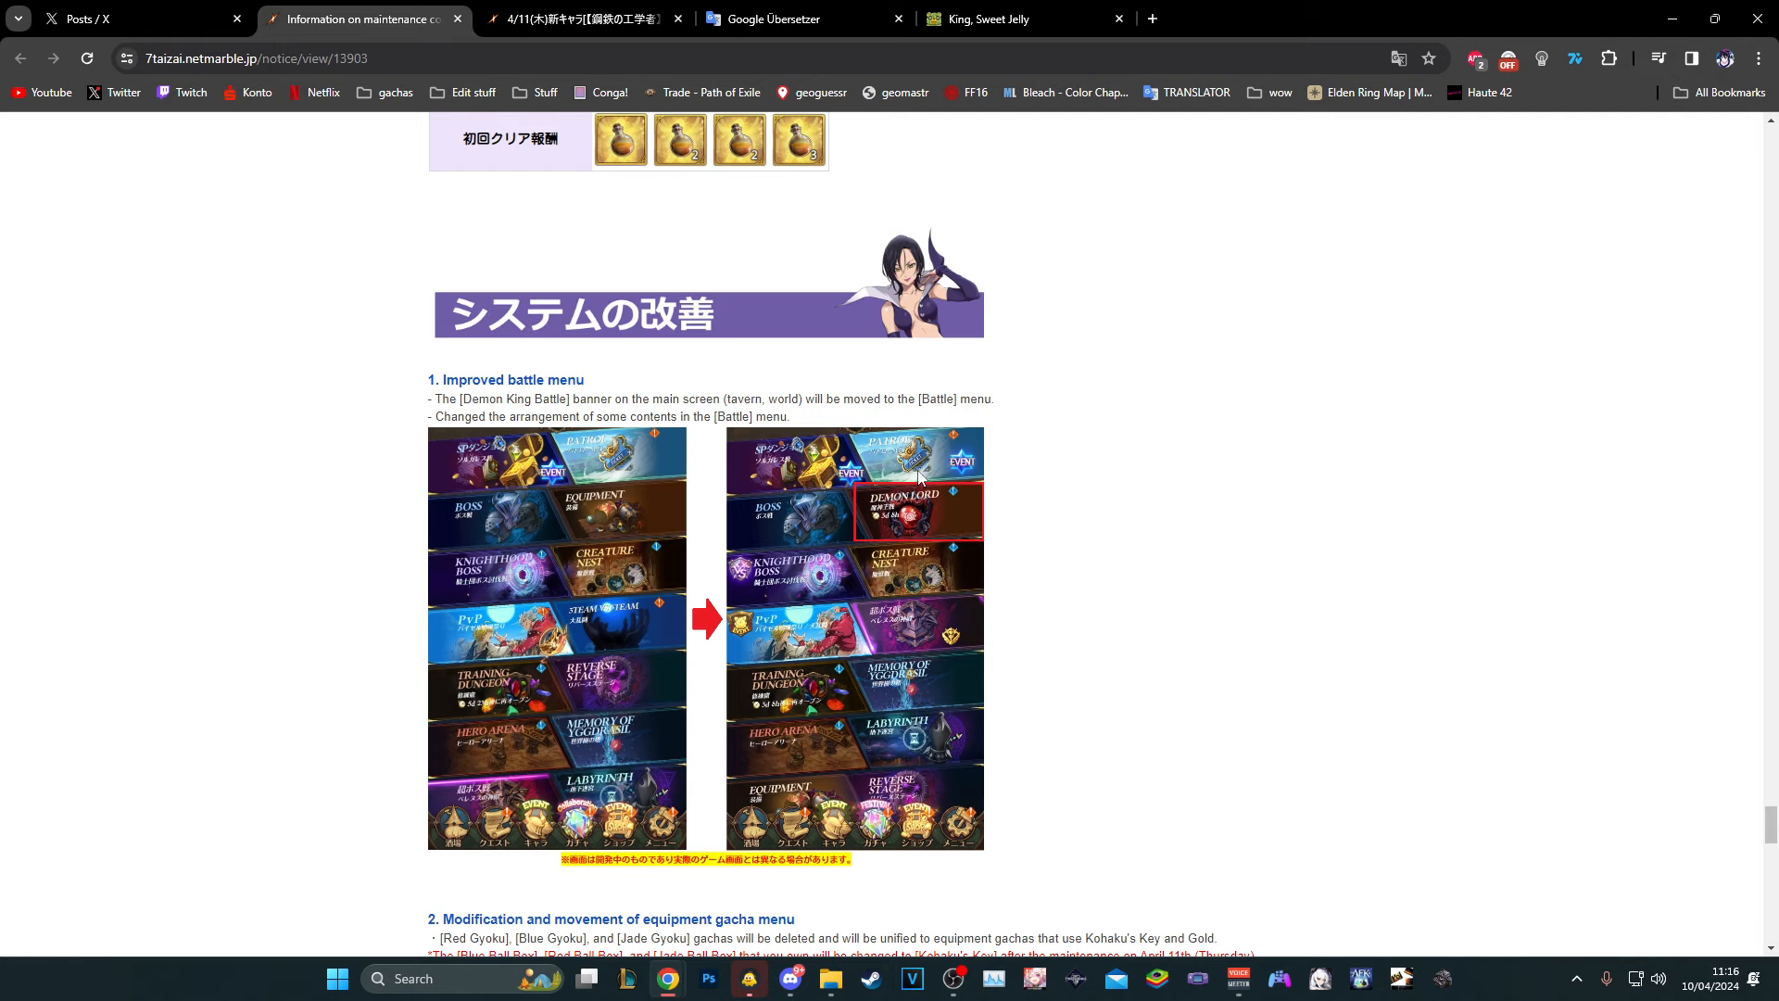
mouse_move(837, 525)
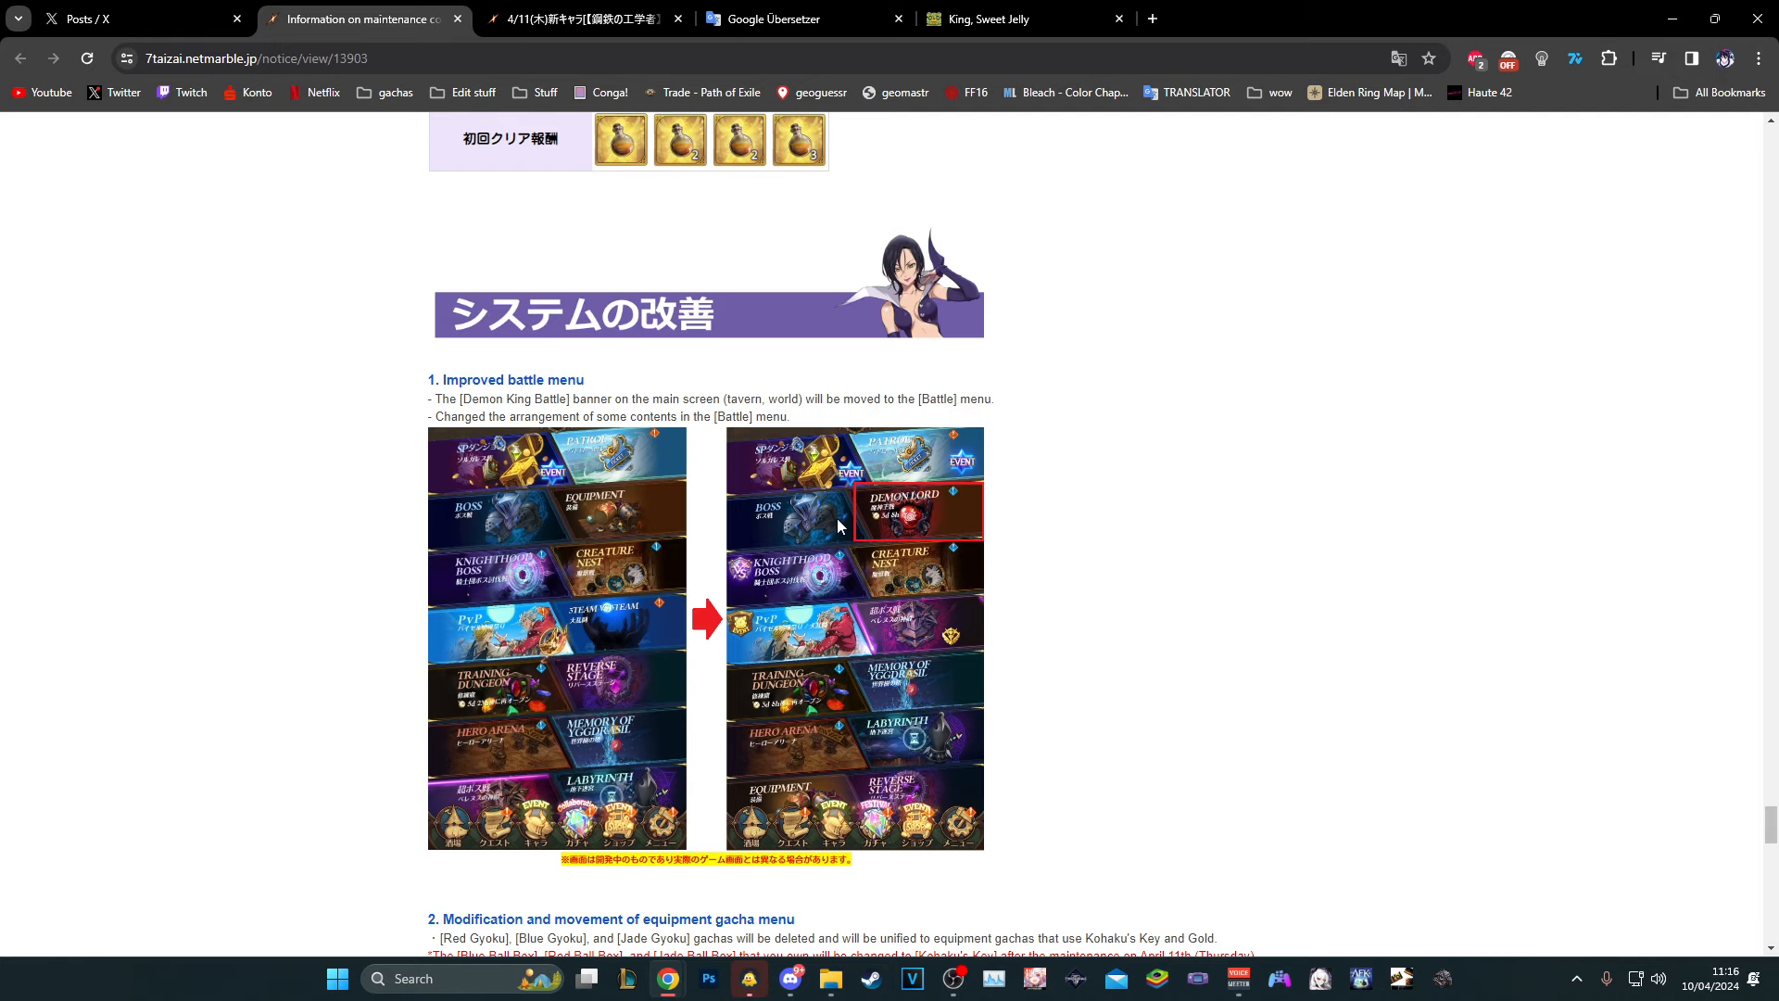
scroll(down, 3)
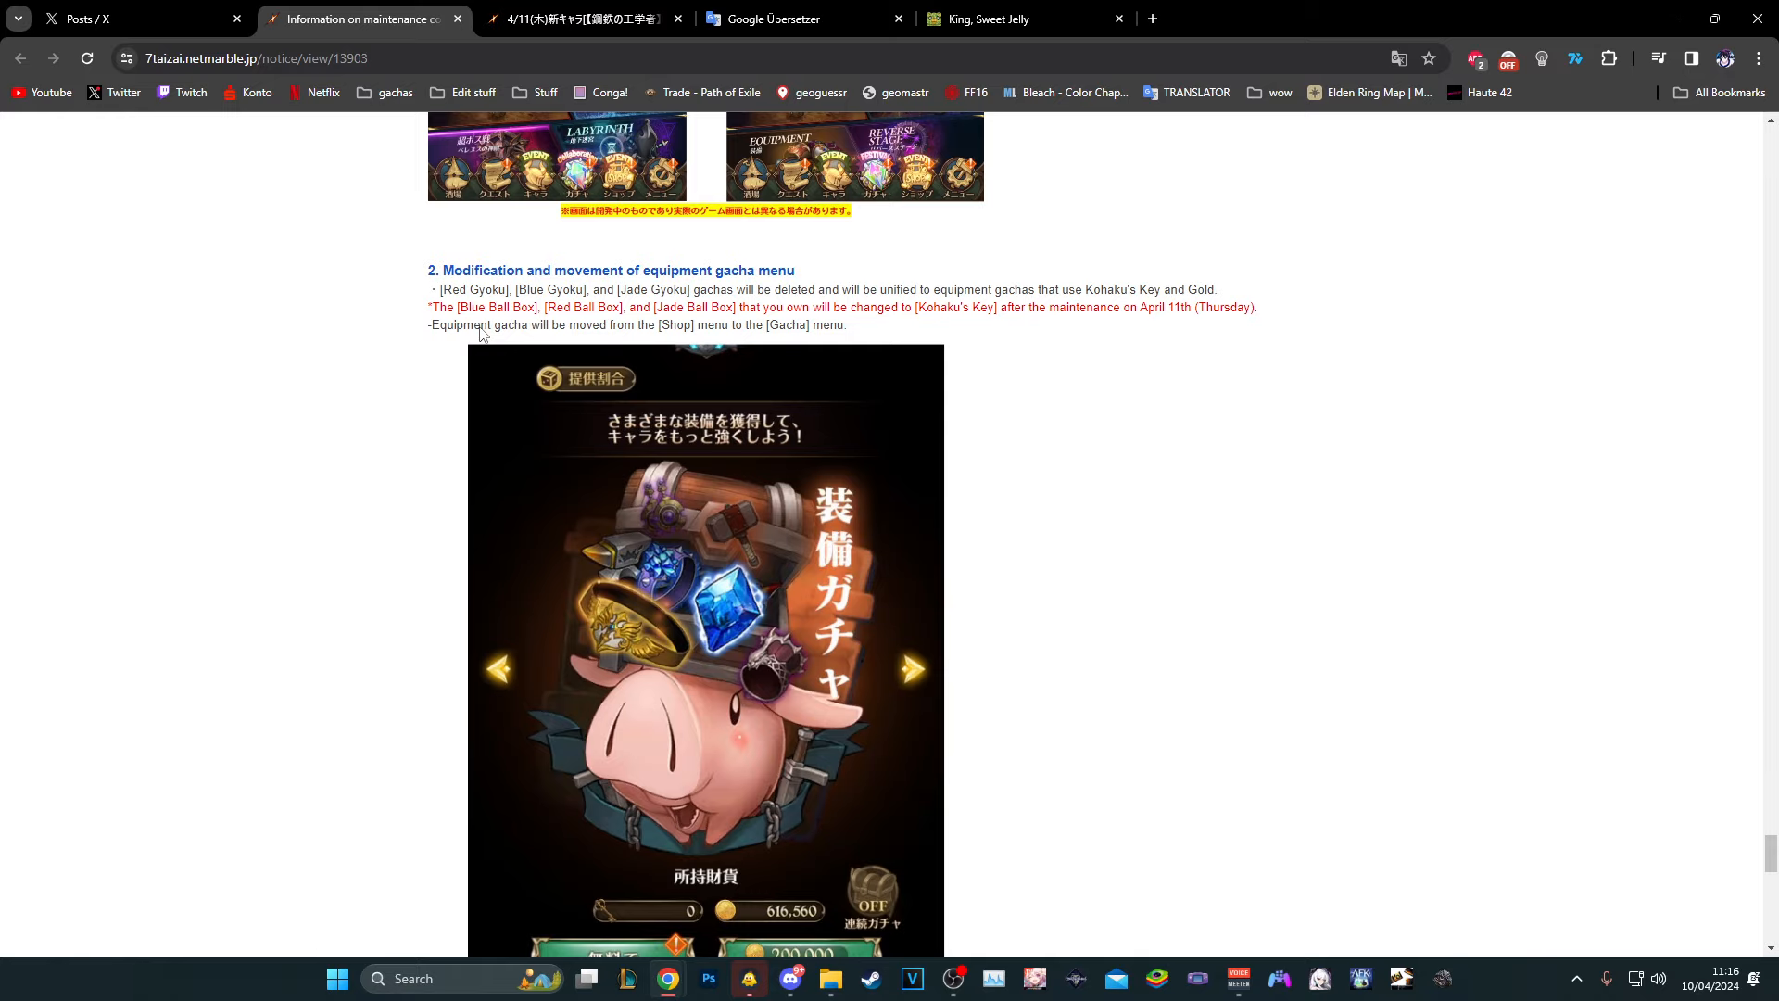
scroll(up, 3)
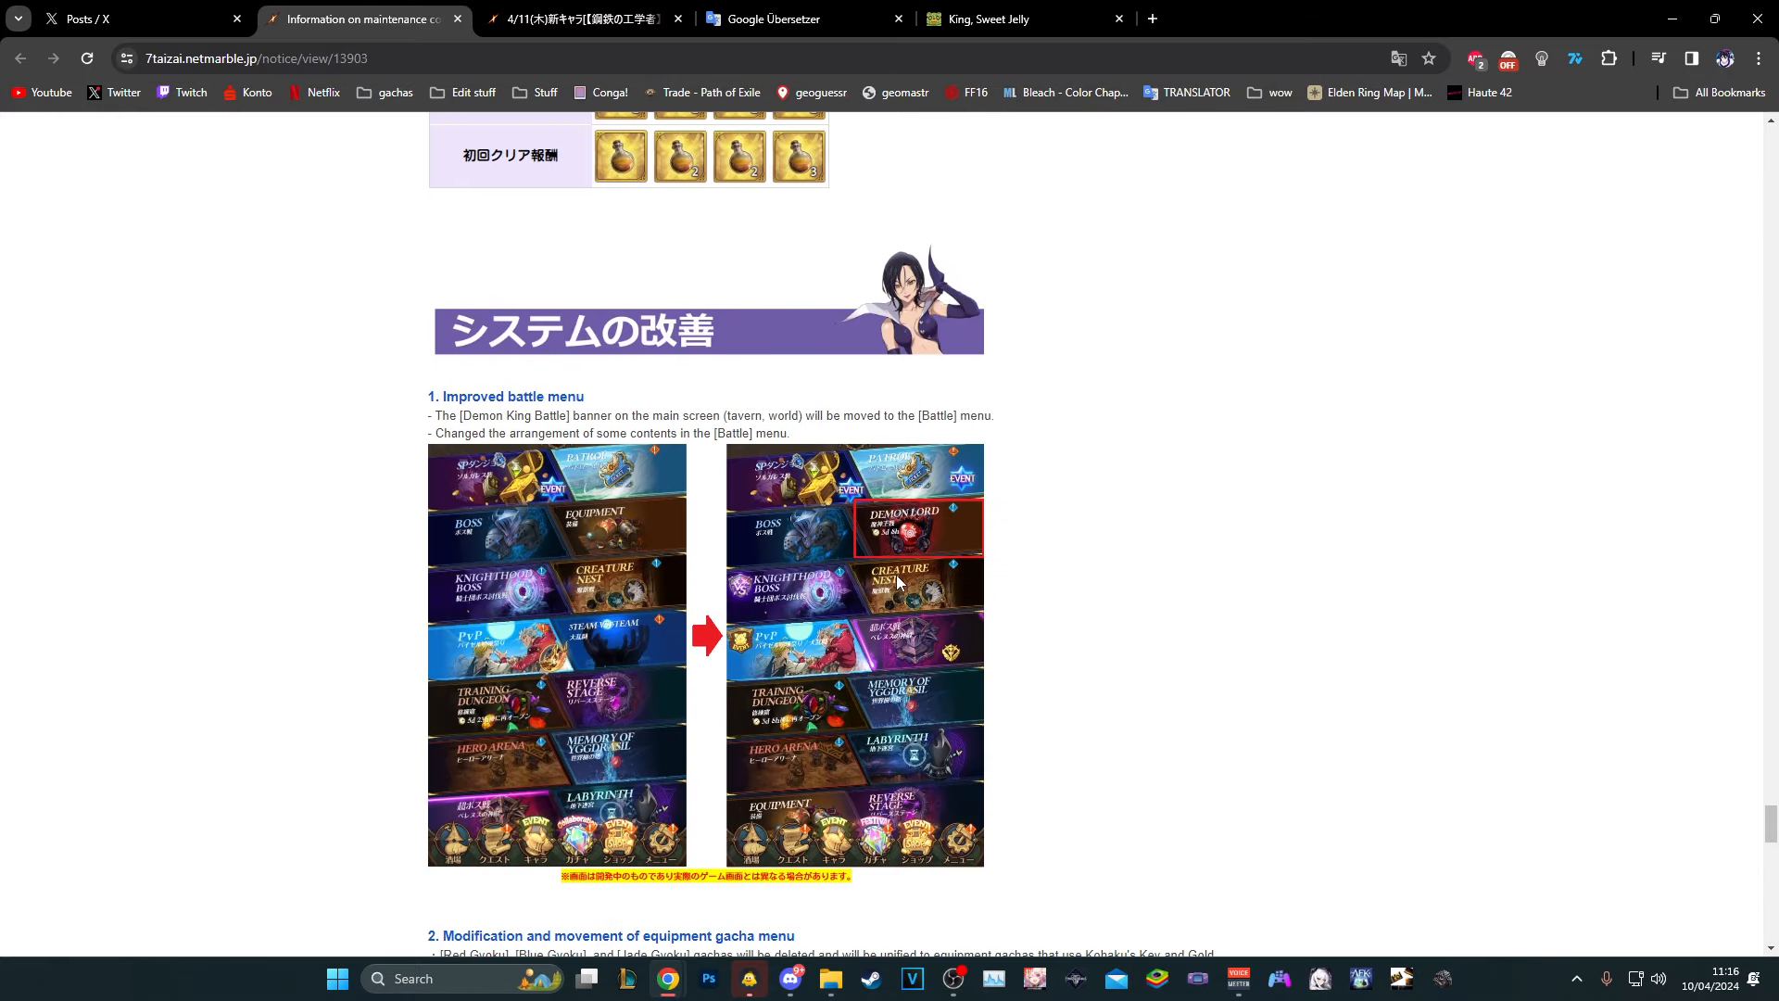
mouse_move(920, 556)
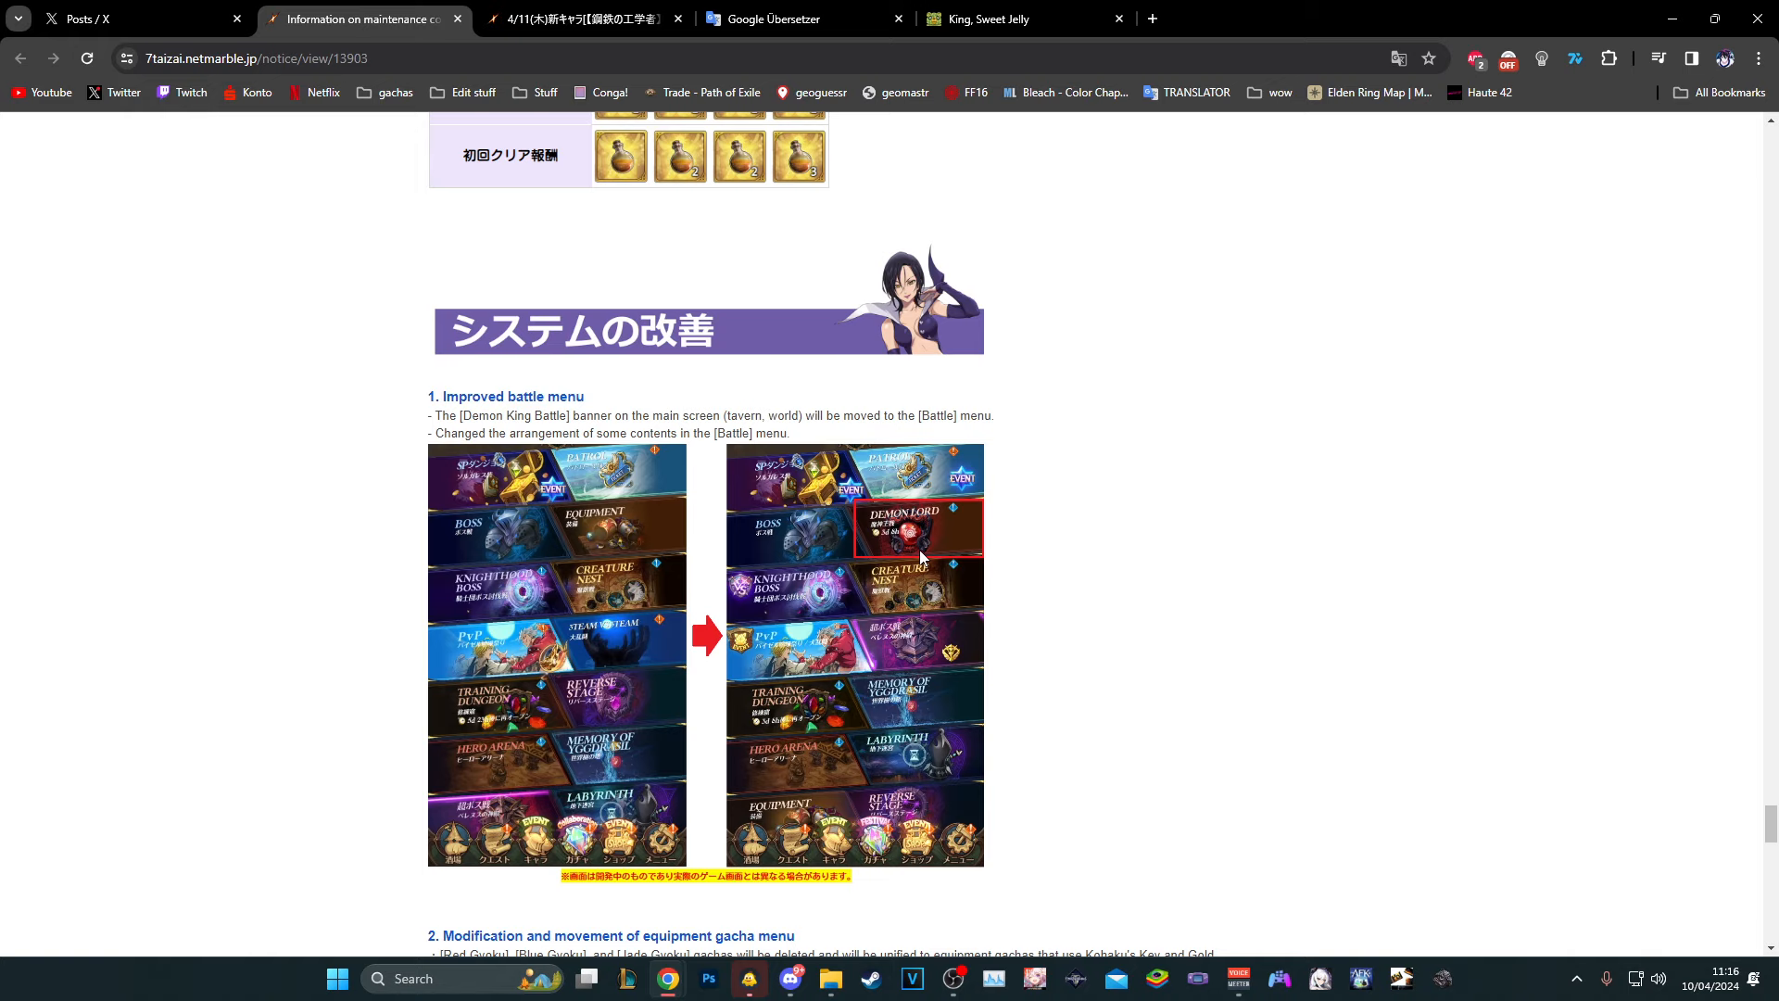
mouse_move(953, 545)
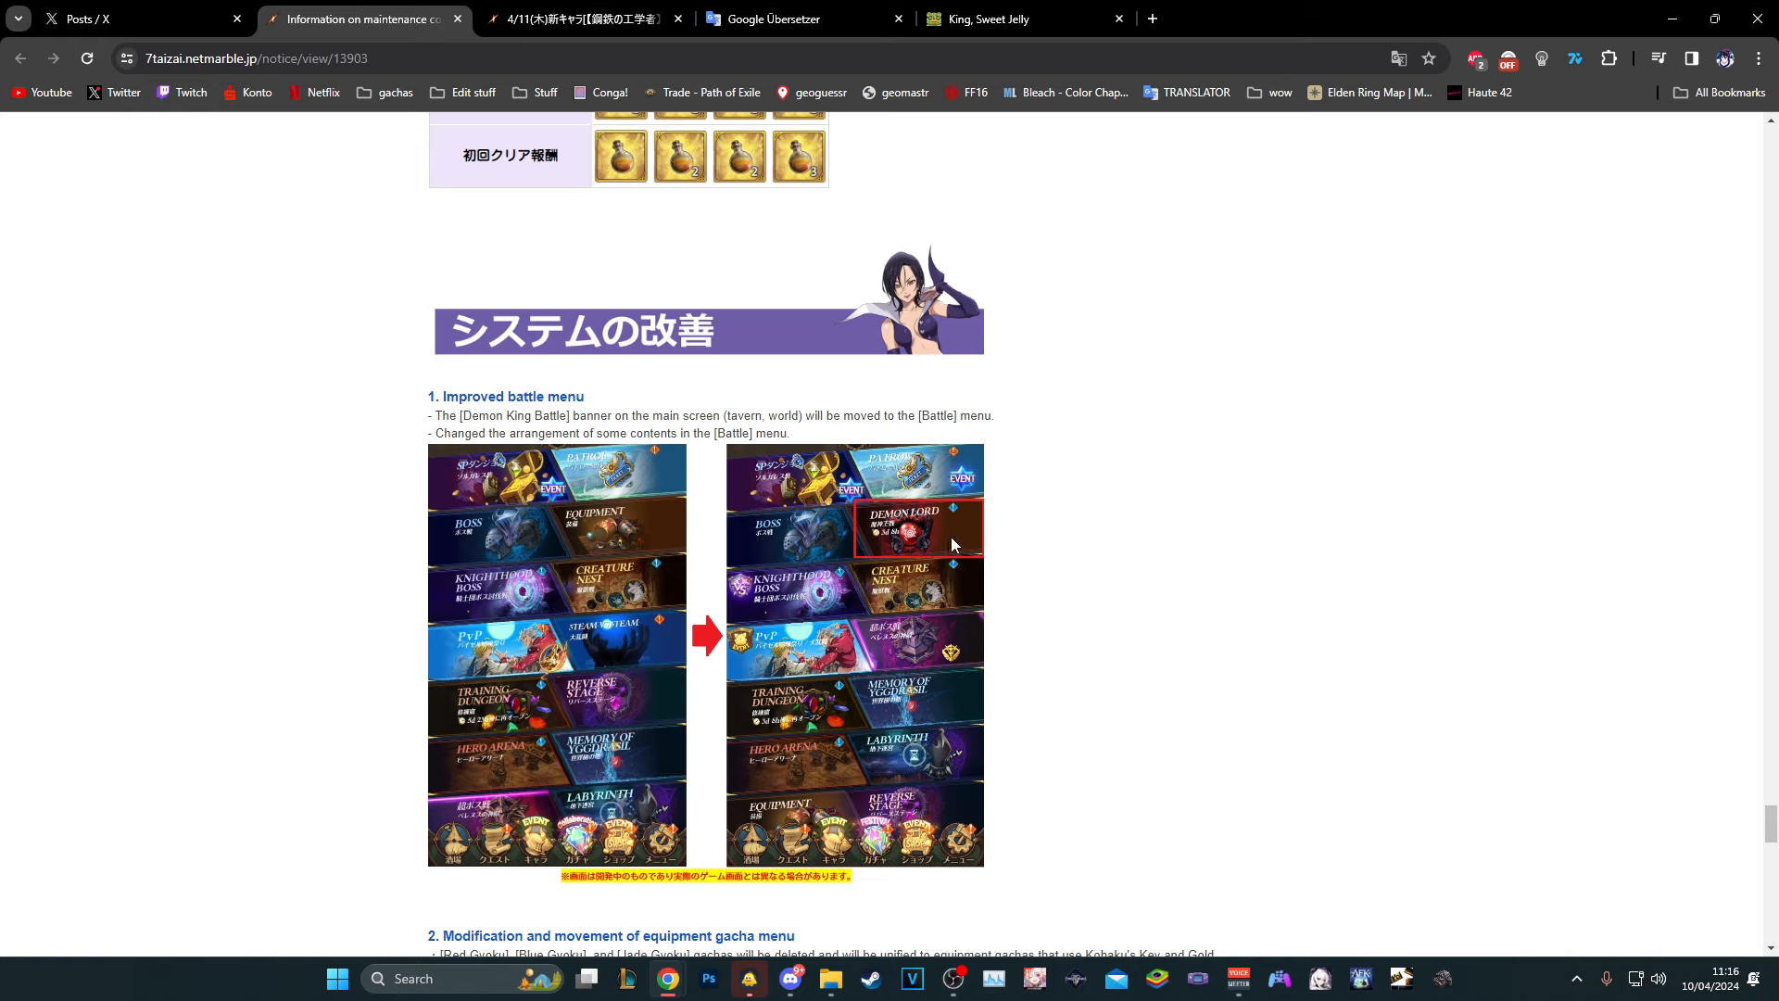
mouse_move(946, 545)
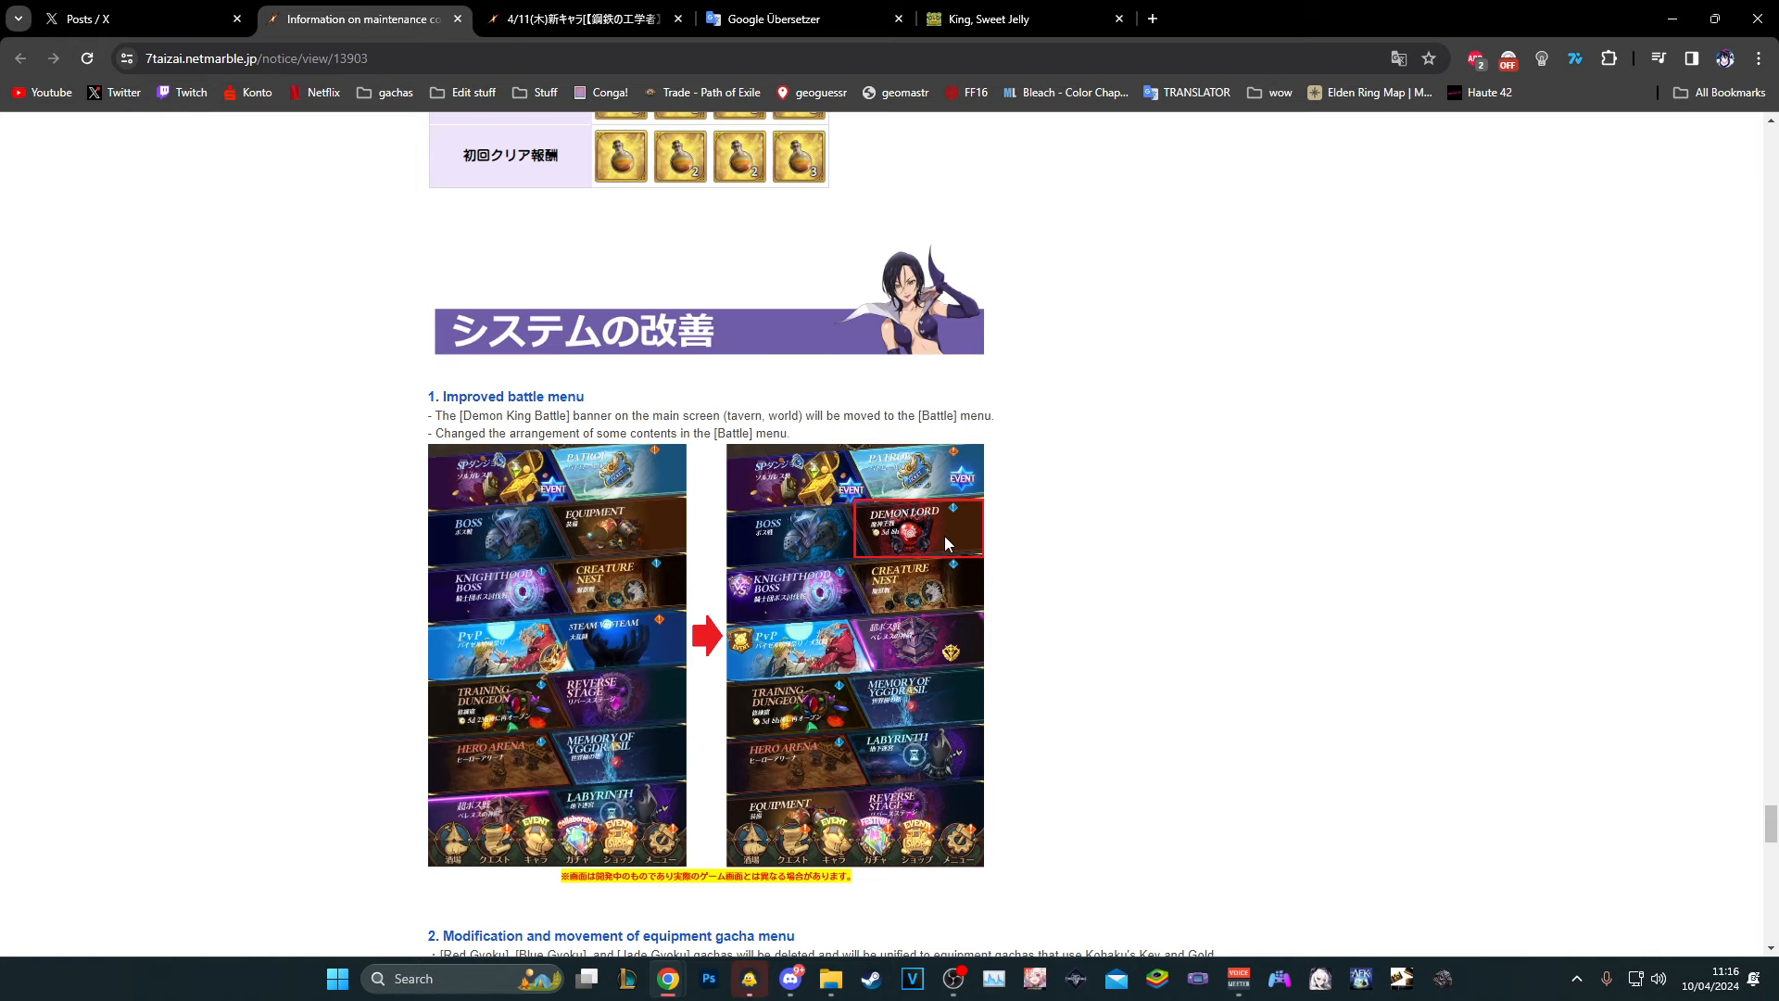
mouse_move(921, 526)
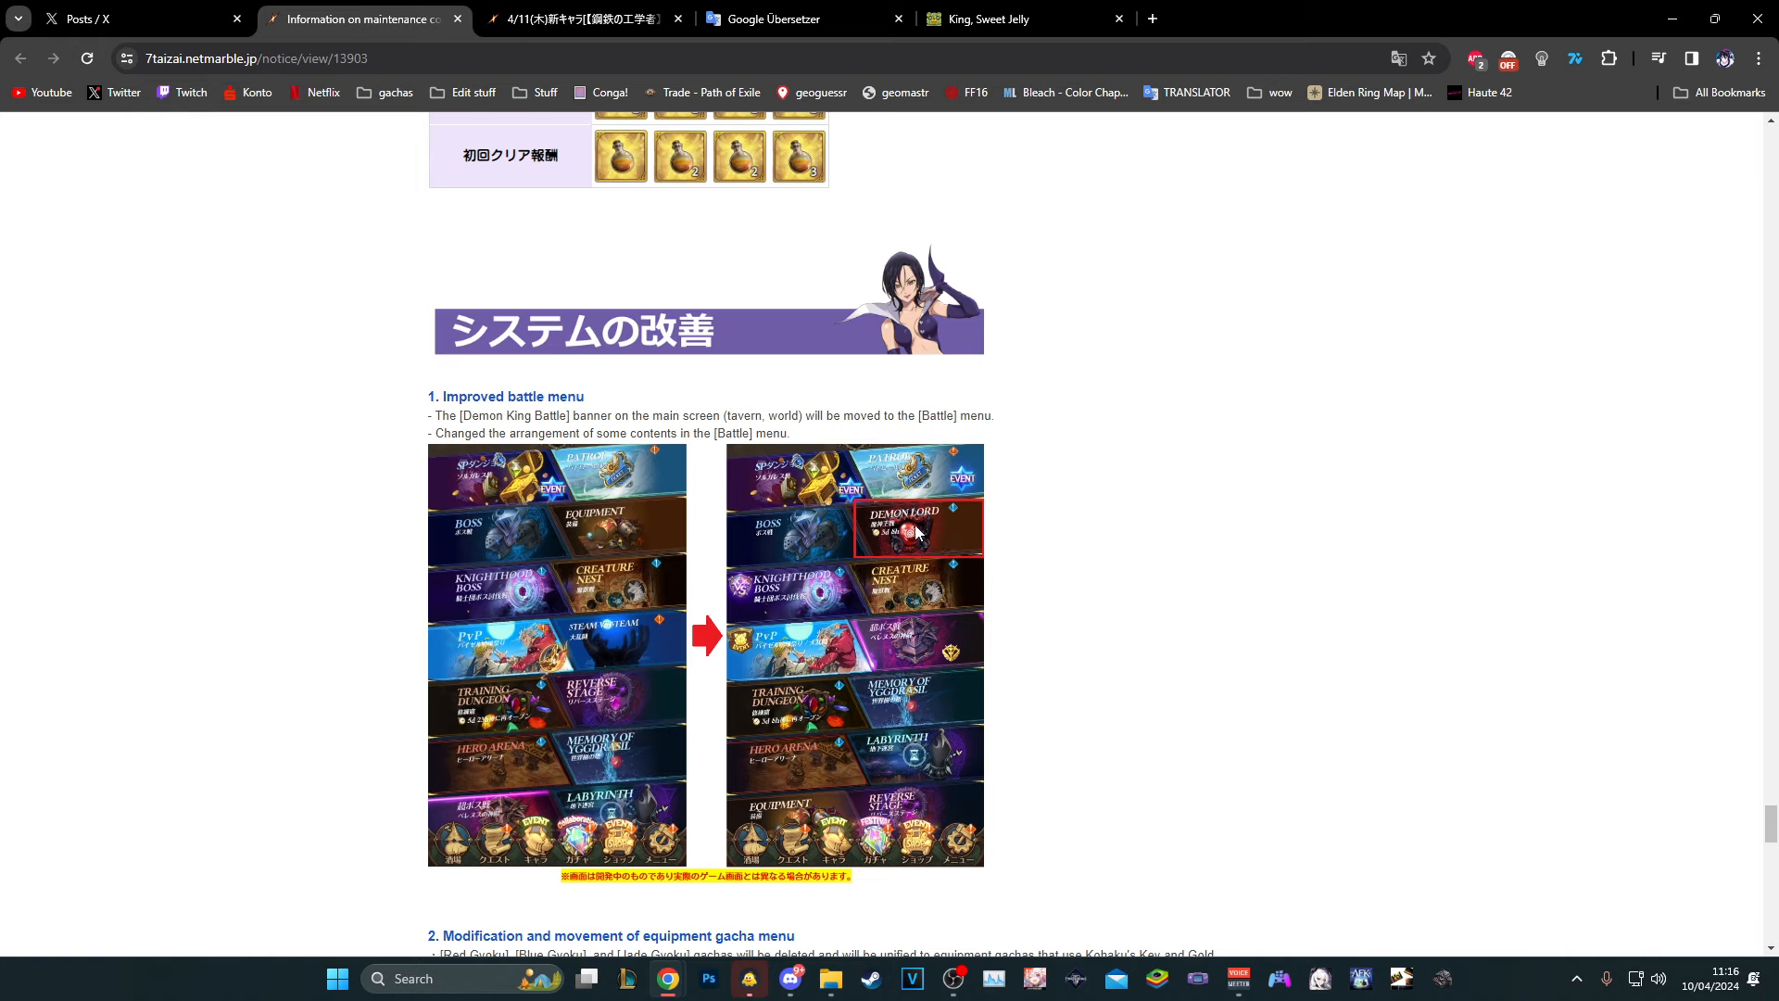
mouse_move(763, 661)
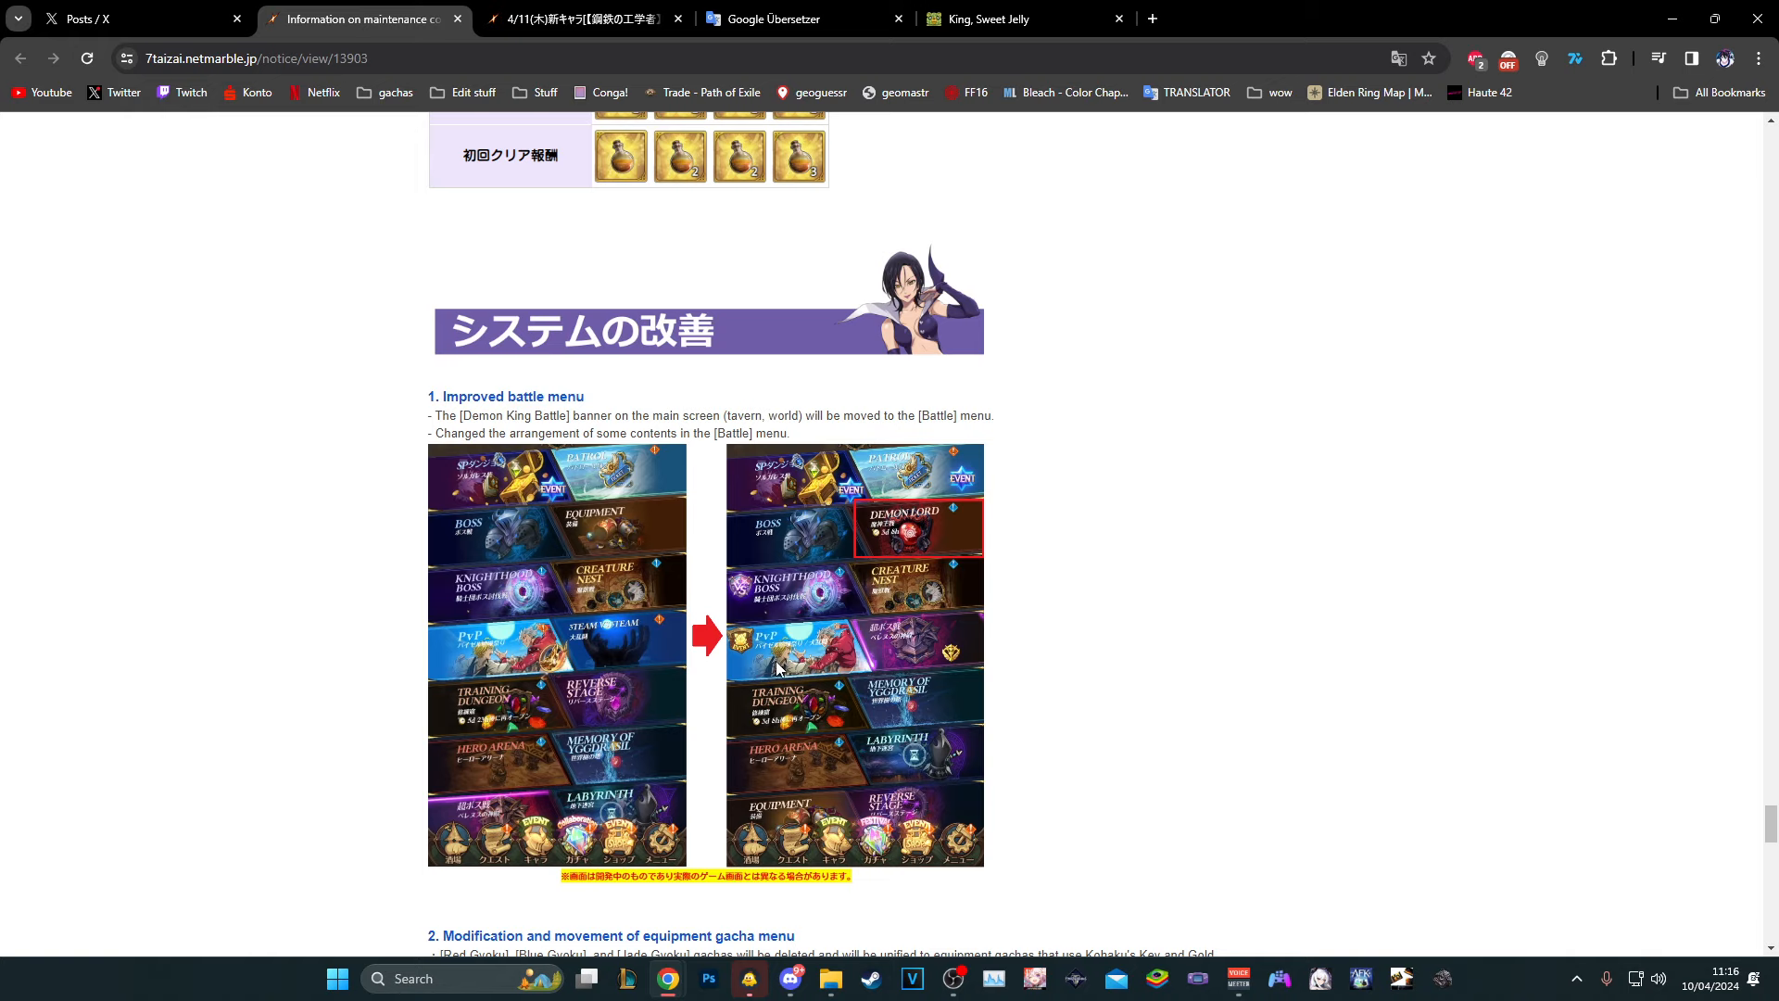
mouse_move(928, 718)
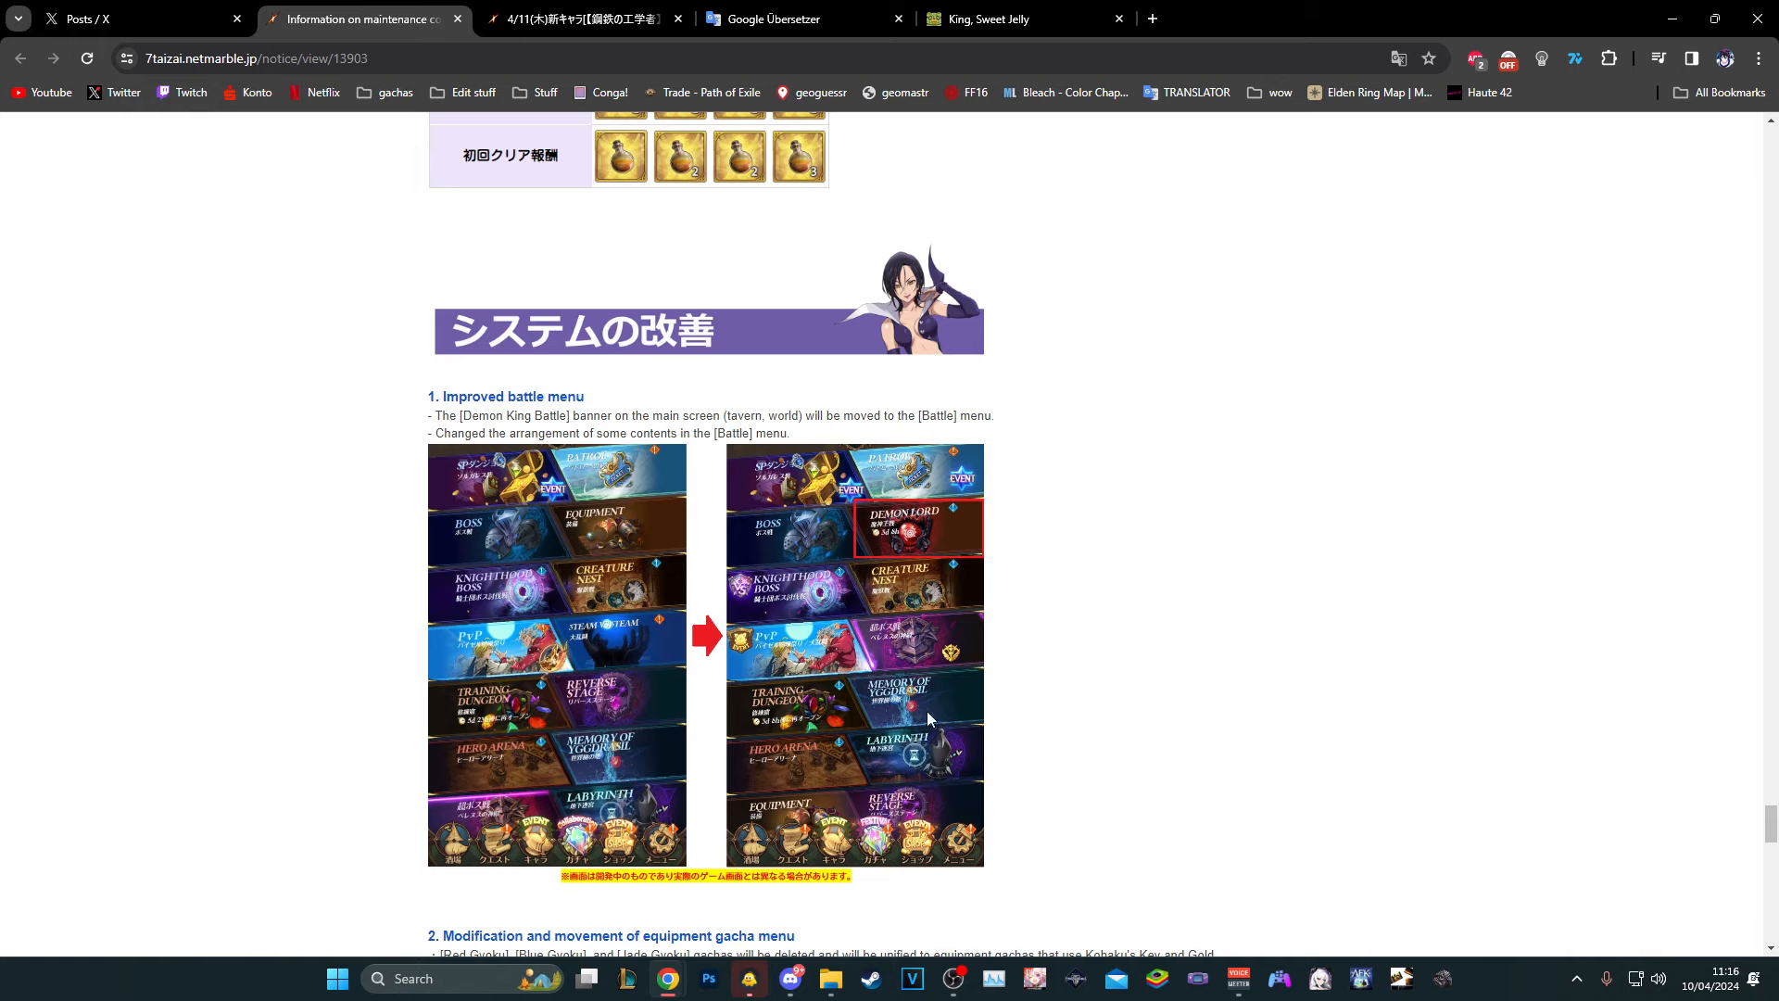
mouse_move(810, 658)
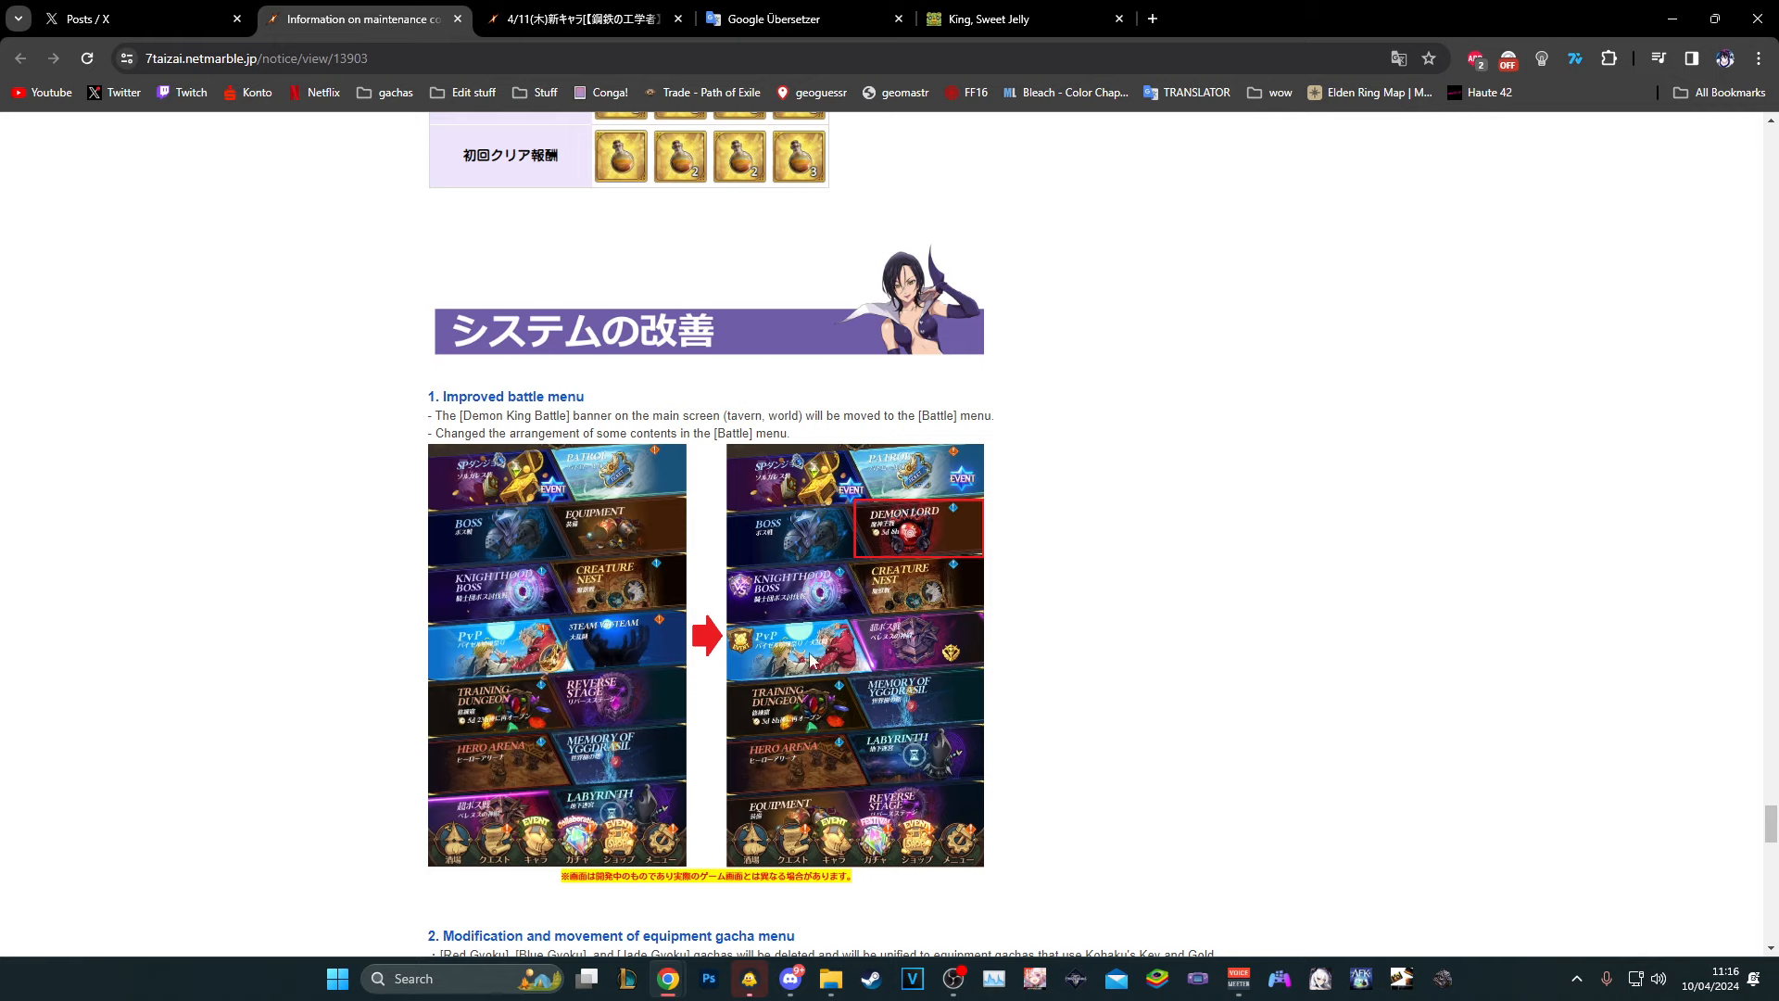
mouse_move(853, 799)
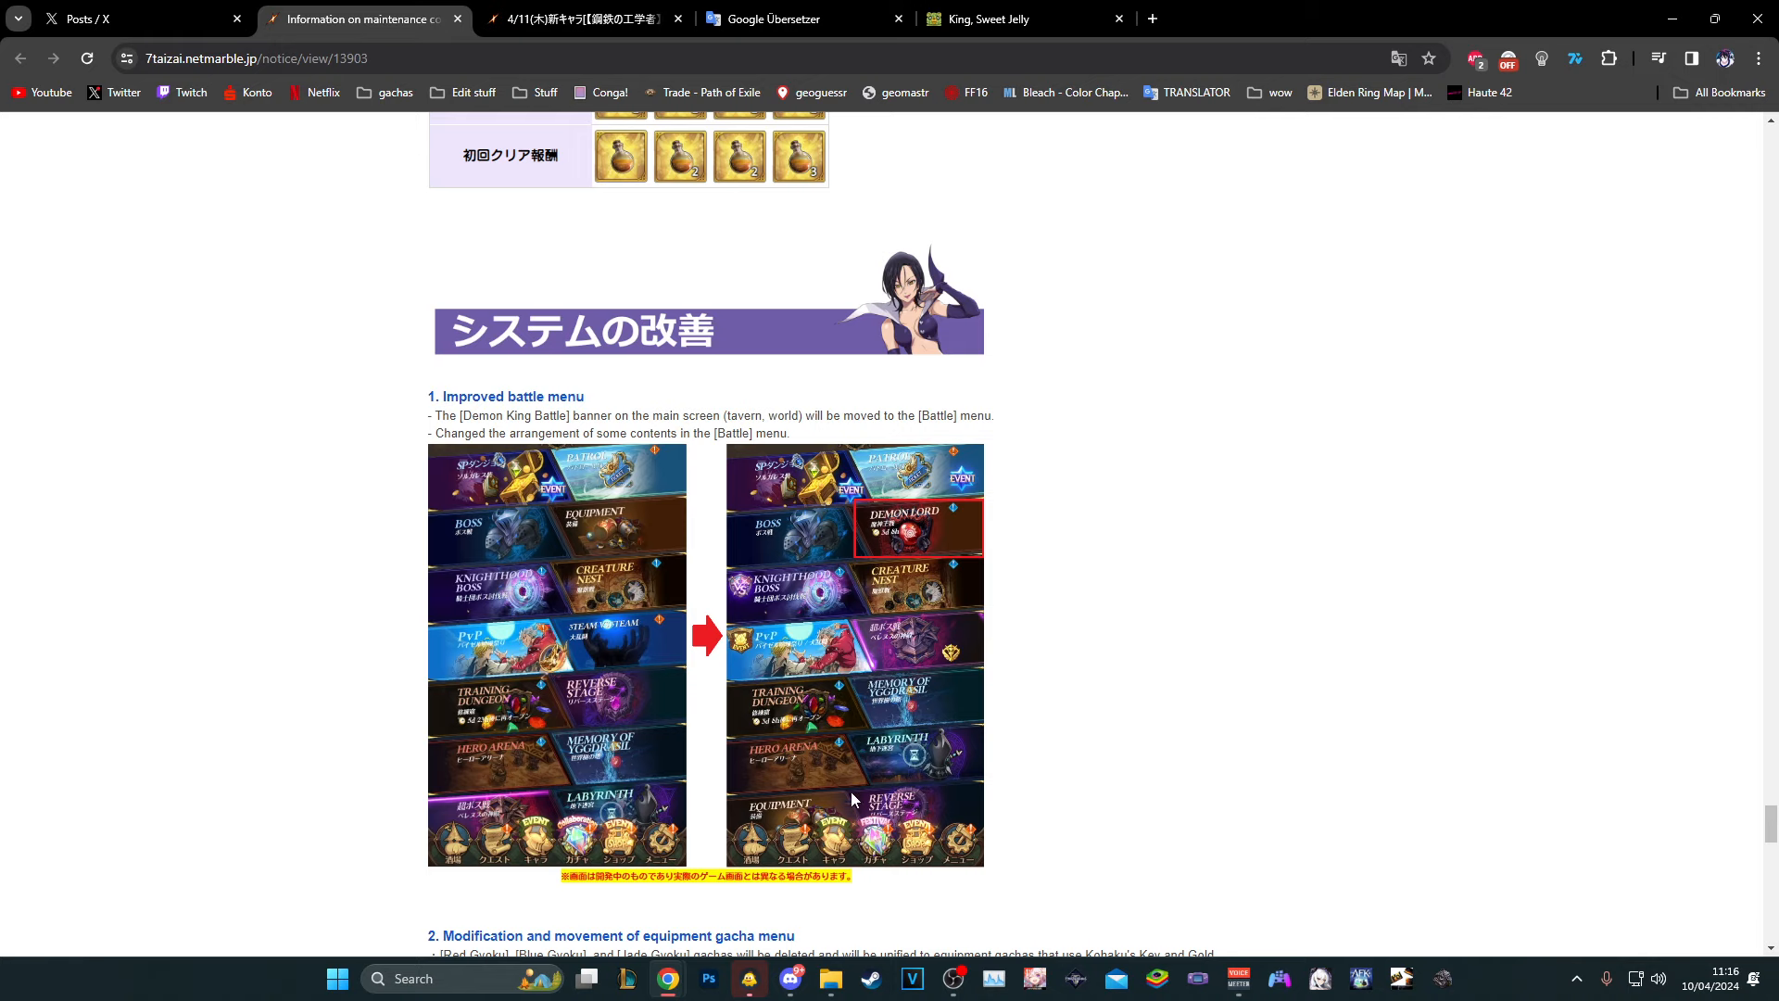
mouse_move(823, 807)
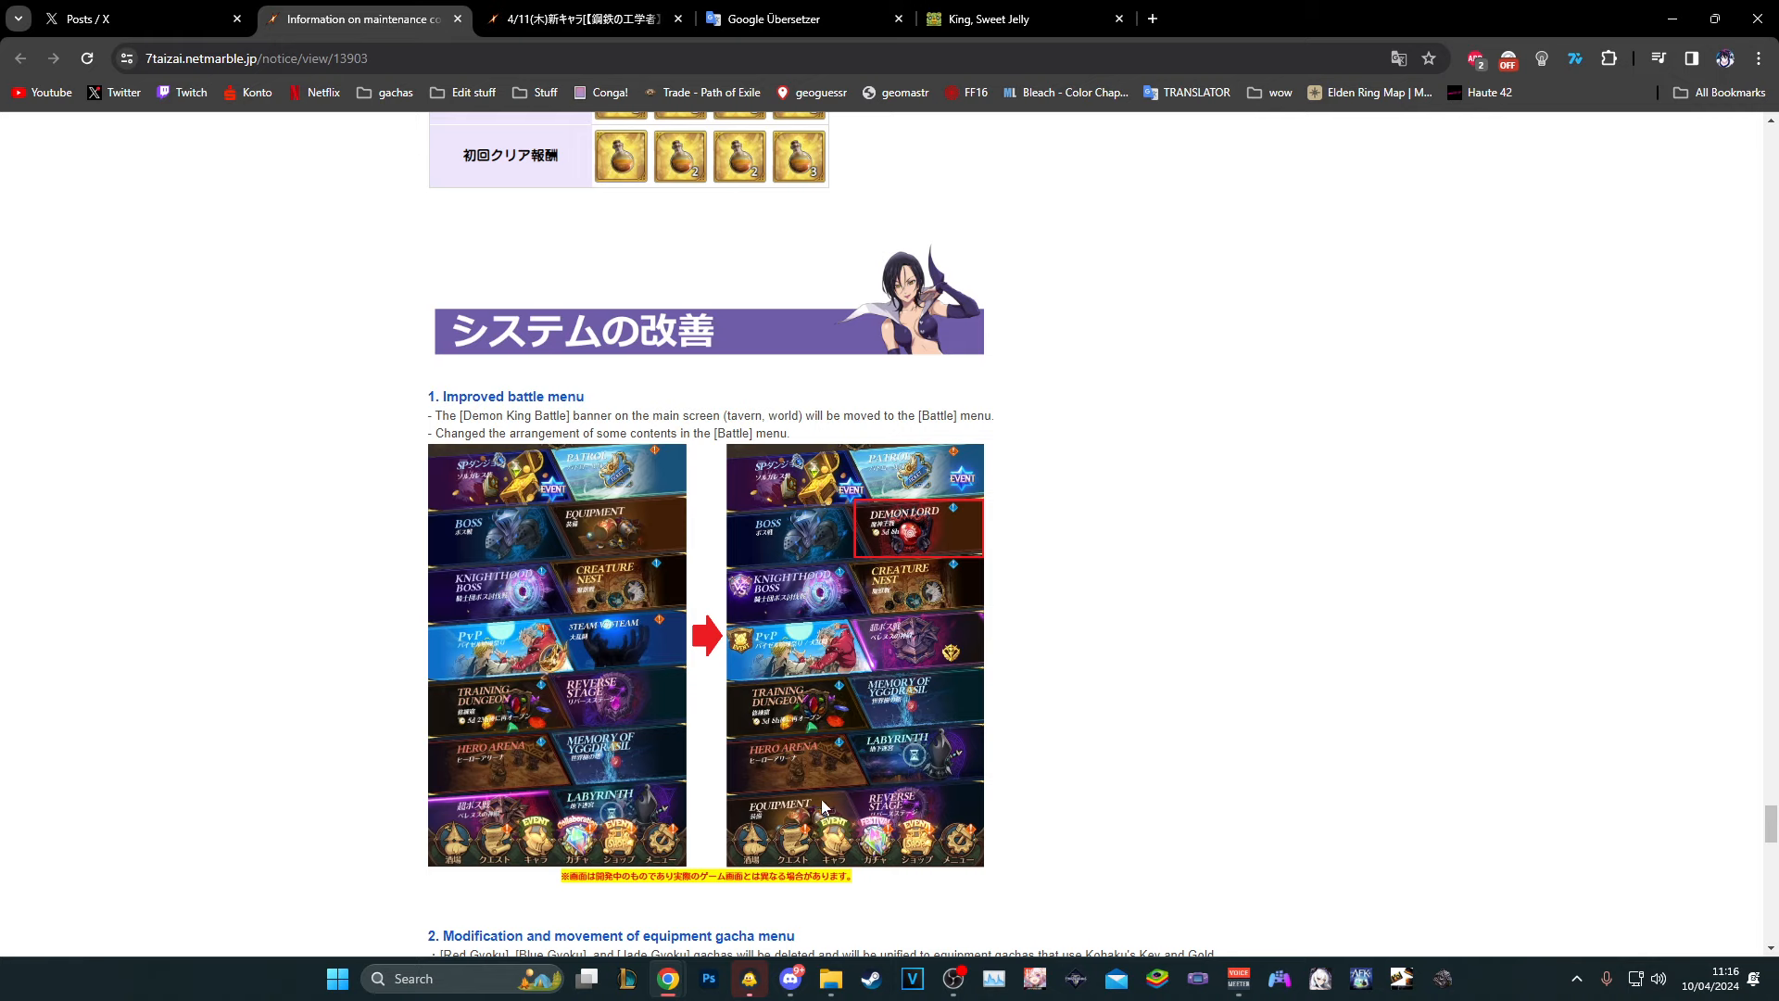
mouse_move(916, 688)
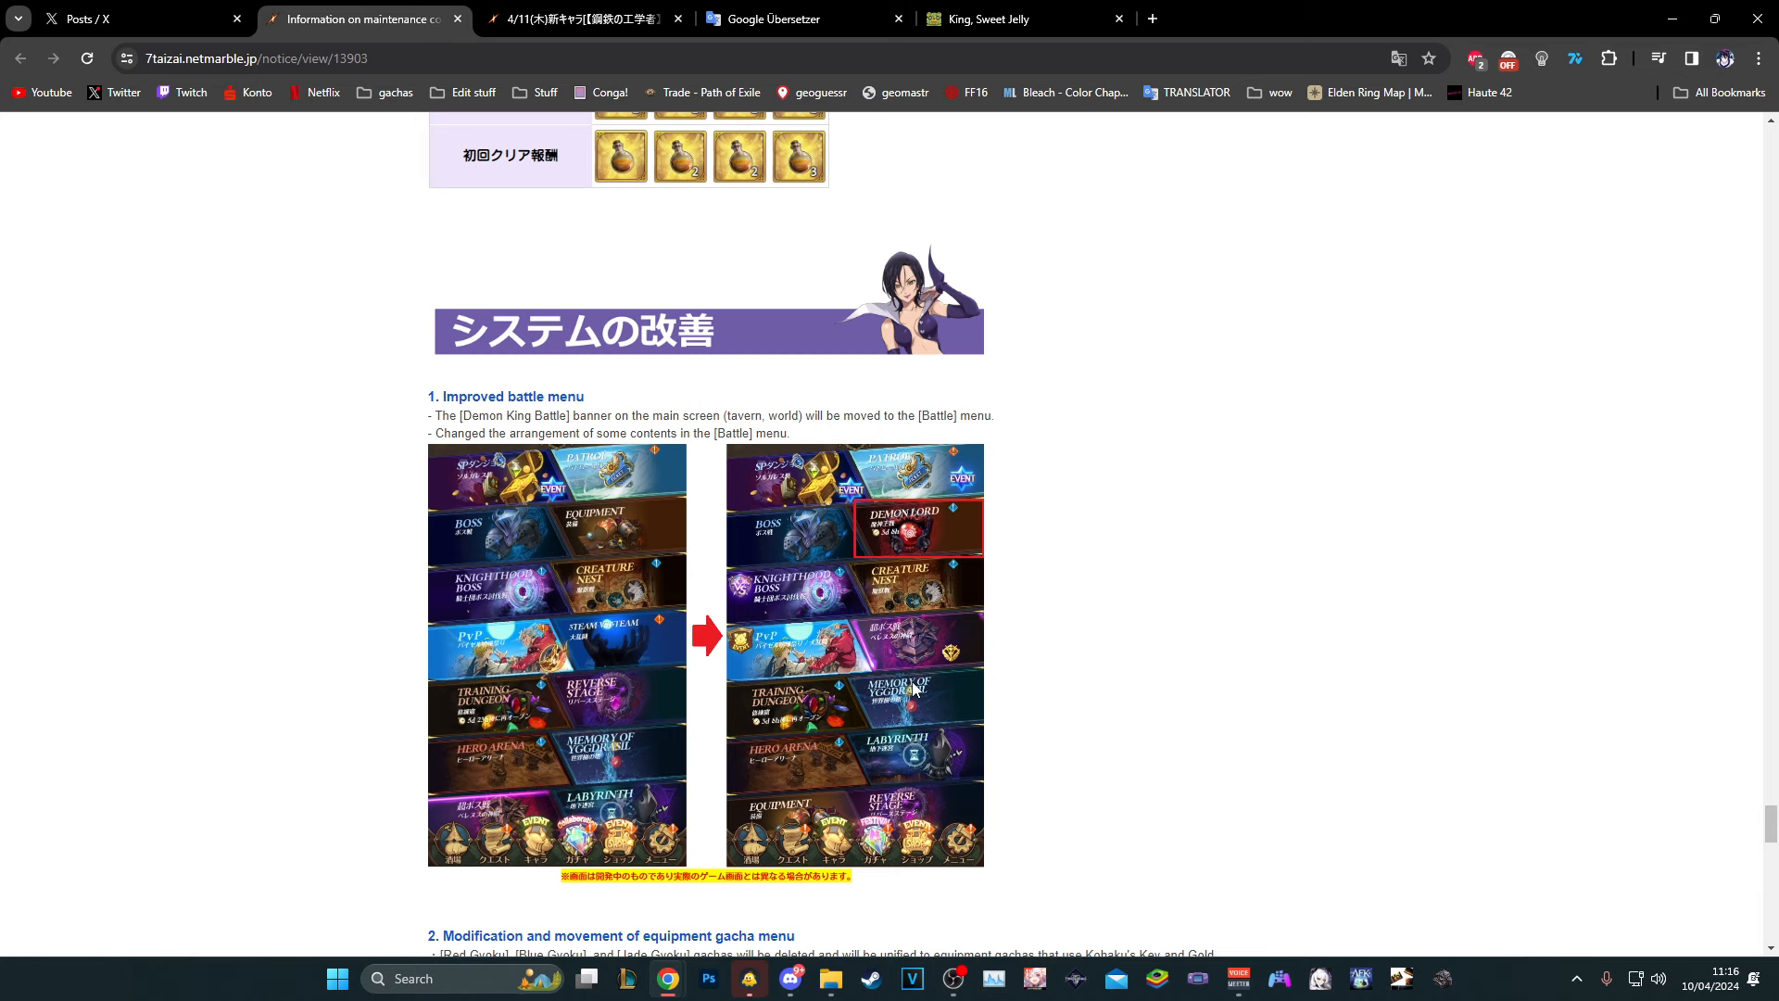
Scroll past the equipment gacha changes to the 5,000 friendship coin cap and bug fixes
scroll(down, 3)
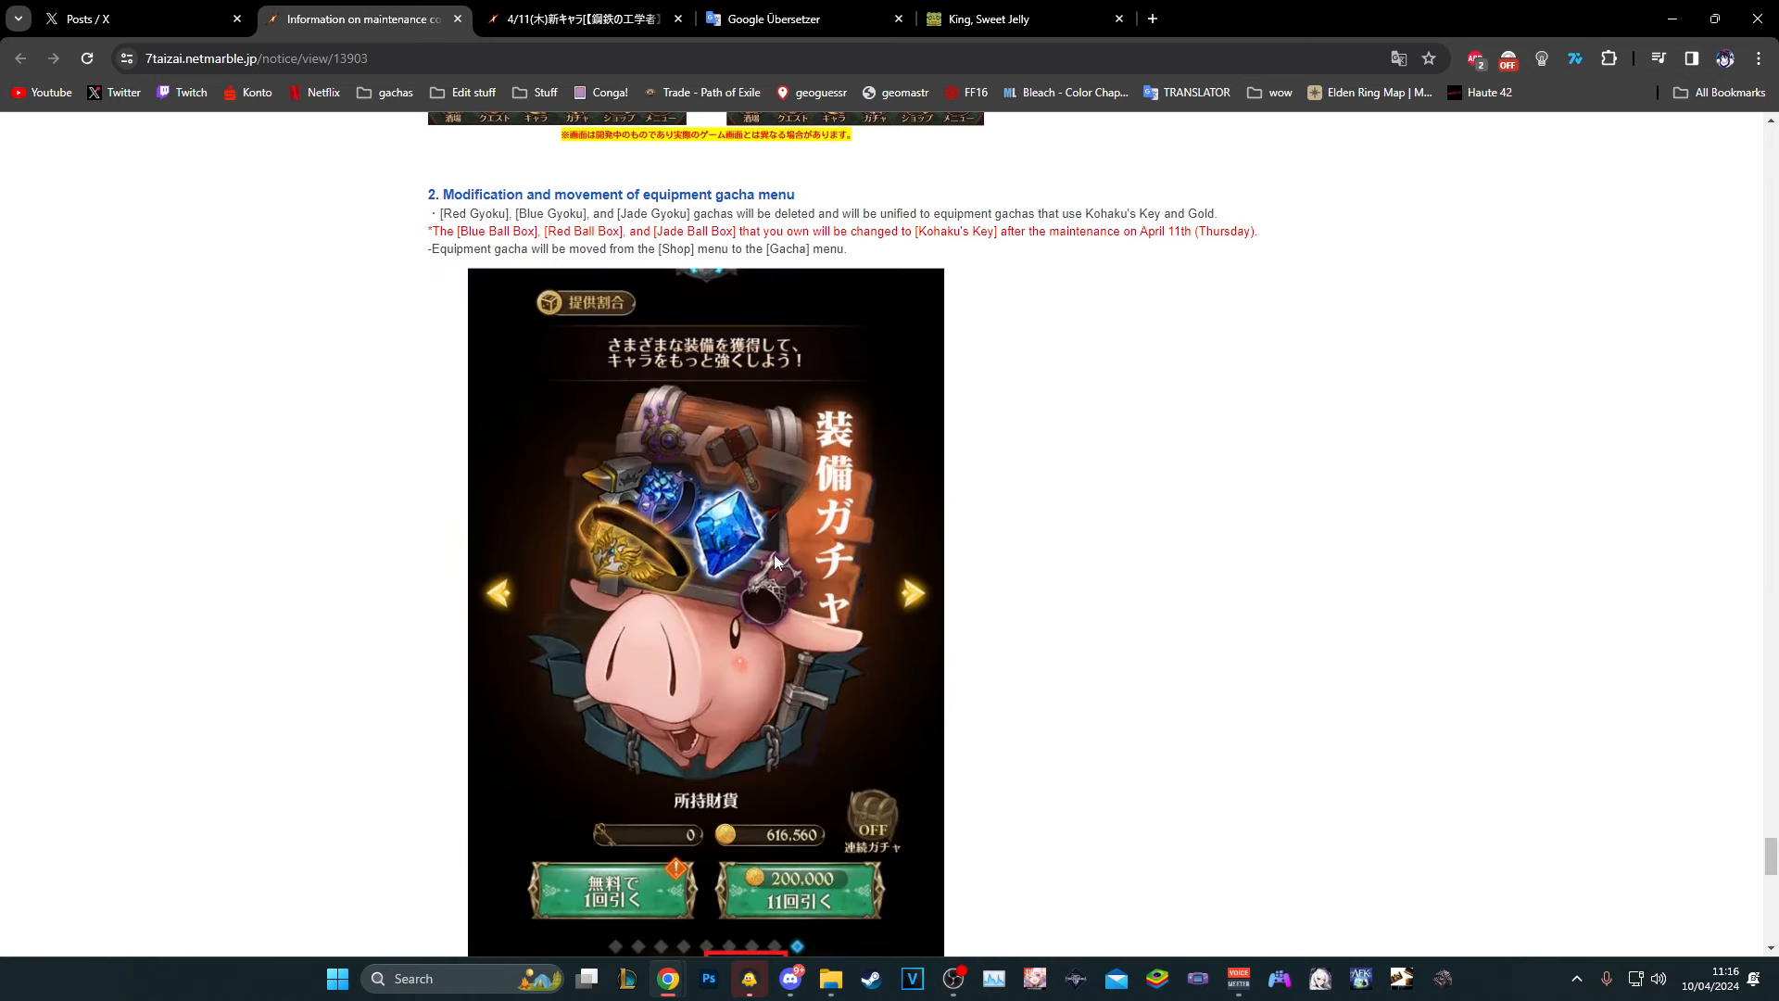
mouse_move(974, 263)
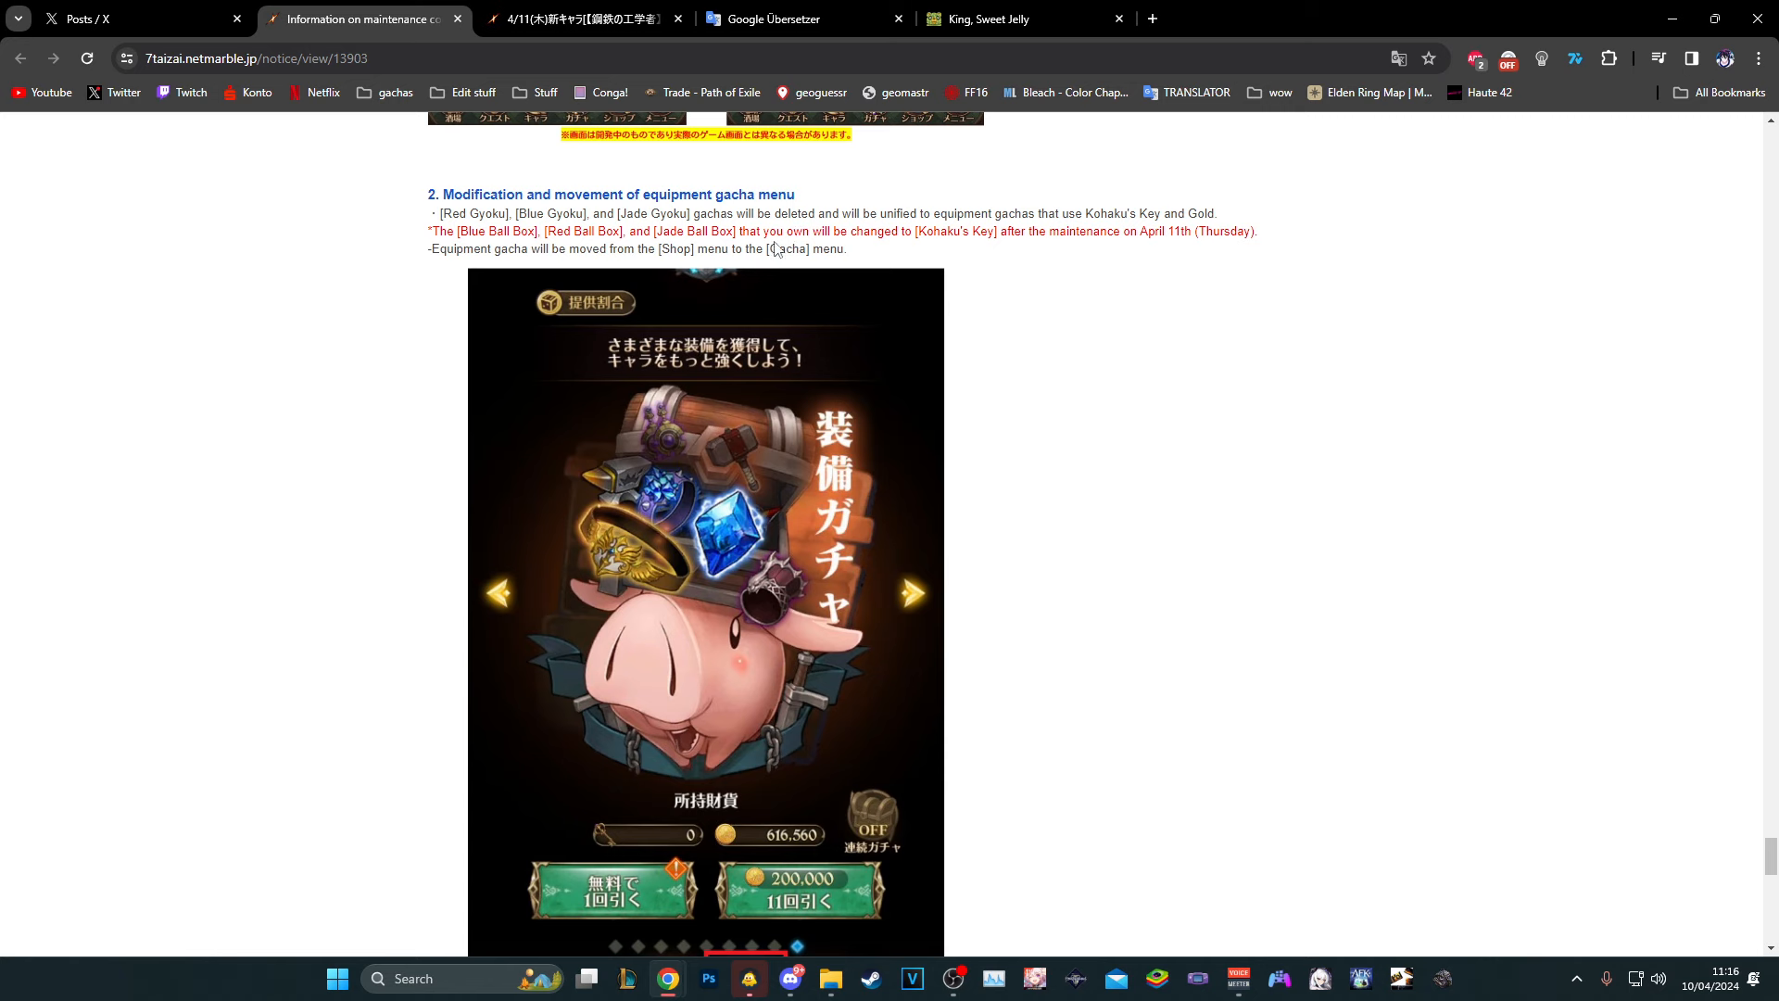
scroll(down, 3)
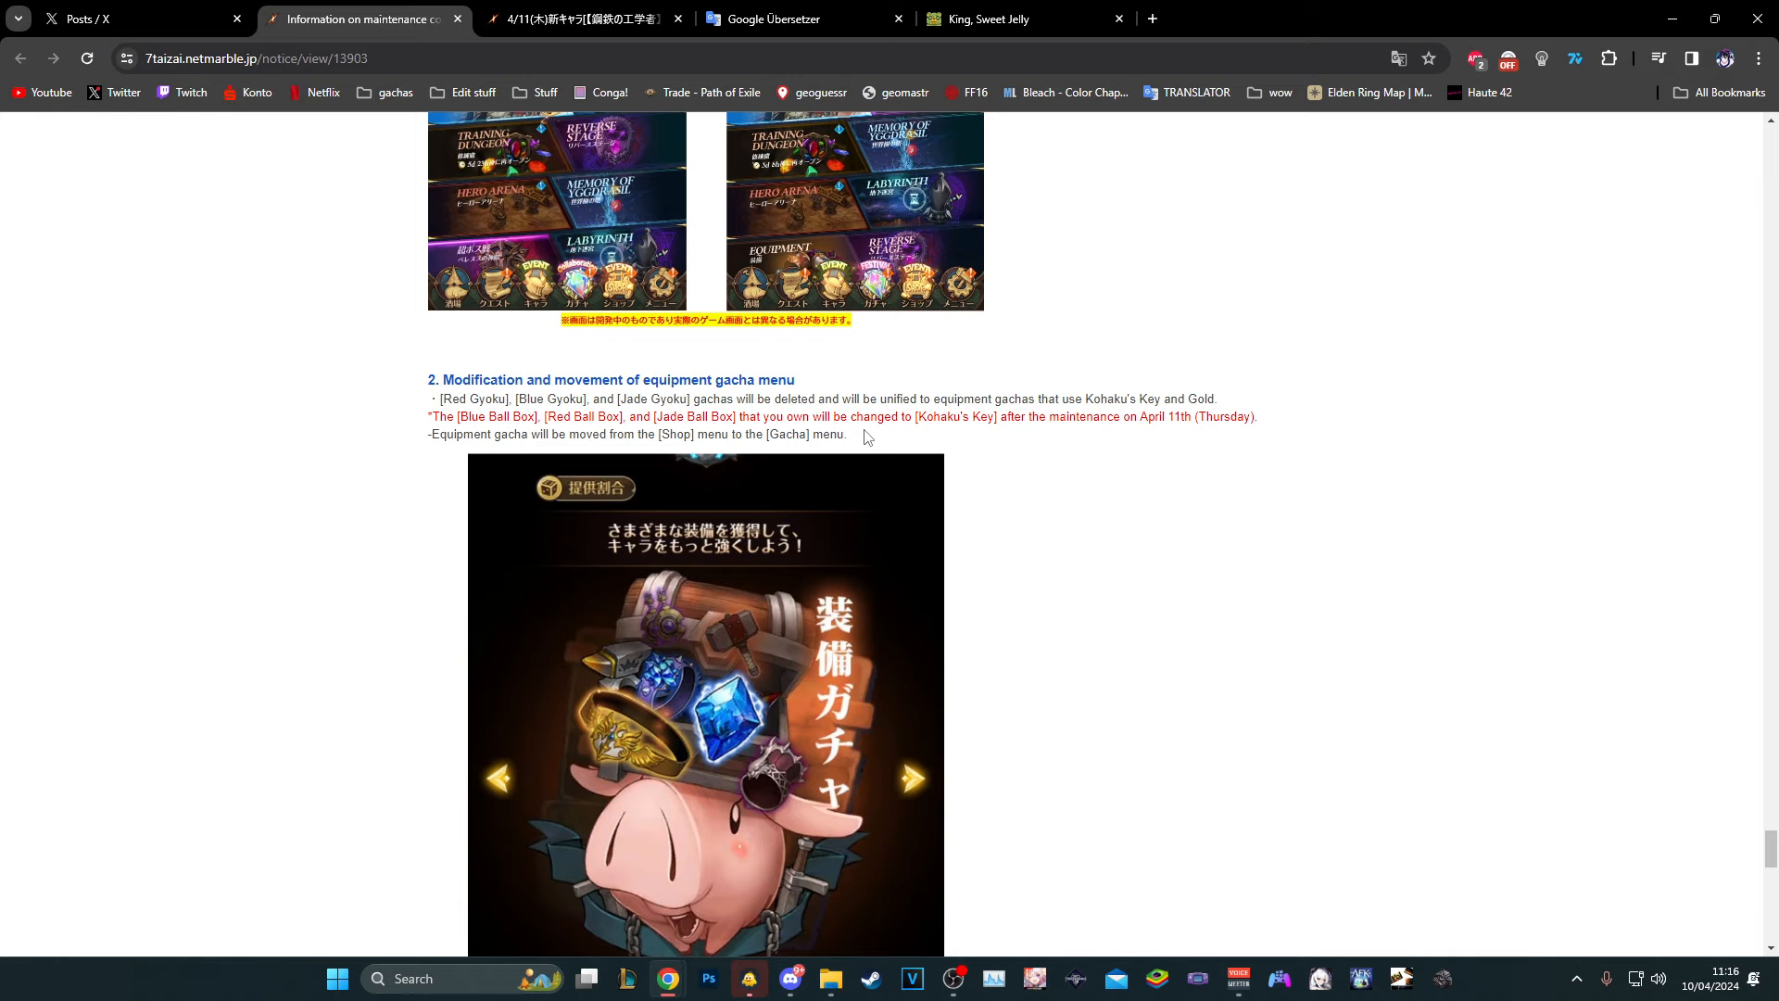
scroll(down, 3)
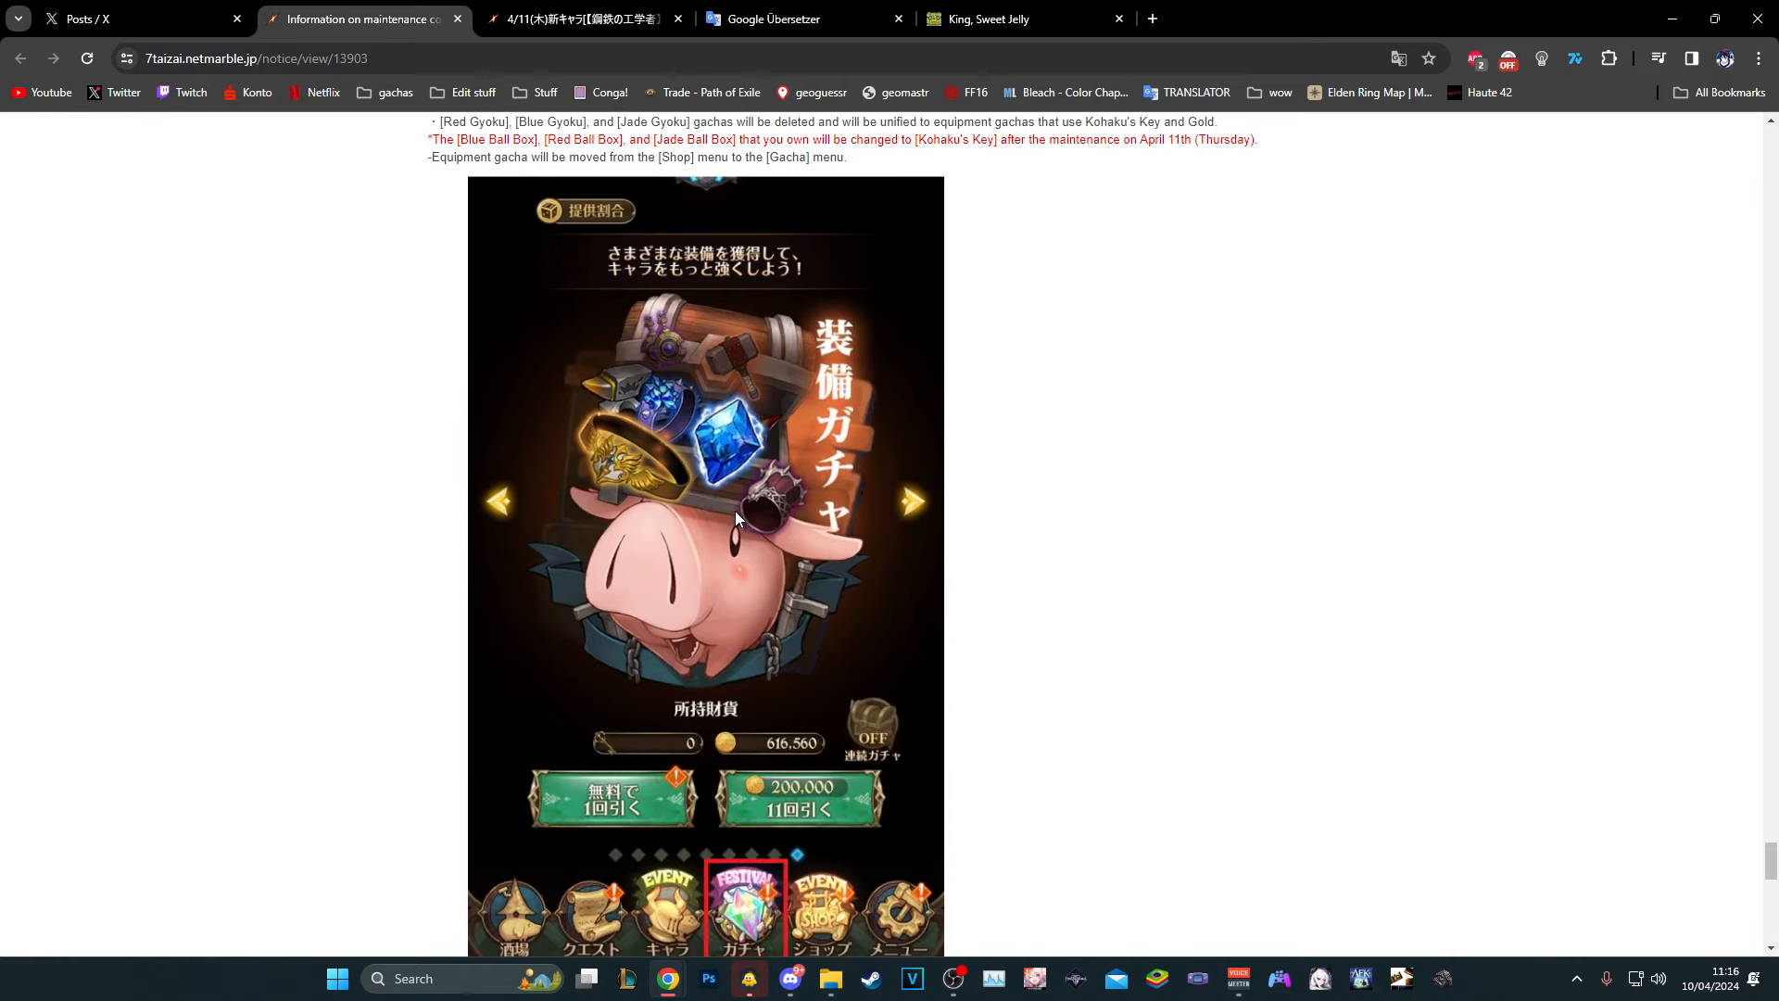
scroll(down, 3)
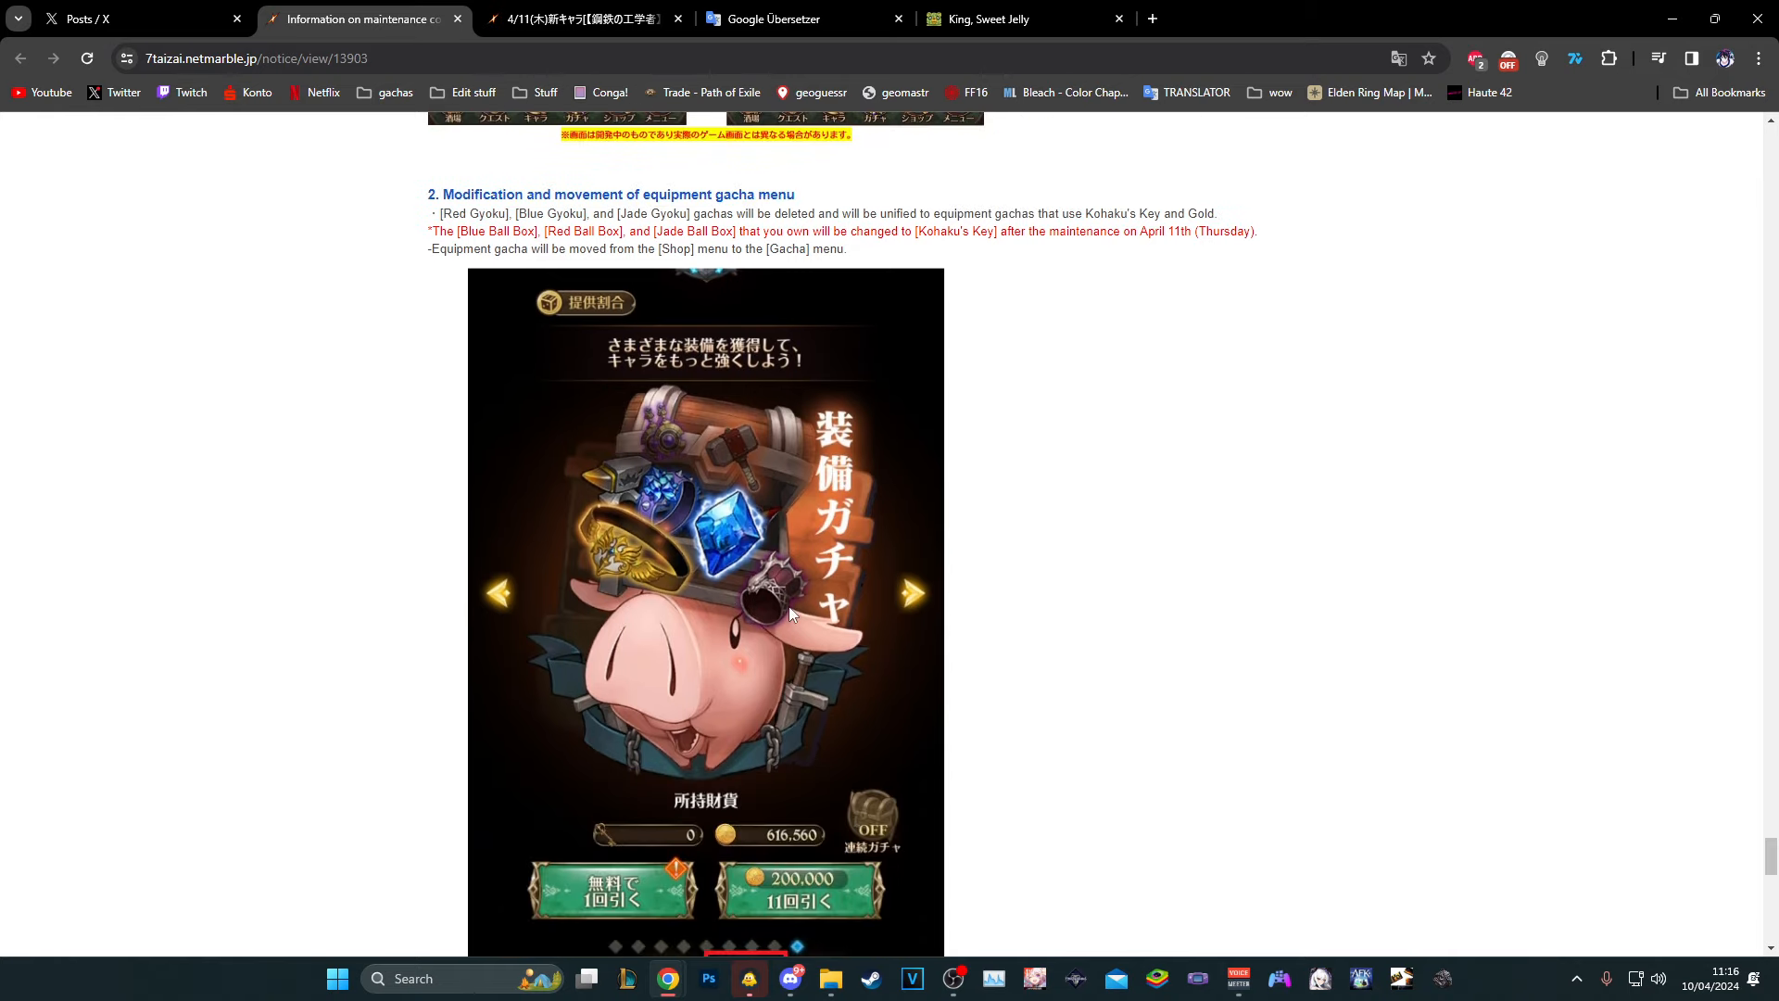
scroll(down, 3)
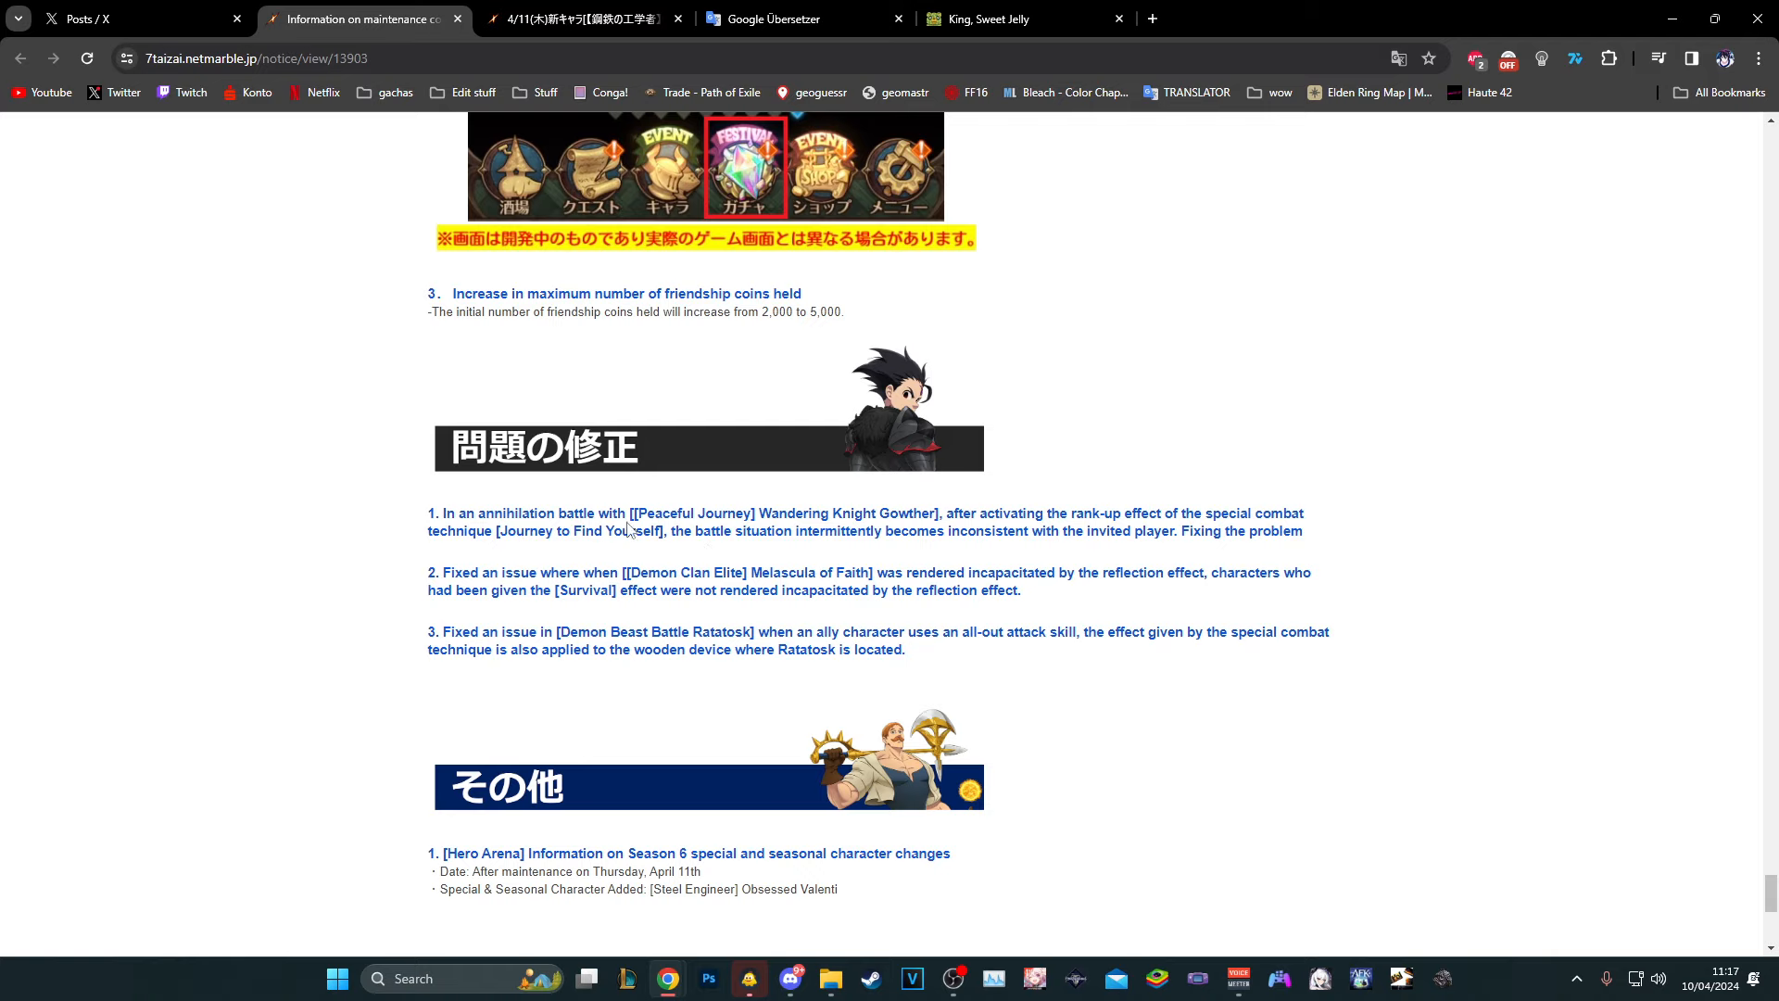
Read the Hero Arena Season 6 change and closing thanks, then clear the text selection
scroll(down, 3)
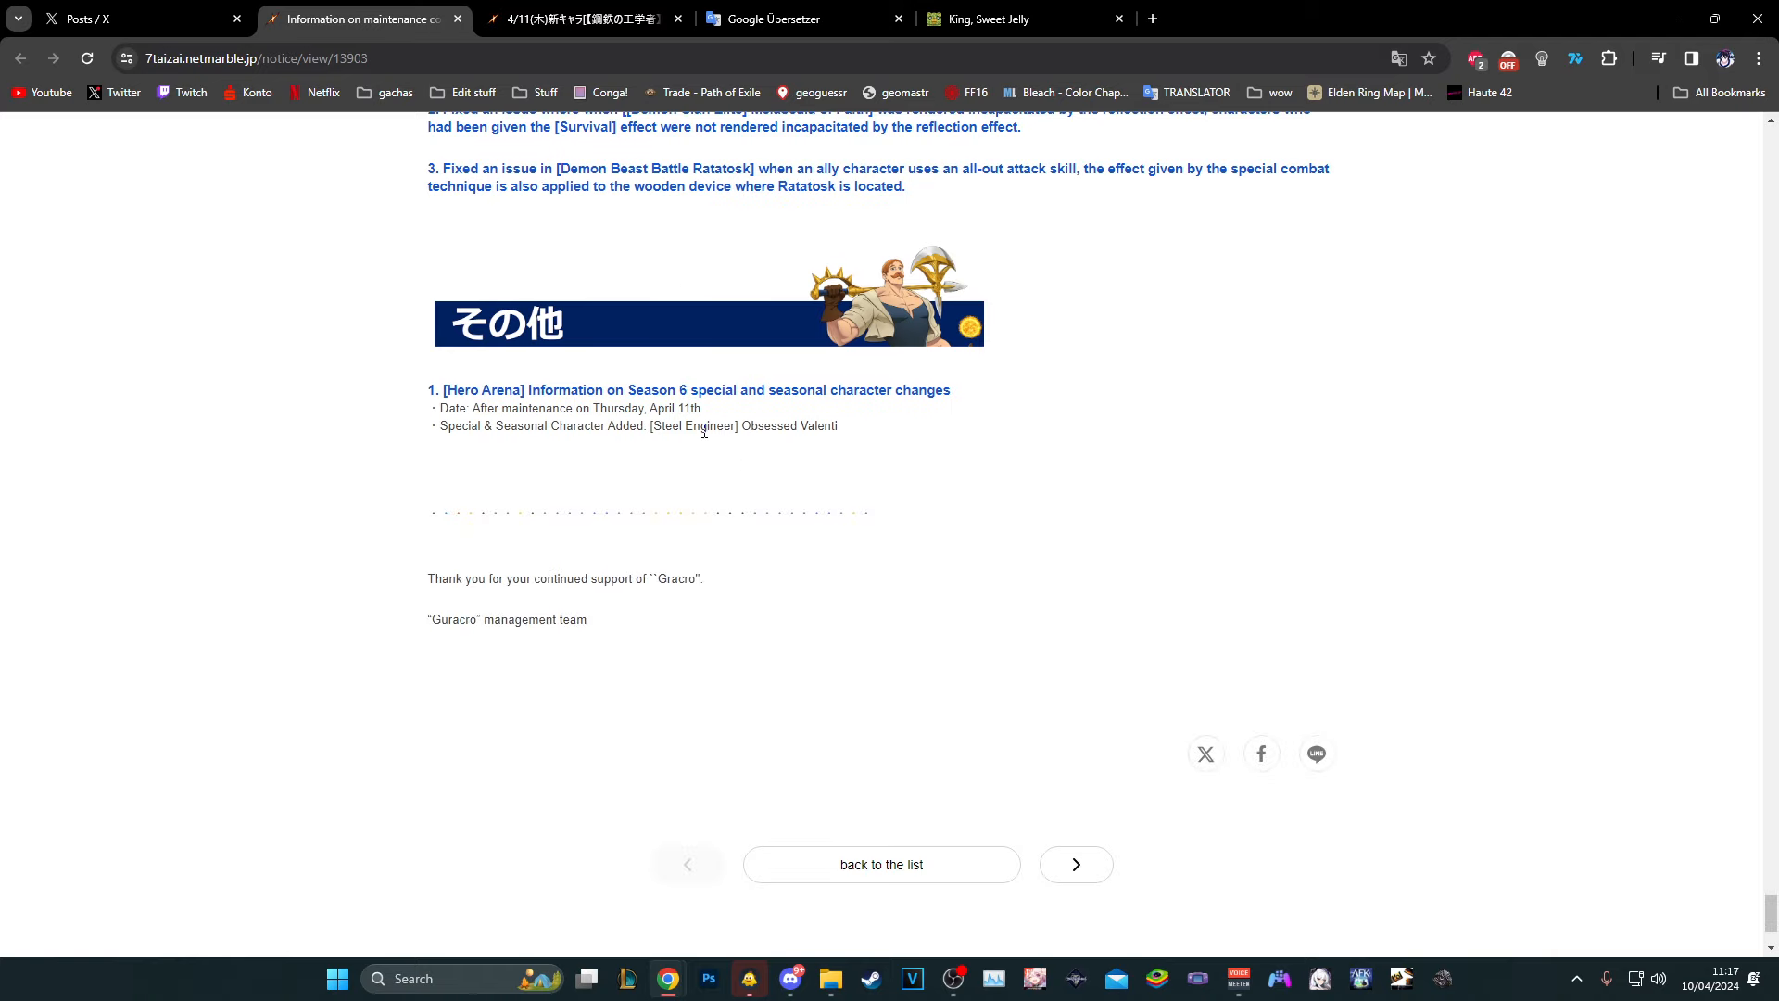
mouse_move(715, 371)
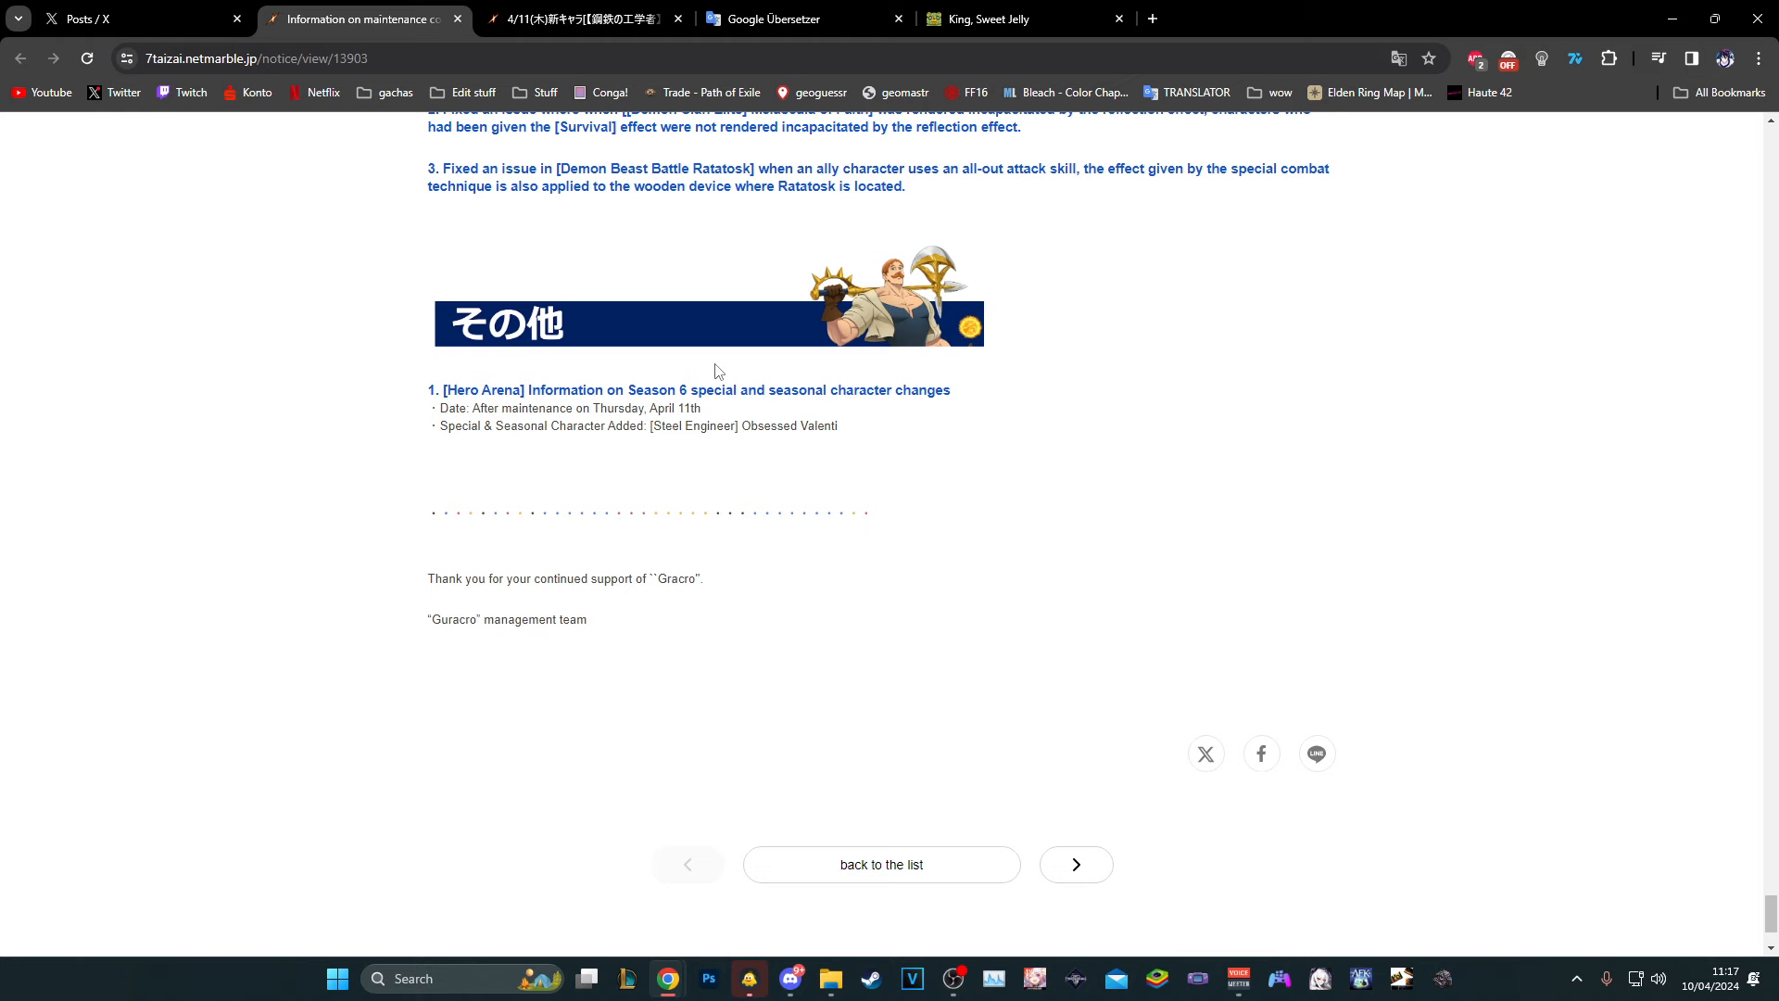
scroll(up, 3)
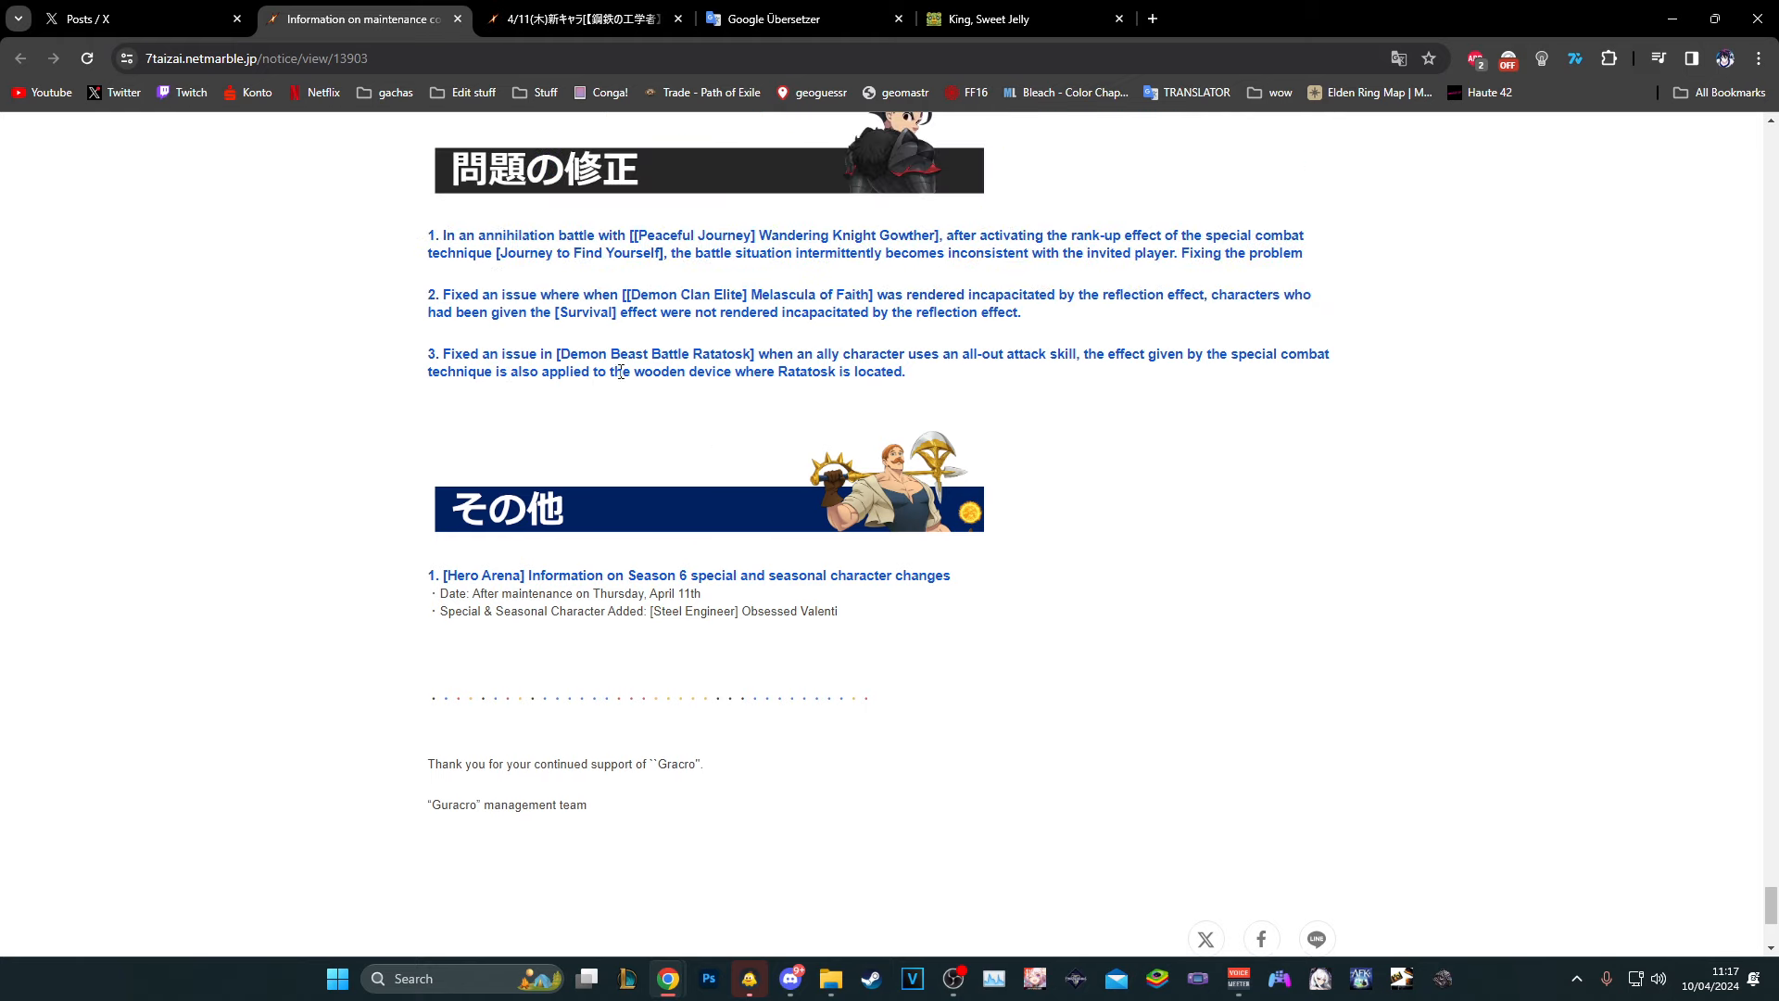
mouse_move(655, 393)
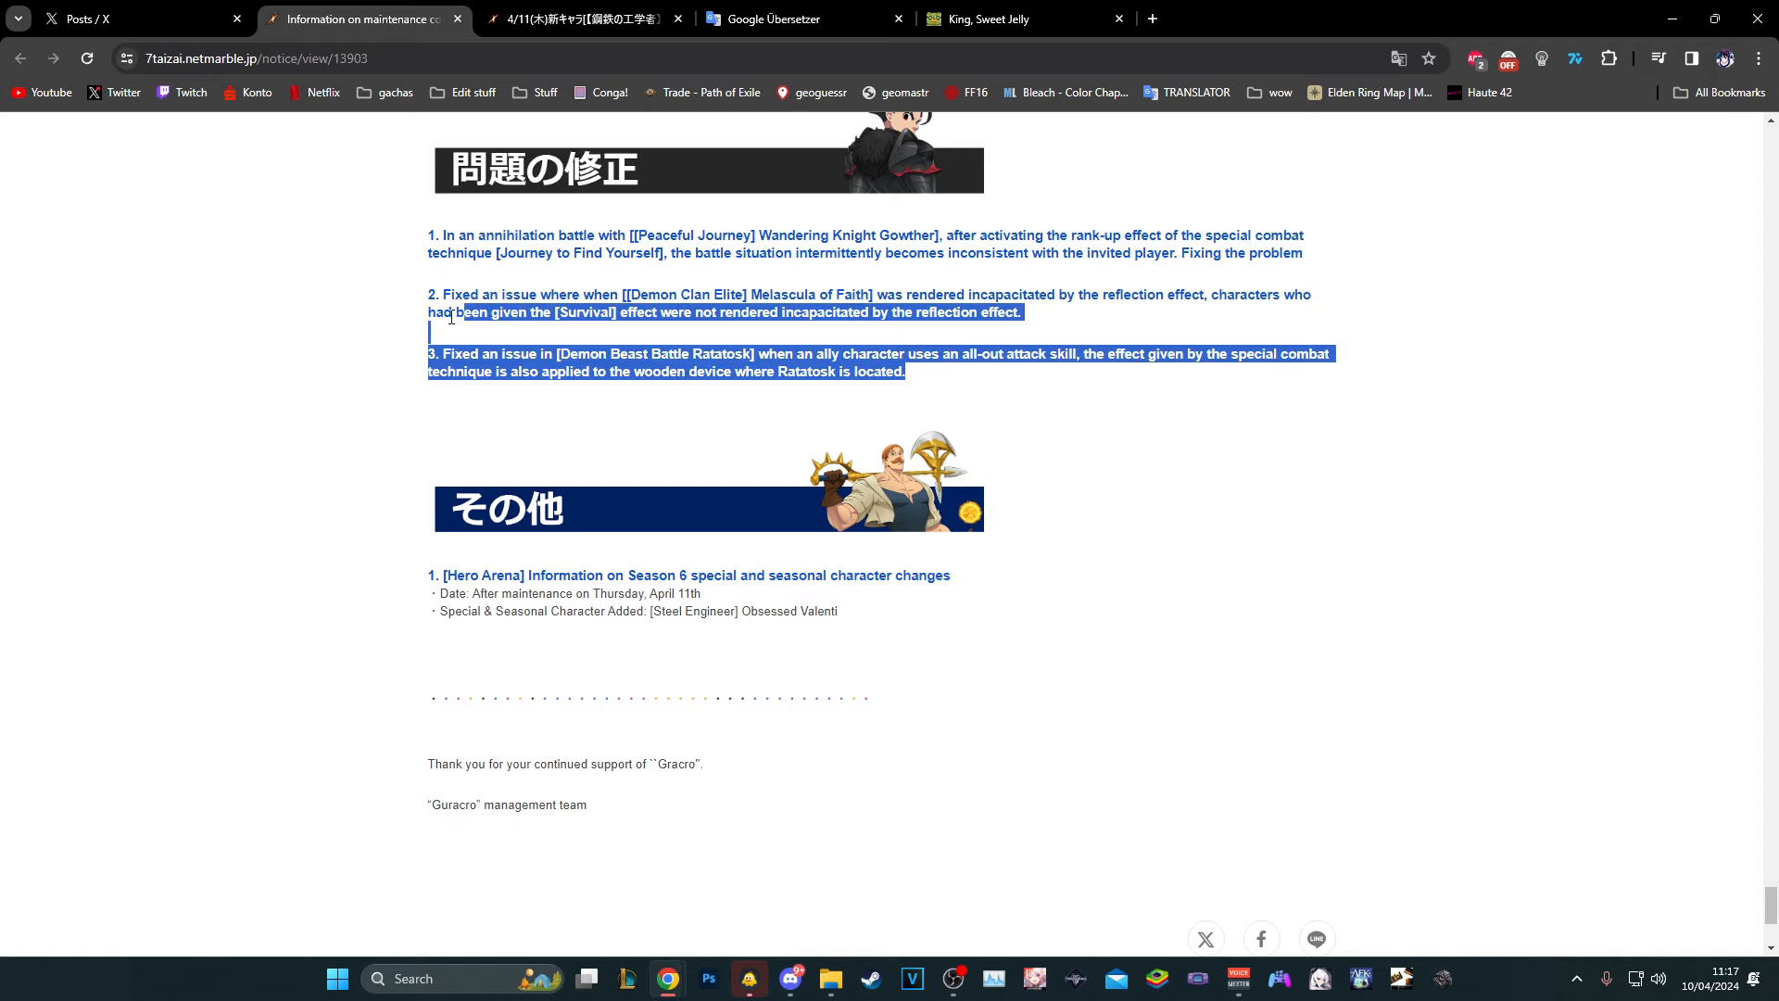
click(371, 346)
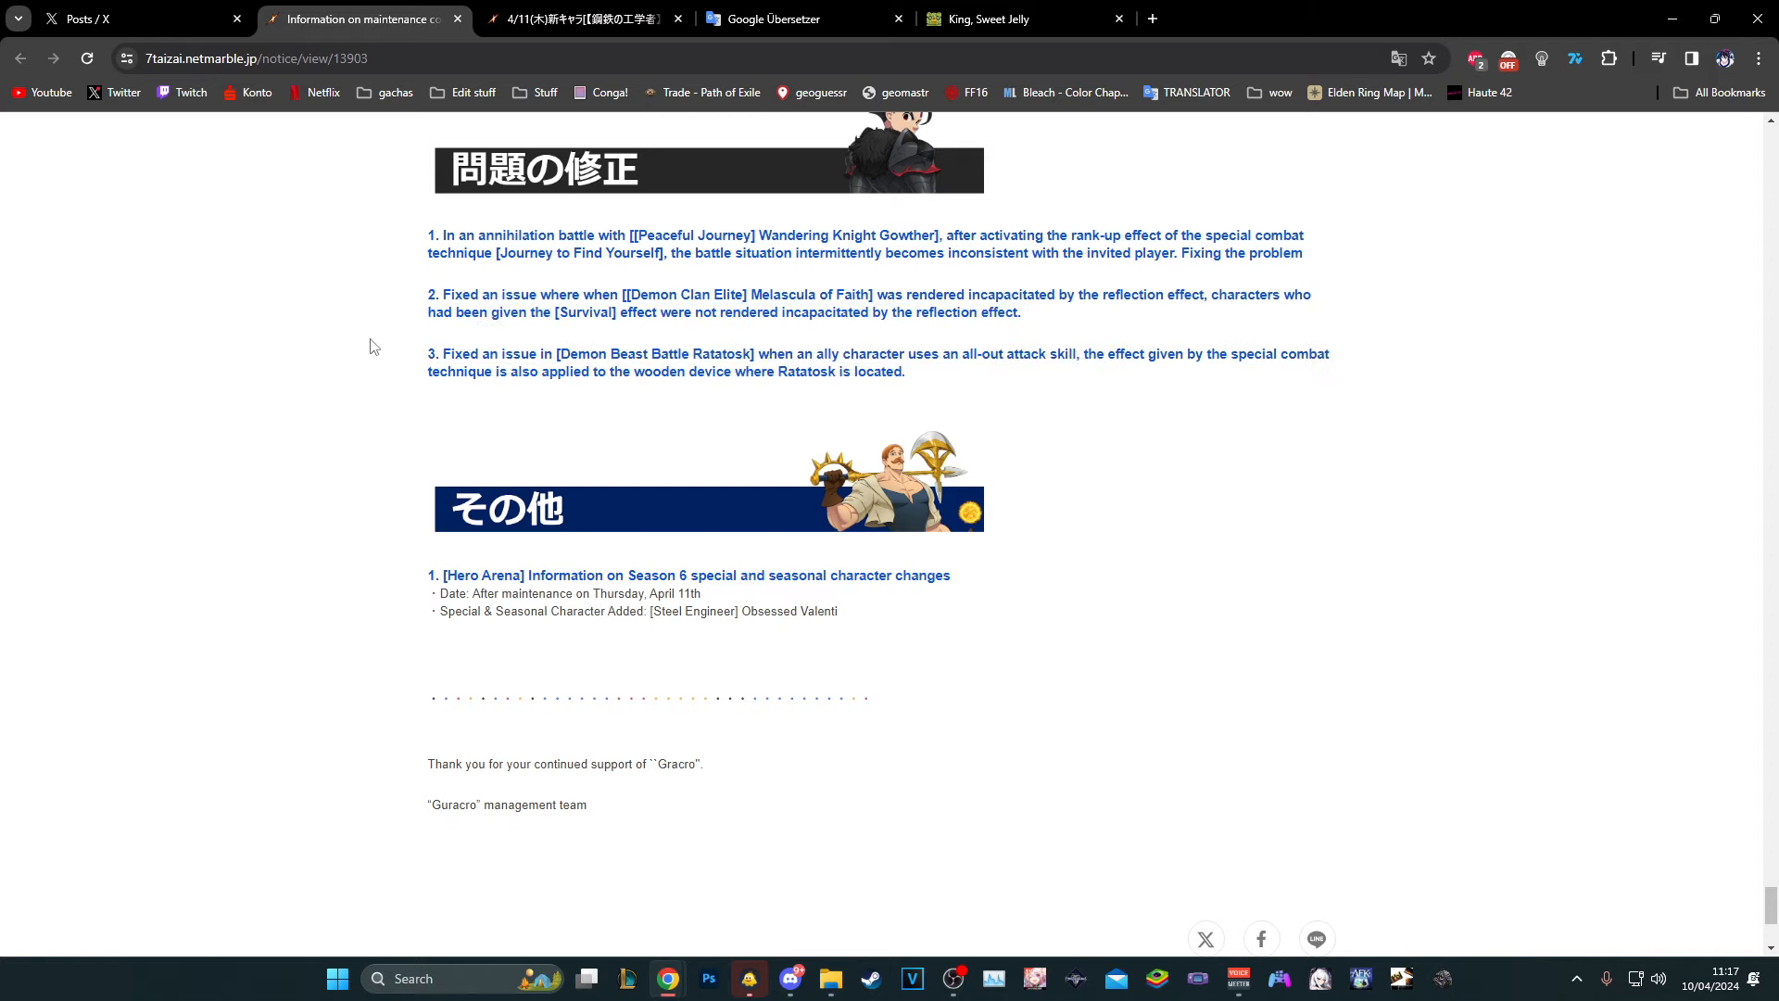
mouse_move(844, 661)
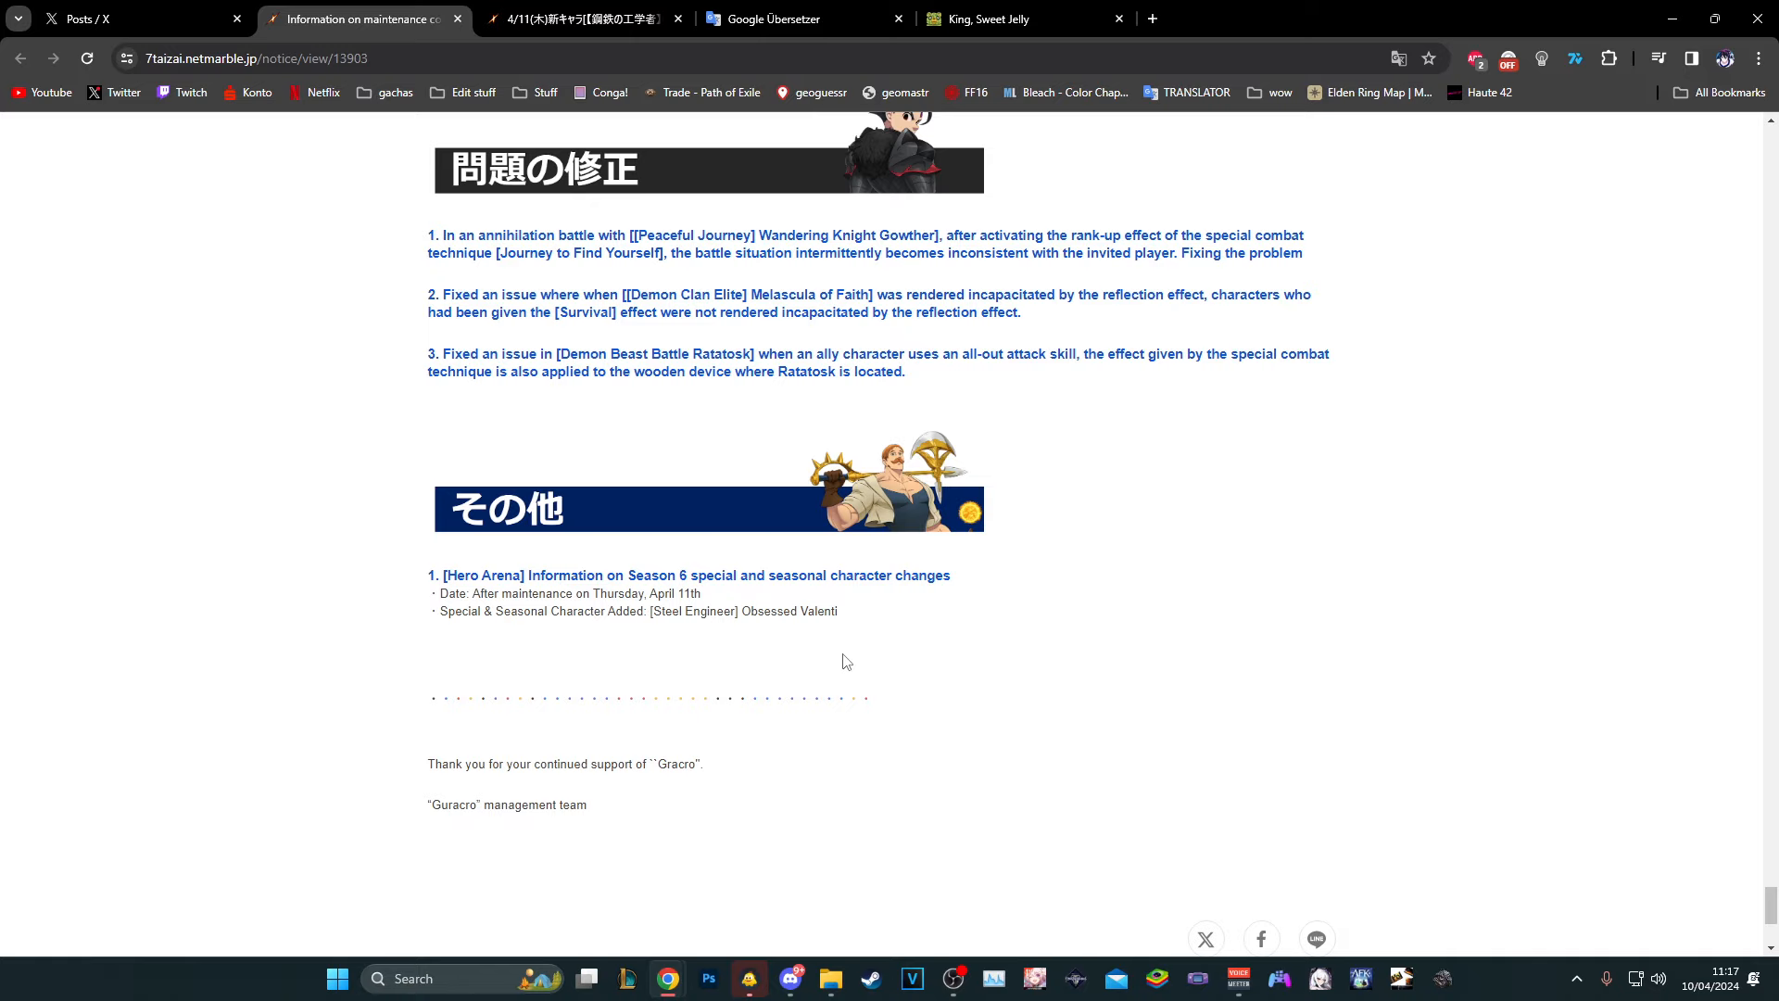